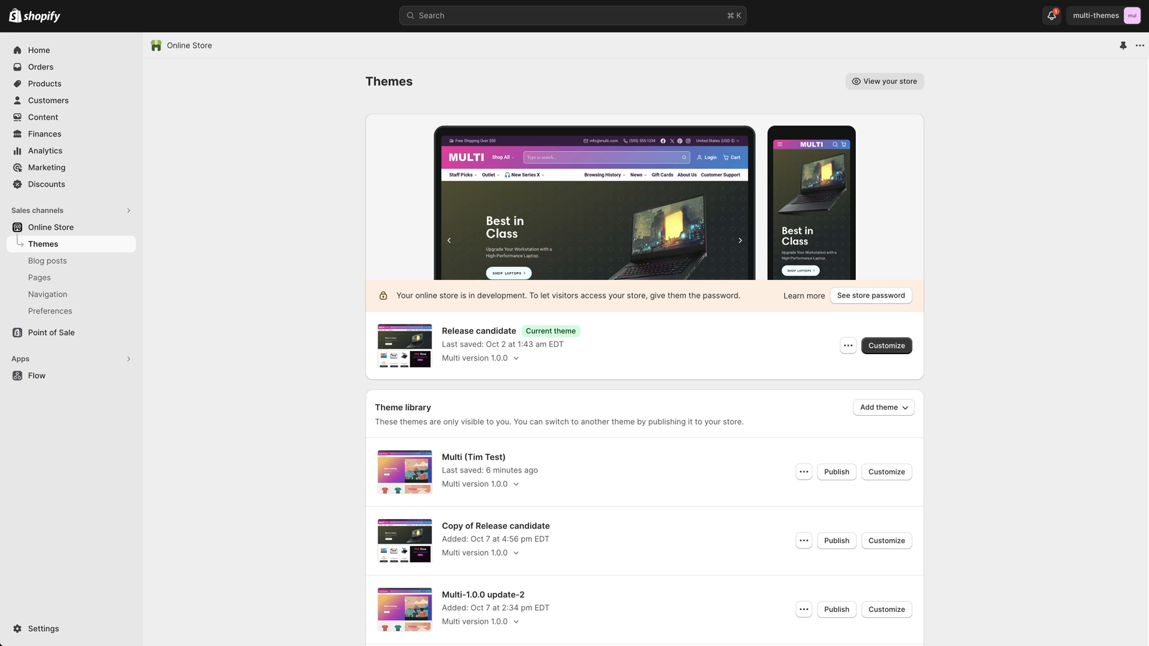
pyautogui.moveTo(308, 410)
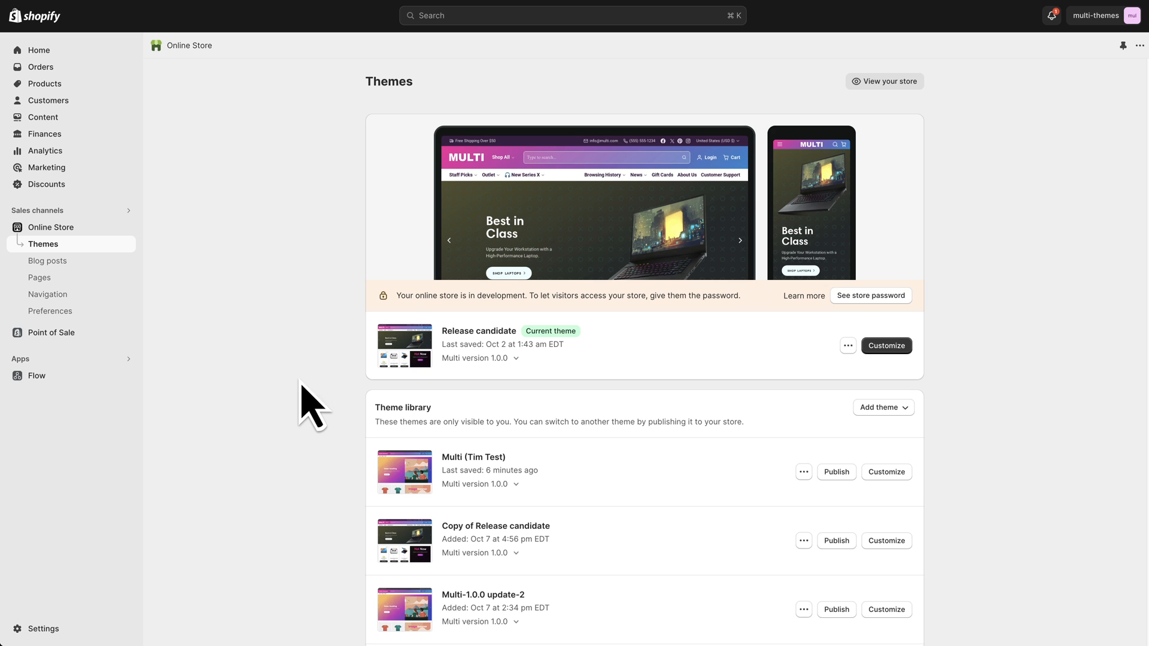
# Open the Multi (Tim Test) theme in the theme editor for customizing.
pyautogui.scroll(-3)
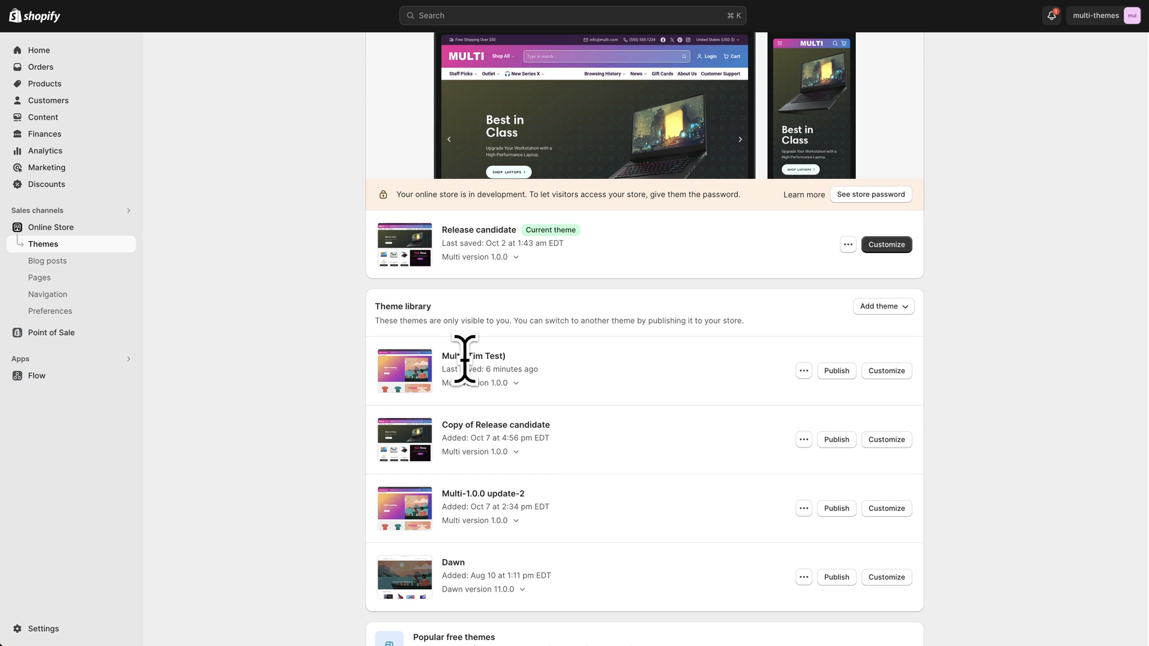
pyautogui.moveTo(297, 318)
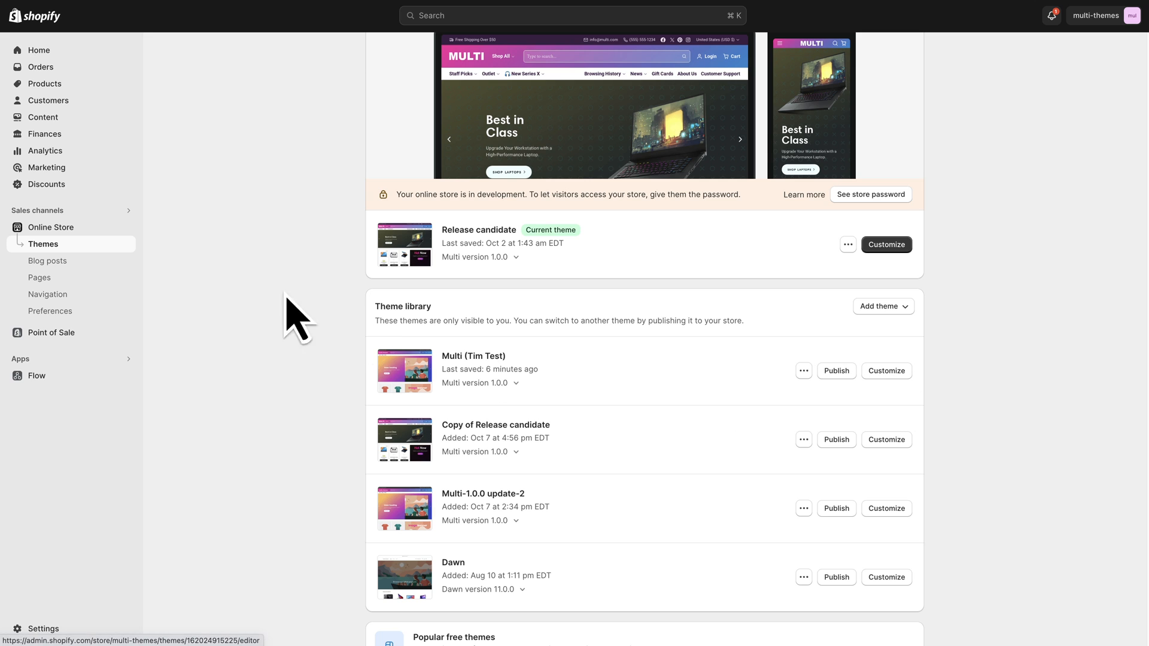
pyautogui.moveTo(92, 231)
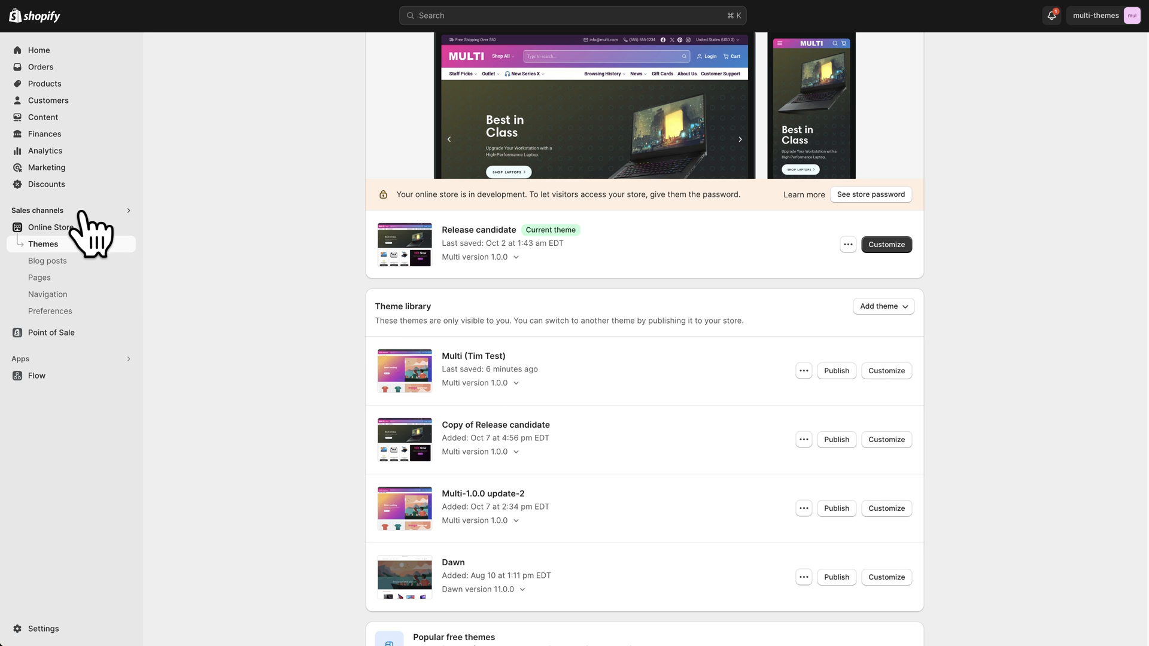
pyautogui.moveTo(651, 411)
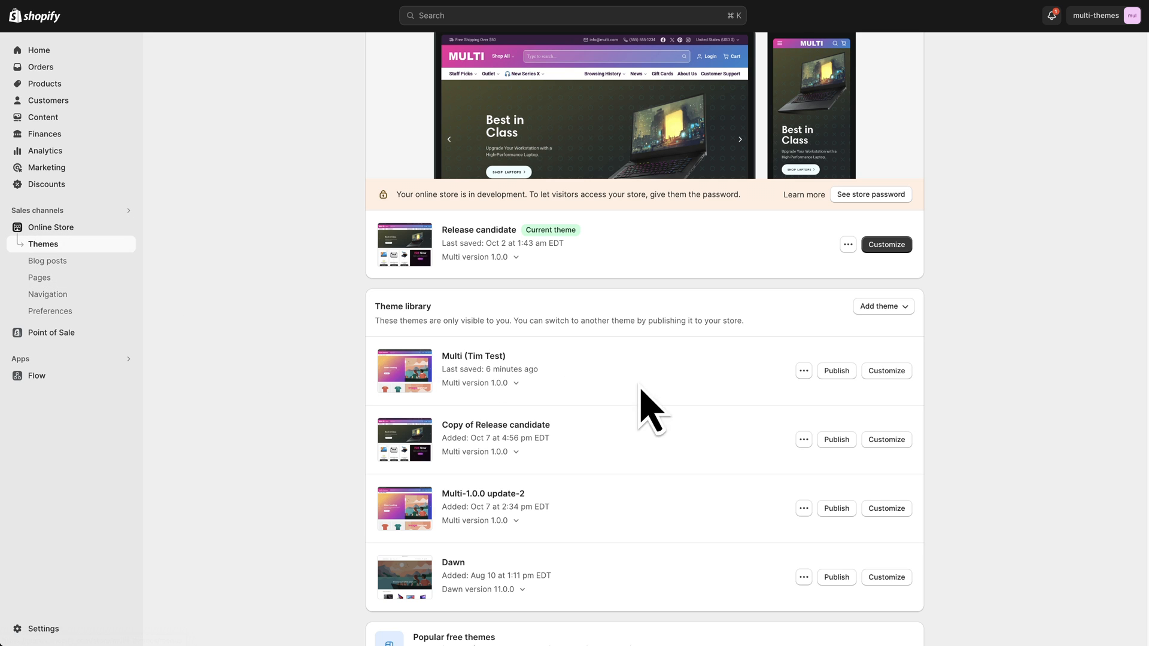
pyautogui.click(886, 370)
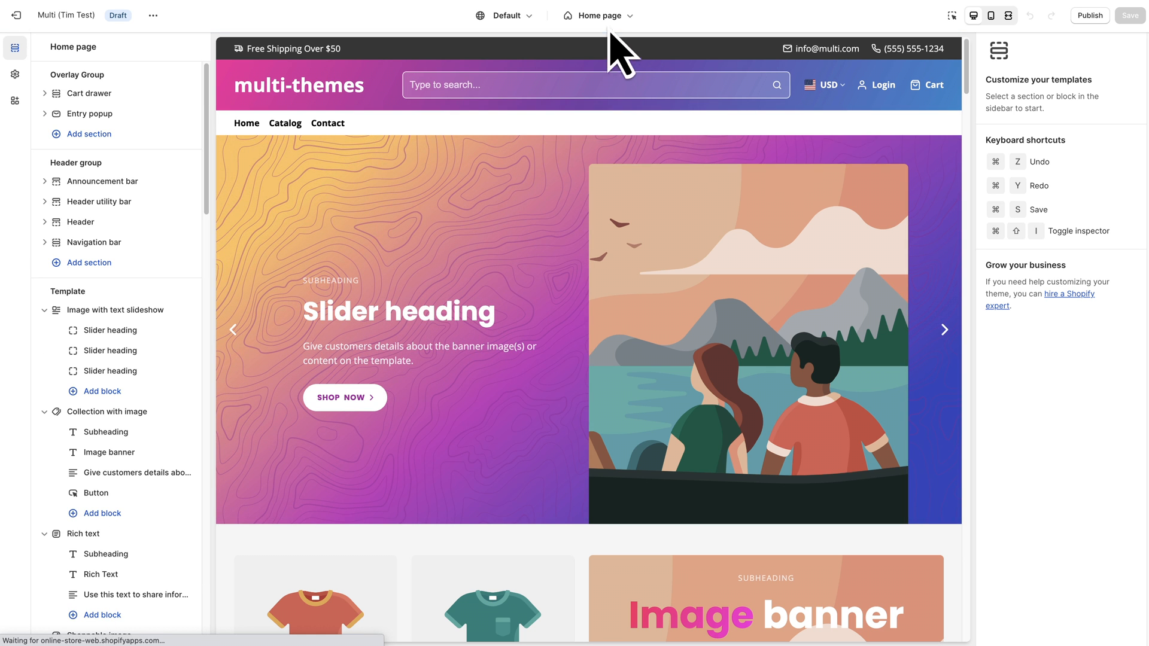
# Switch the editor from the home page to the Default product template.
pyautogui.click(605, 16)
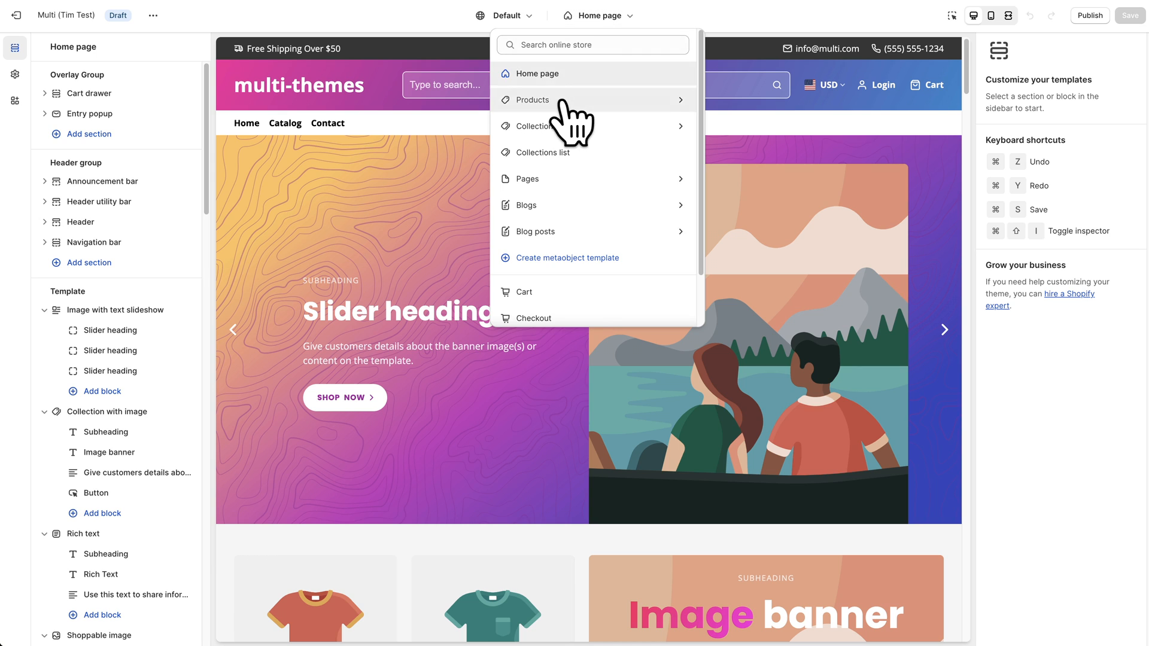
pyautogui.click(530, 100)
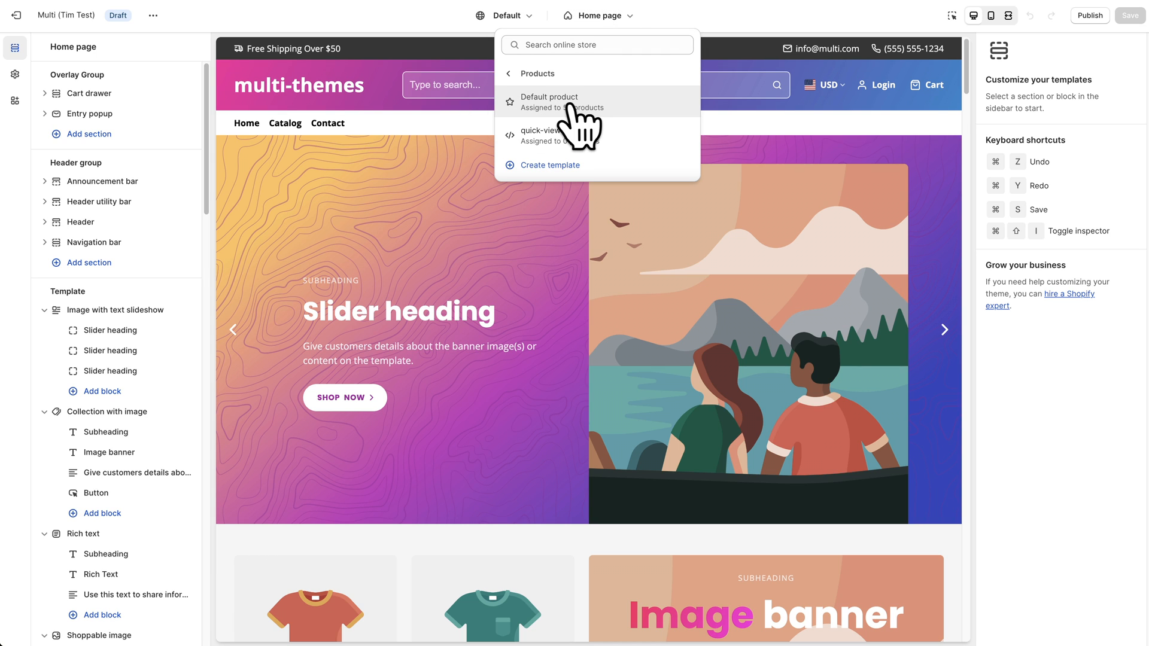
pyautogui.moveTo(563, 151)
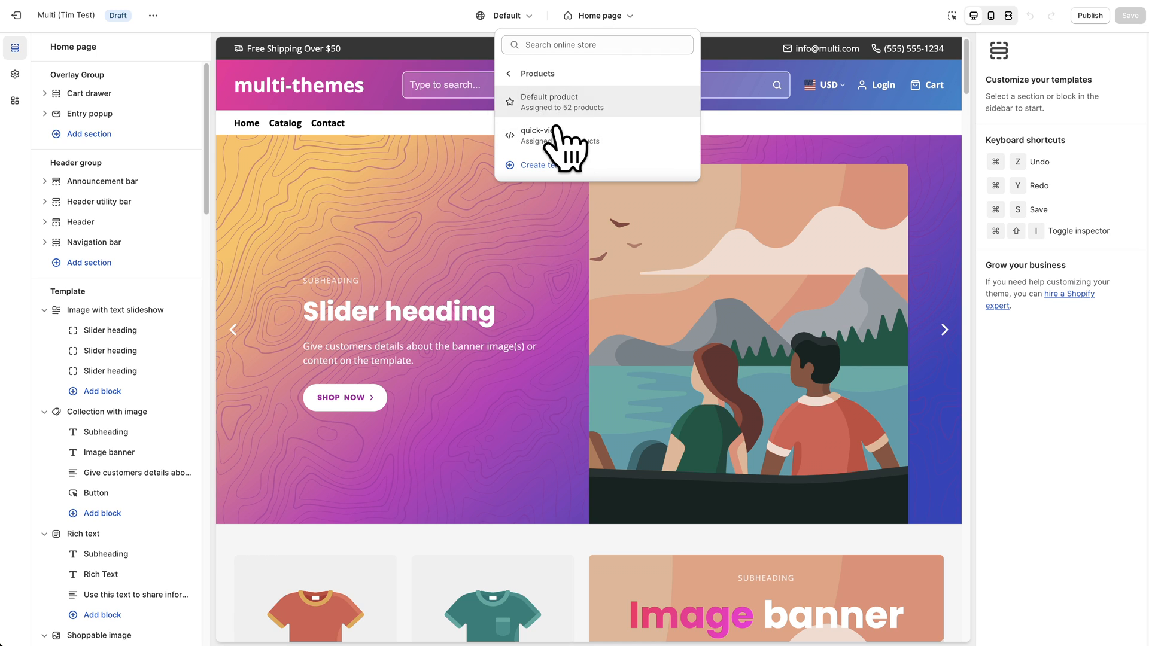
pyautogui.moveTo(567, 117)
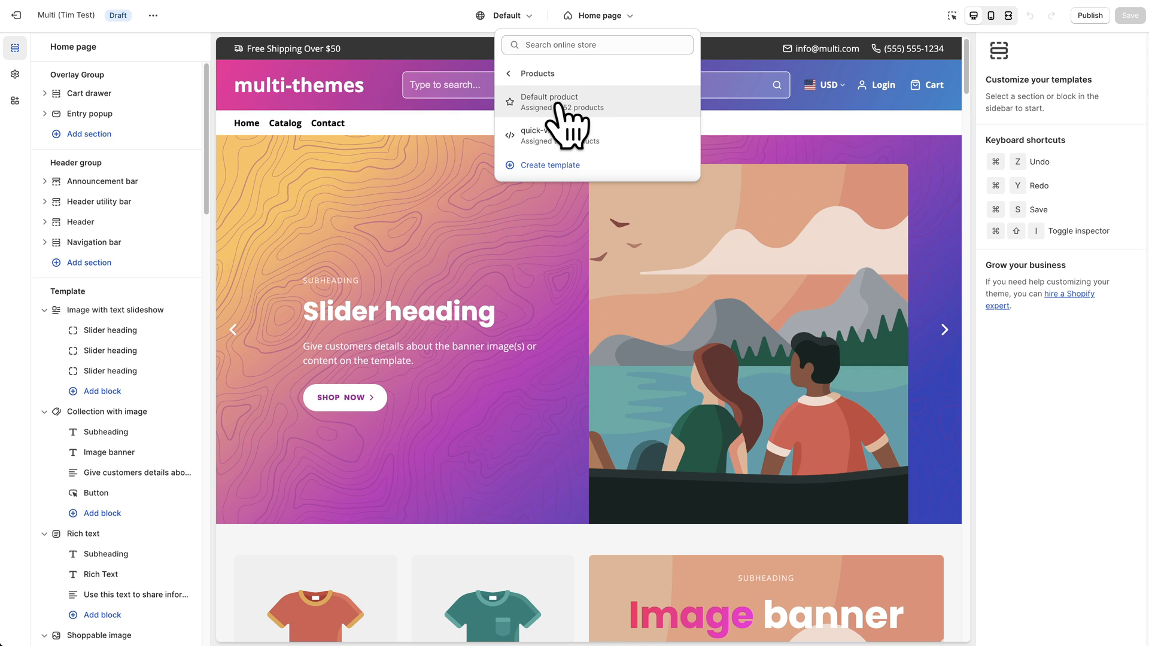
pyautogui.click(548, 97)
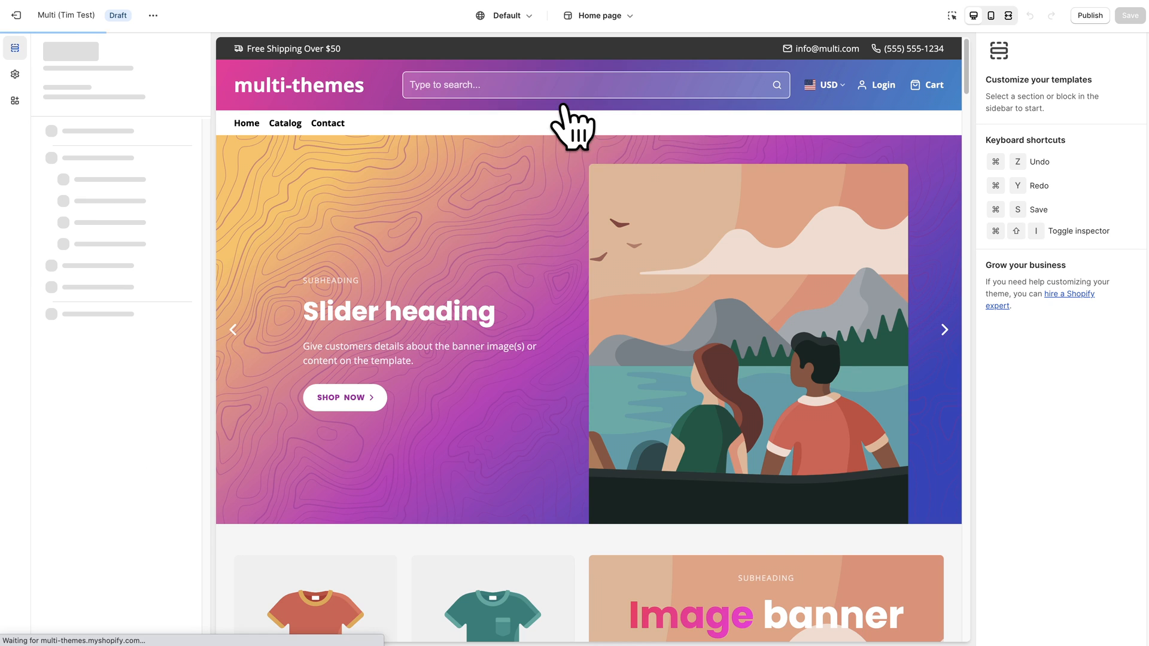
pyautogui.click(615, 16)
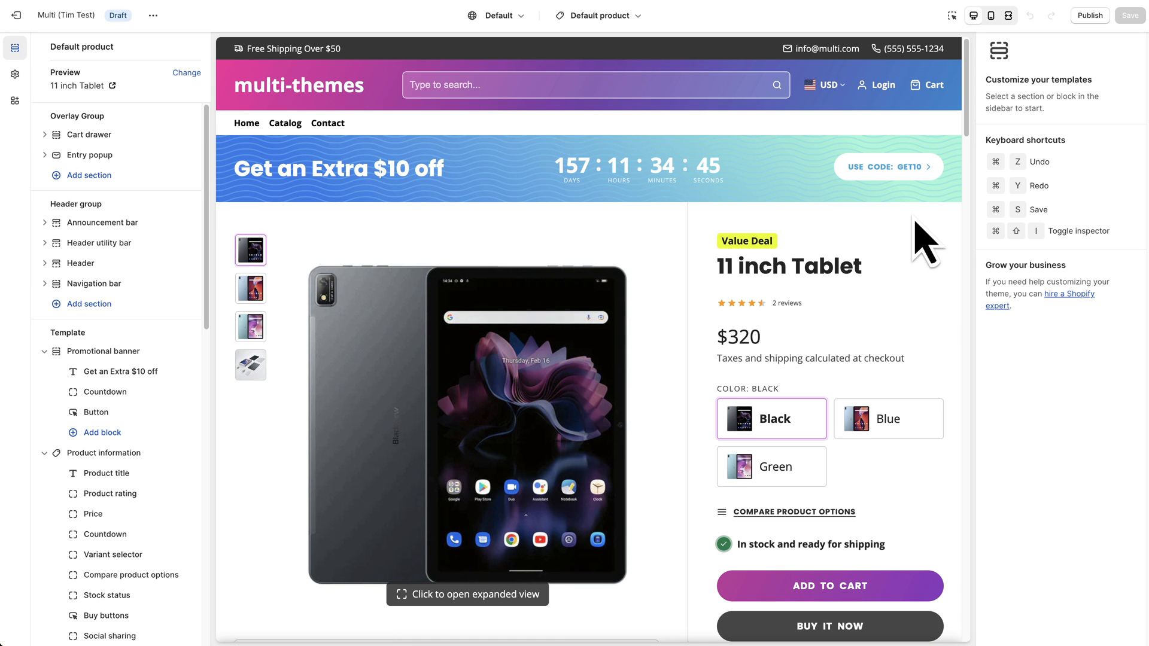
pyautogui.moveTo(935, 253)
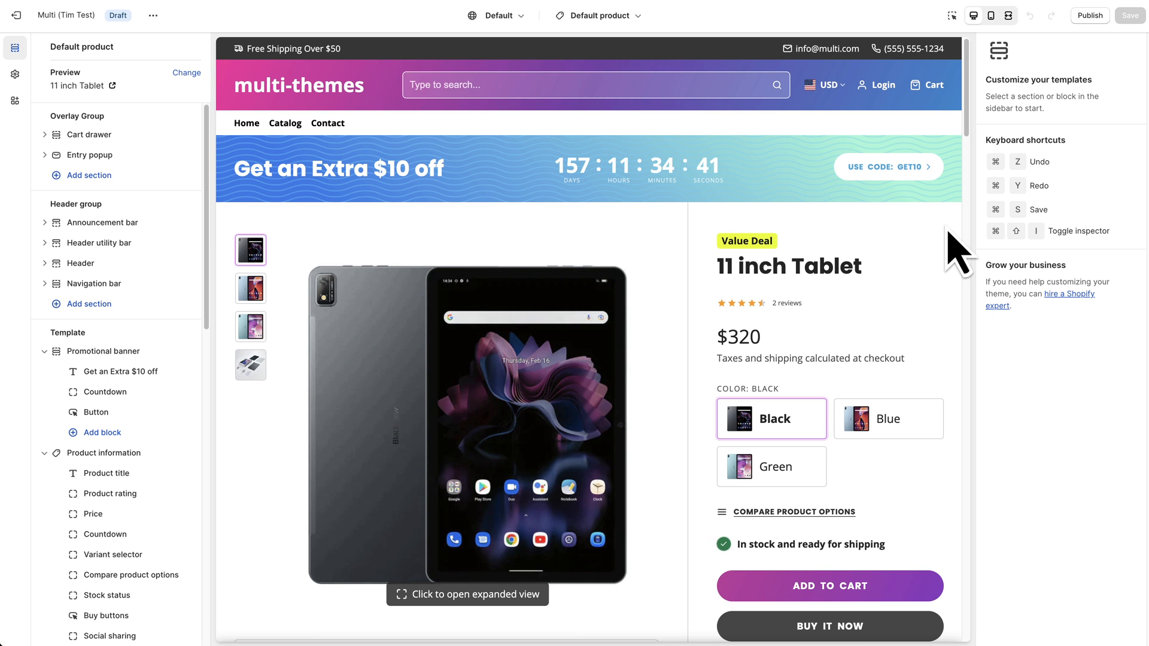
pyautogui.scroll(-3)
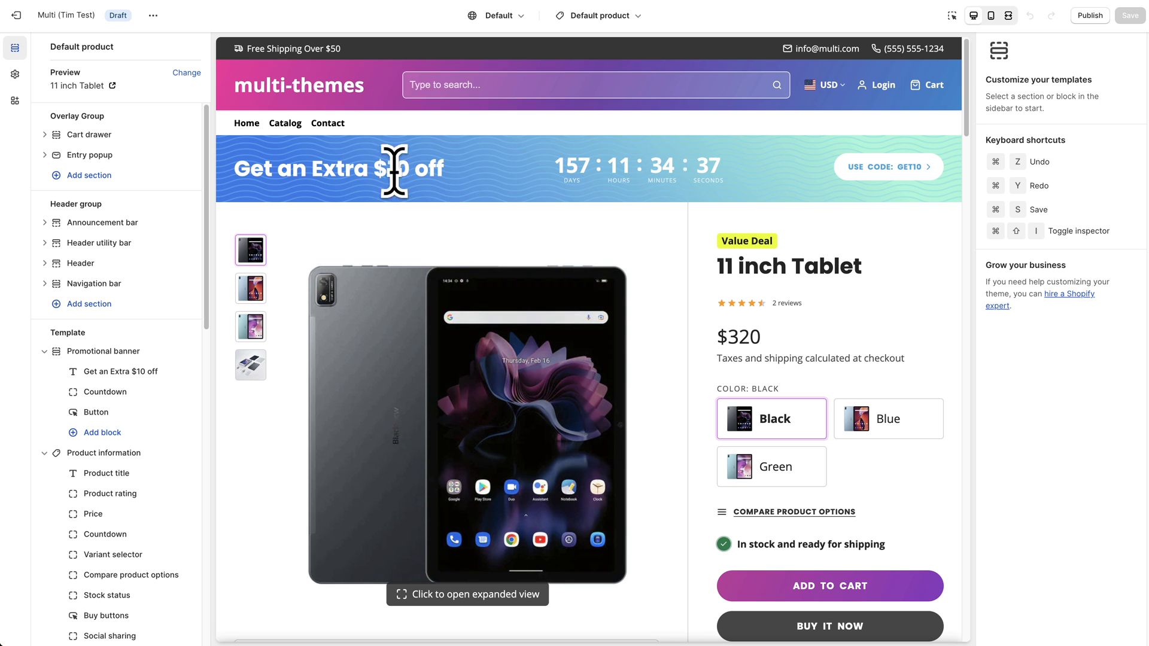
pyautogui.moveTo(872, 248)
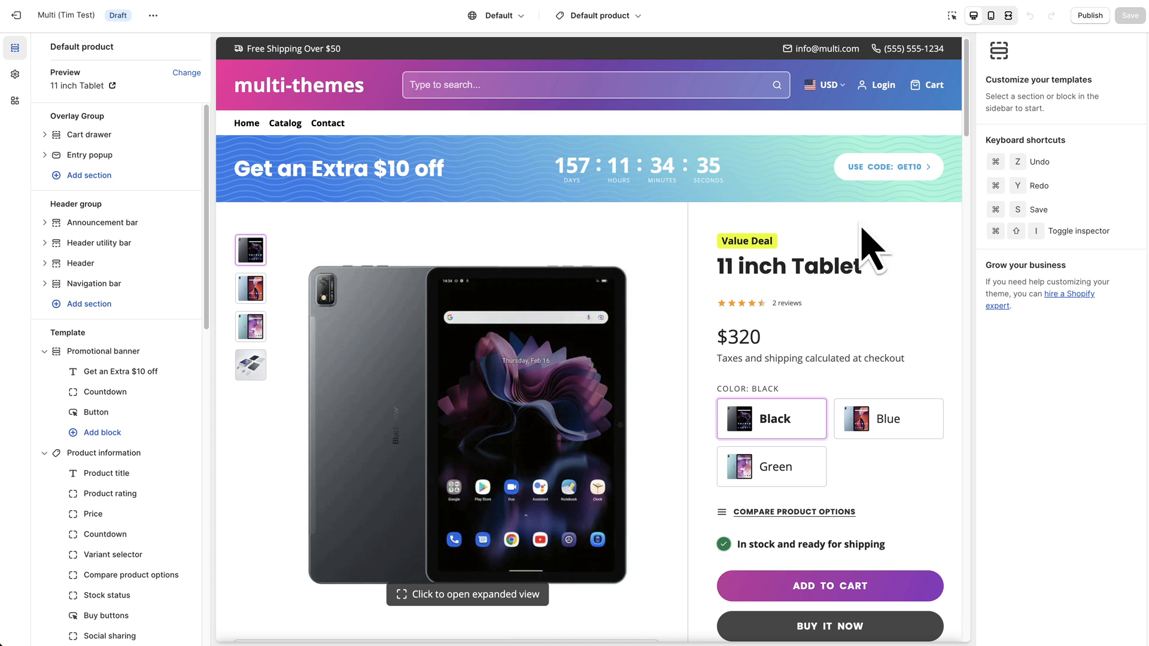
pyautogui.scroll(-3)
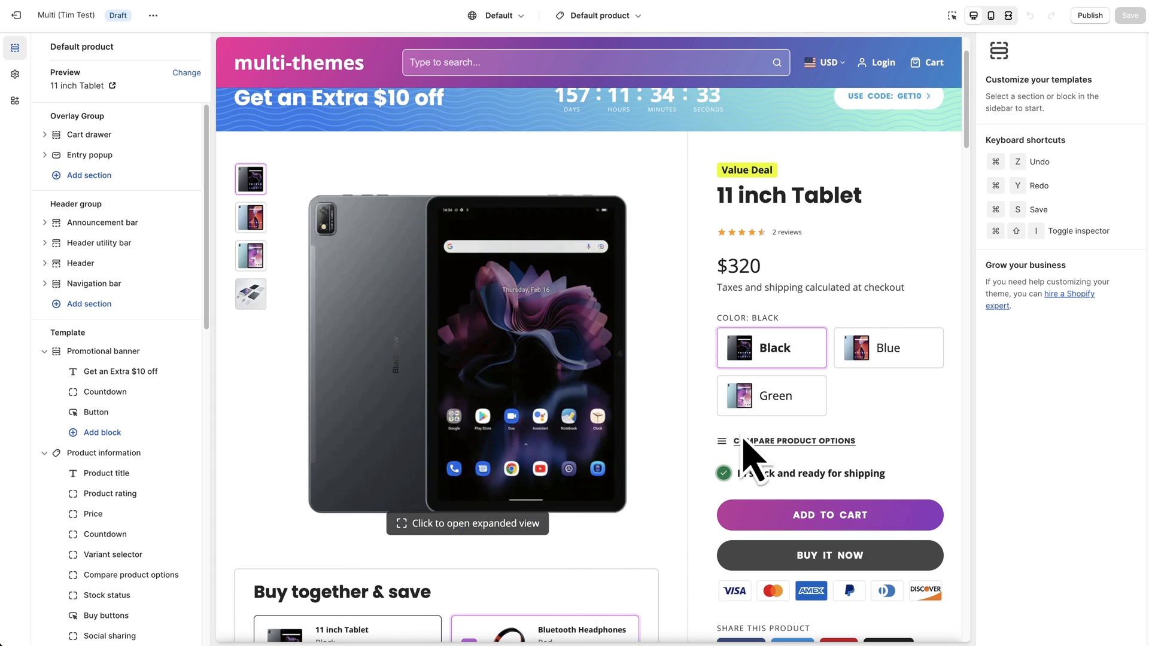
pyautogui.scroll(-3)
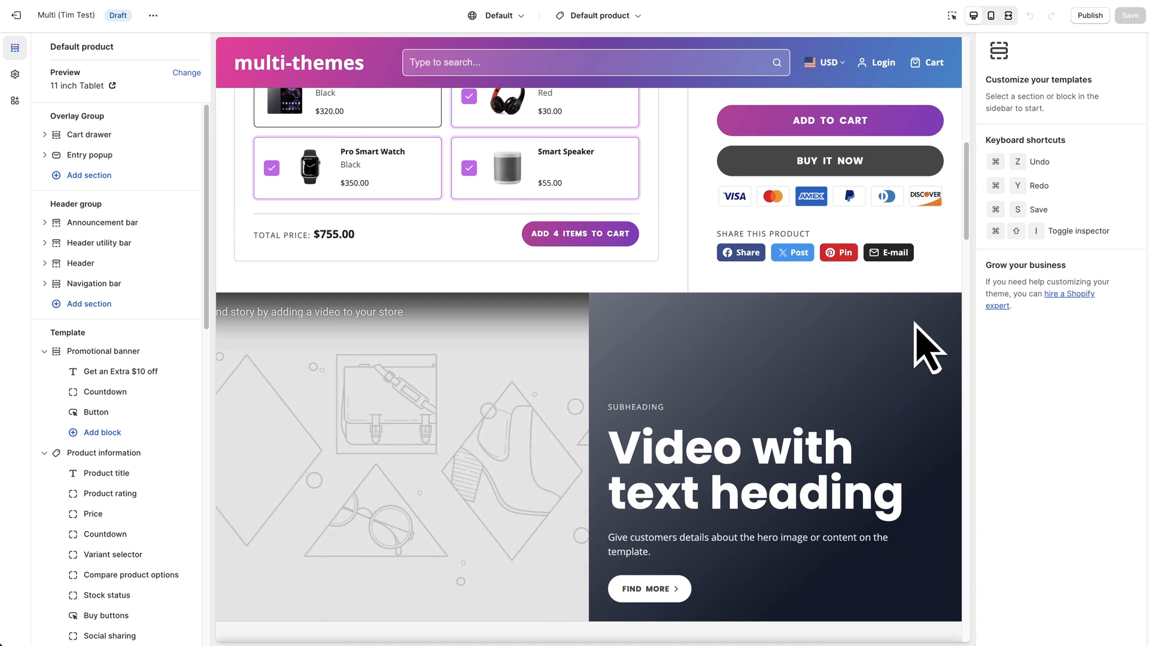
pyautogui.scroll(-3)
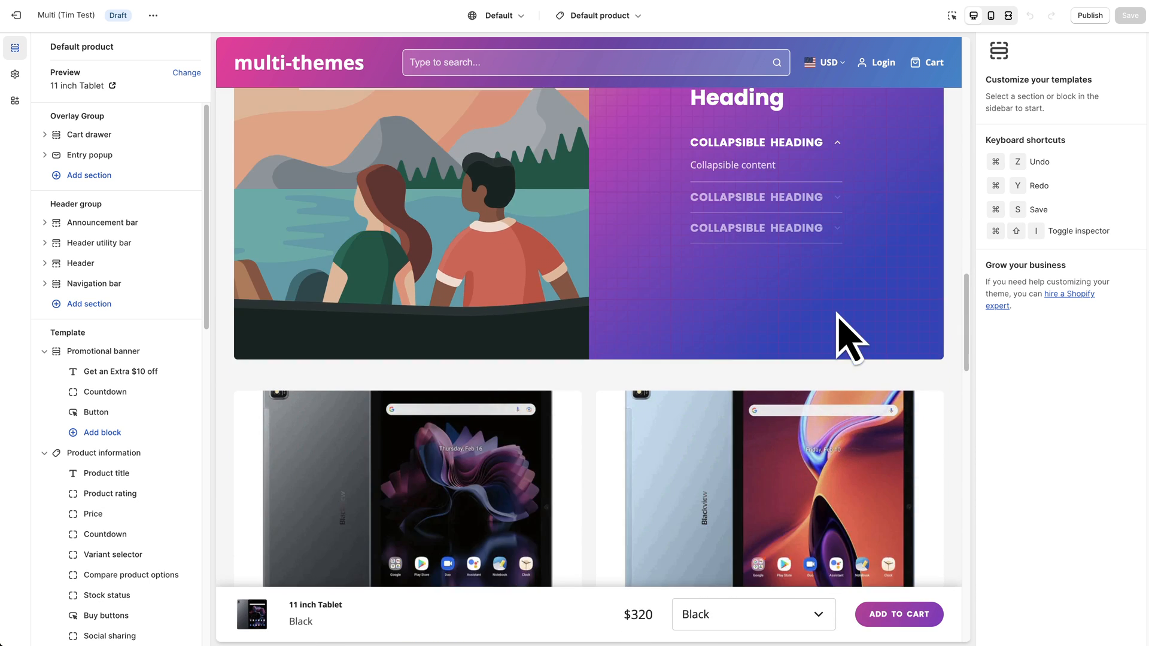
pyautogui.scroll(-3)
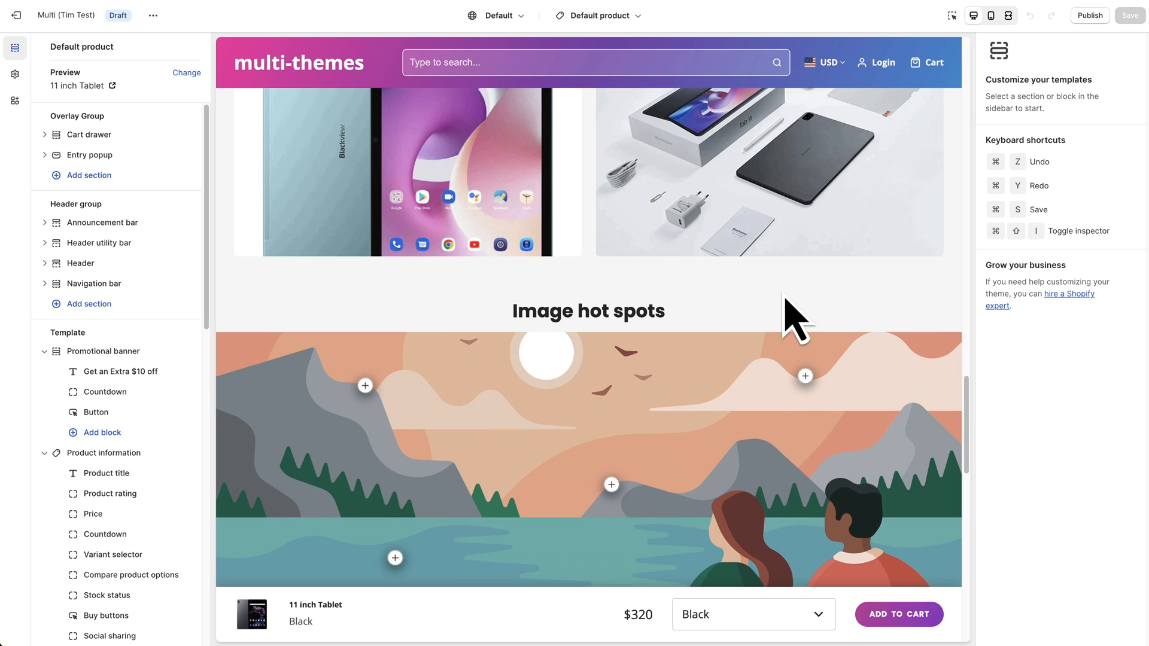
pyautogui.scroll(-3)
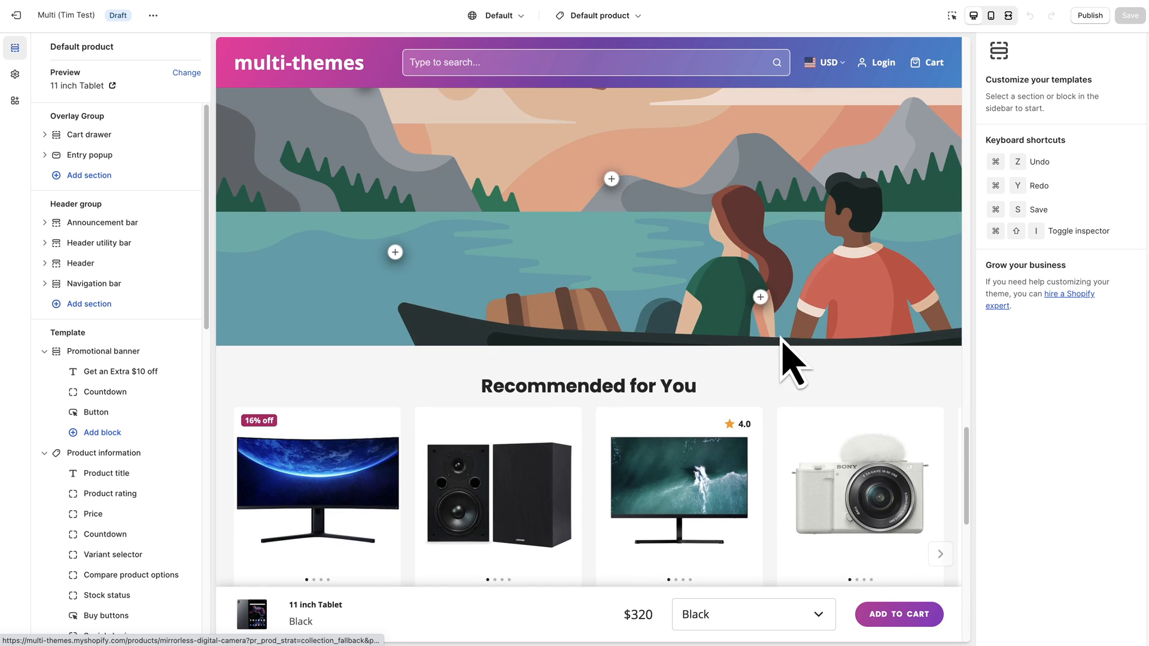
pyautogui.scroll(-3)
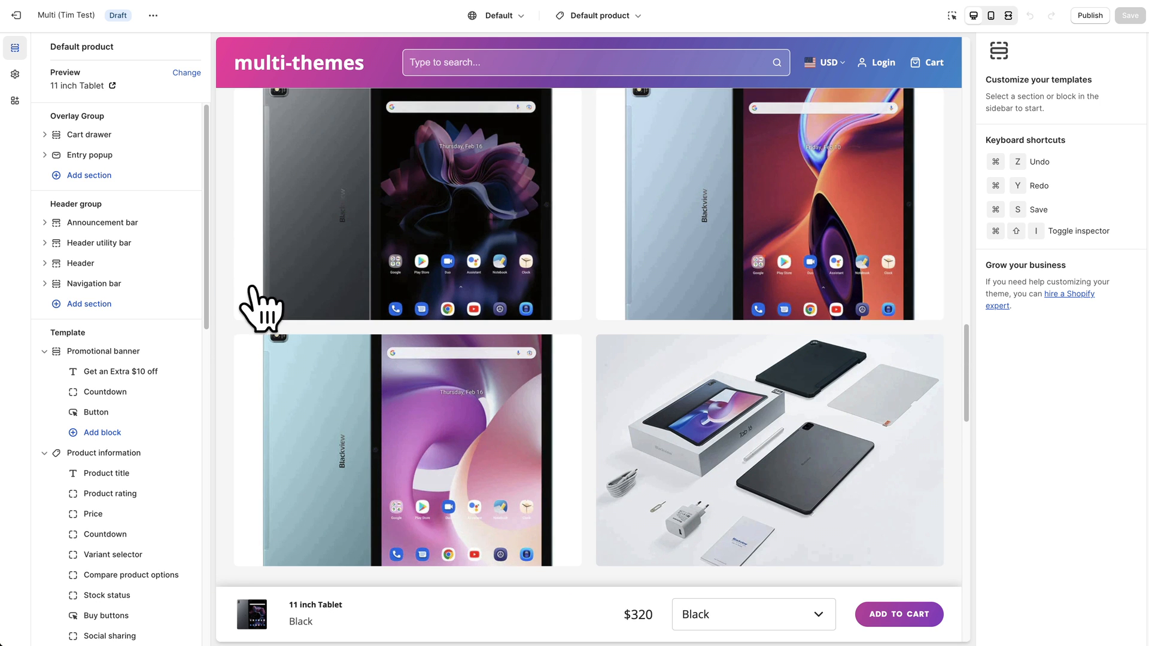
pyautogui.scroll(-3)
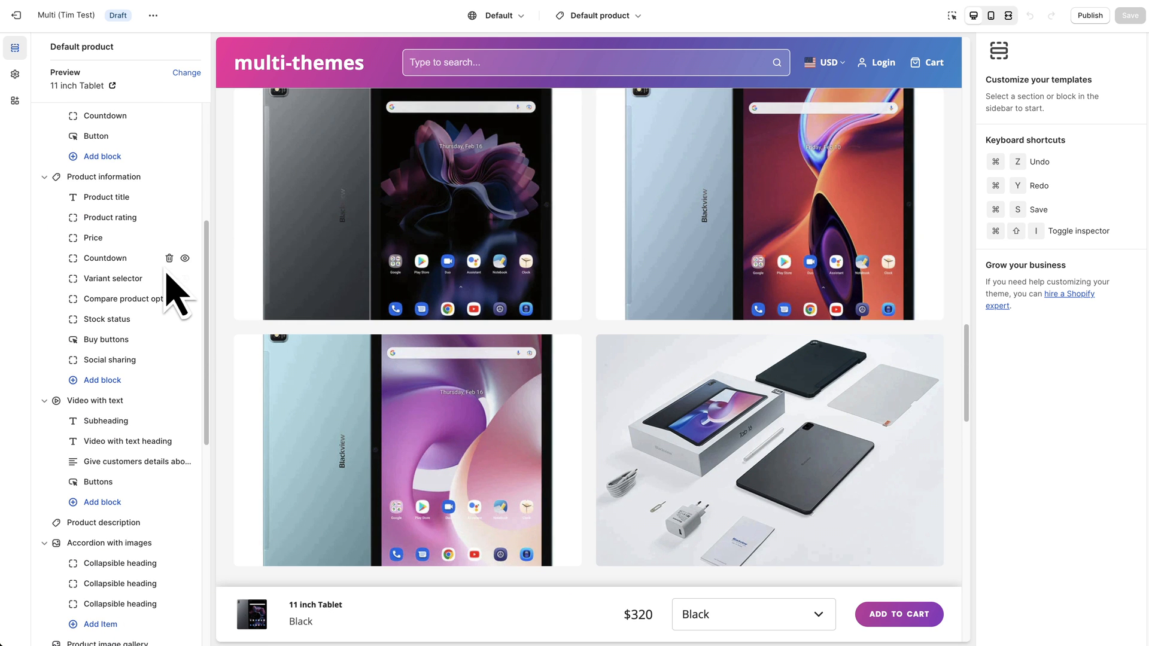
pyautogui.scroll(3)
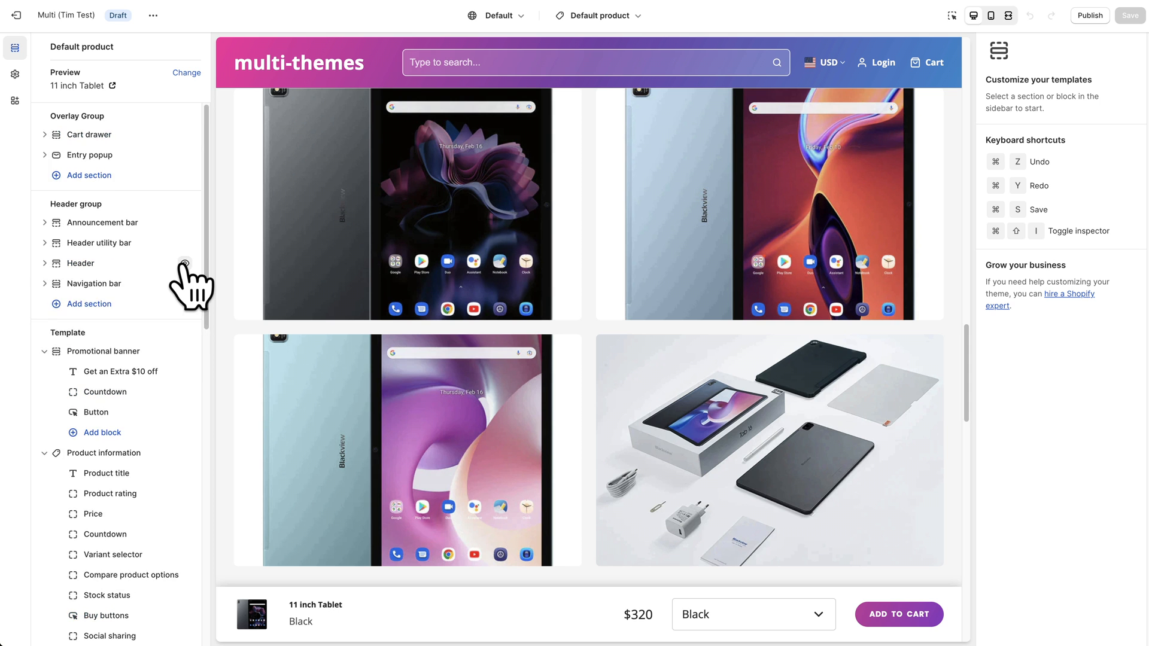
pyautogui.scroll(-3)
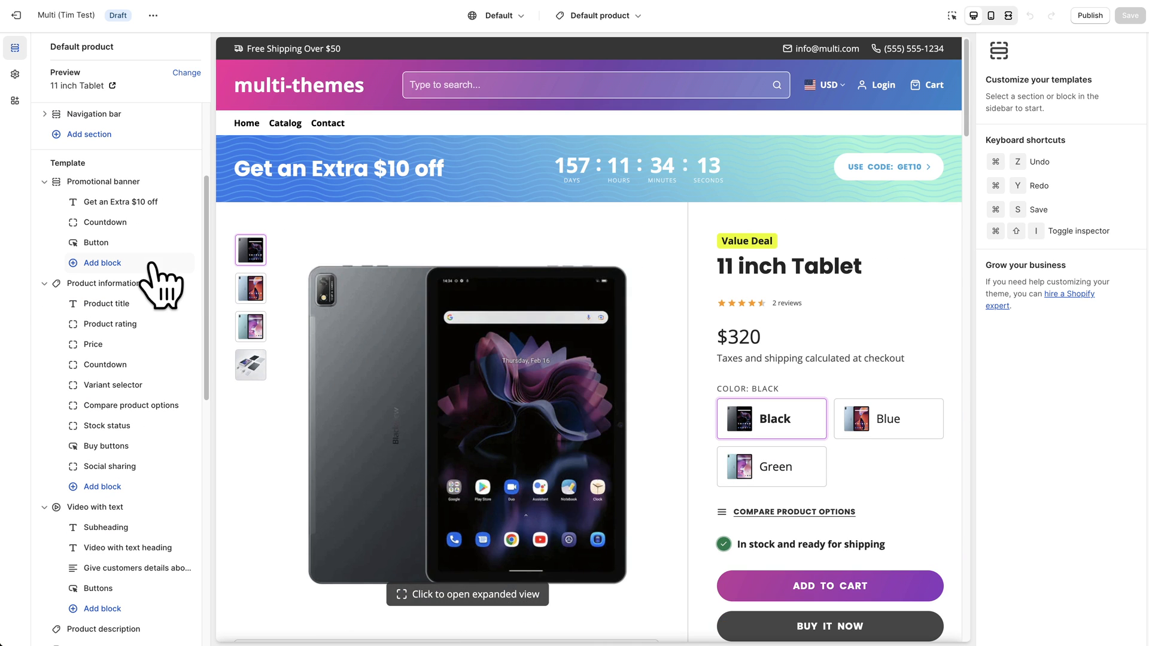
pyautogui.moveTo(201, 213)
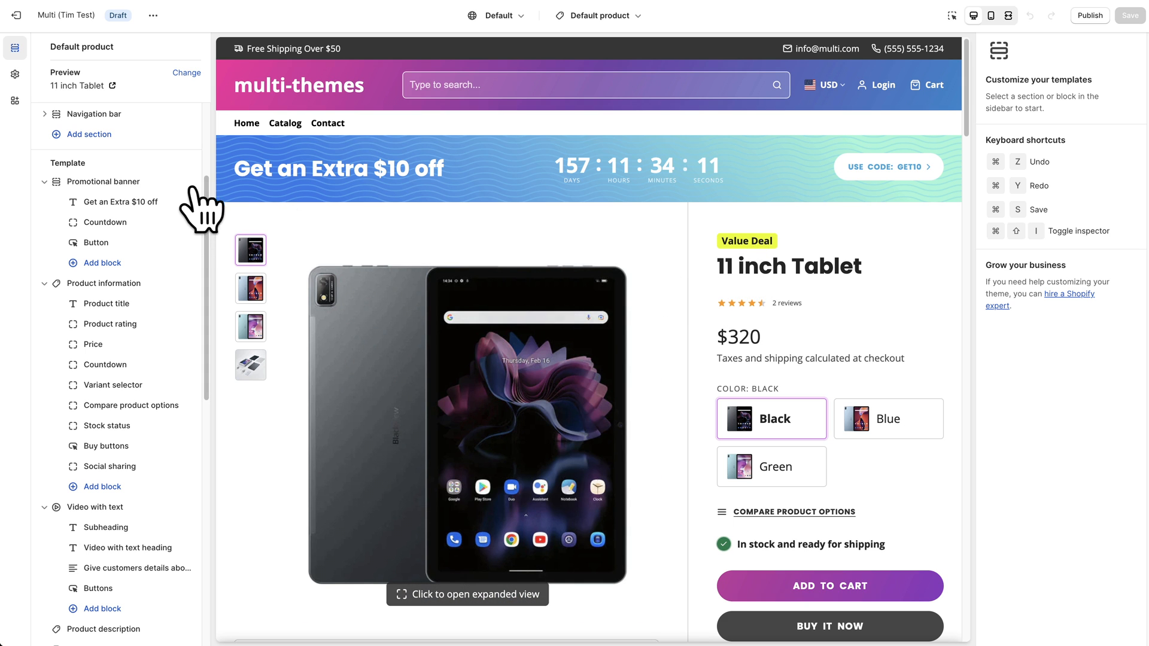
pyautogui.moveTo(181, 201)
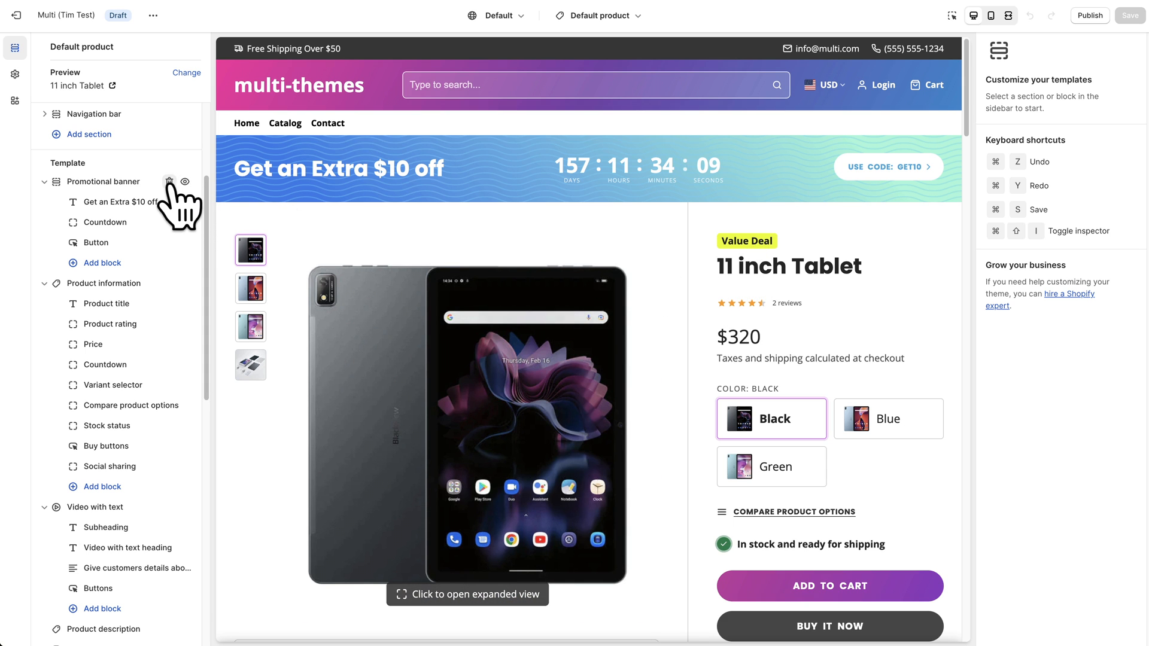
# Hide the Promotional banner section so the $10 off countdown strip disappears.
pyautogui.click(184, 180)
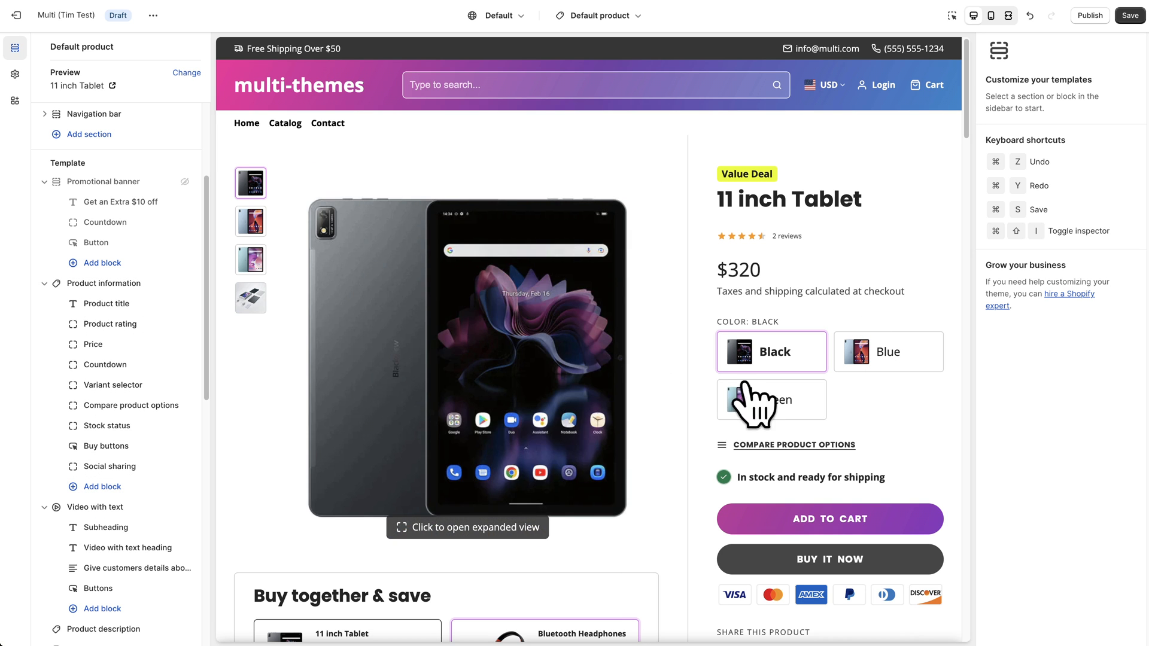
pyautogui.moveTo(933, 364)
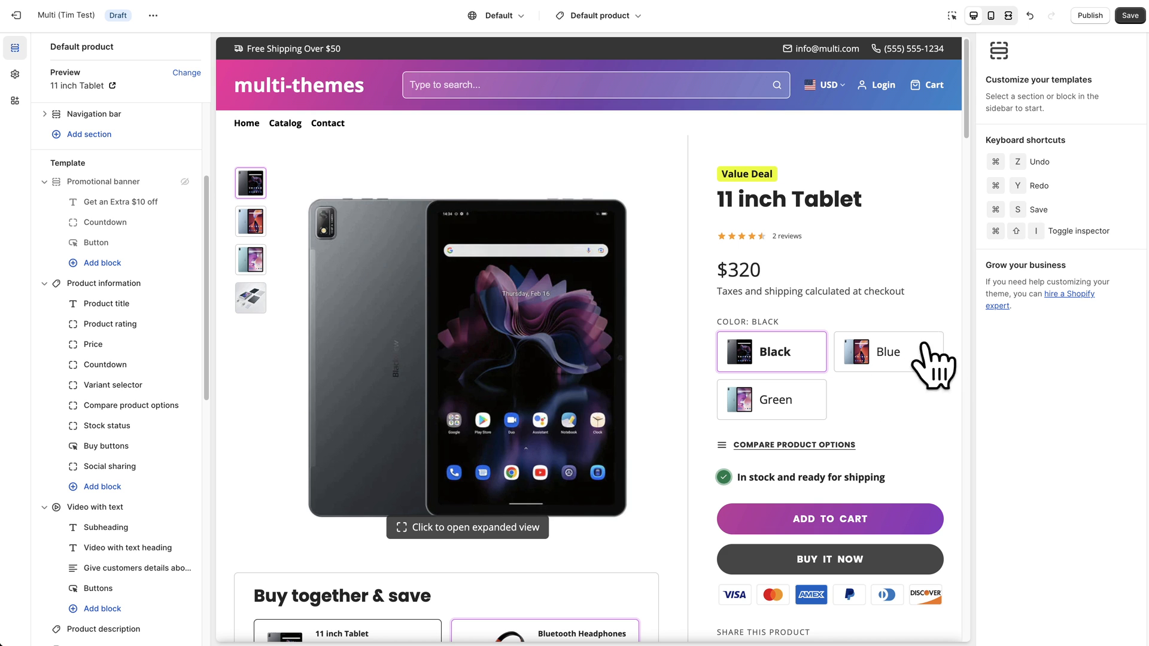
pyautogui.scroll(-3)
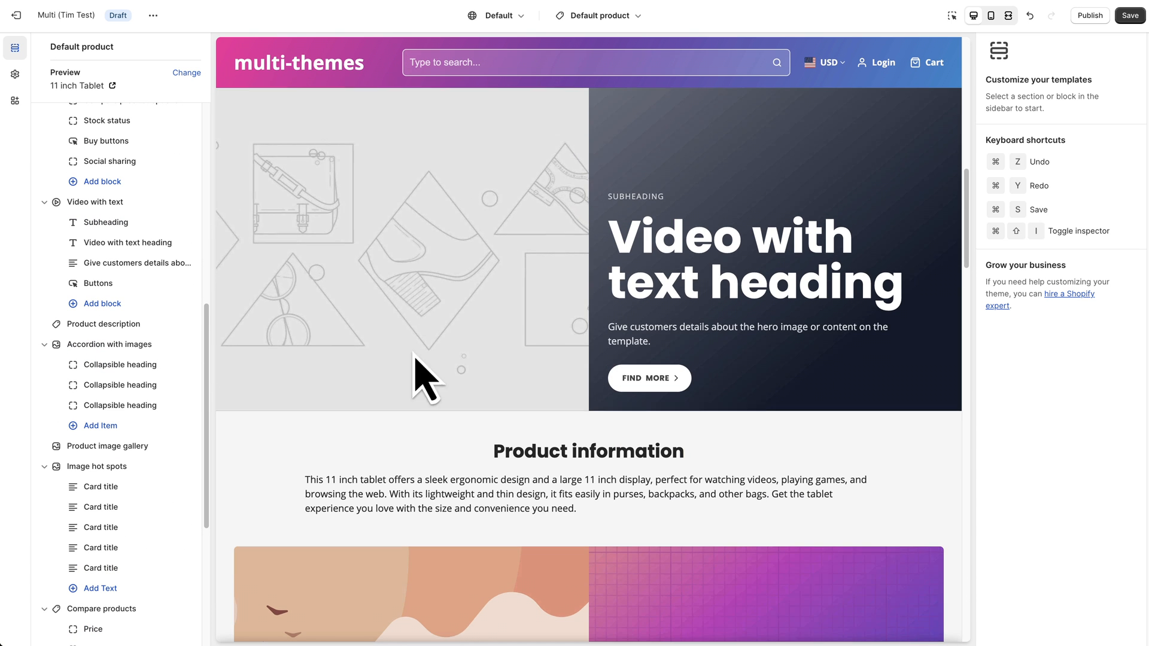
pyautogui.moveTo(103, 324)
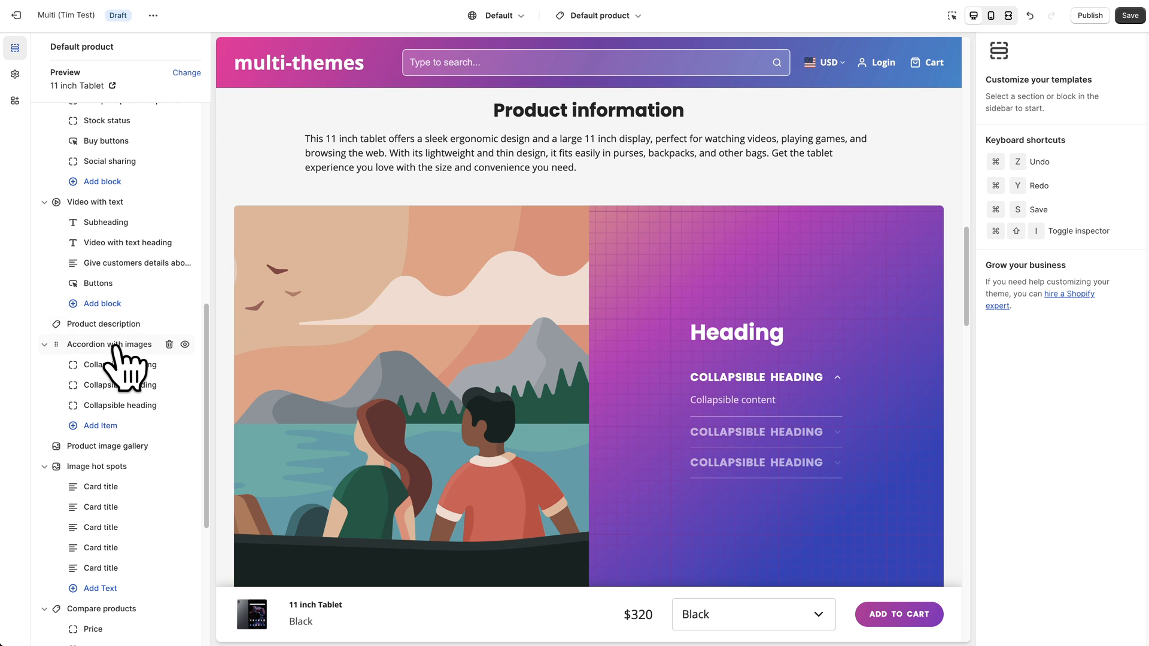
pyautogui.scroll(-3)
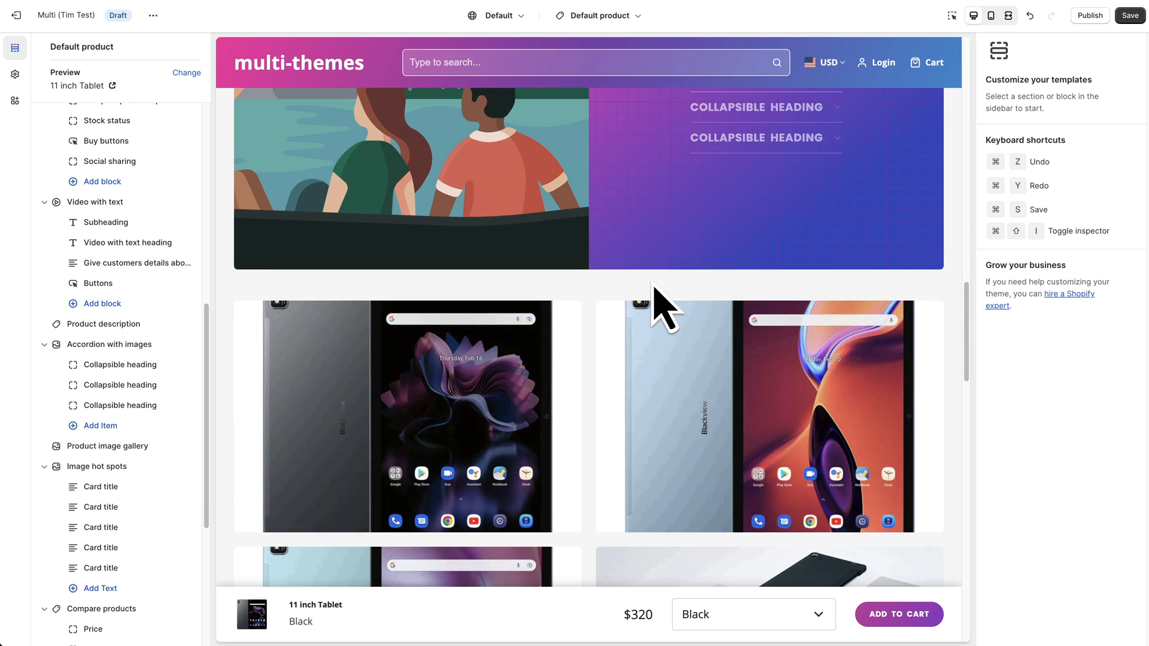
pyautogui.moveTo(103, 377)
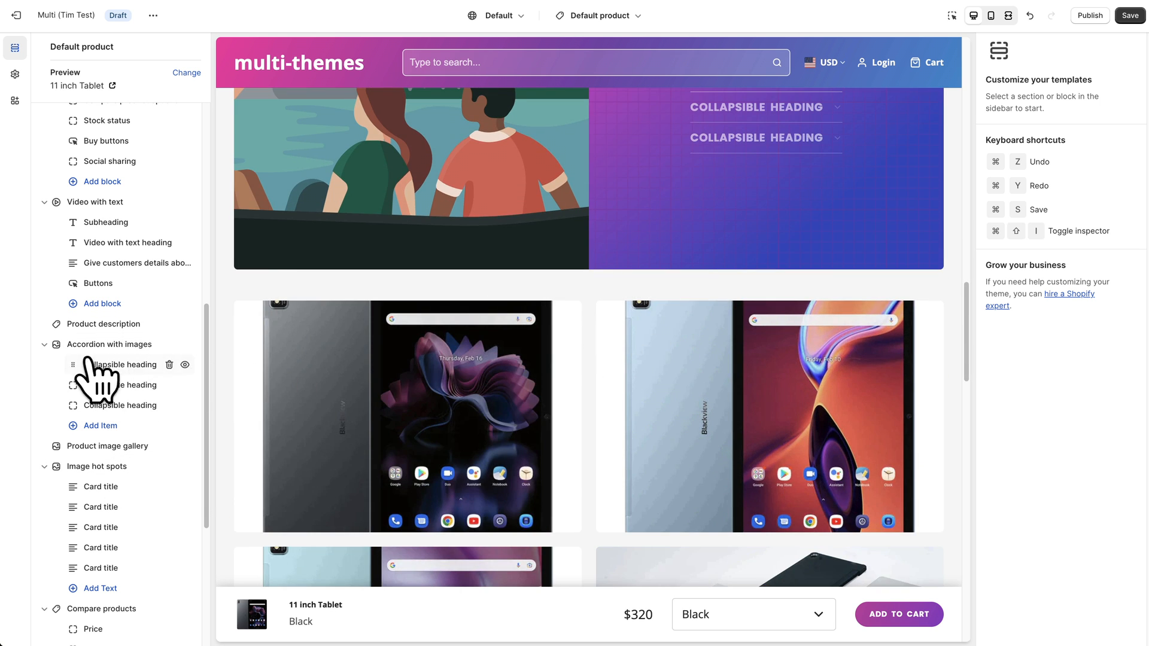
pyautogui.scroll(-3)
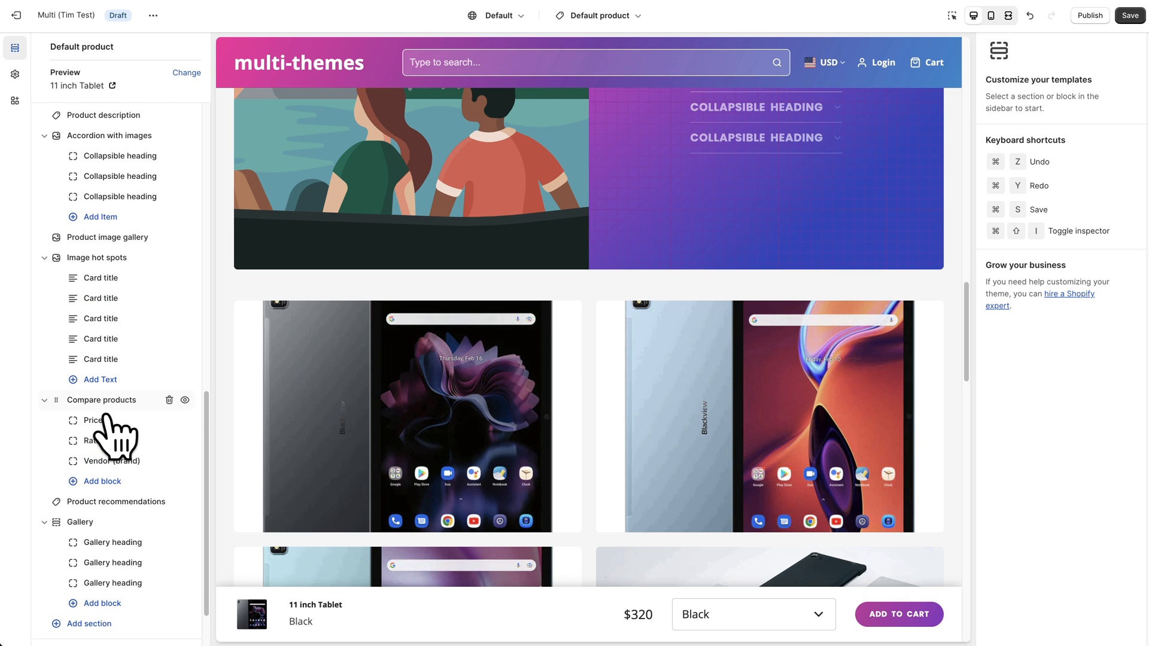
pyautogui.scroll(-3)
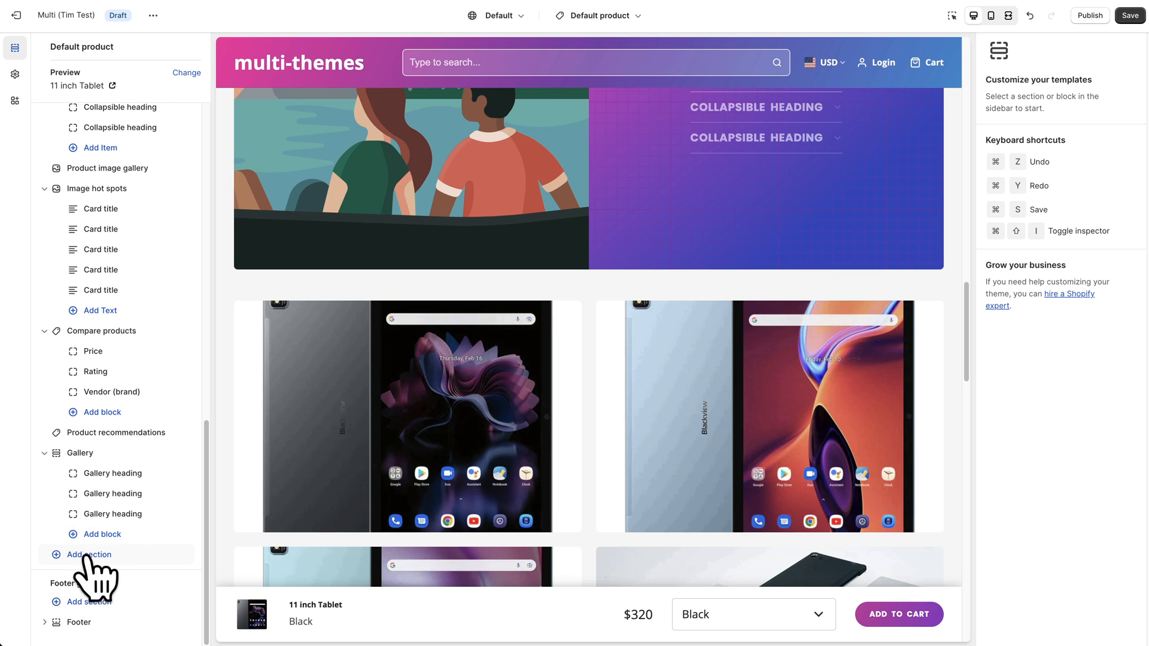
pyautogui.click(88, 554)
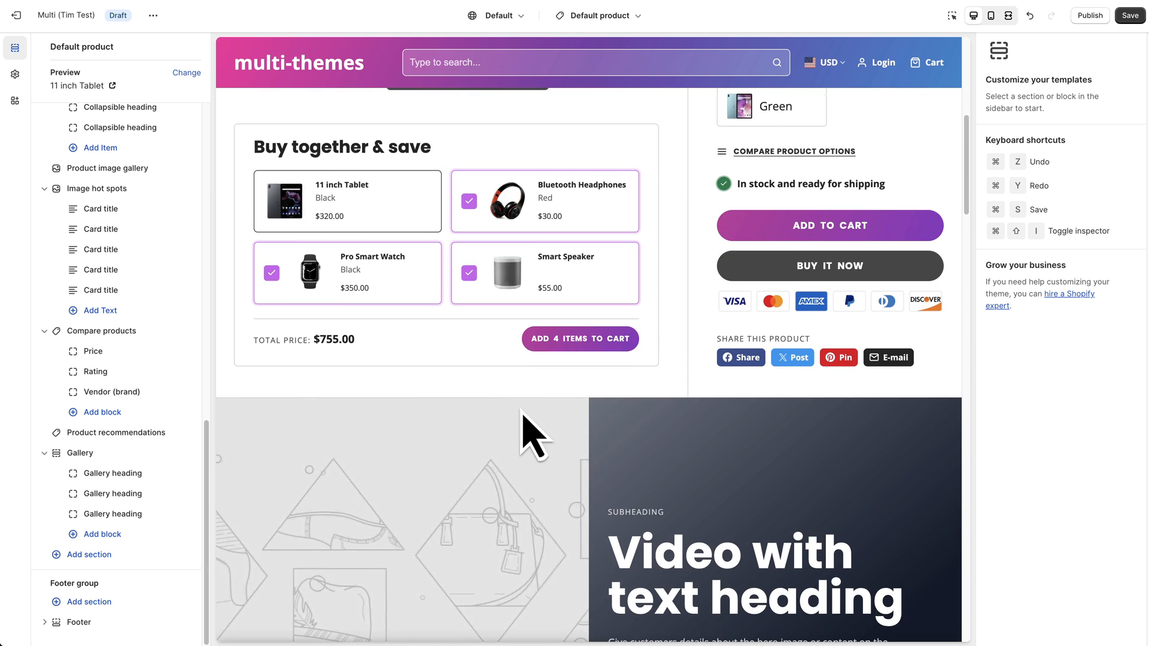
pyautogui.scroll(3)
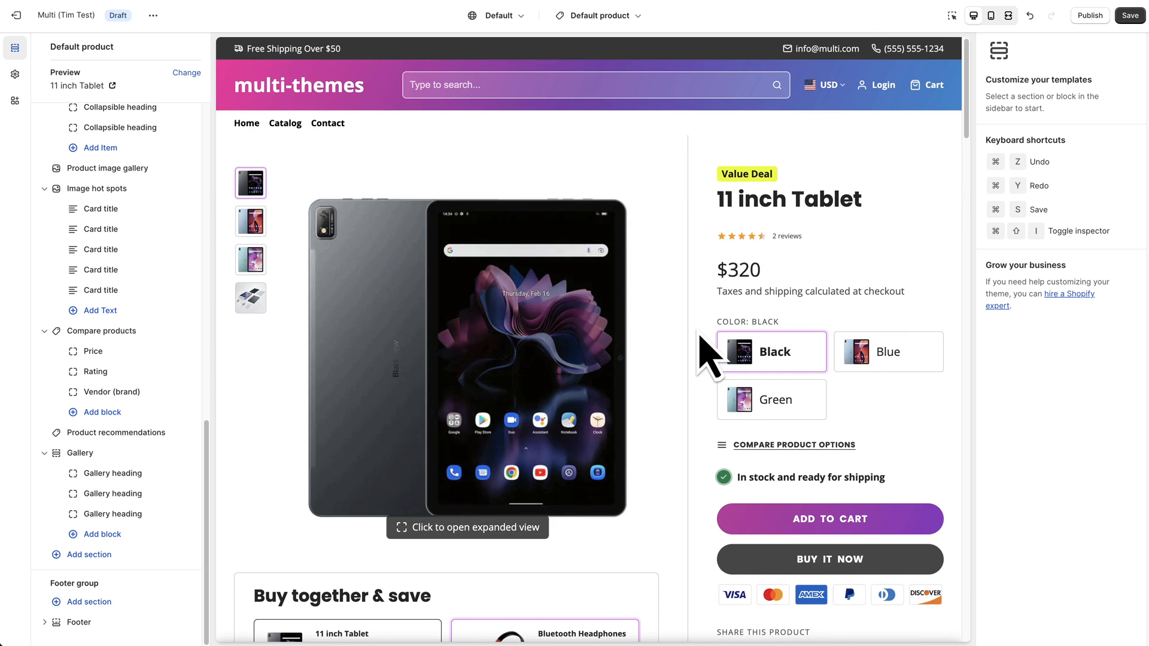
pyautogui.moveTo(707, 359)
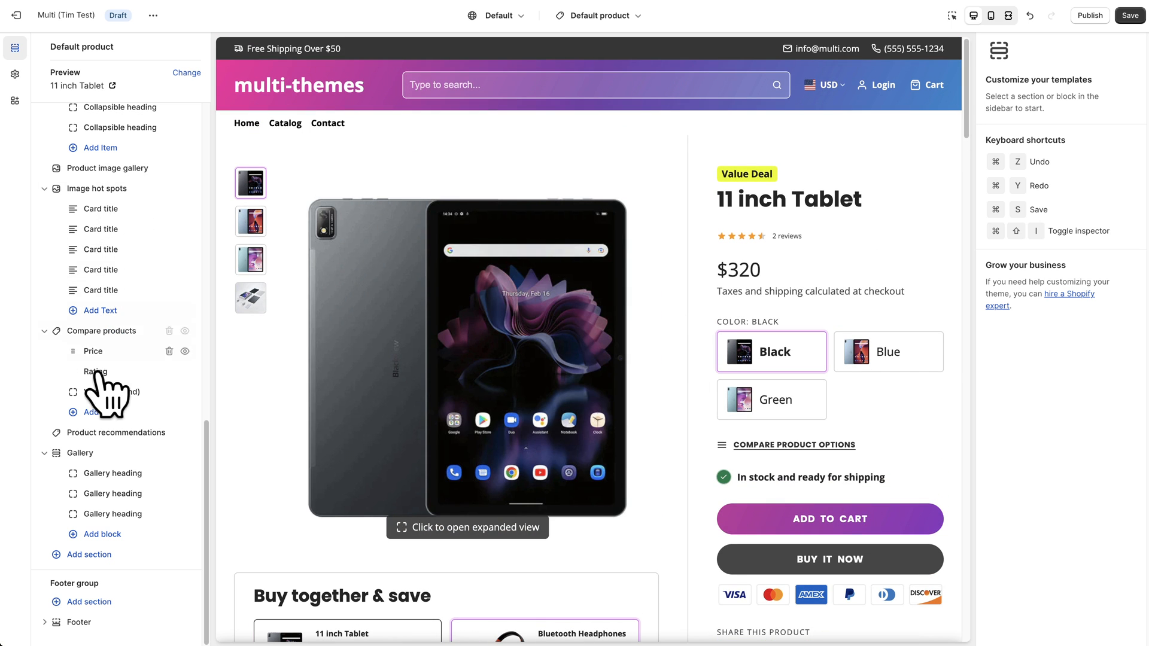
pyautogui.scroll(3)
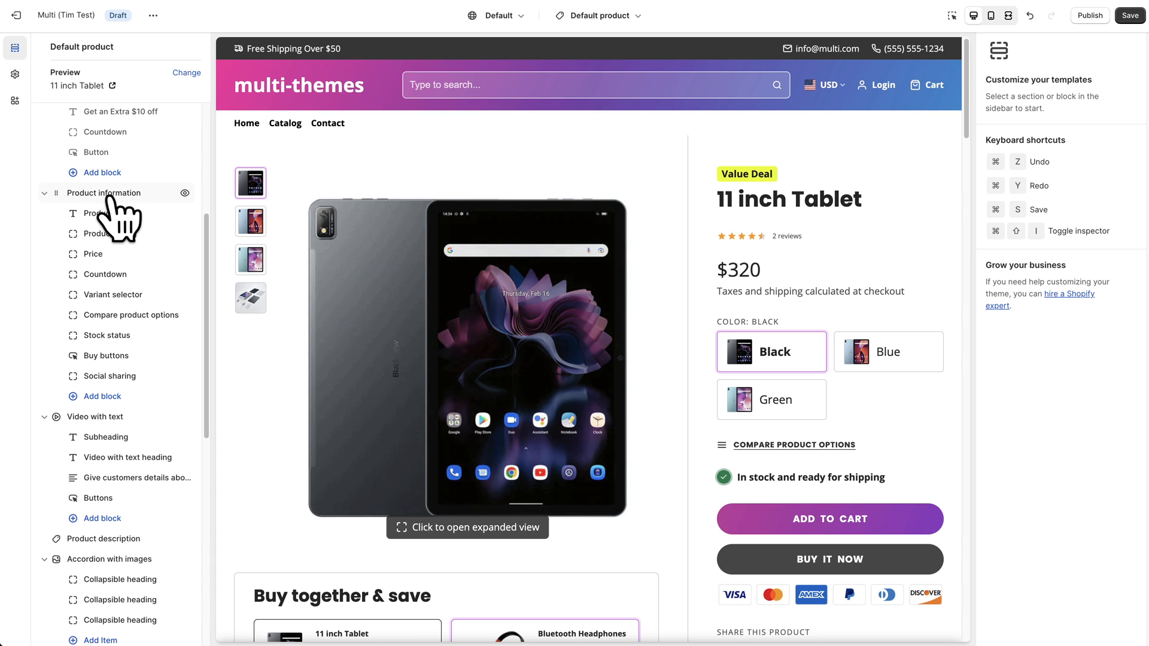
# Show the Product information section's settings and scroll through its options and preview.
pyautogui.click(103, 192)
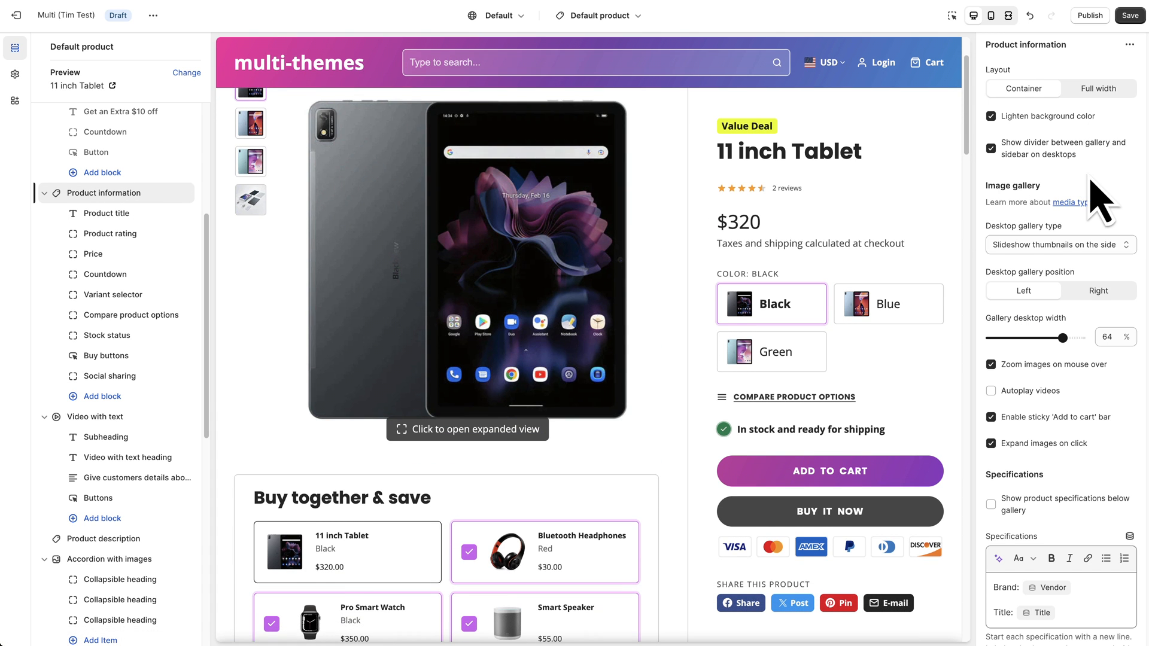
pyautogui.scroll(-3)
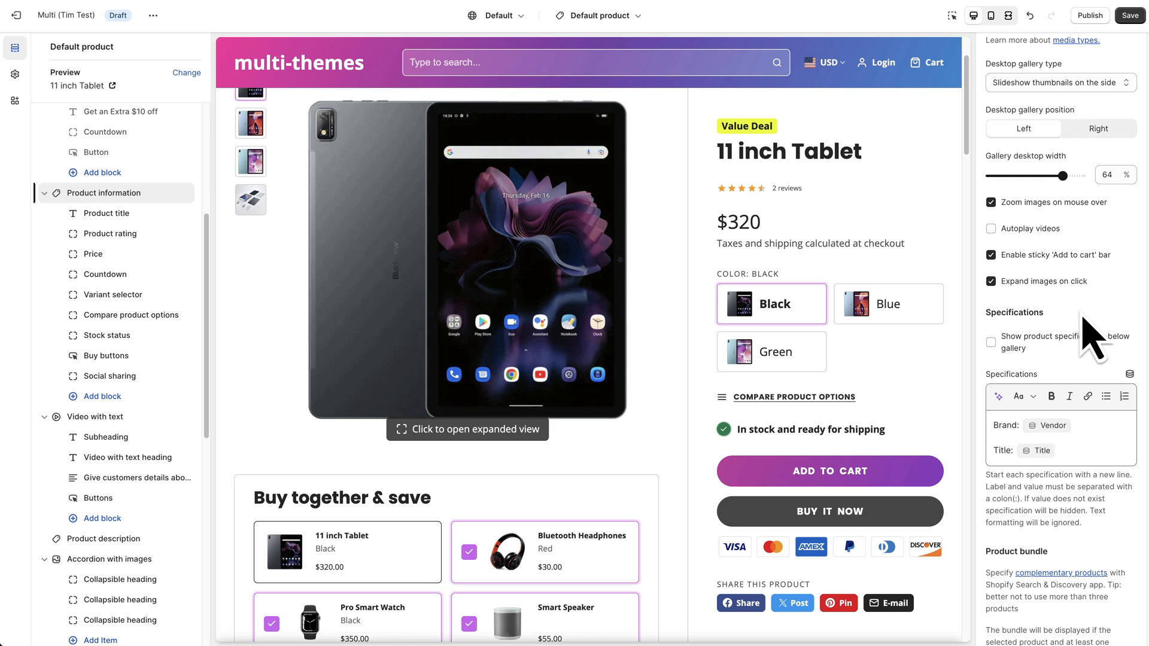
pyautogui.scroll(3)
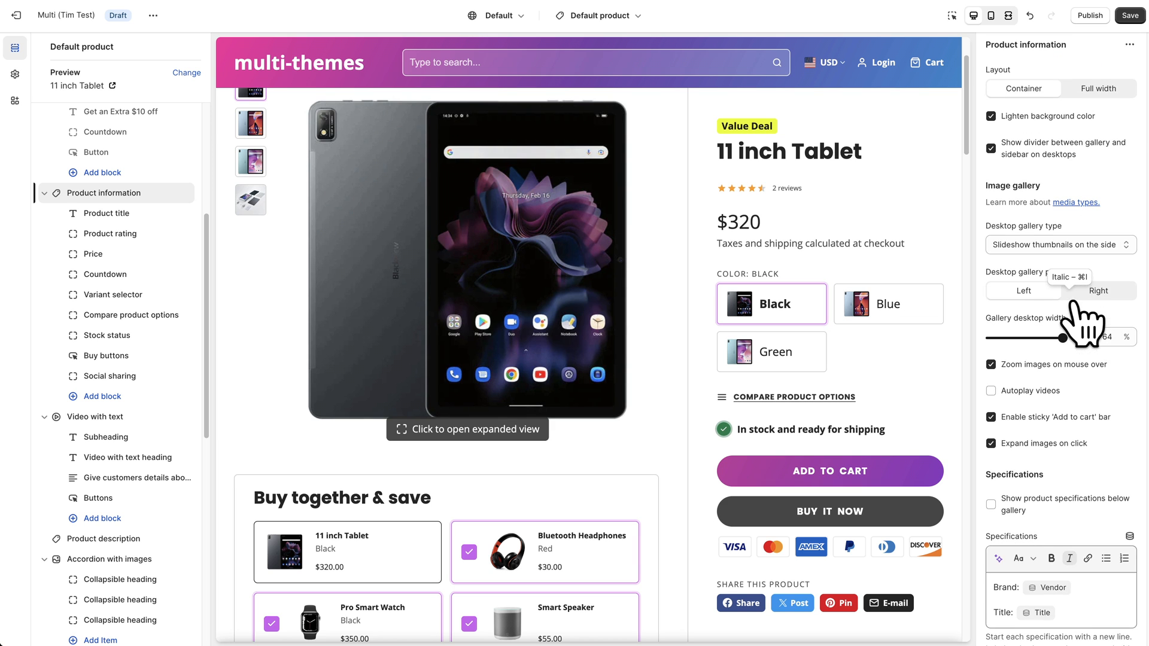
pyautogui.moveTo(997, 117)
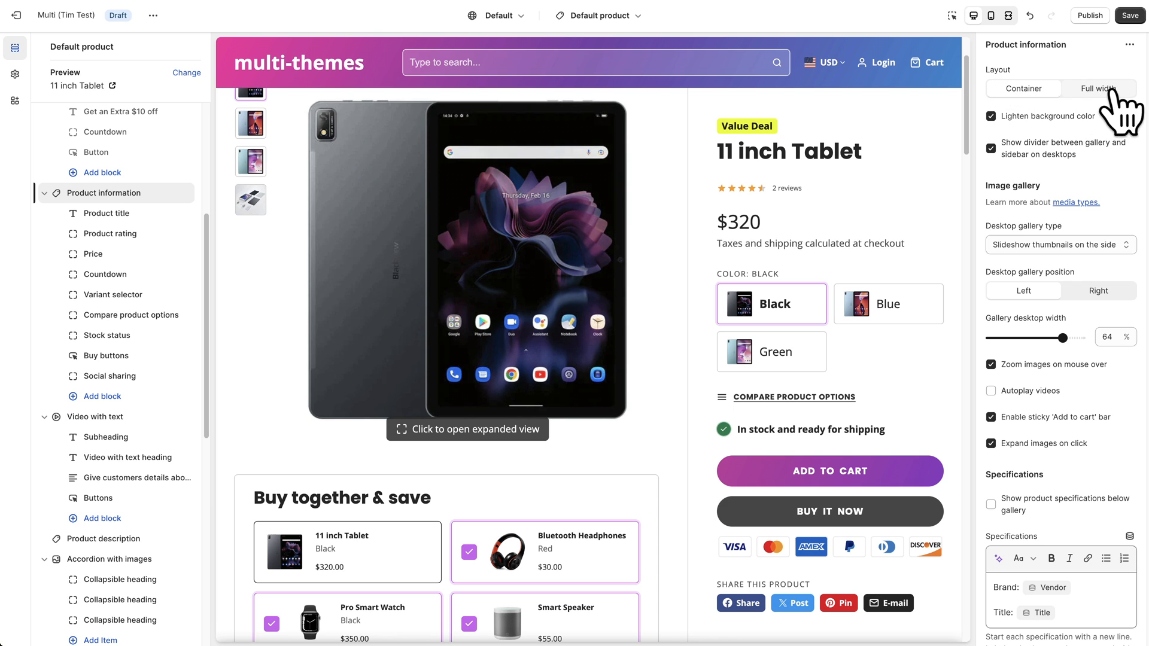
pyautogui.moveTo(1114, 131)
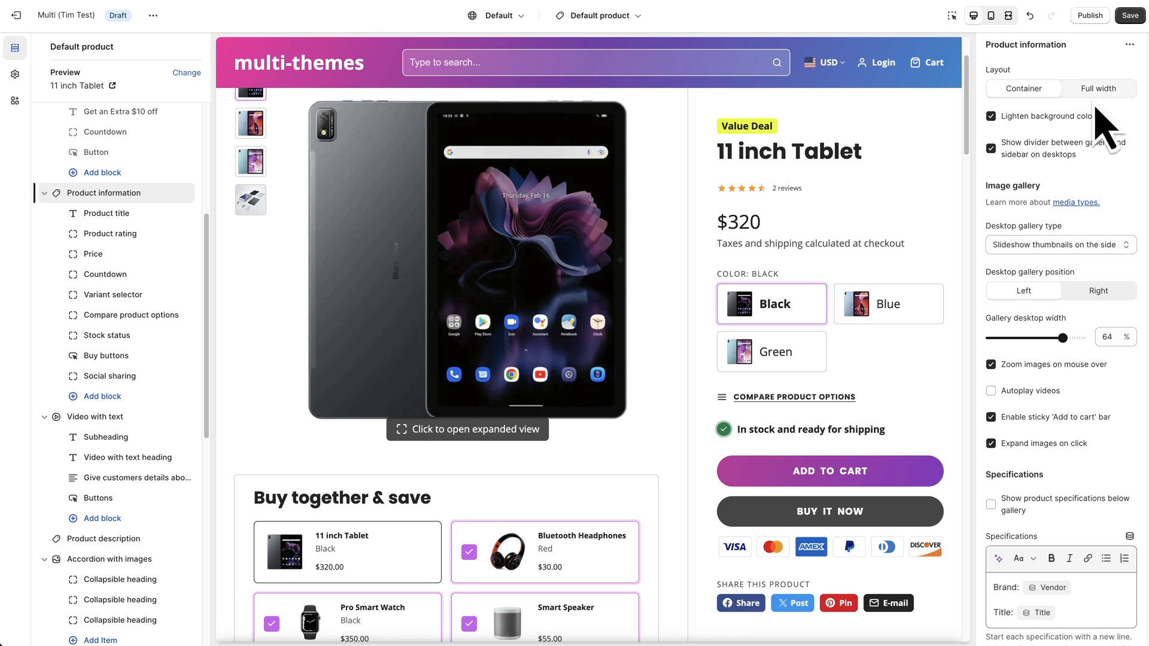
pyautogui.scroll(-3)
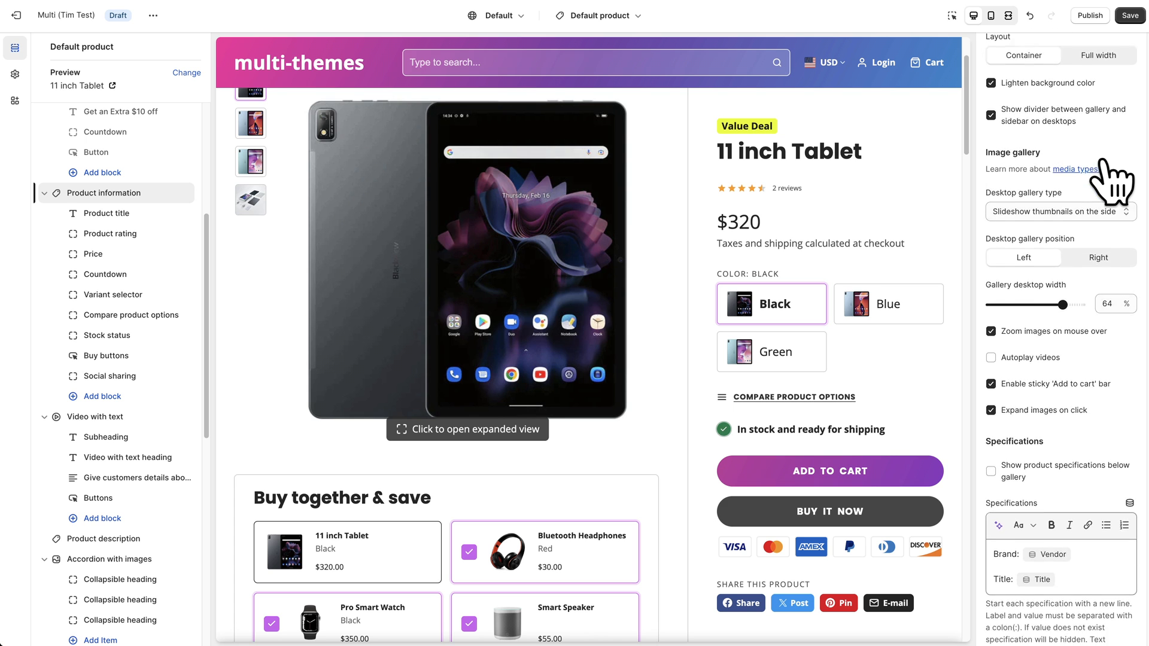
pyautogui.scroll(-3)
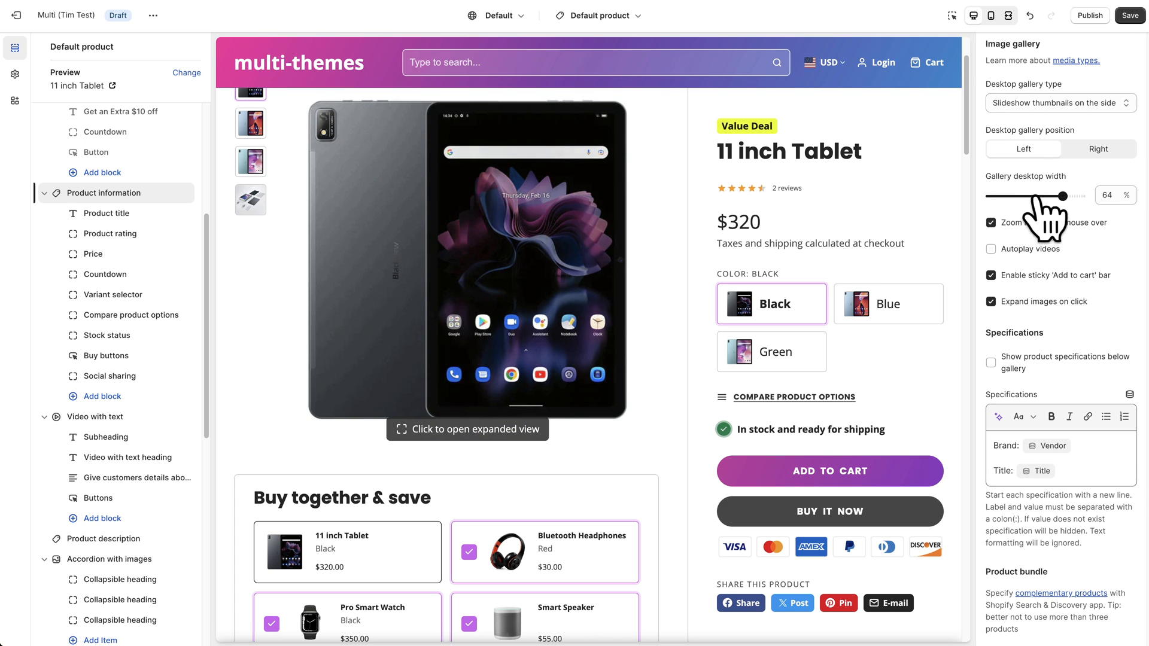
pyautogui.scroll(-3)
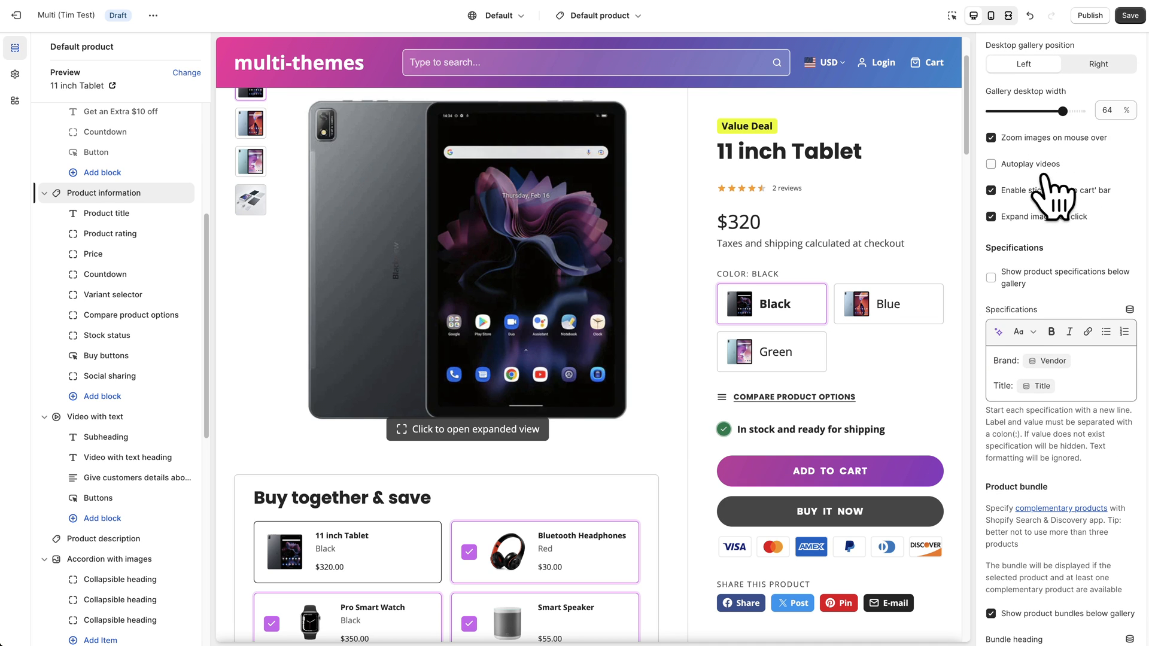
pyautogui.moveTo(1017, 207)
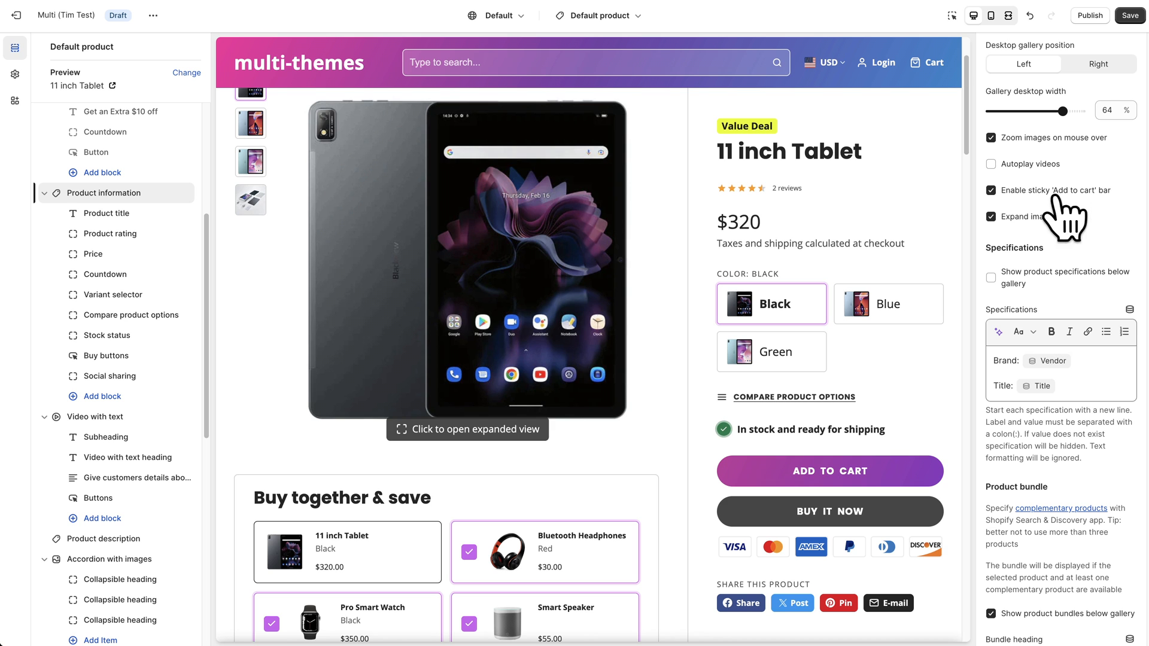
pyautogui.moveTo(890, 176)
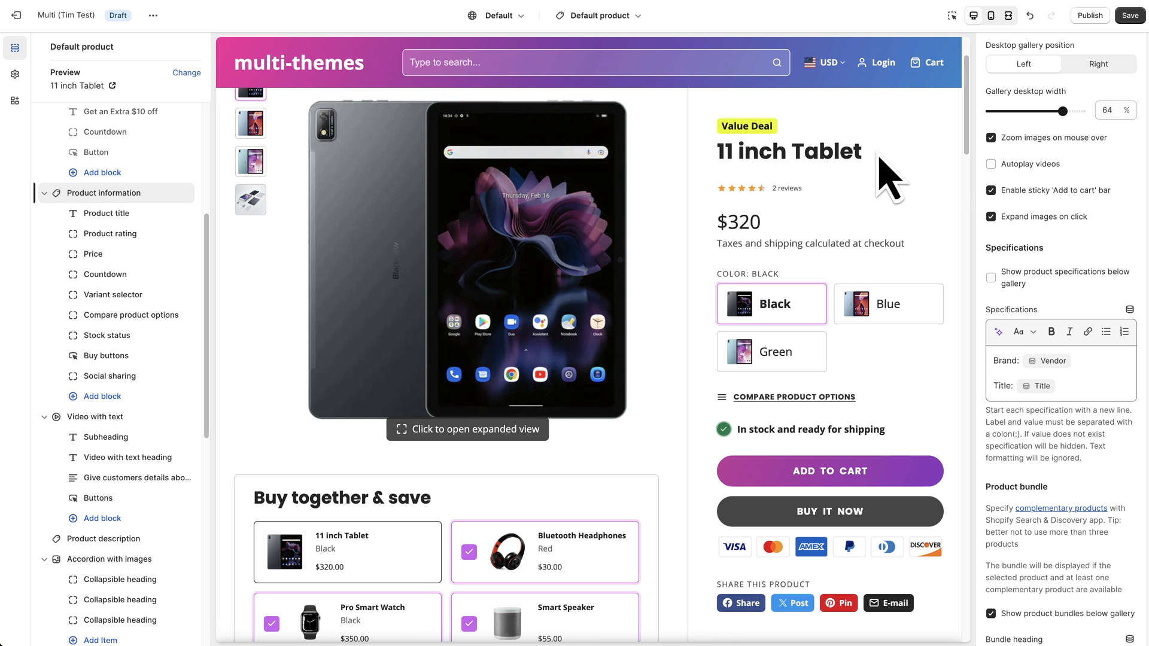
pyautogui.scroll(-3)
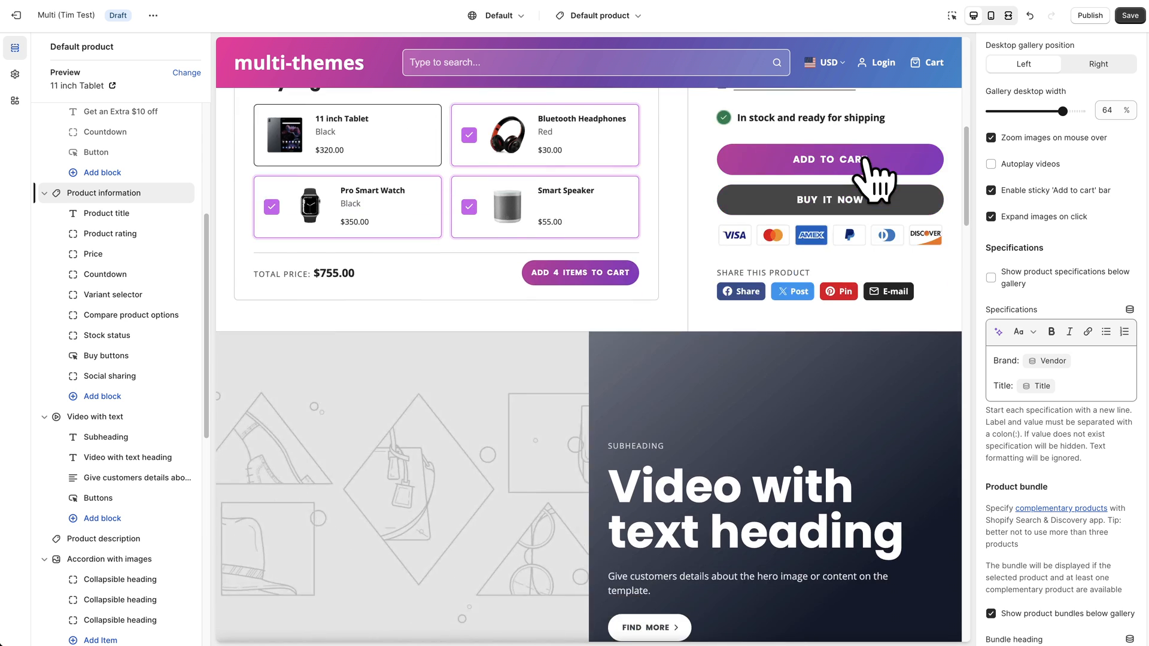
pyautogui.scroll(-3)
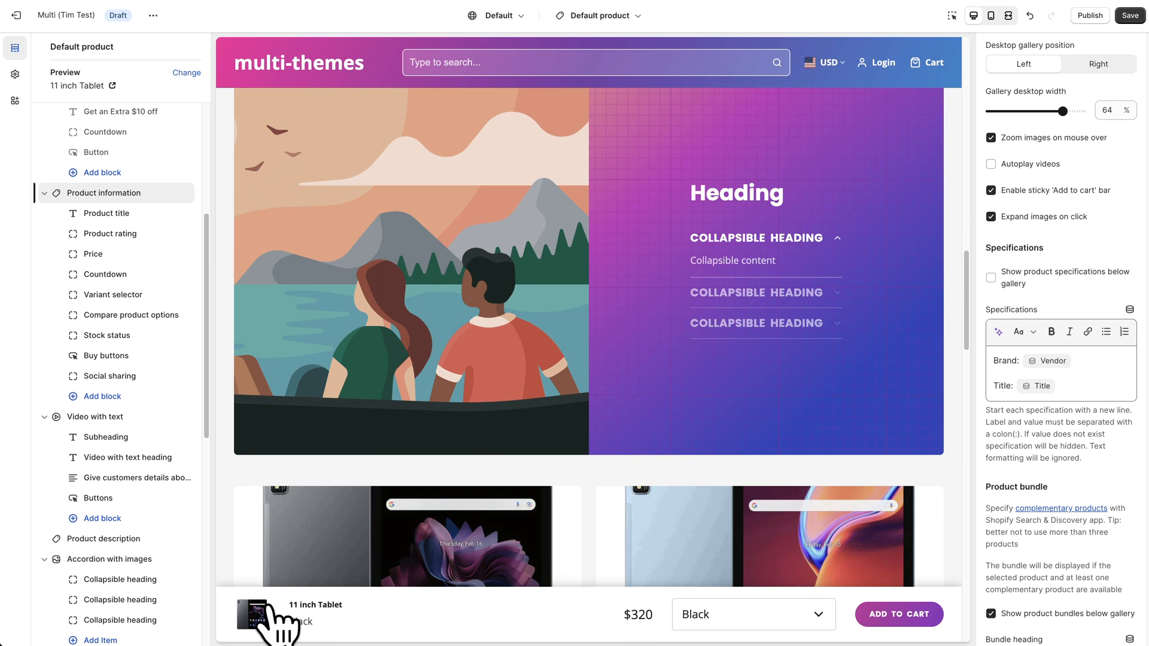
pyautogui.moveTo(528, 618)
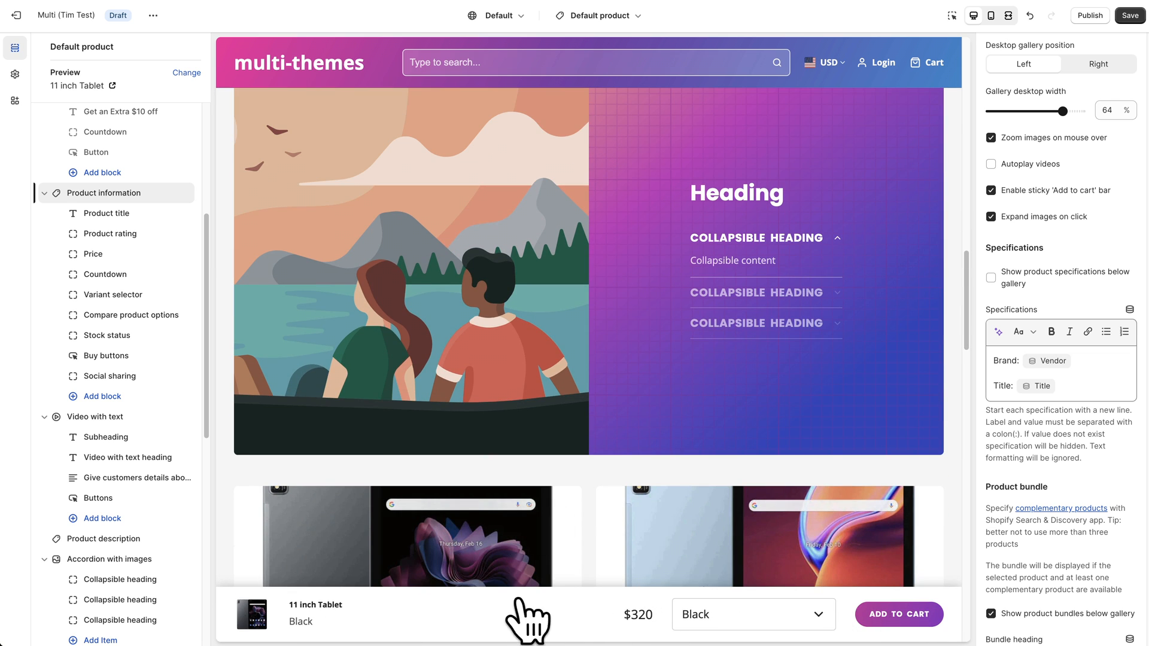
pyautogui.moveTo(597, 631)
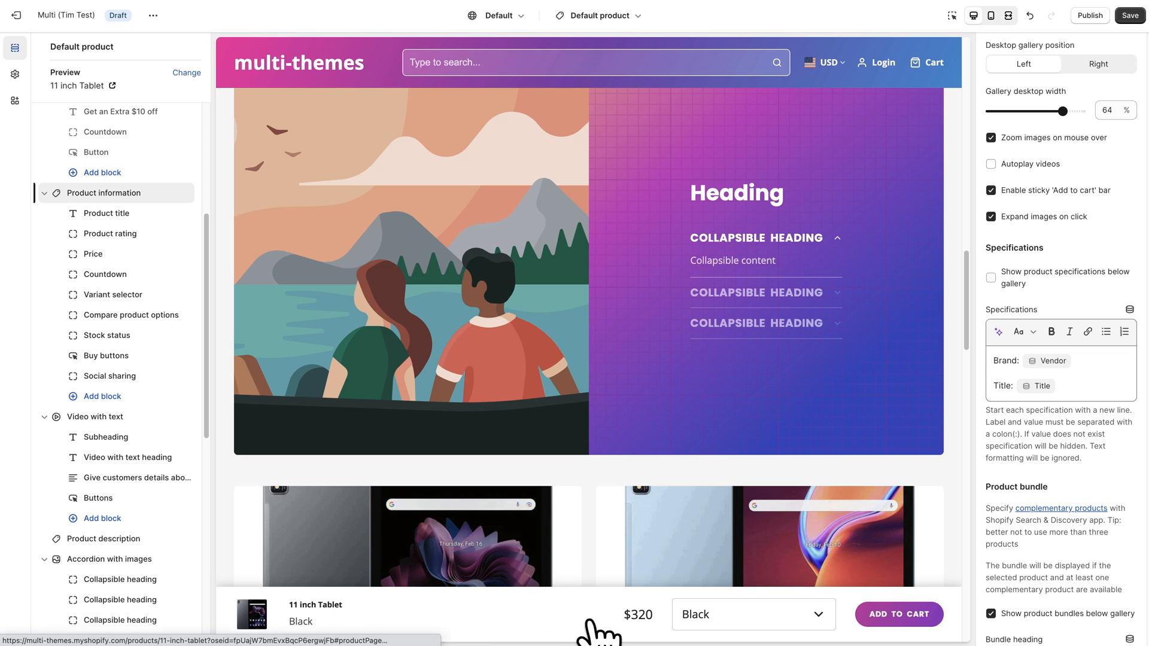
pyautogui.moveTo(594, 542)
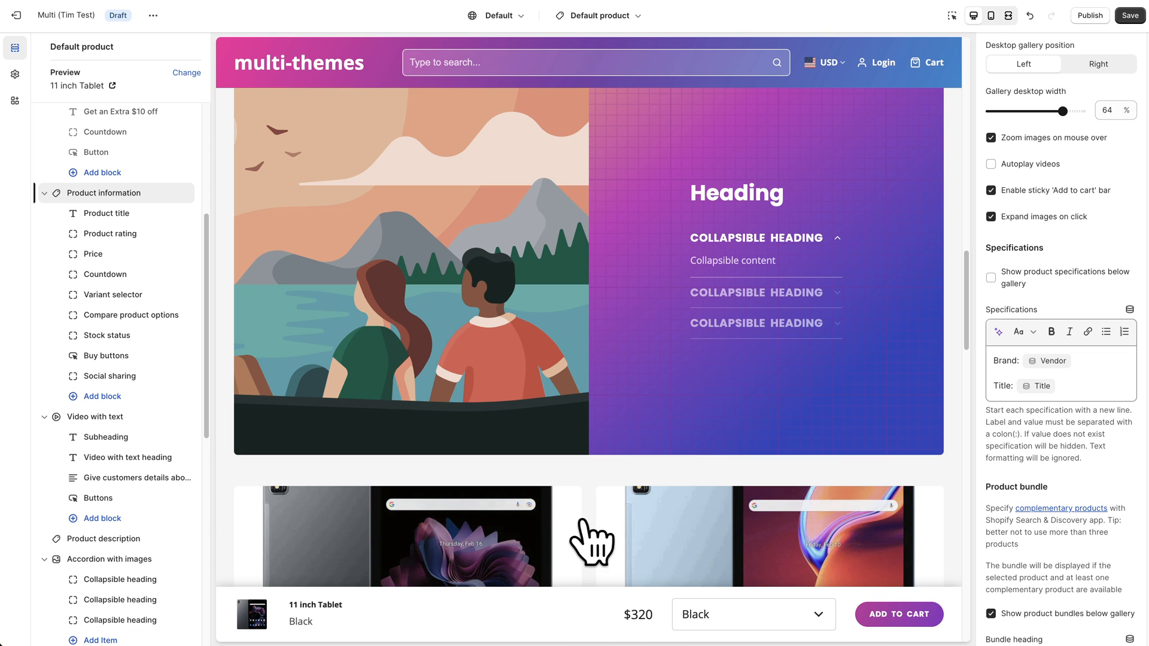
pyautogui.moveTo(1136, 249)
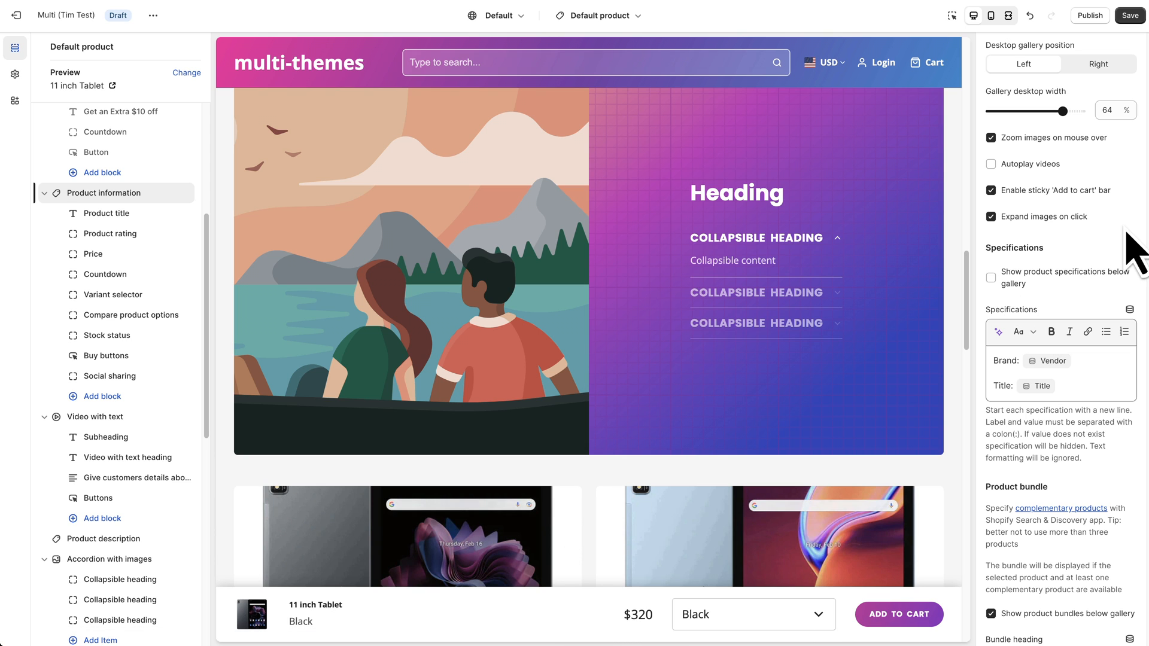
pyautogui.scroll(-3)
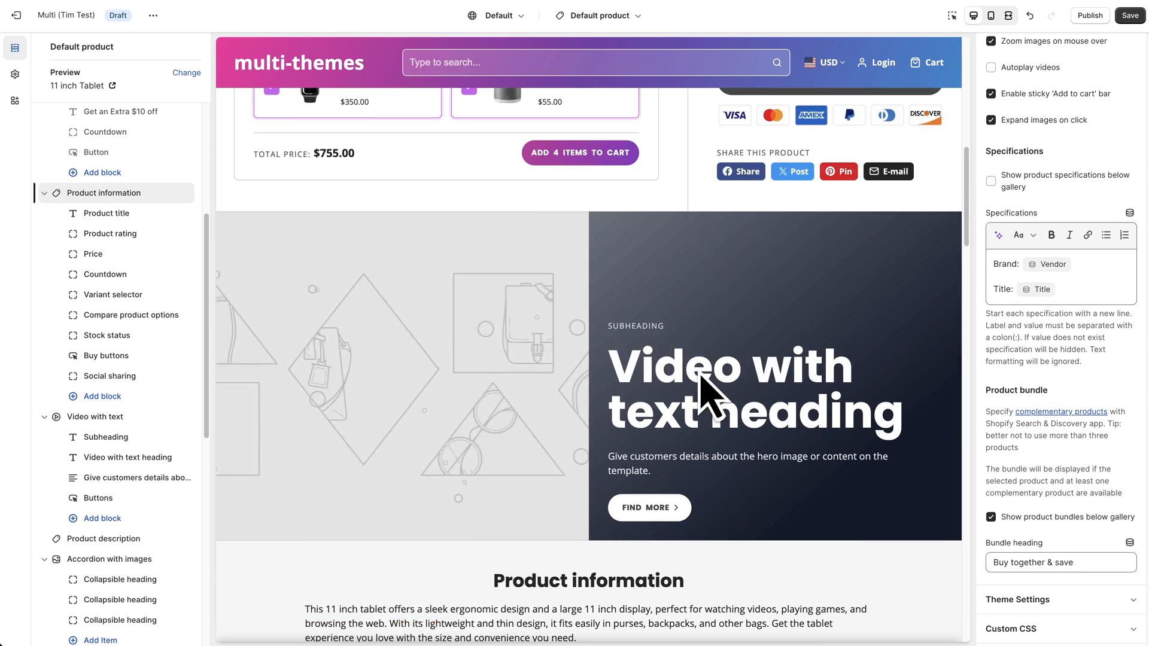
# Enable 'Show product specifications below gallery' so Brand and Title rows appear under the images.
pyautogui.scroll(3)
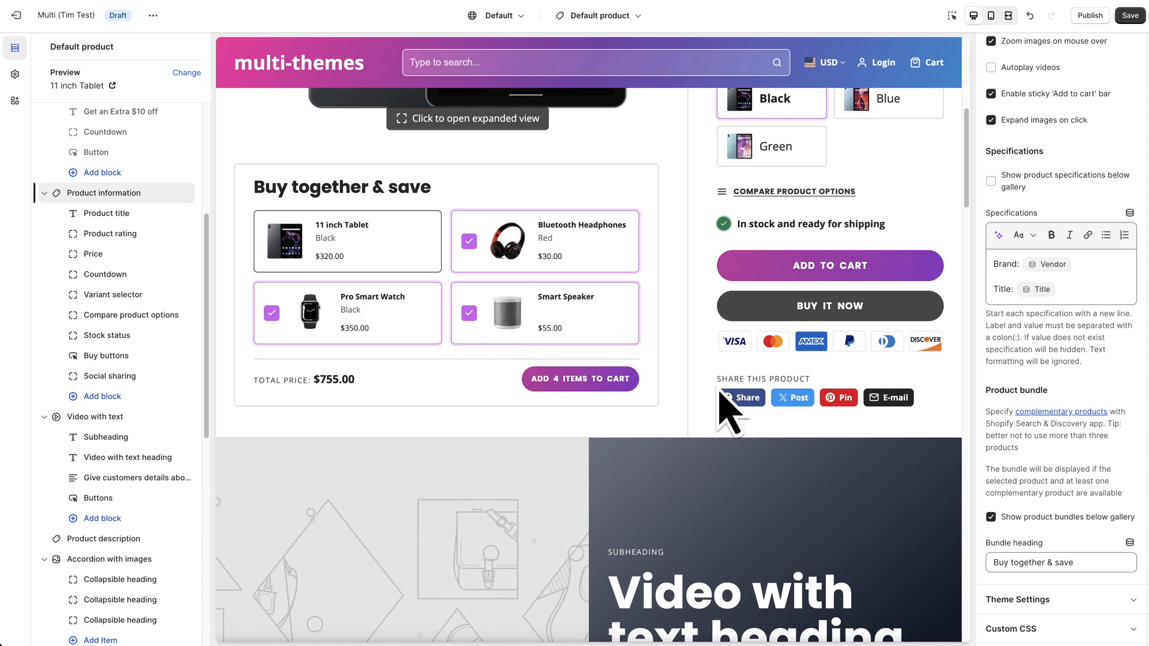
pyautogui.moveTo(1007, 197)
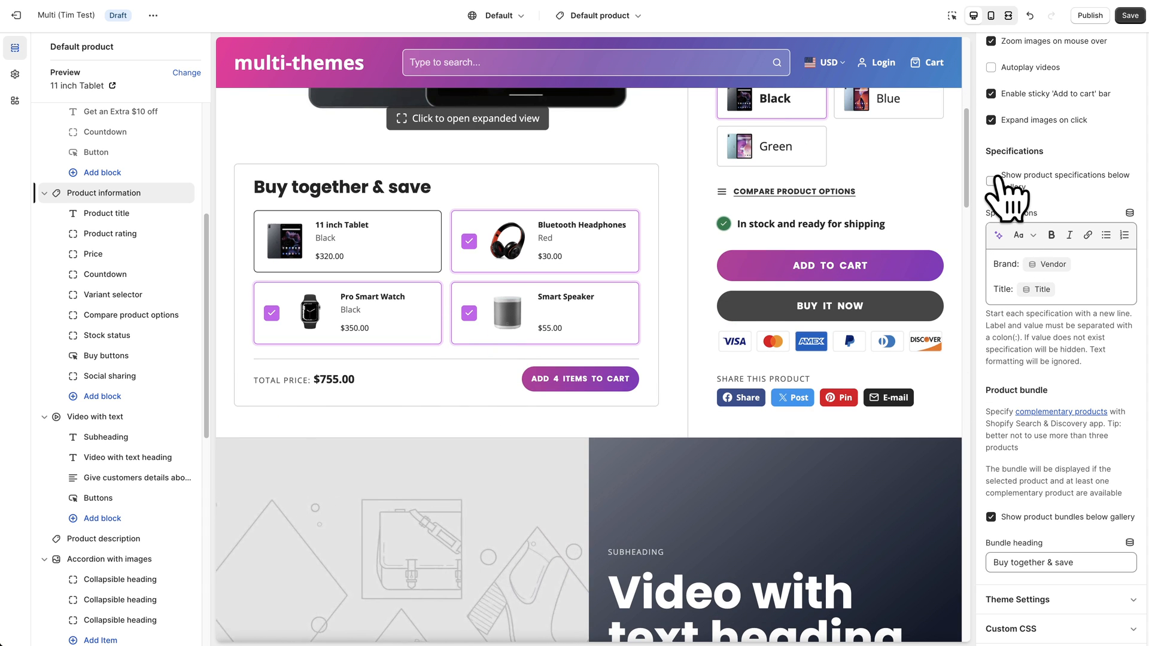
pyautogui.click(991, 181)
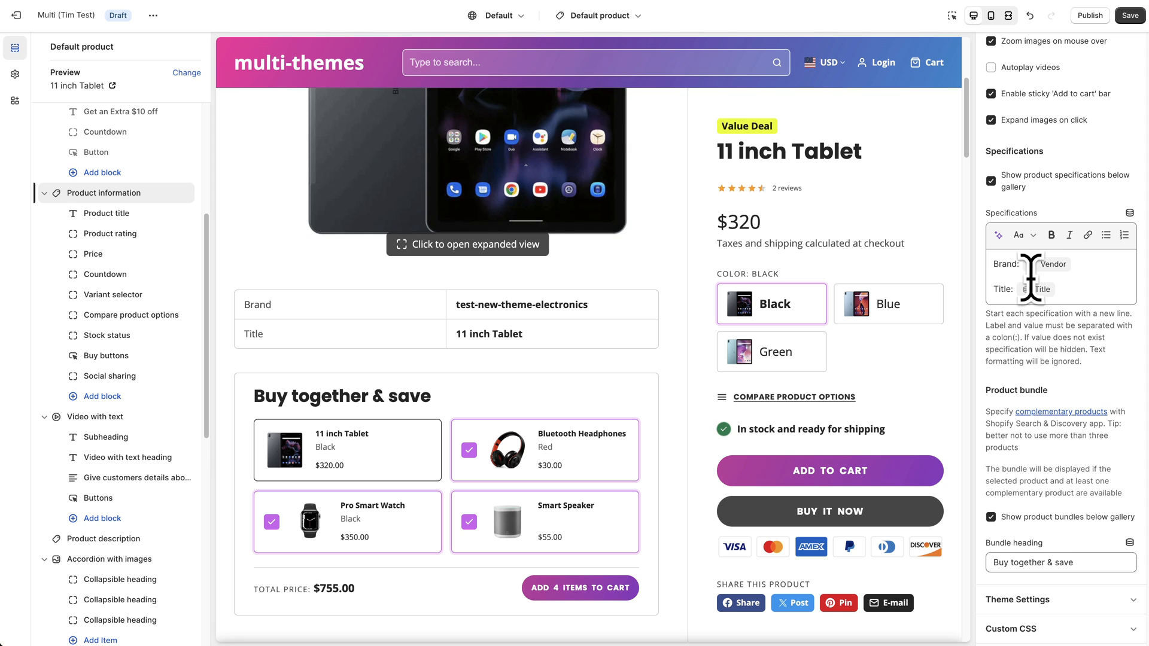
pyautogui.moveTo(1066, 307)
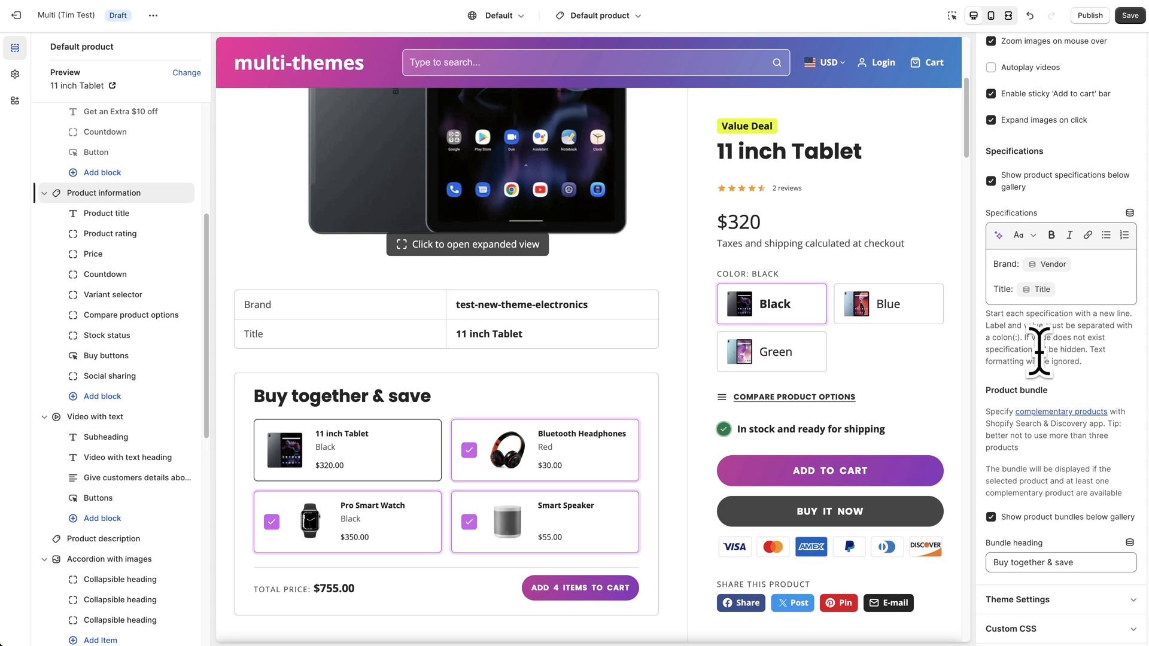
pyautogui.moveTo(1063, 293)
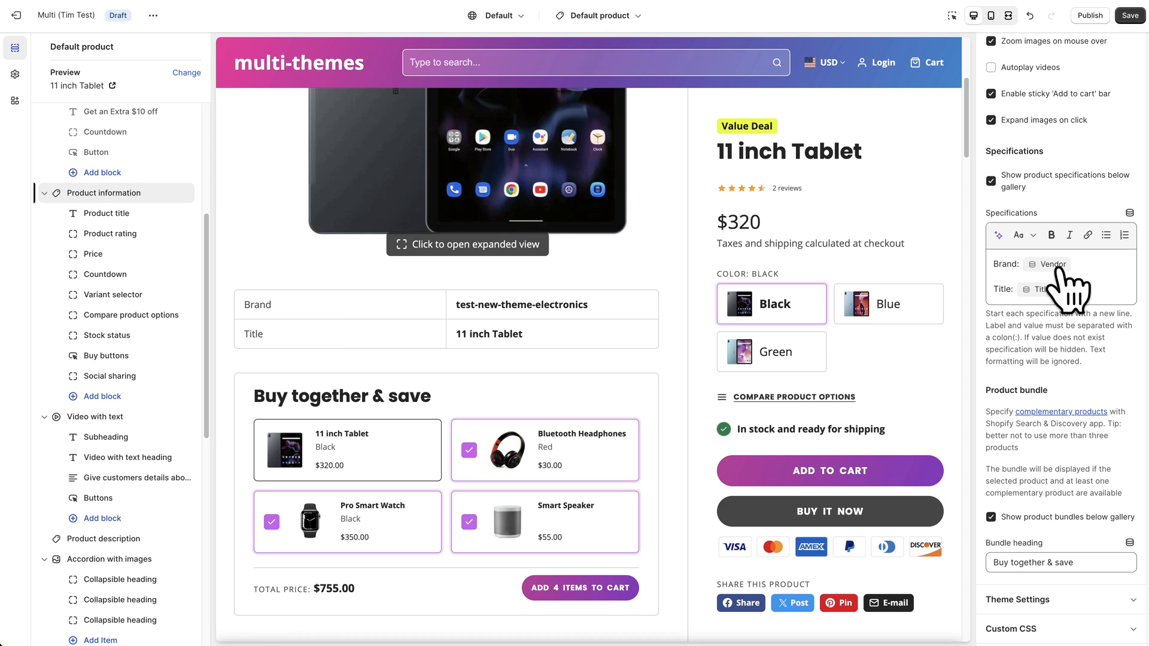
pyautogui.moveTo(1095, 337)
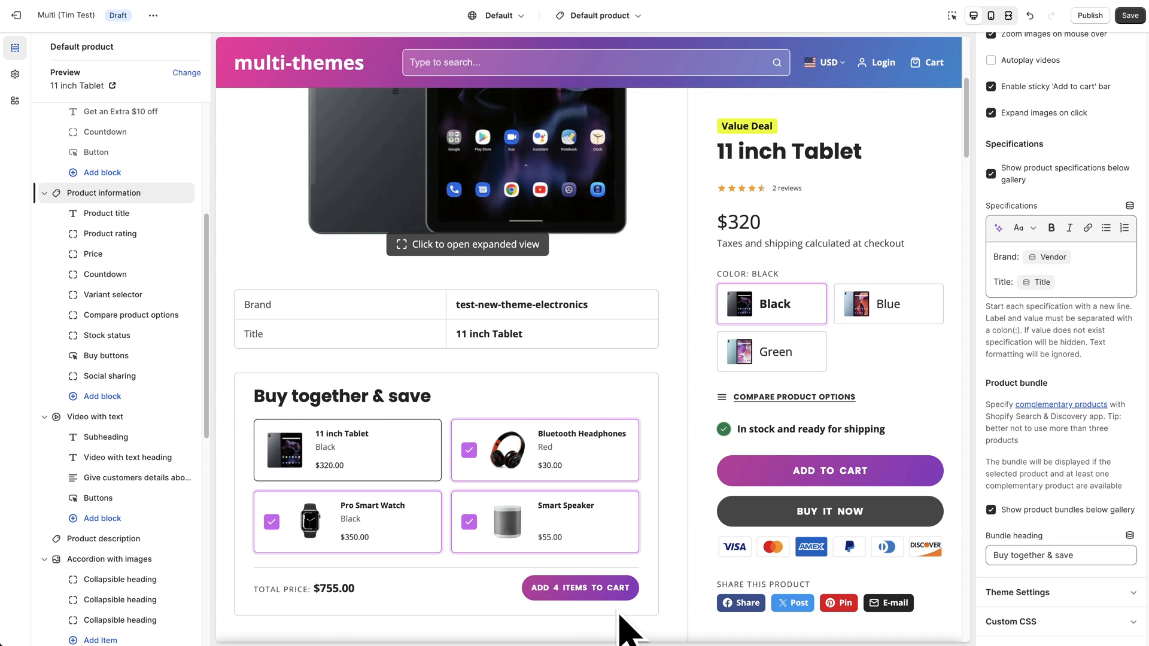
pyautogui.moveTo(689, 417)
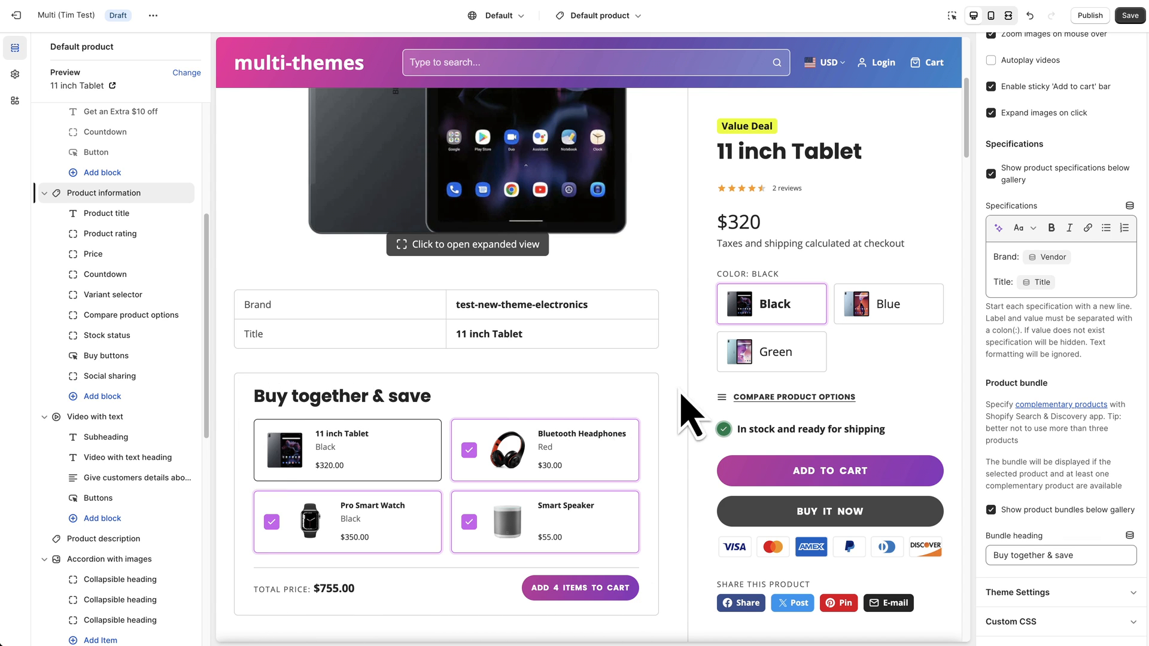
pyautogui.moveTo(1110, 375)
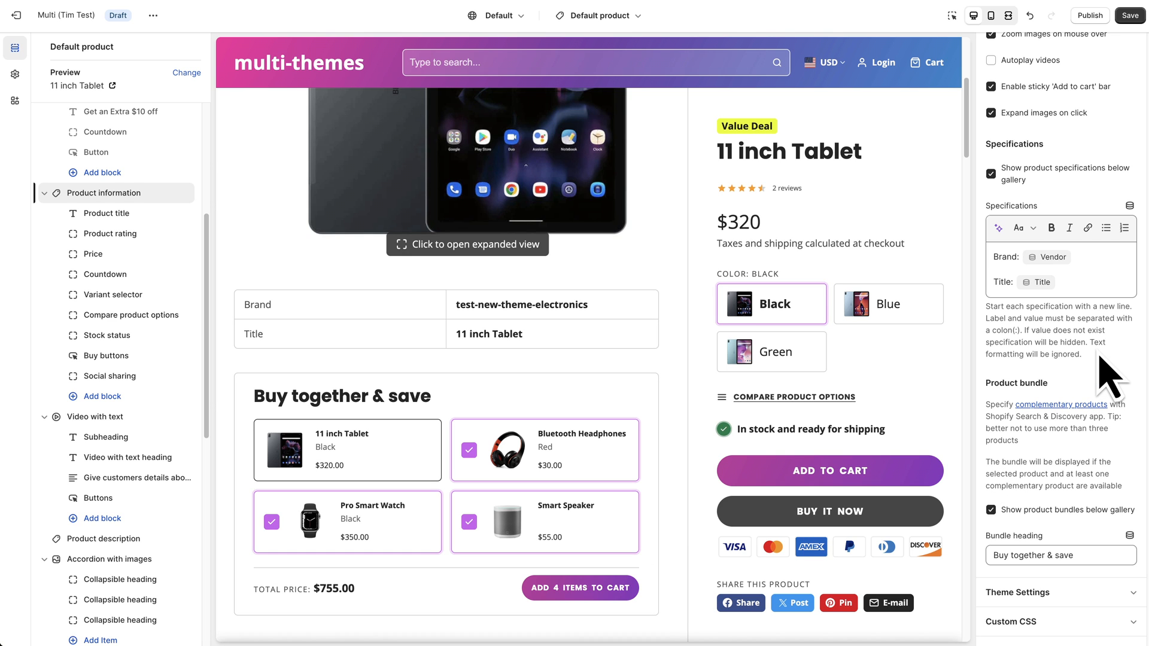
pyautogui.scroll(3)
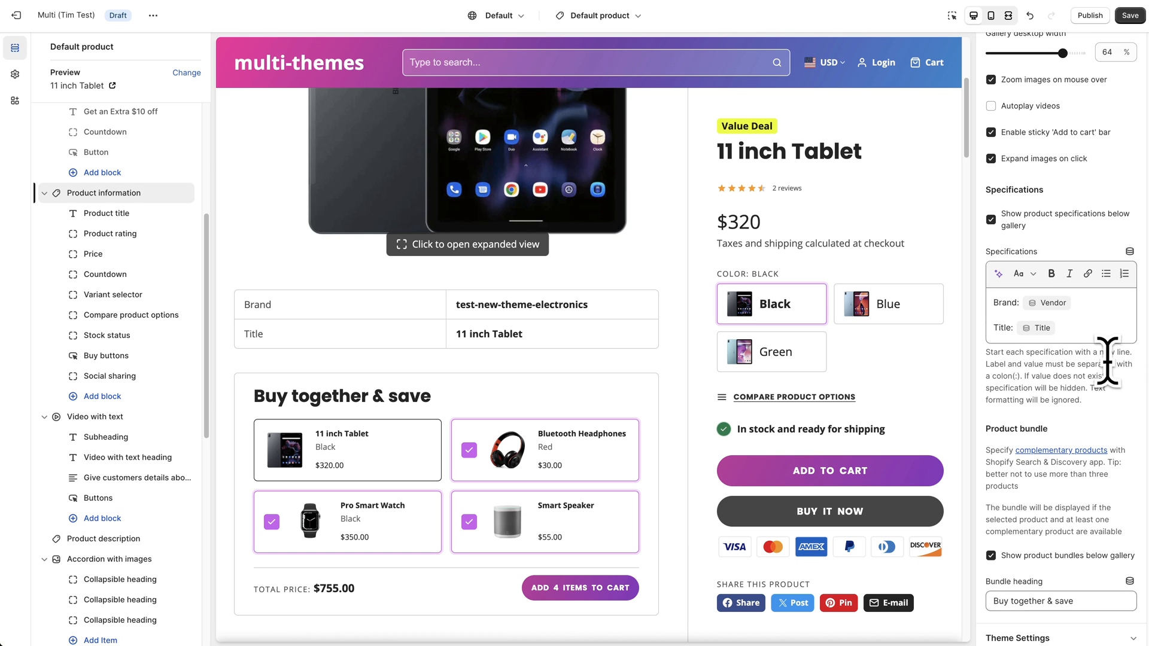
pyautogui.scroll(-3)
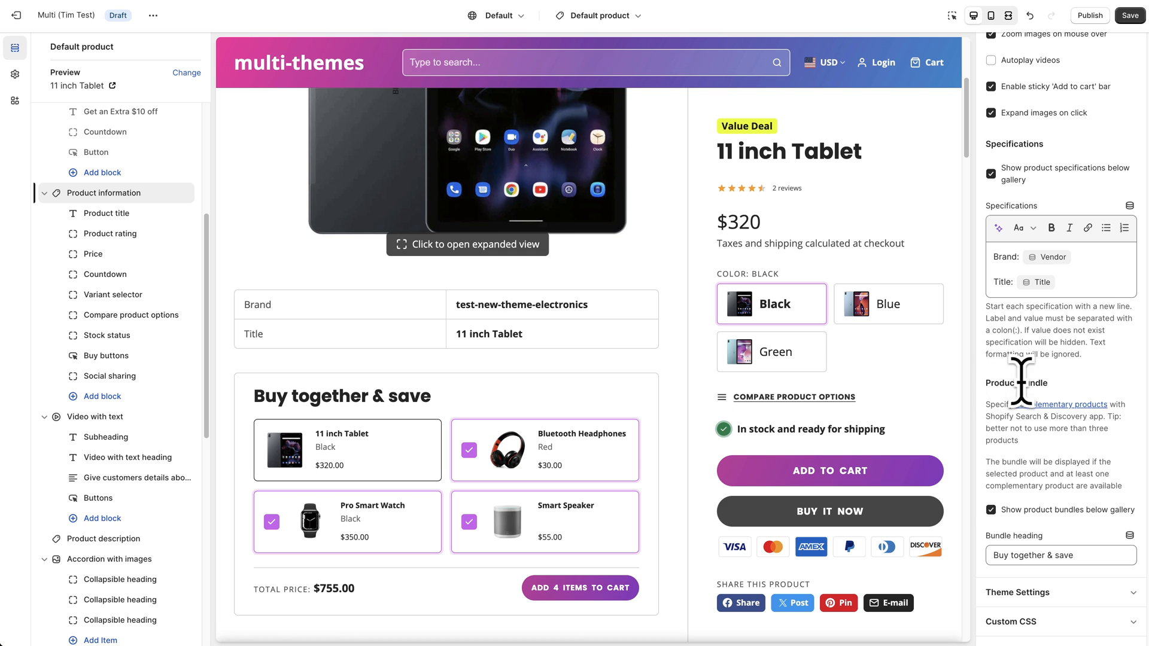
pyautogui.moveTo(1072, 455)
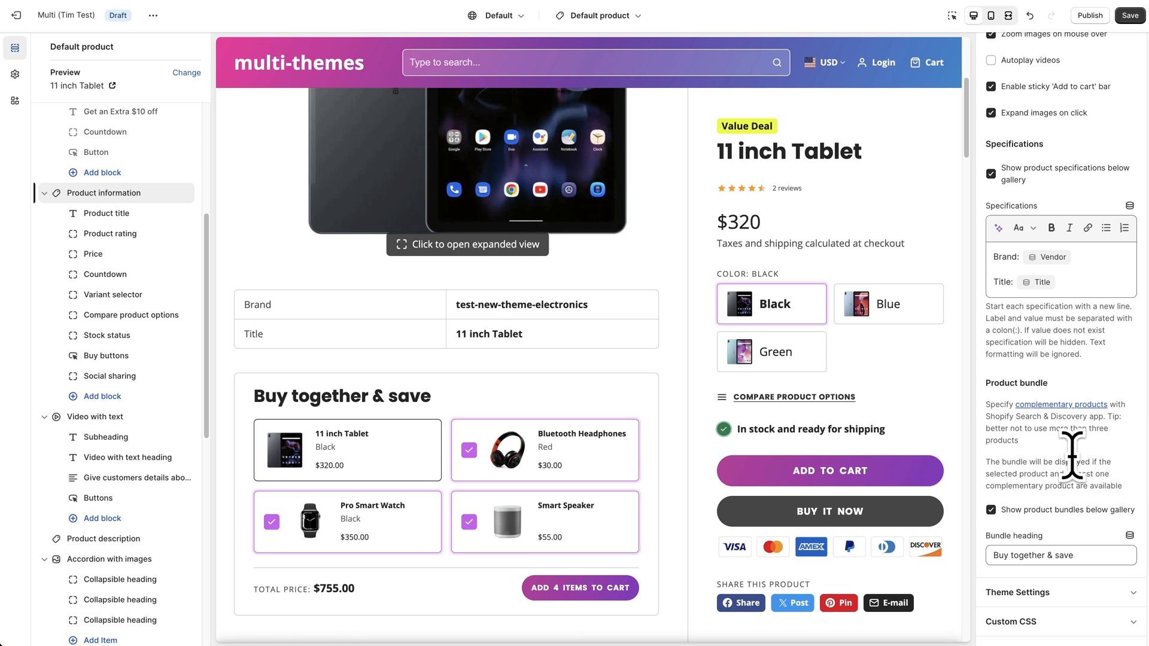
pyautogui.scroll(3)
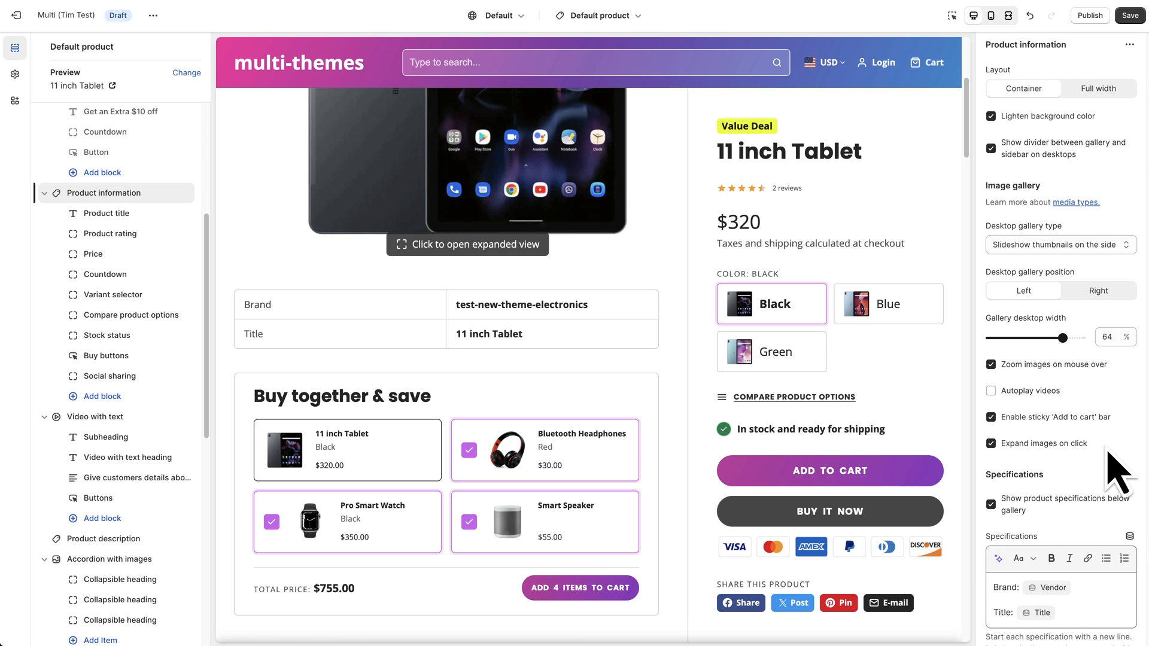
pyautogui.scroll(-3)
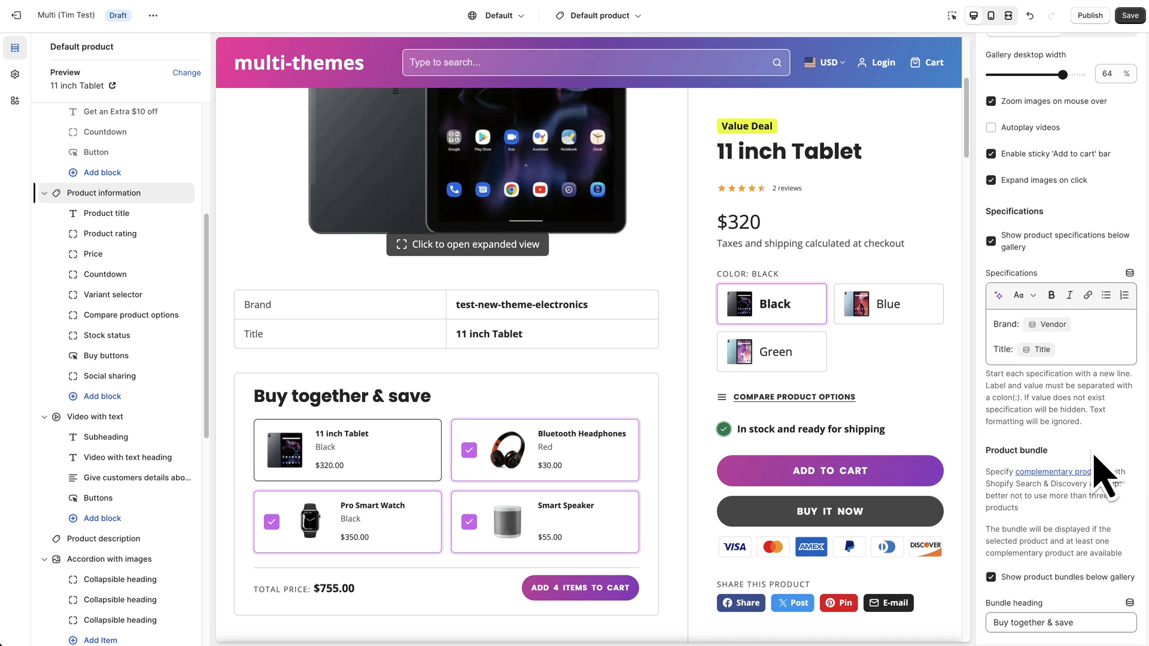
pyautogui.scroll(3)
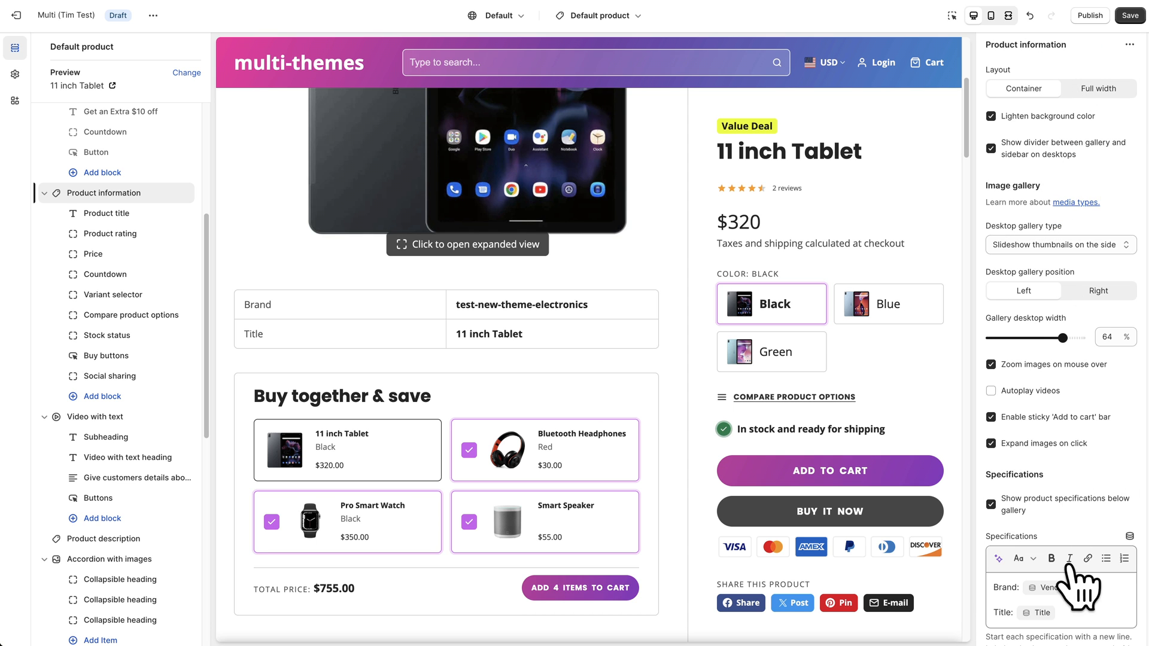
pyautogui.moveTo(451, 414)
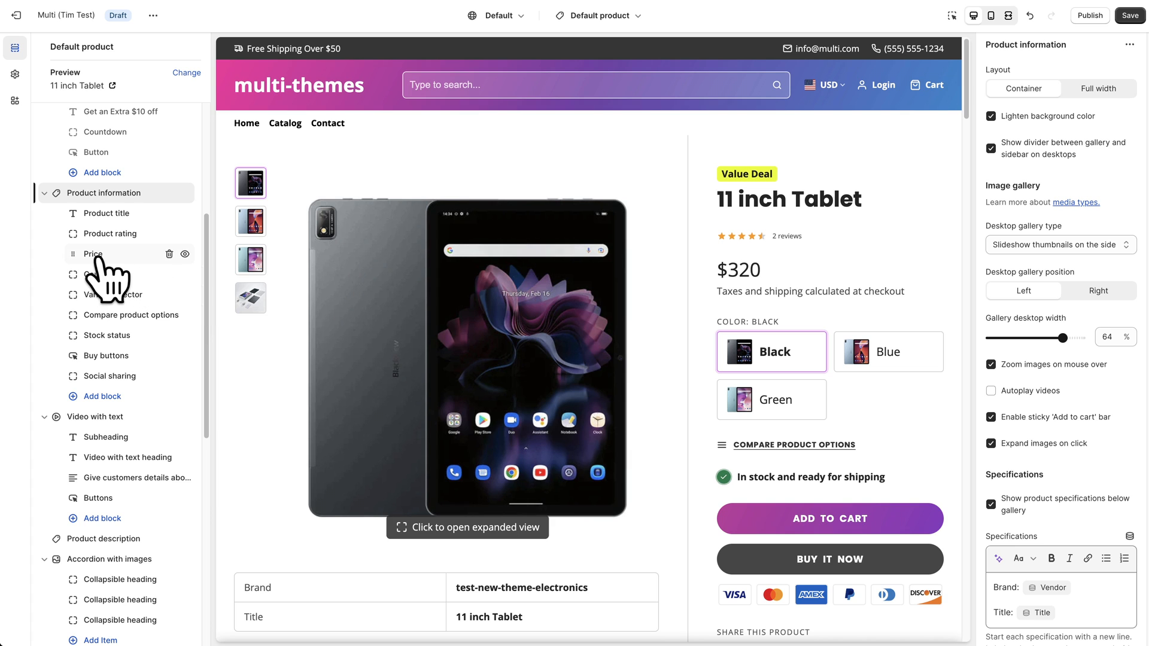
# Show the Countdown block's settings with its 'Sale ends in' heading.
pyautogui.click(105, 274)
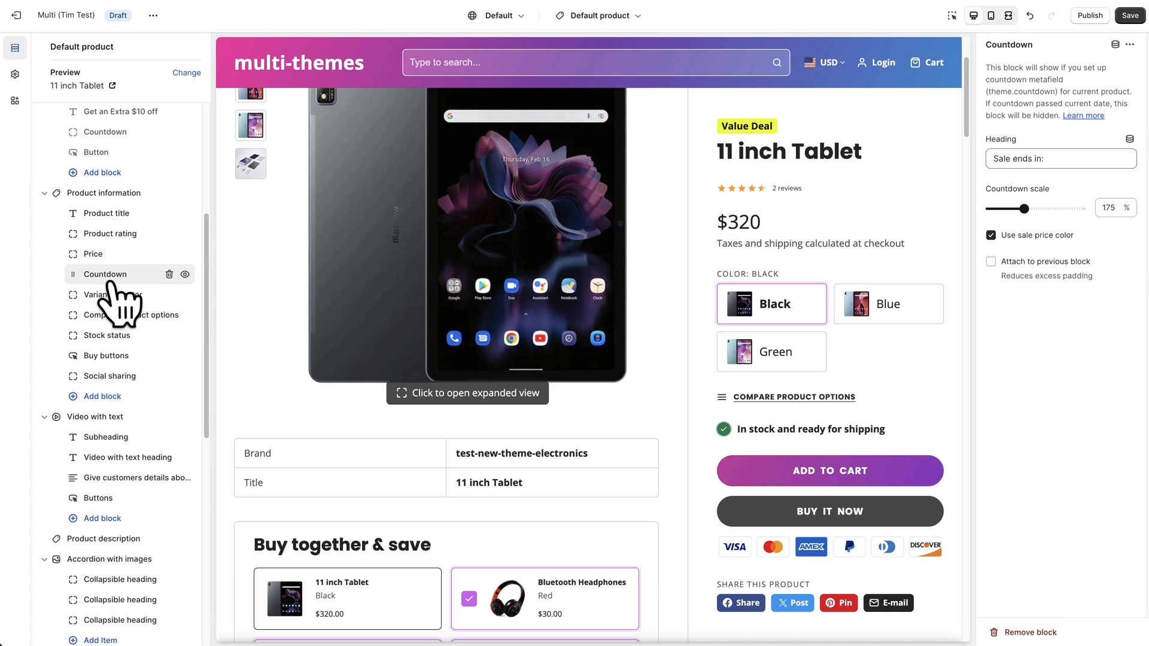
pyautogui.moveTo(165, 299)
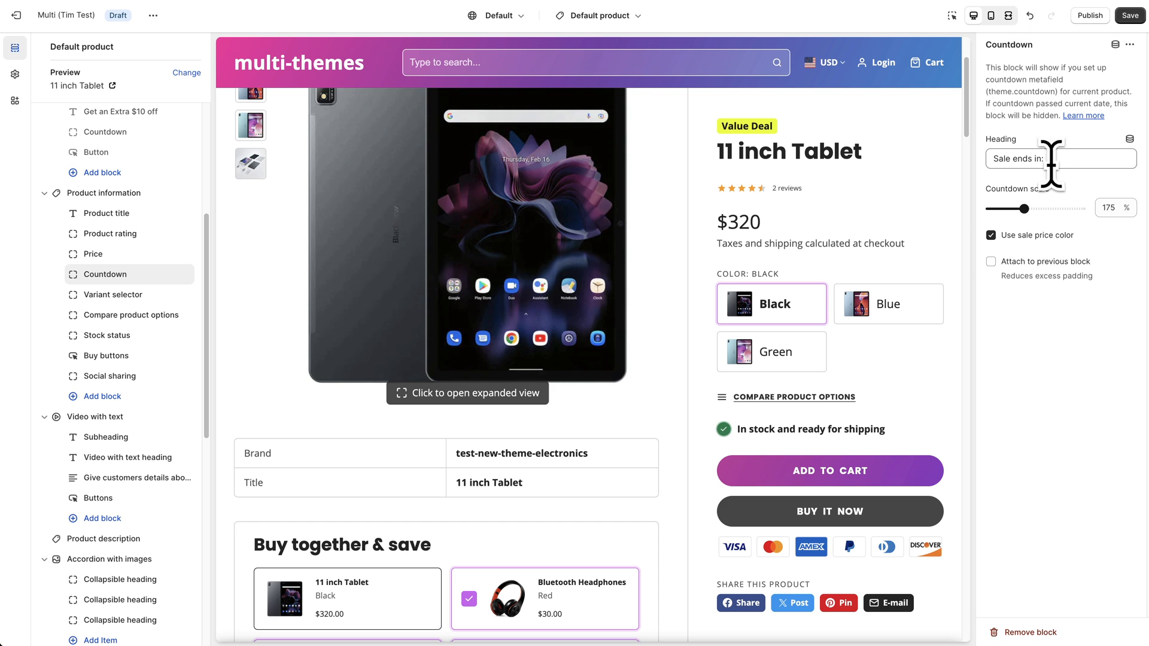
pyautogui.moveTo(861, 351)
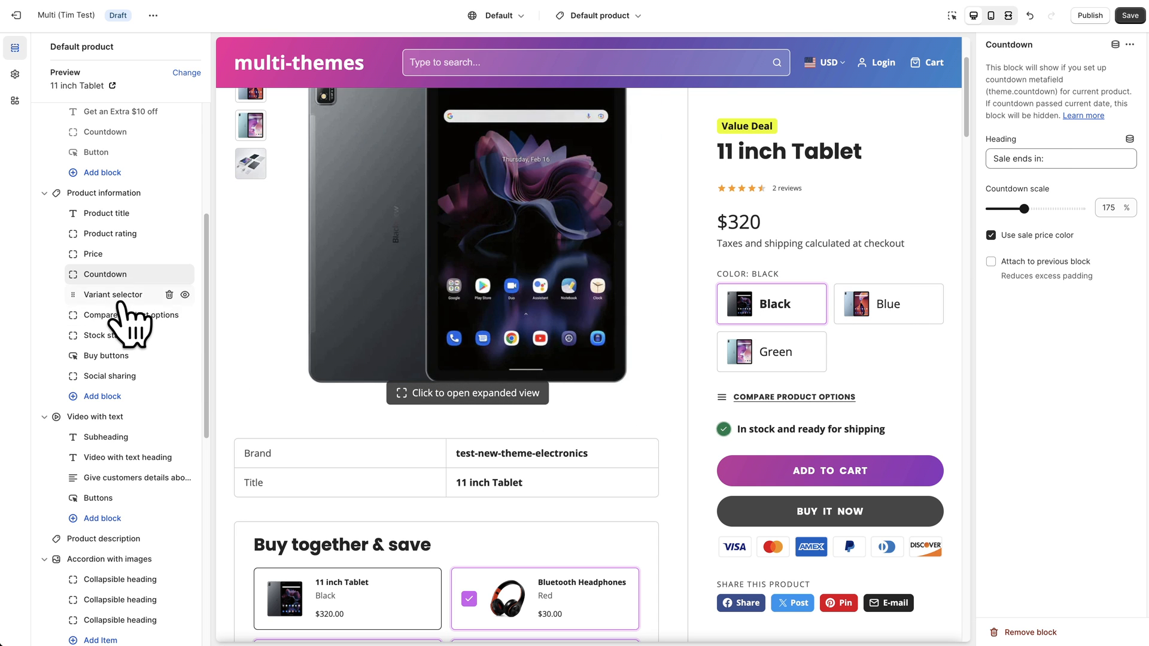
# Review the Variant selector's variant image choices, keeping 'Show for color options only'.
pyautogui.click(112, 295)
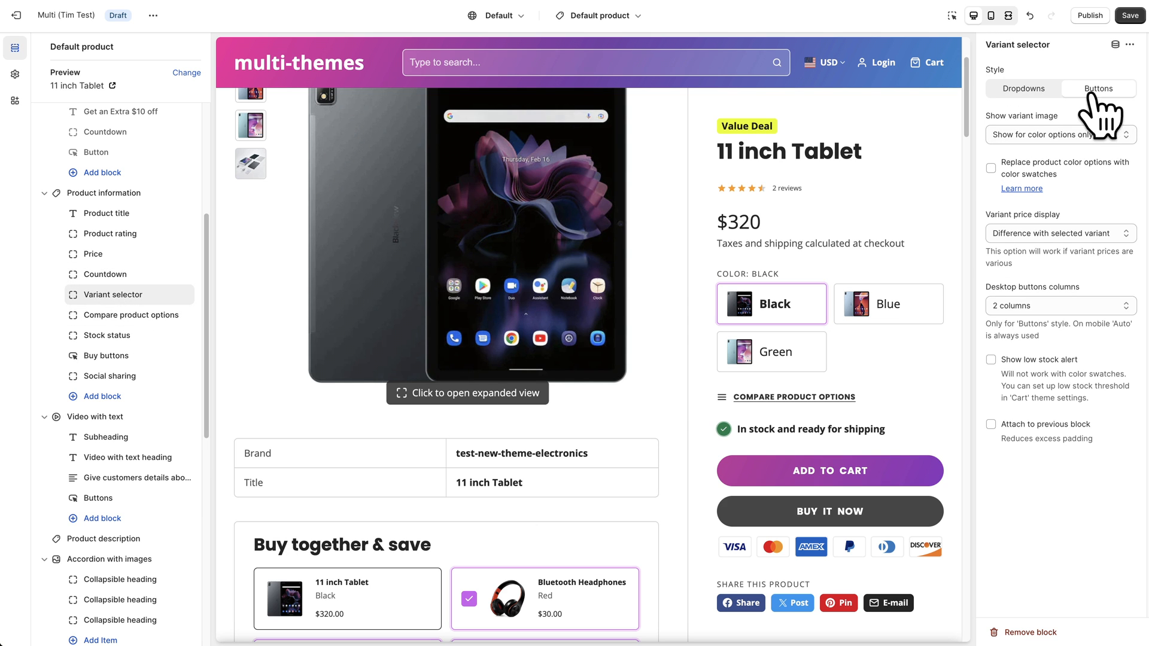
pyautogui.moveTo(1114, 117)
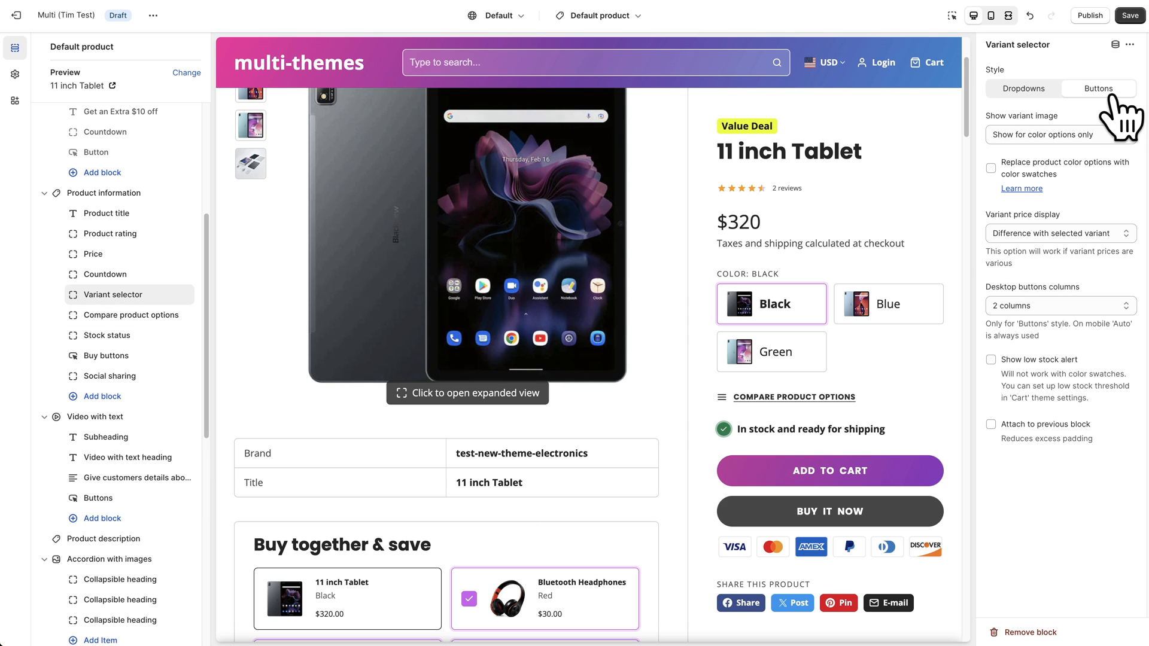
pyautogui.moveTo(738, 334)
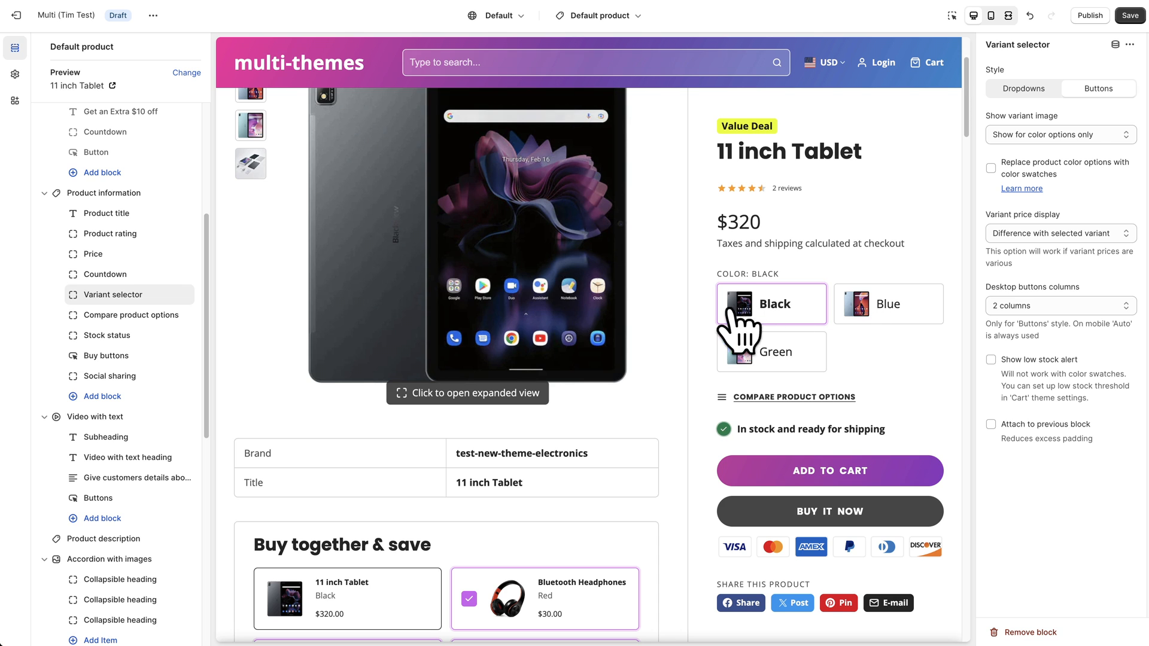
pyautogui.click(1059, 134)
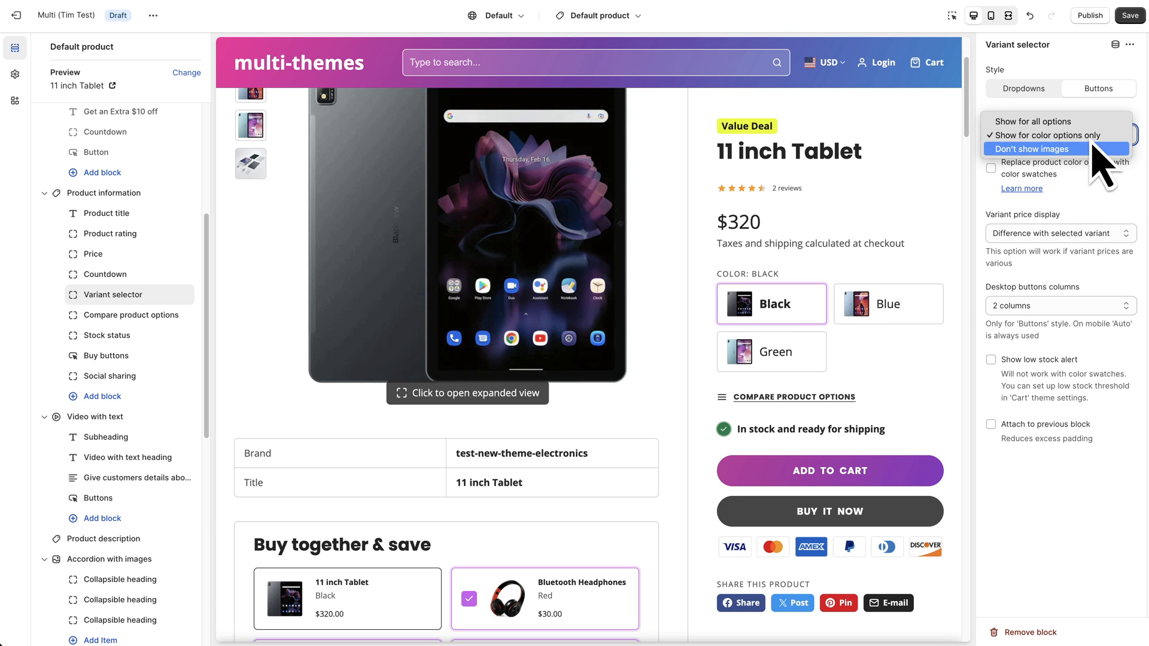
pyautogui.click(1060, 134)
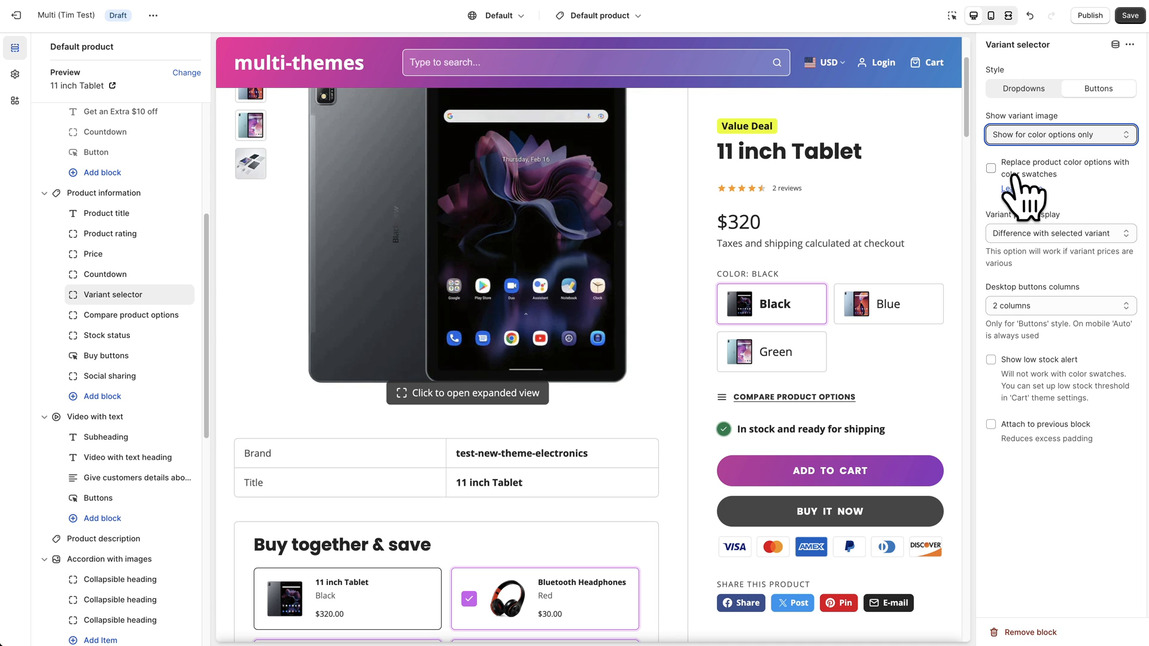
pyautogui.moveTo(1114, 201)
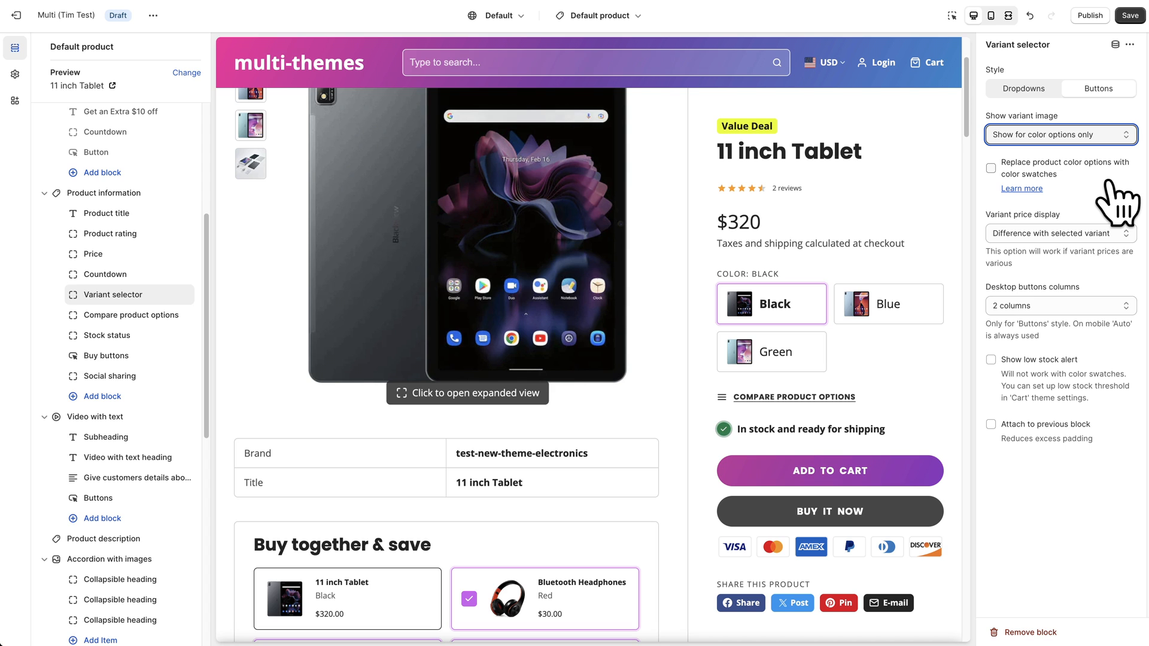
pyautogui.moveTo(1091, 208)
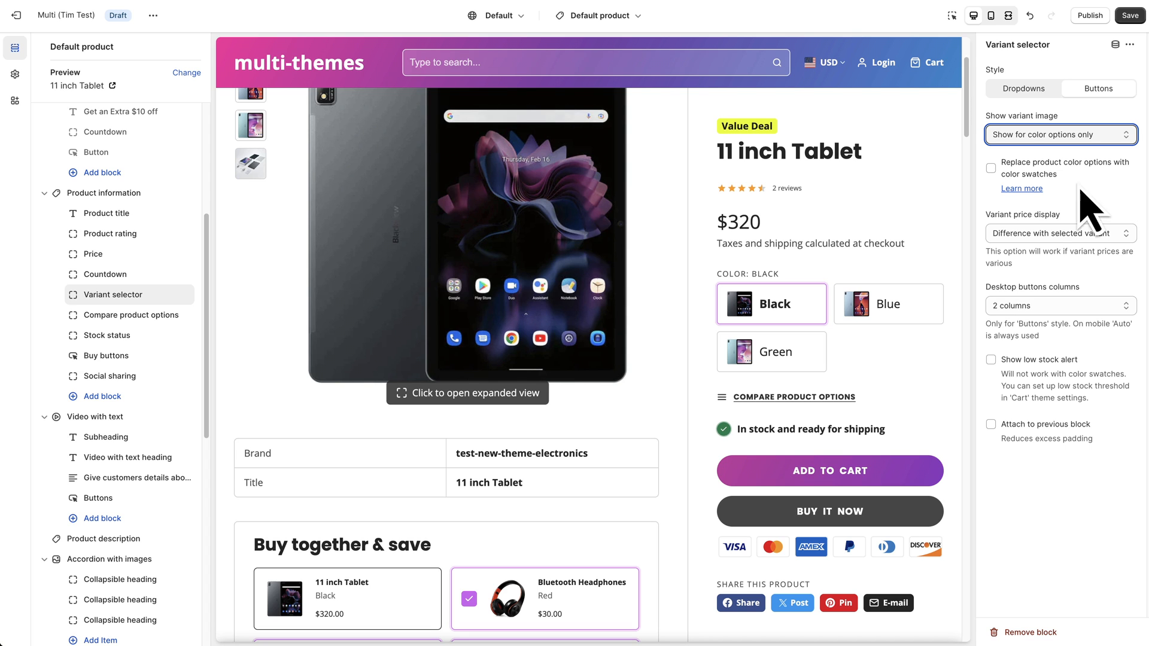
pyautogui.moveTo(1090, 200)
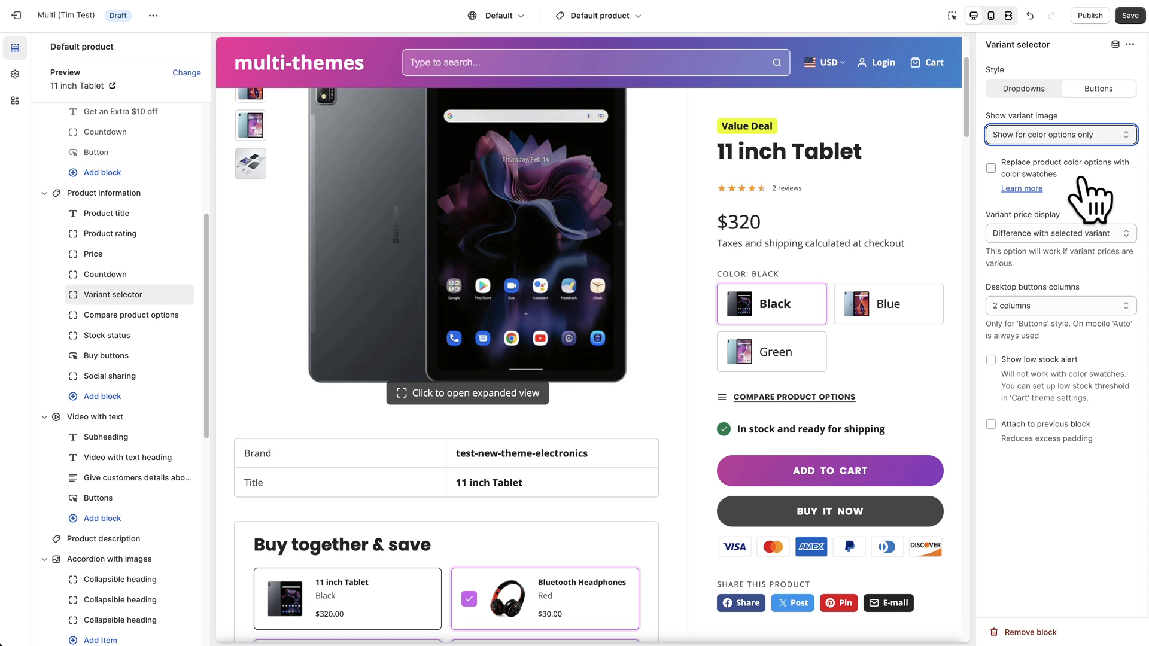
pyautogui.moveTo(1062, 231)
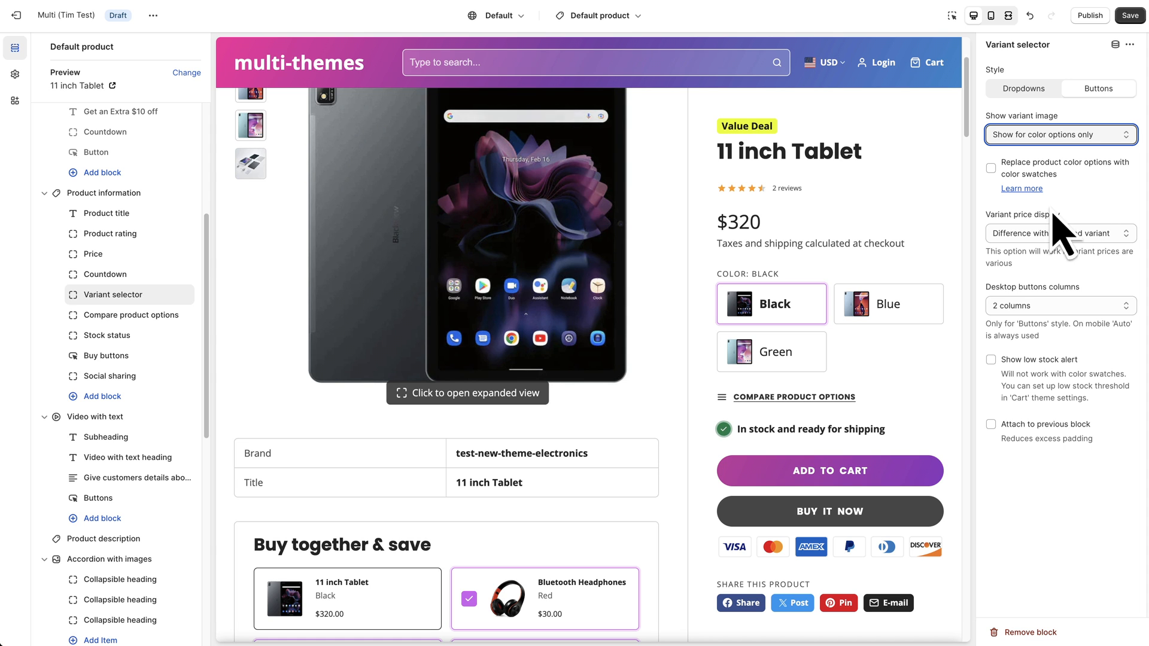
pyautogui.moveTo(828, 446)
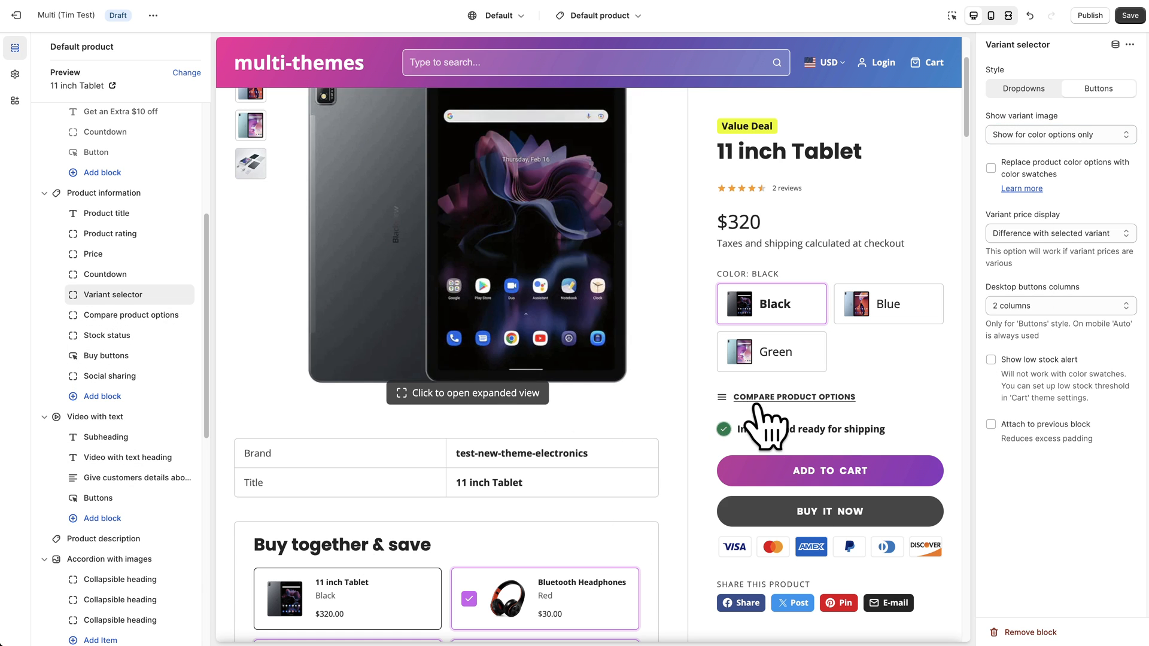
pyautogui.moveTo(825, 417)
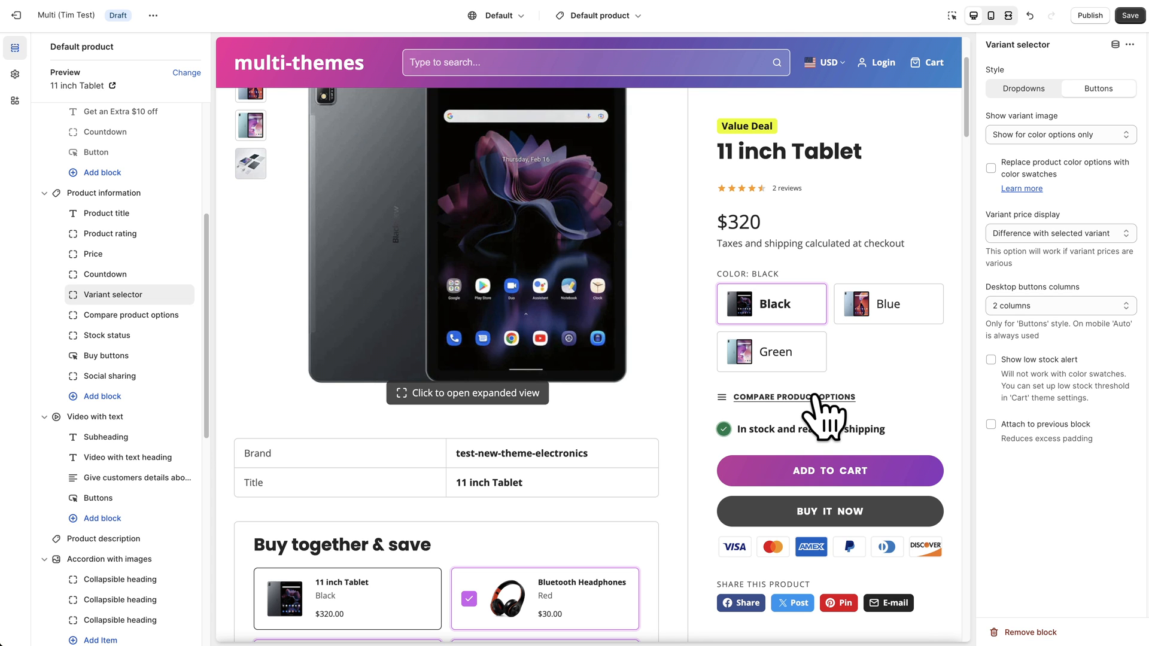
pyautogui.click(792, 396)
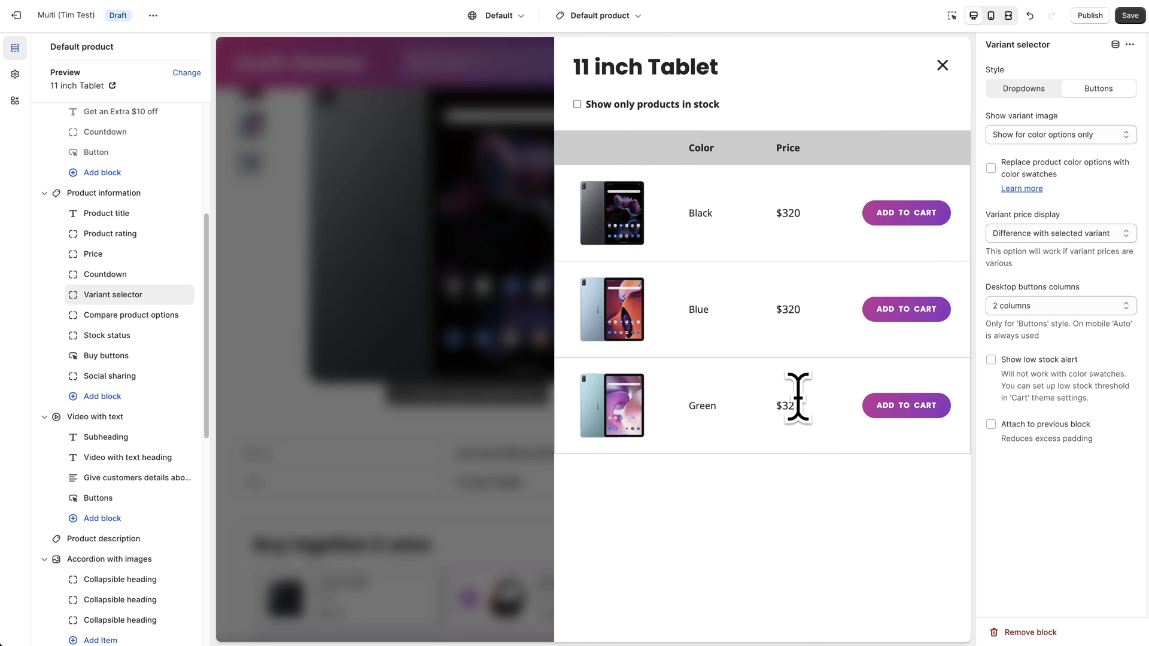
pyautogui.moveTo(710, 572)
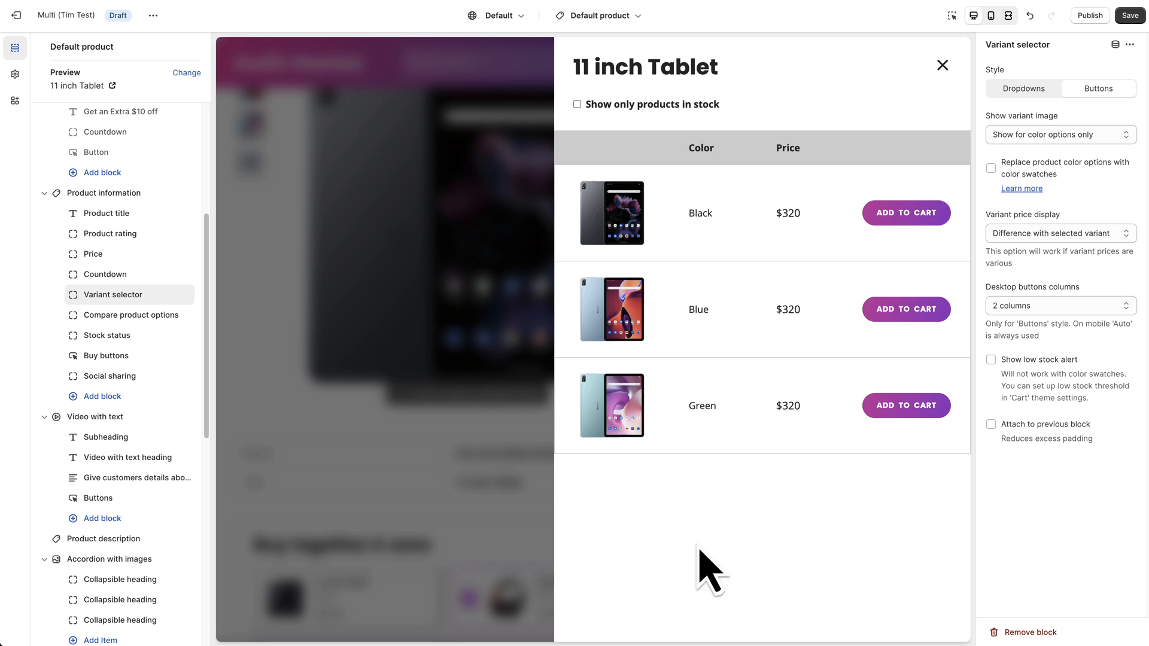
pyautogui.moveTo(752, 308)
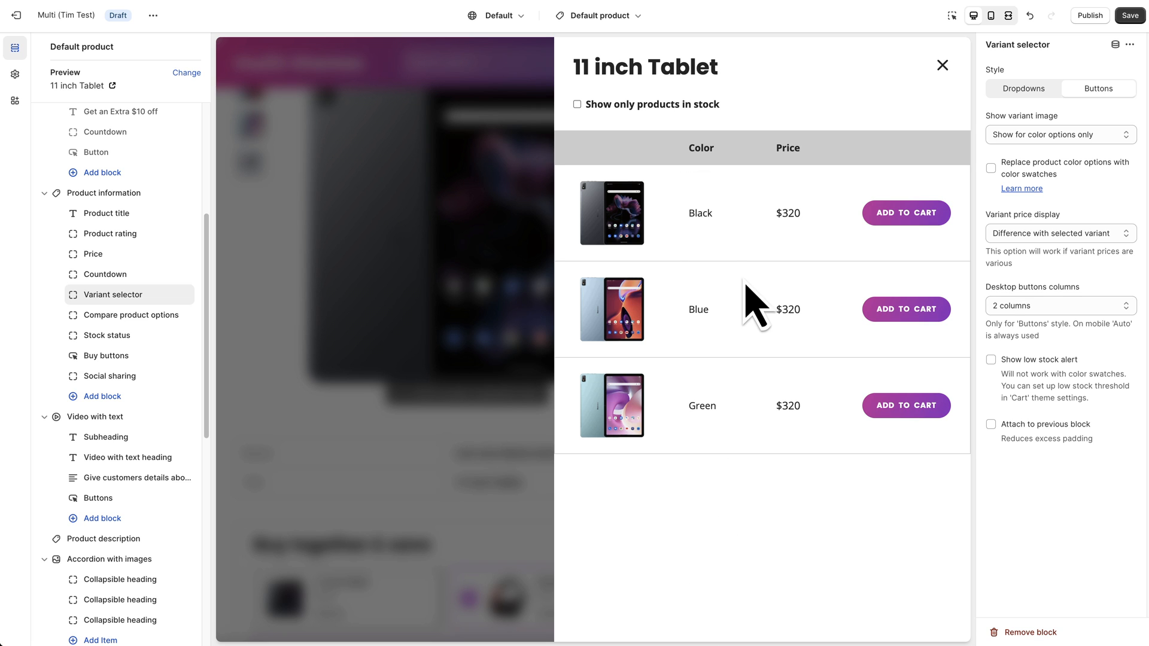
pyautogui.moveTo(708, 490)
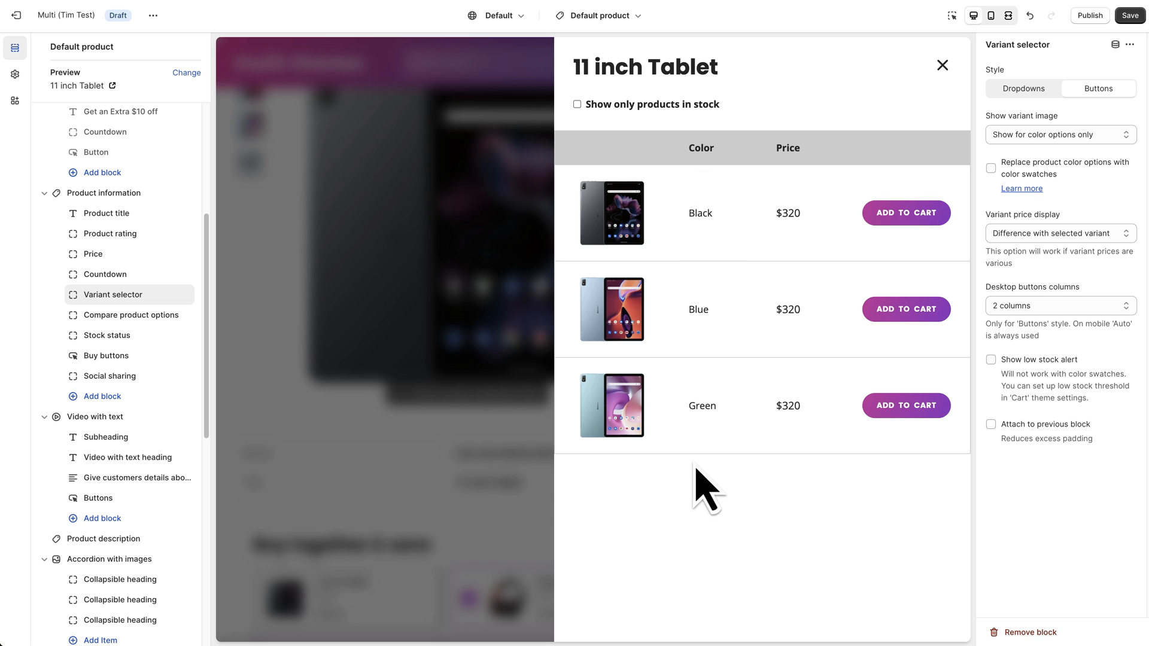
pyautogui.moveTo(742, 431)
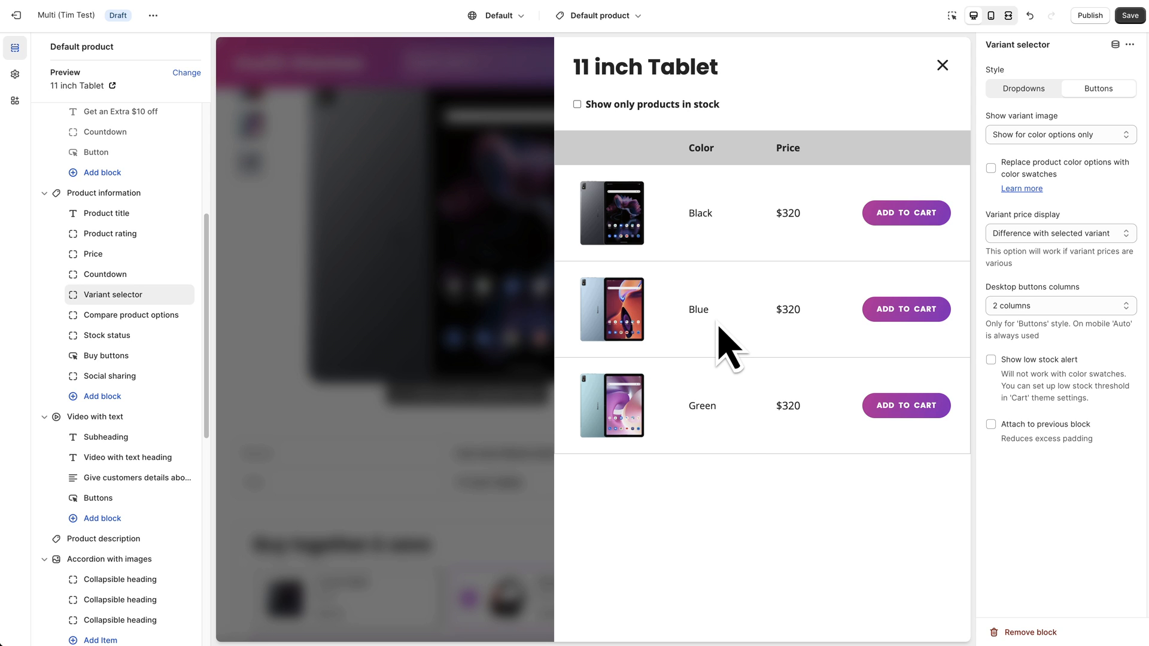
pyautogui.moveTo(599, 431)
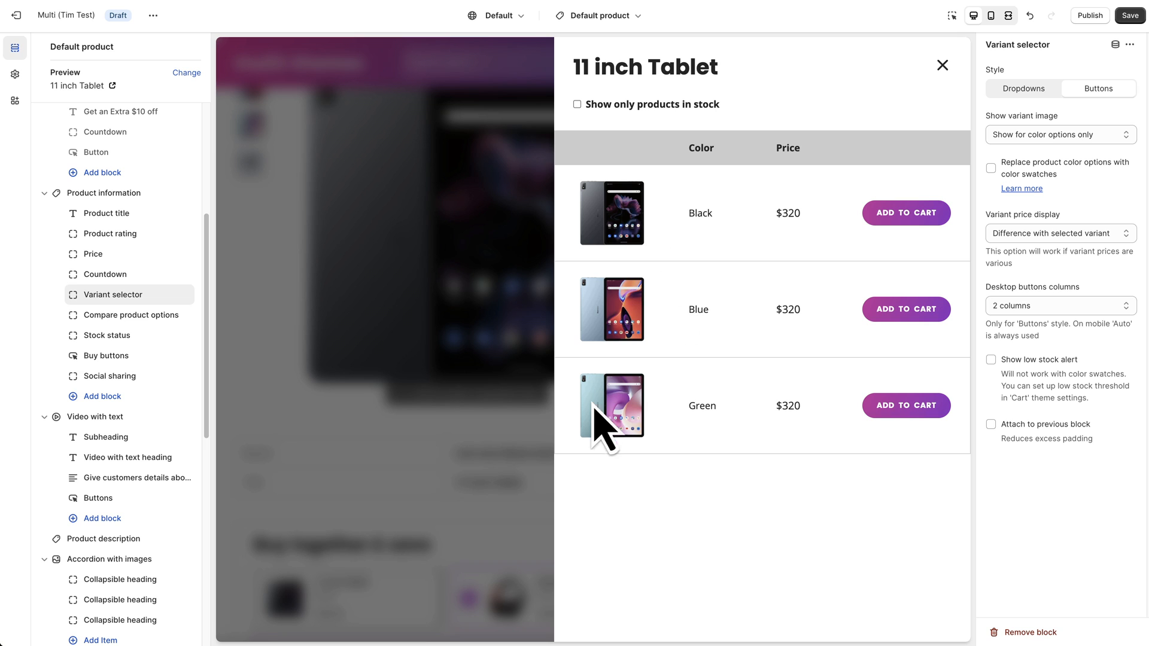
pyautogui.moveTo(763, 314)
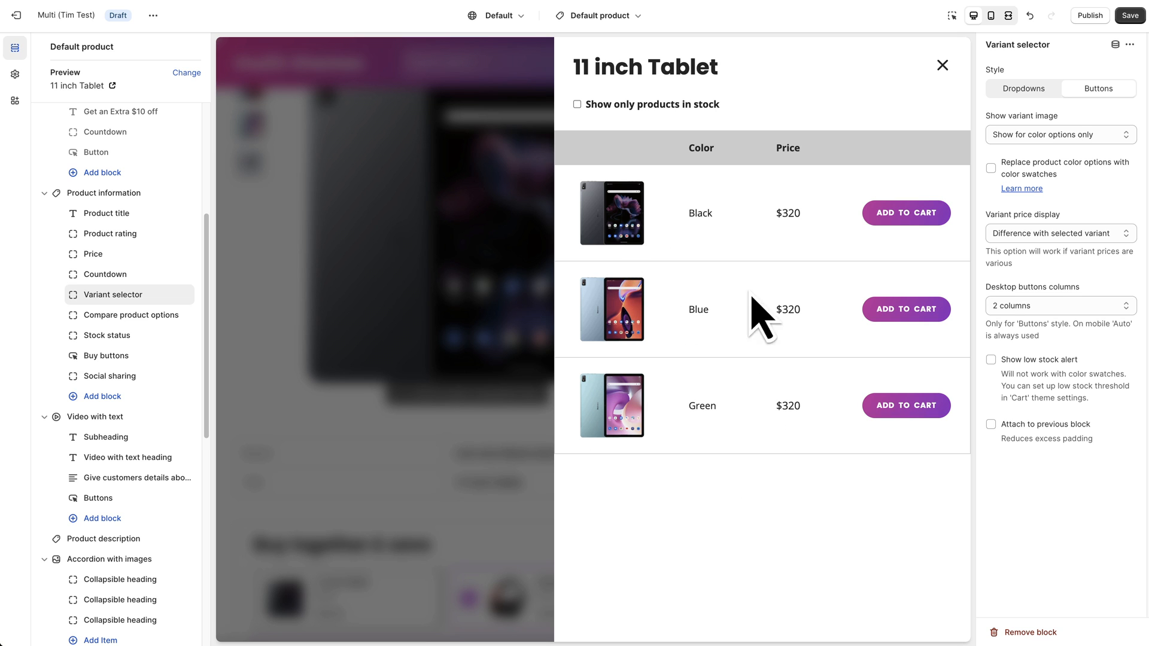
pyautogui.moveTo(948, 107)
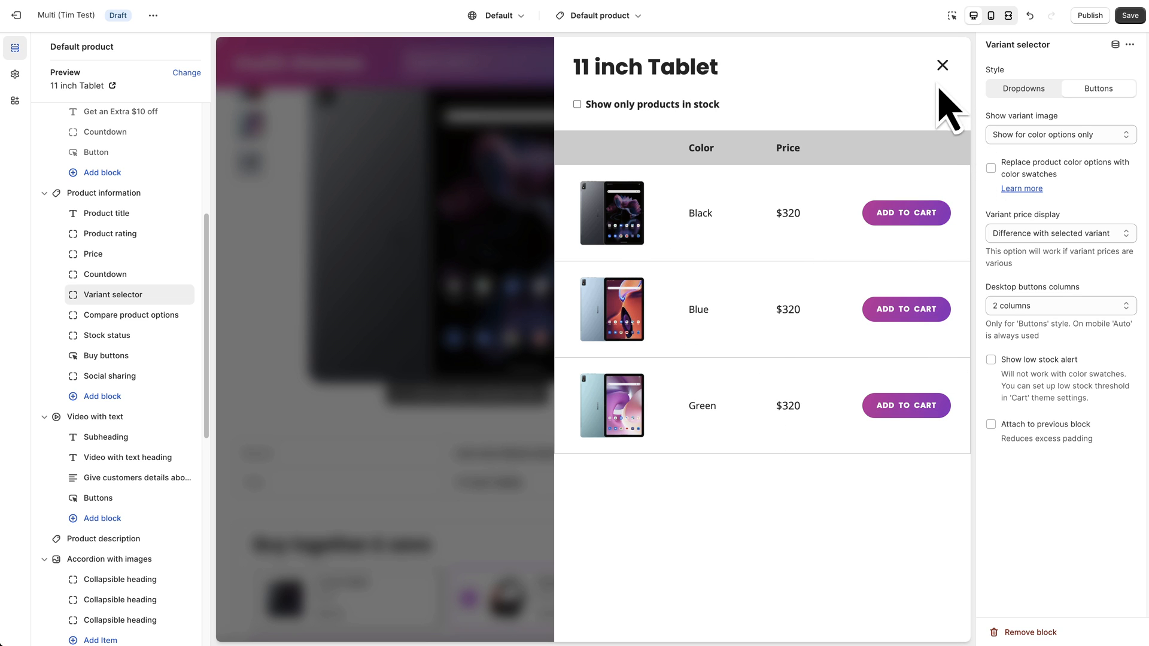
pyautogui.click(942, 65)
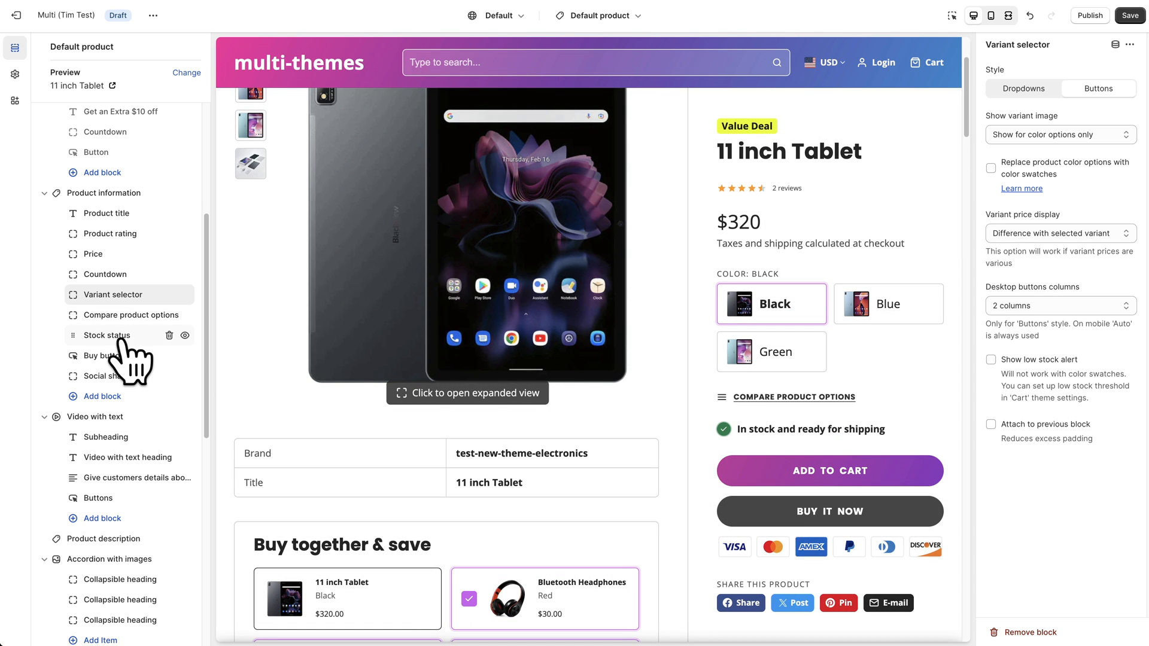
pyautogui.moveTo(124, 359)
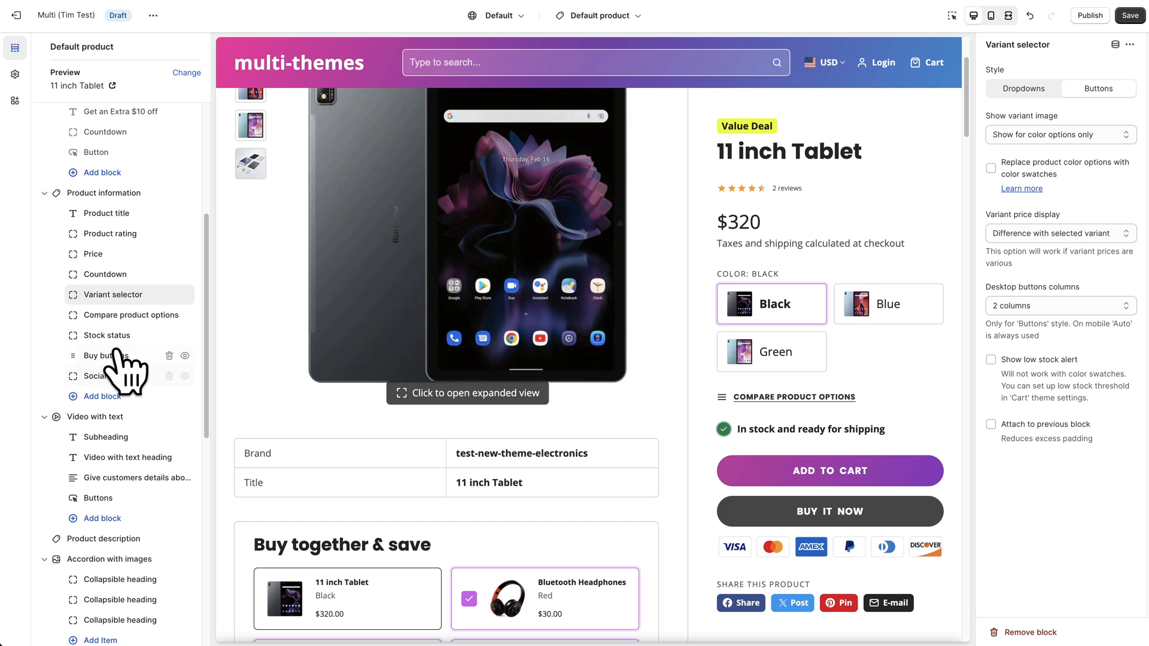
pyautogui.moveTo(166, 421)
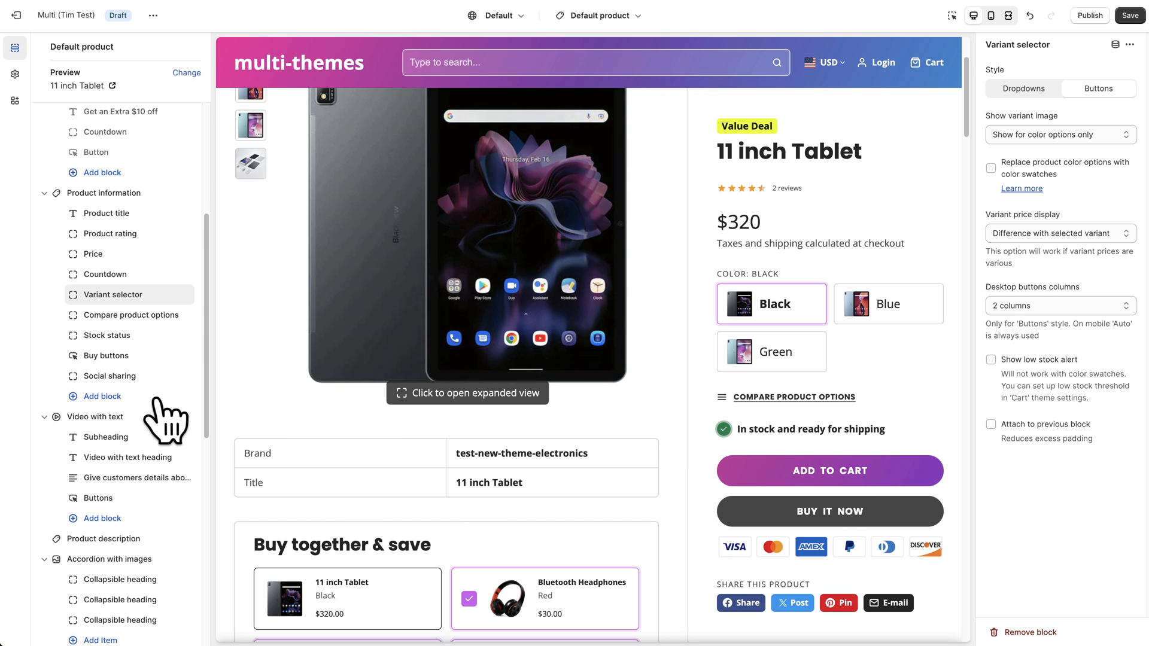
pyautogui.scroll(-3)
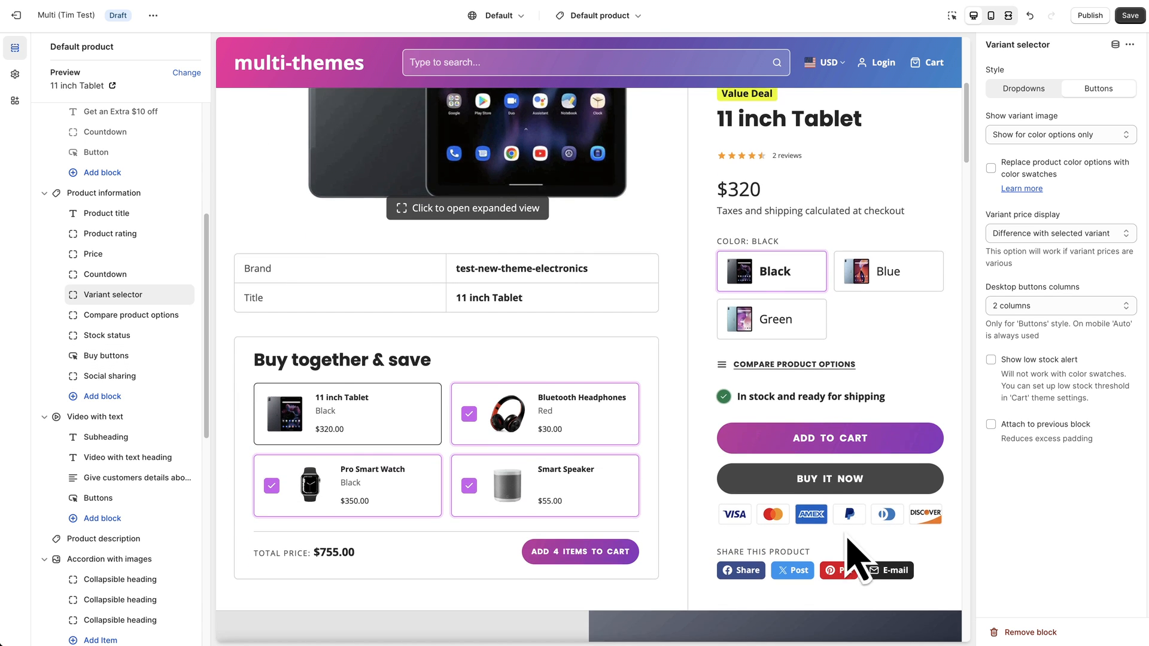
# Move the Social sharing block up between Price and Countdown under Product information.
pyautogui.scroll(-3)
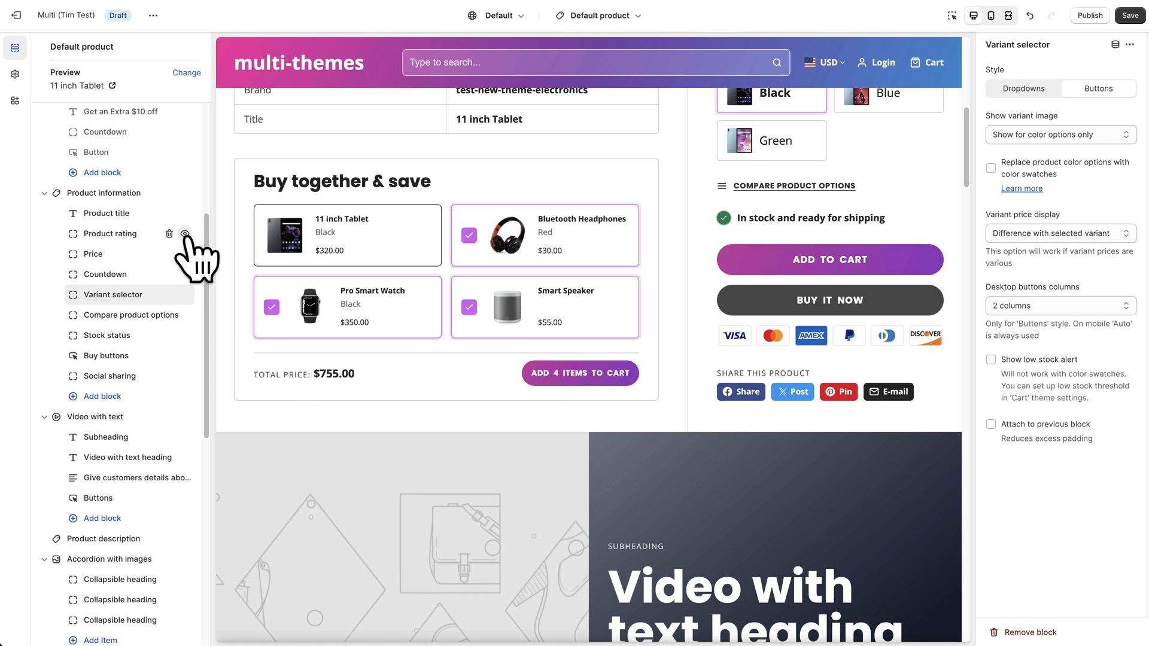
pyautogui.moveTo(125, 407)
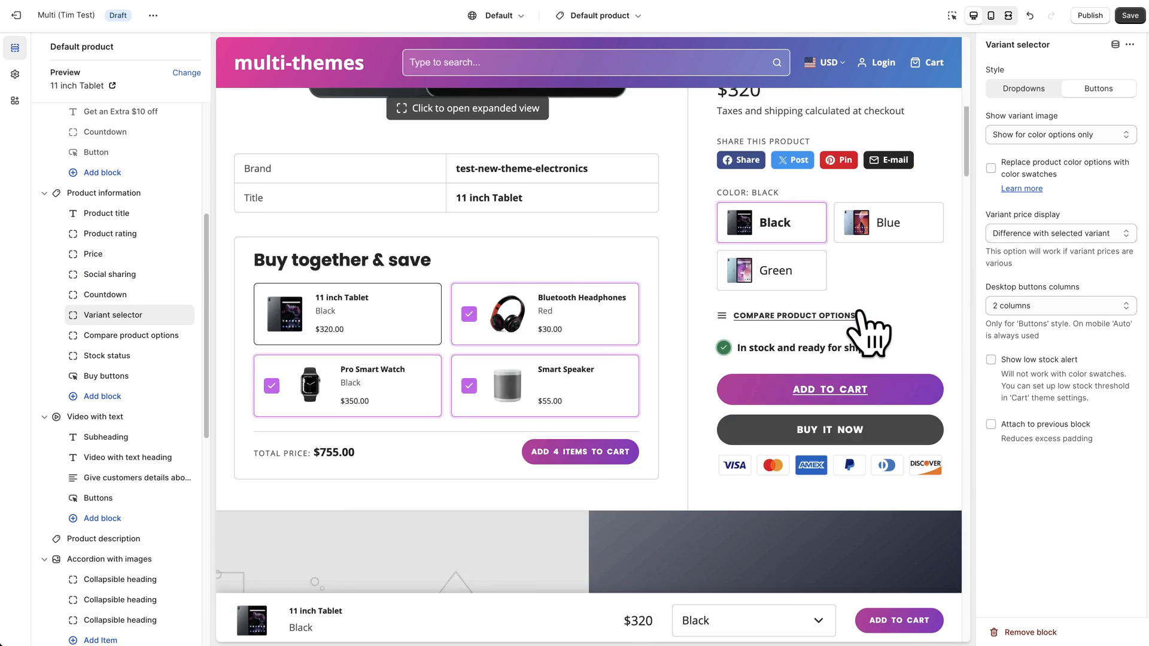
pyautogui.scroll(3)
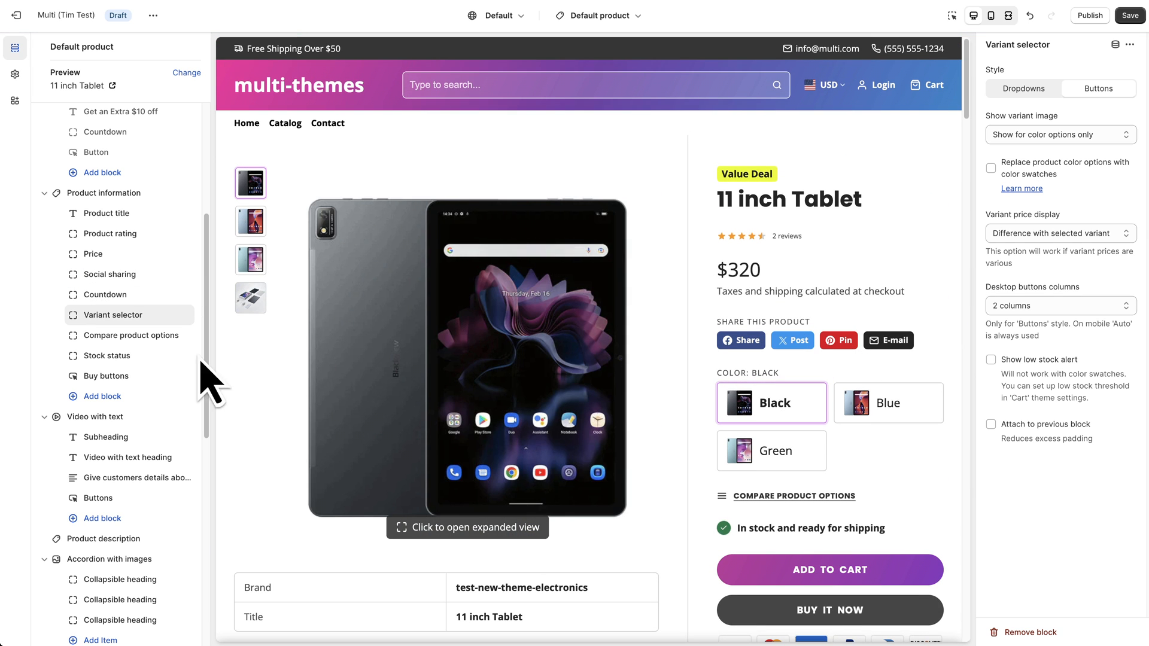
pyautogui.moveTo(110, 359)
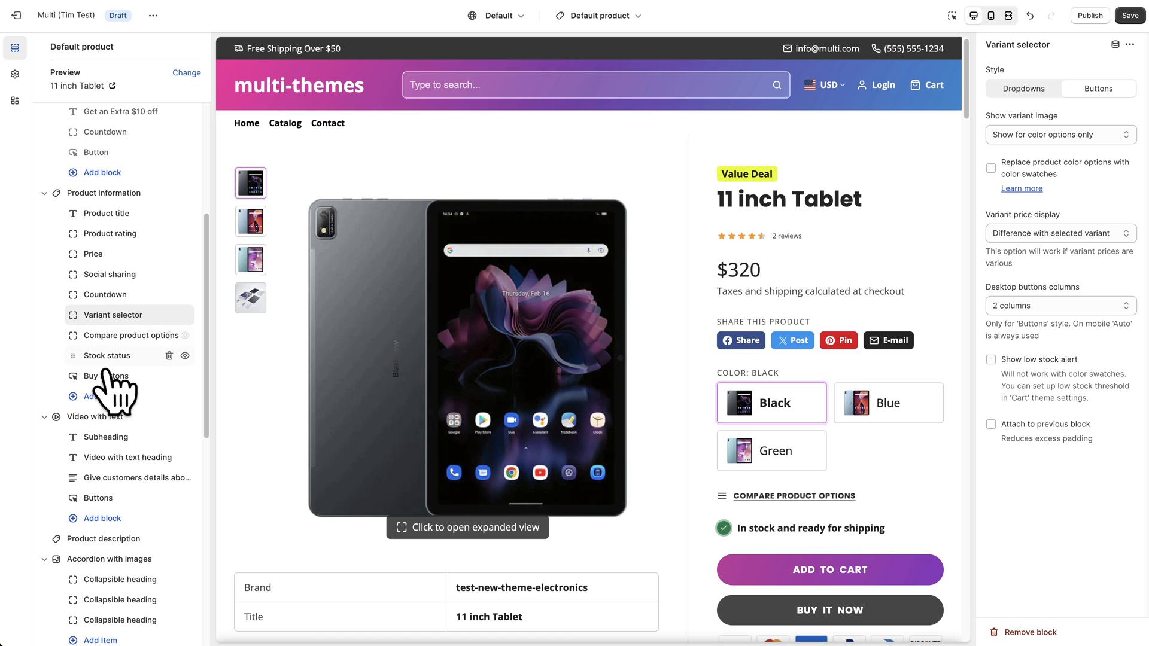
pyautogui.click(101, 396)
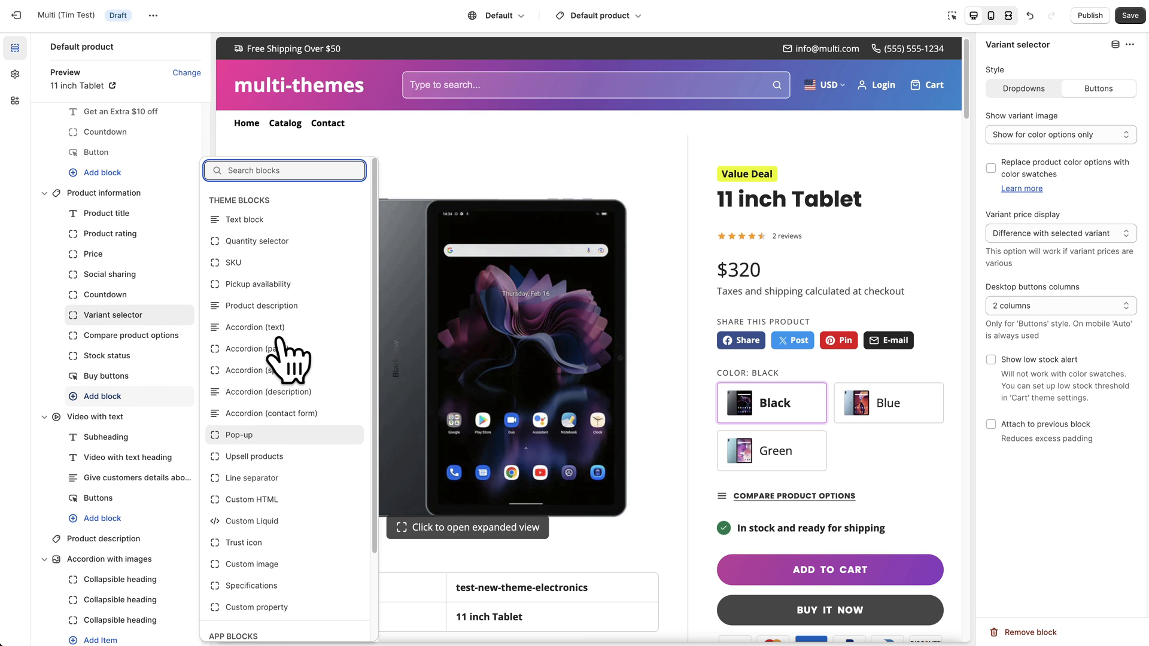
pyautogui.scroll(-3)
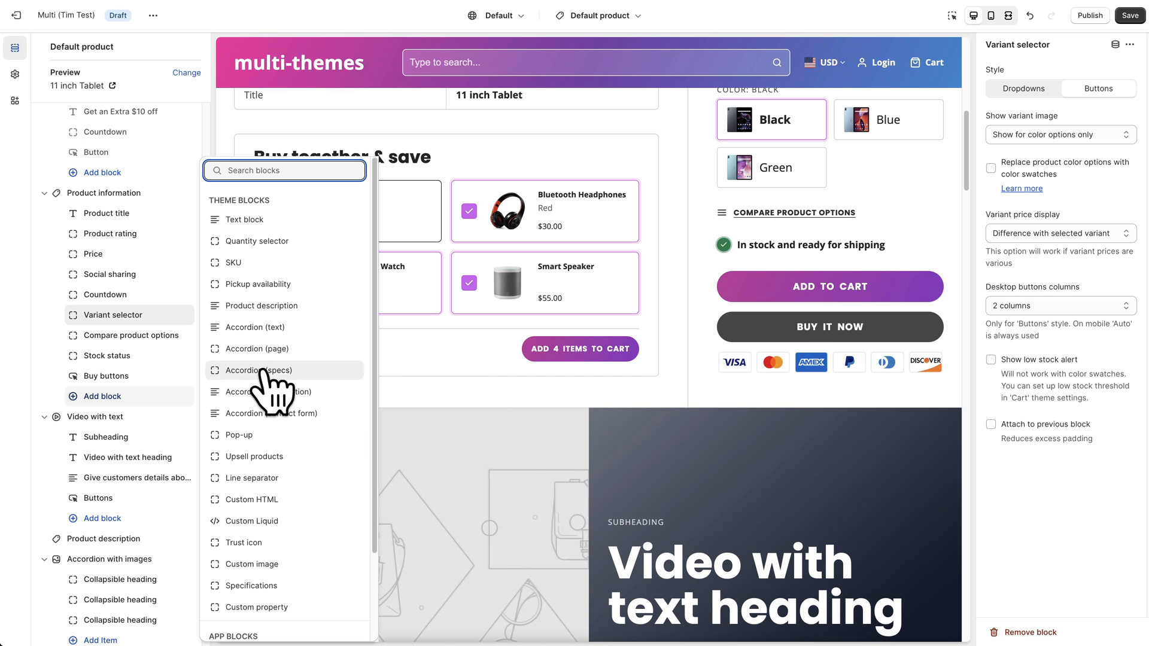
pyautogui.moveTo(267, 466)
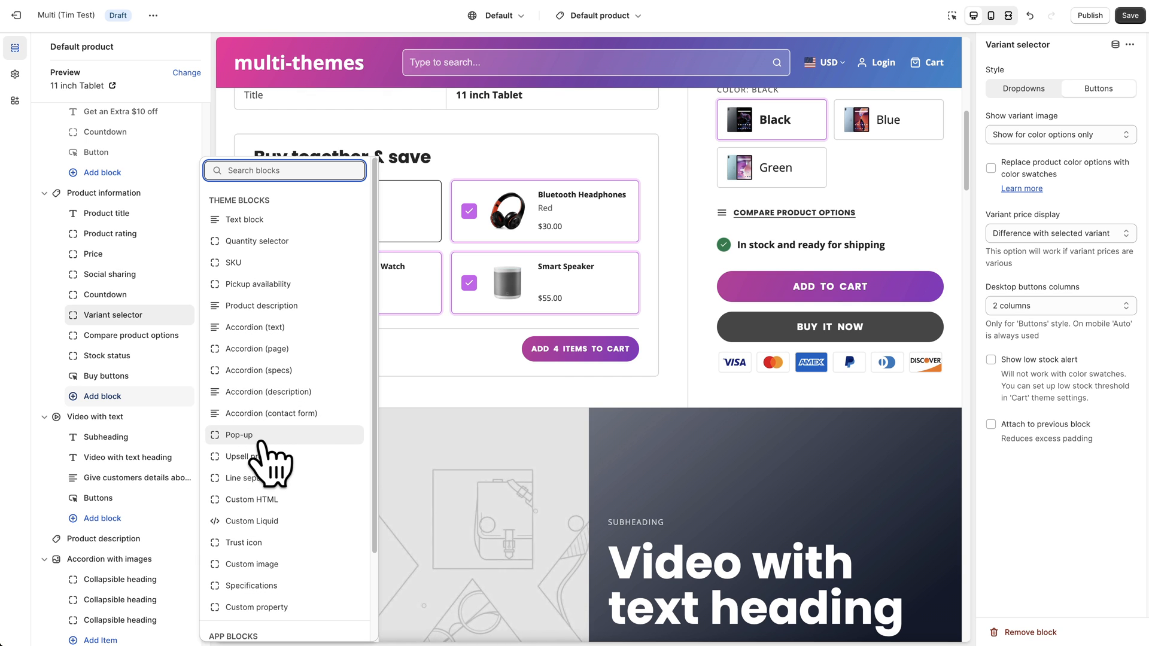
pyautogui.moveTo(252, 524)
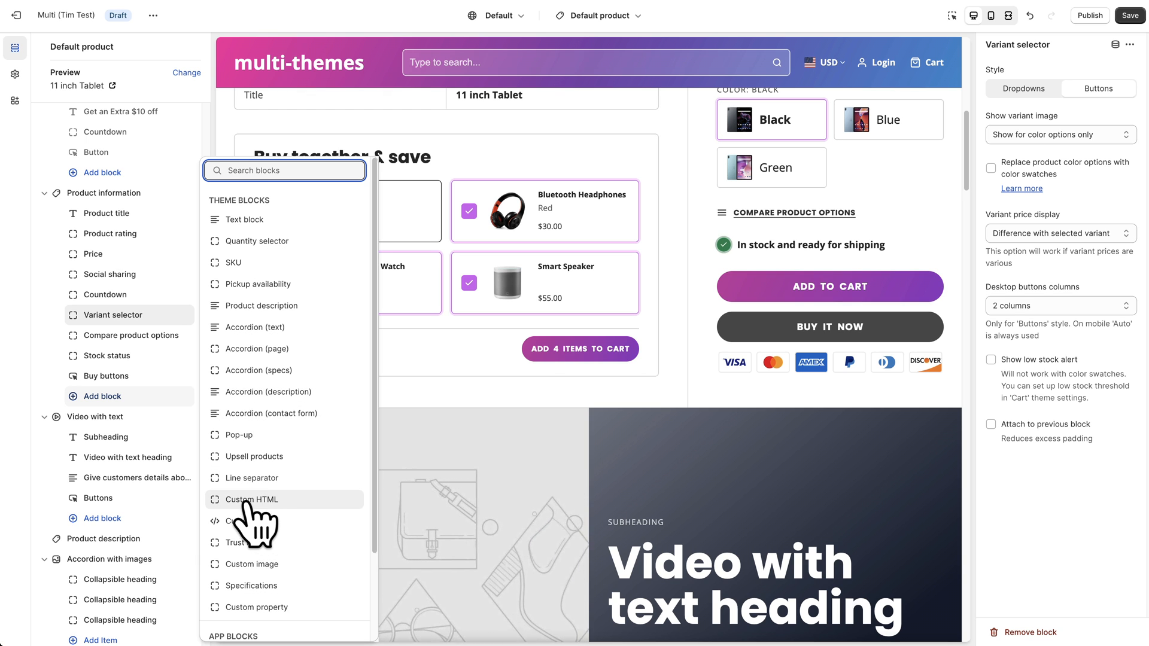
pyautogui.moveTo(263, 601)
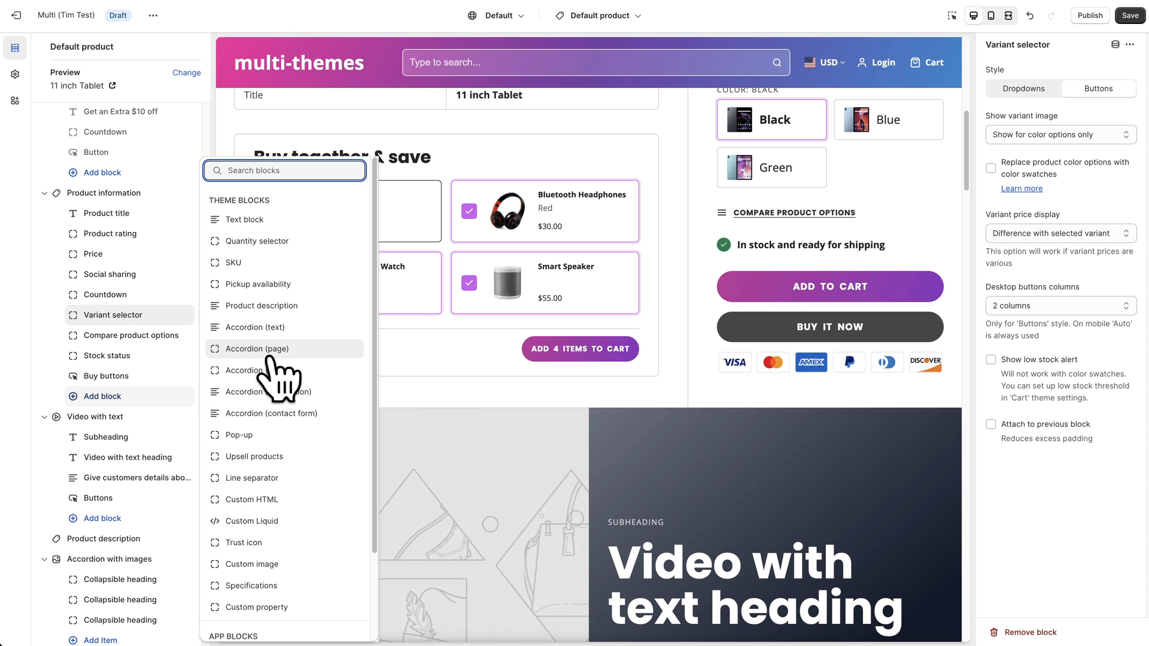
pyautogui.moveTo(285, 370)
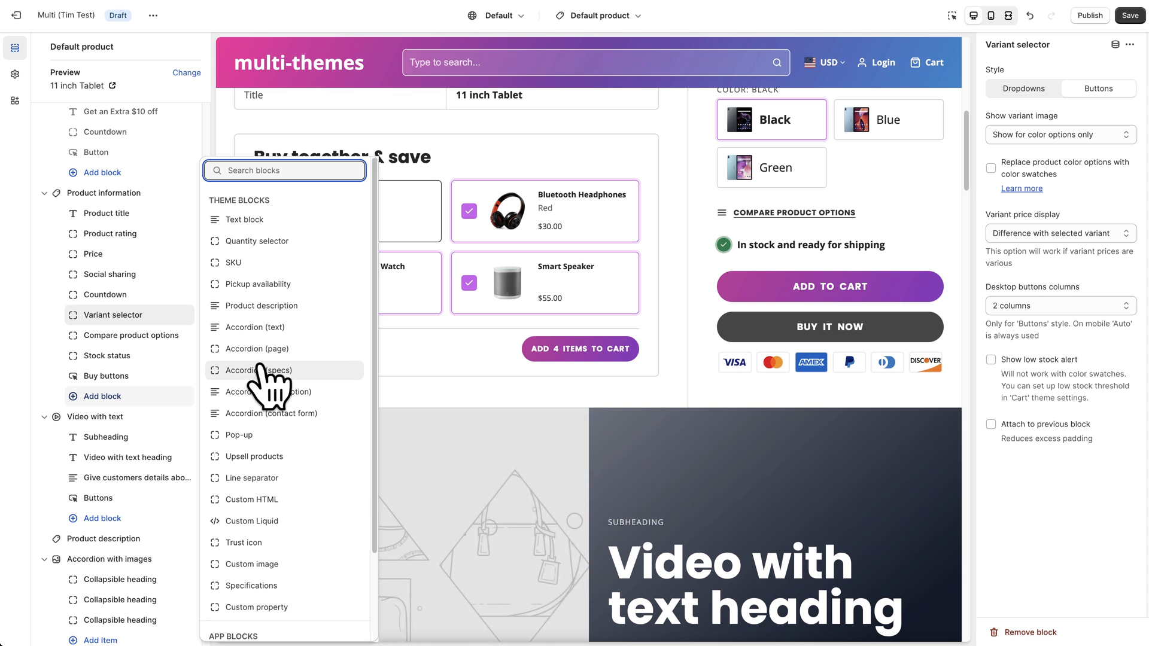
pyautogui.click(528, 439)
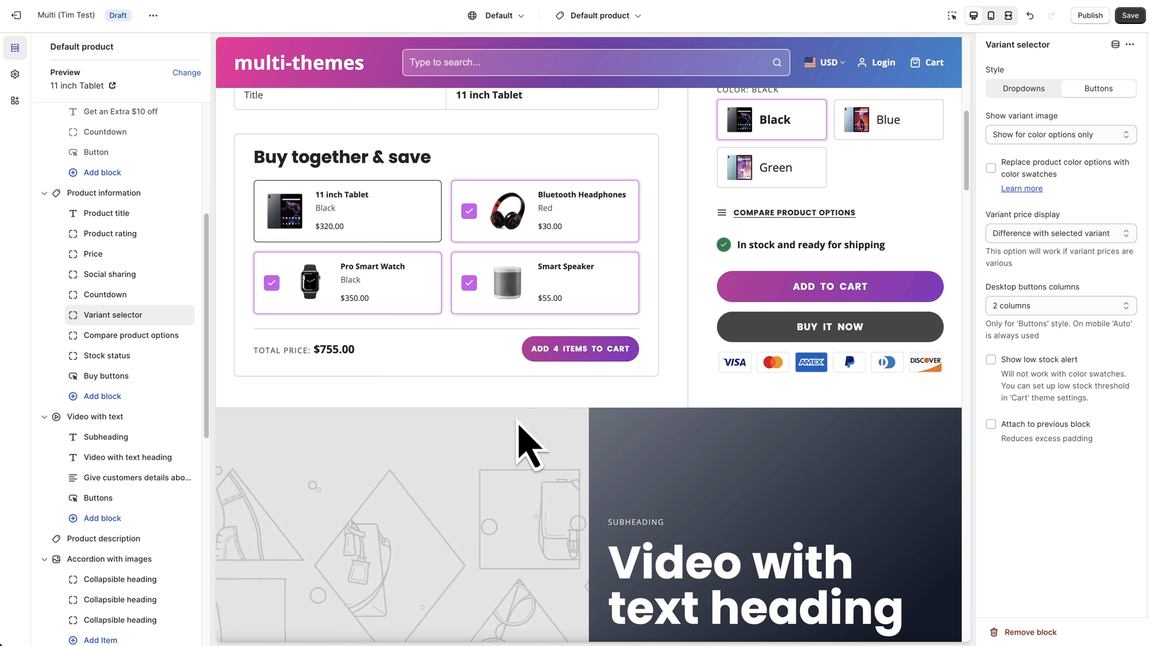
pyautogui.scroll(3)
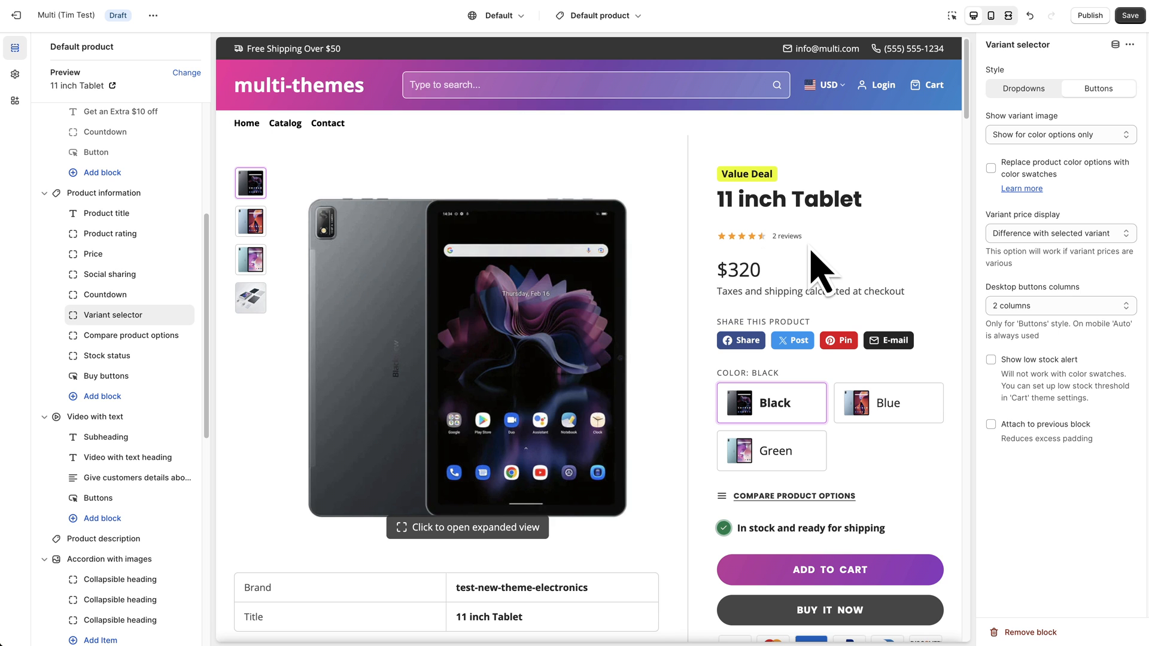
pyautogui.moveTo(877, 224)
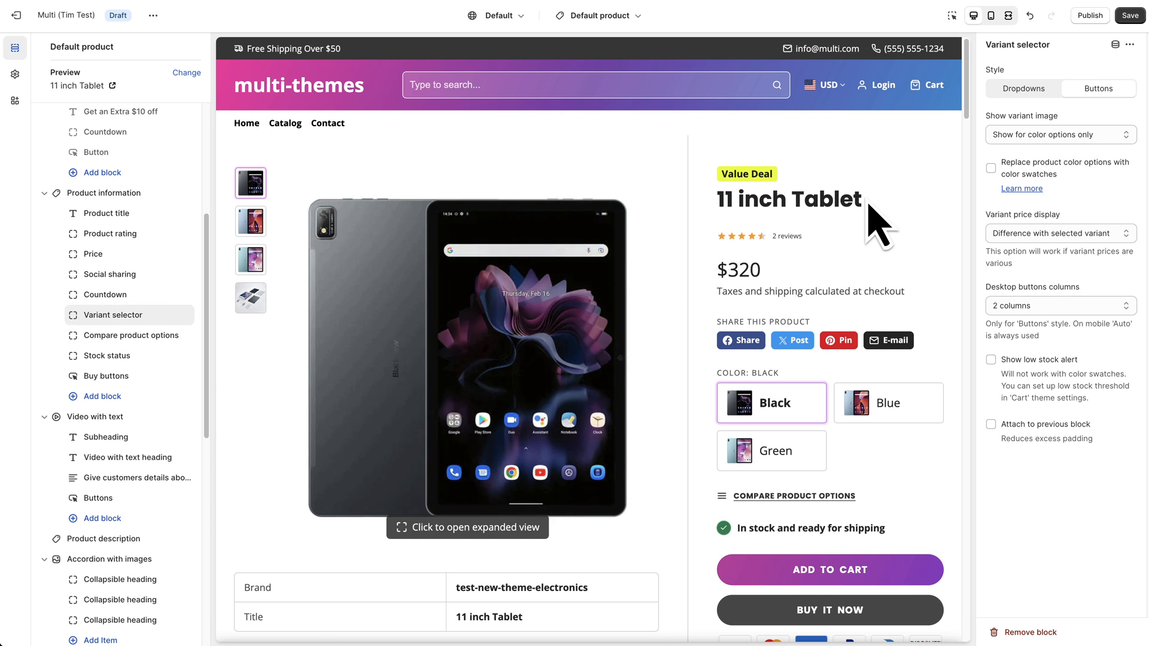
pyautogui.scroll(-3)
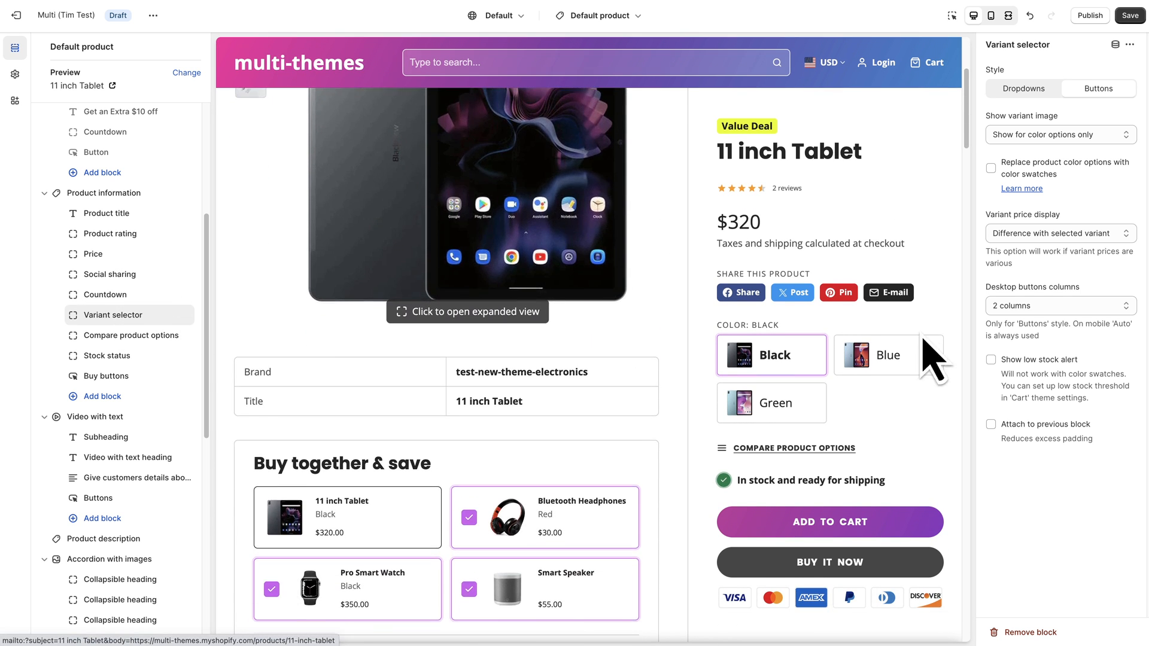
pyautogui.scroll(-3)
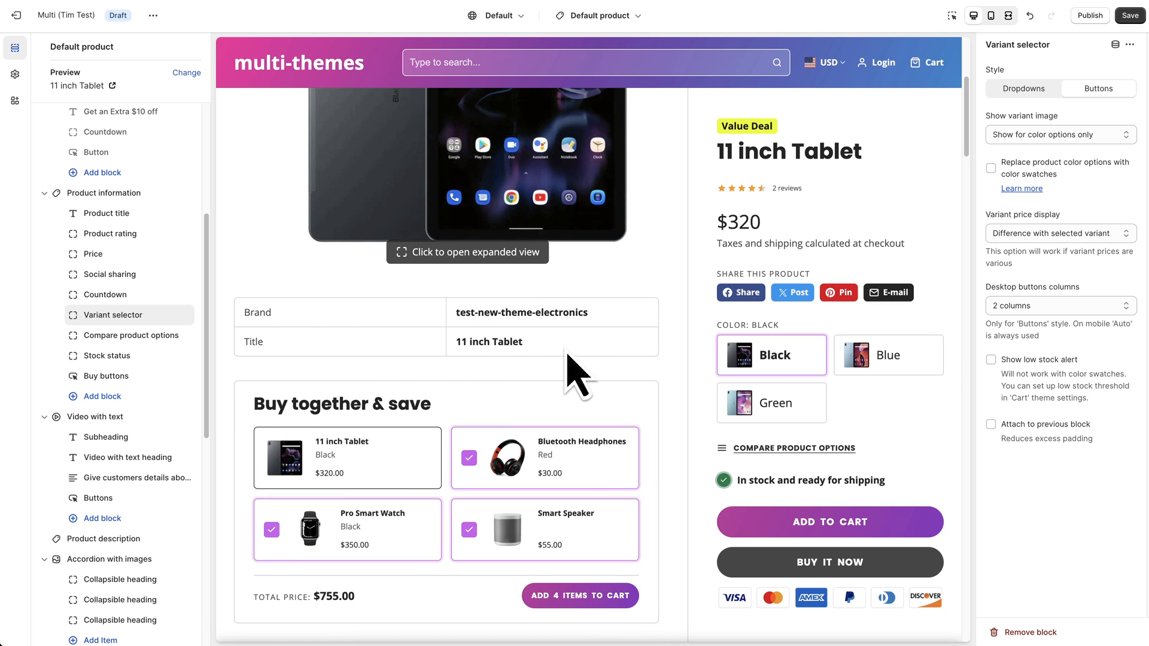
pyautogui.moveTo(379, 384)
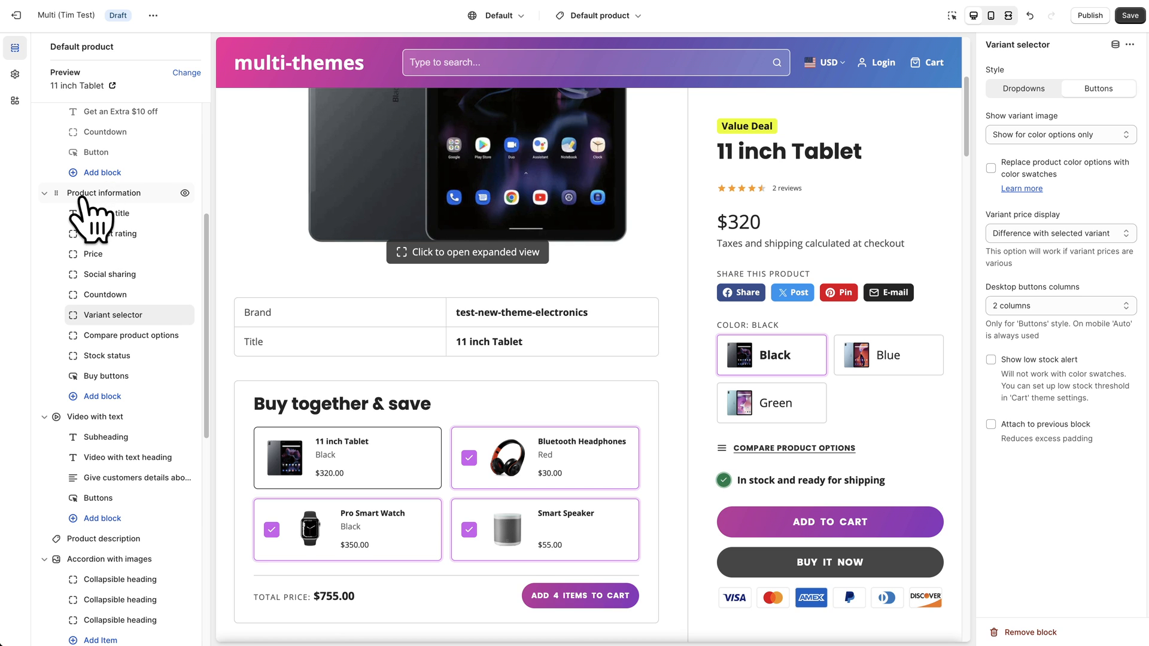
# Return to Product information settings and place the cursor in the Specifications list after Title.
pyautogui.click(103, 193)
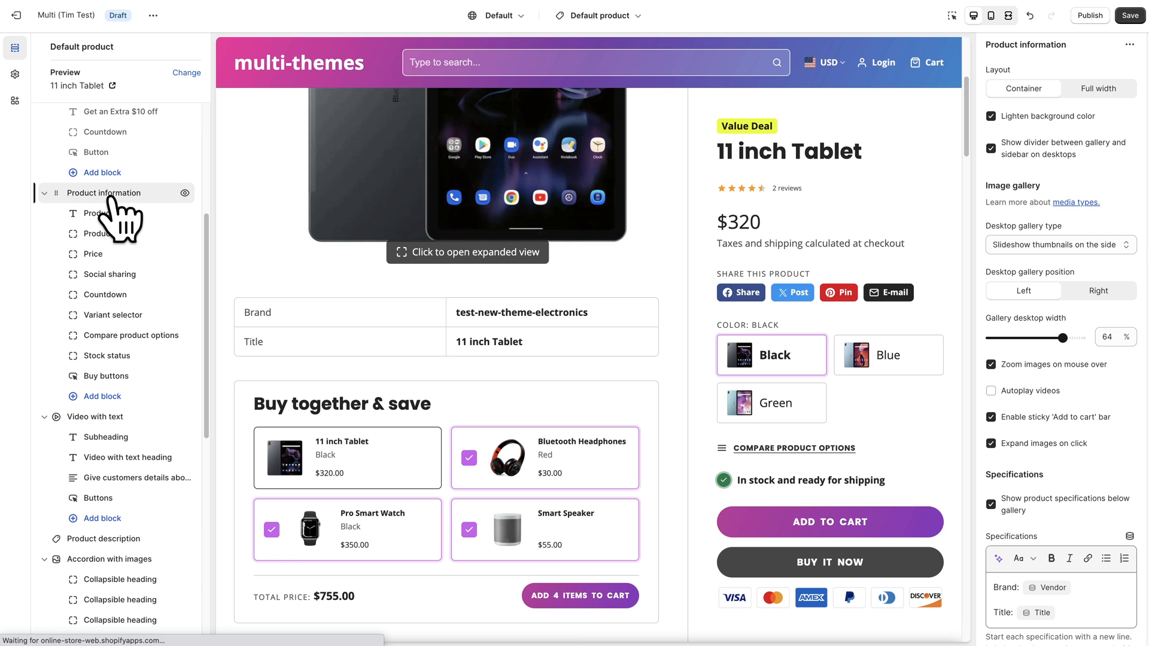
pyautogui.scroll(-3)
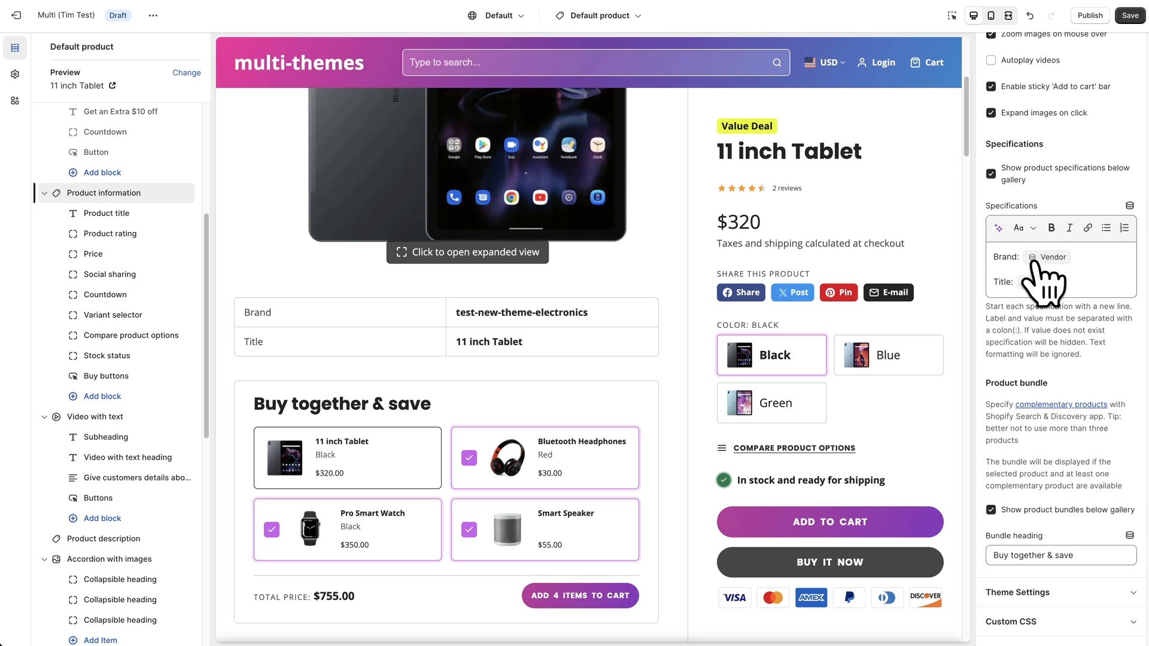
pyautogui.moveTo(1055, 286)
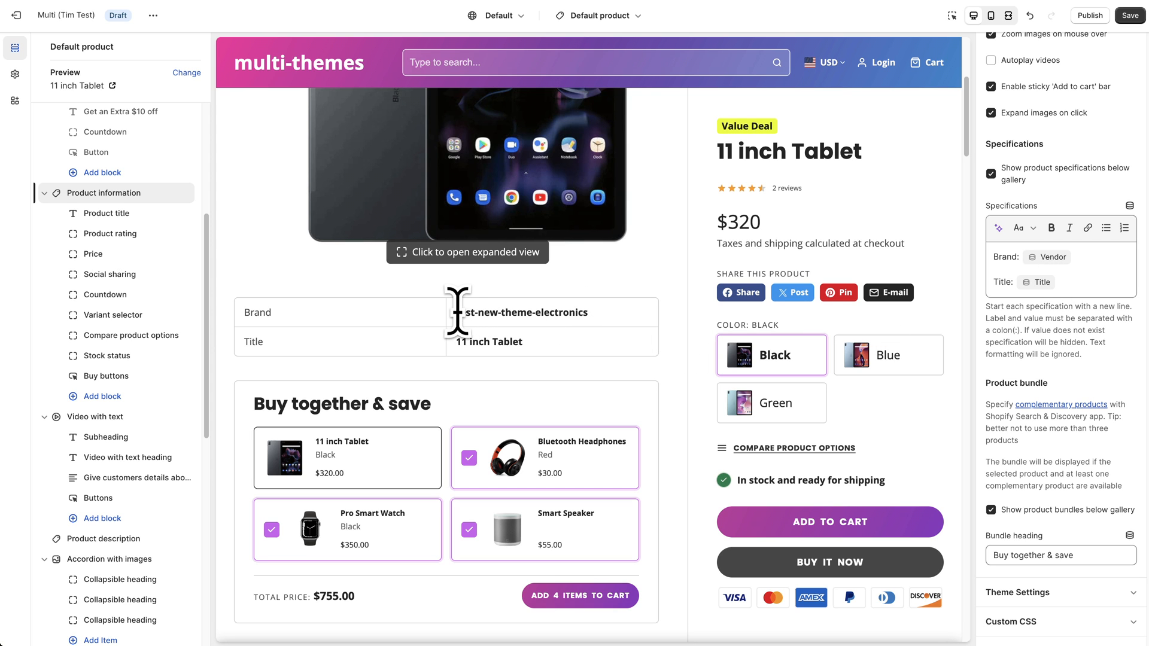
pyautogui.doubleClick(520, 312)
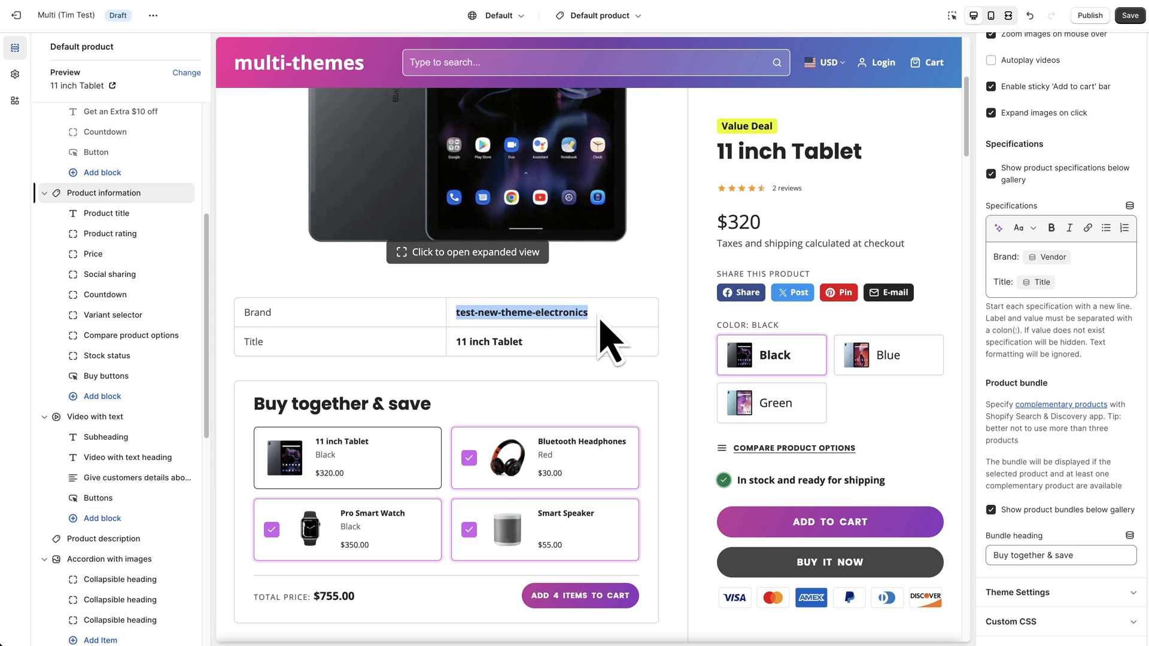
pyautogui.moveTo(590, 384)
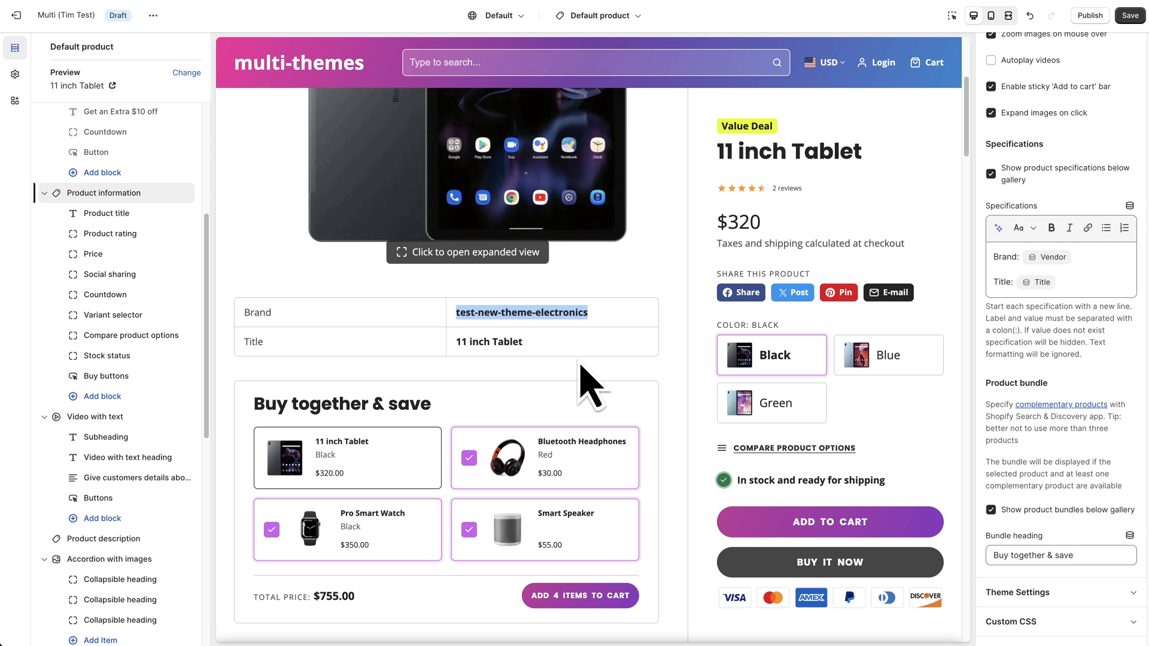
pyautogui.moveTo(531, 366)
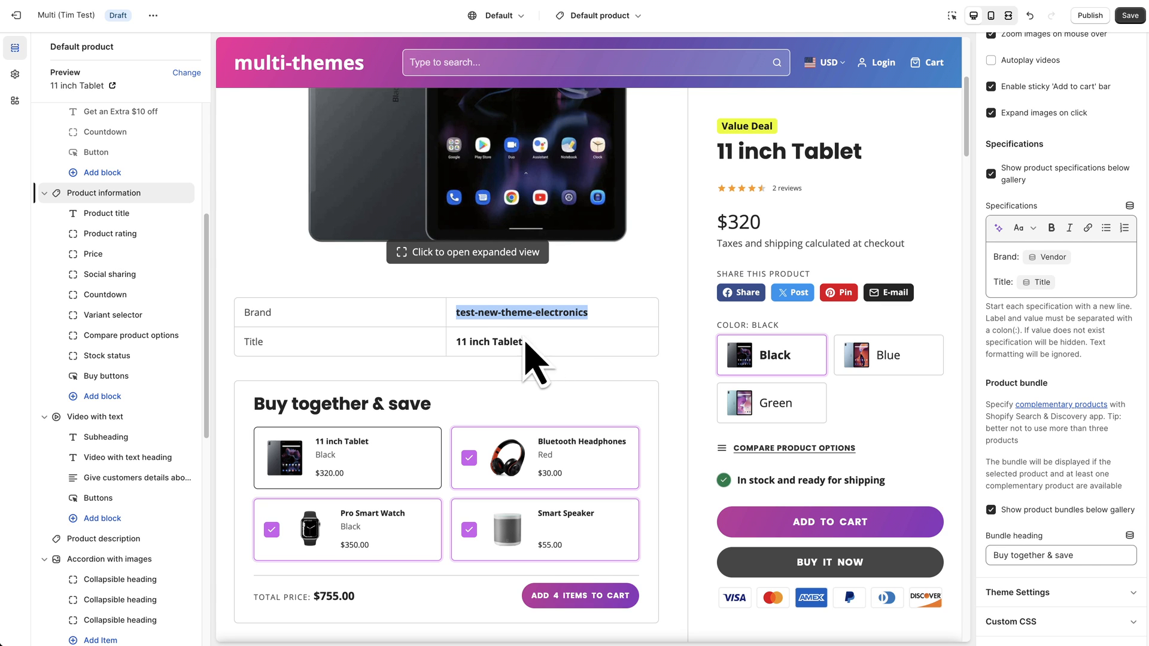
pyautogui.moveTo(569, 311)
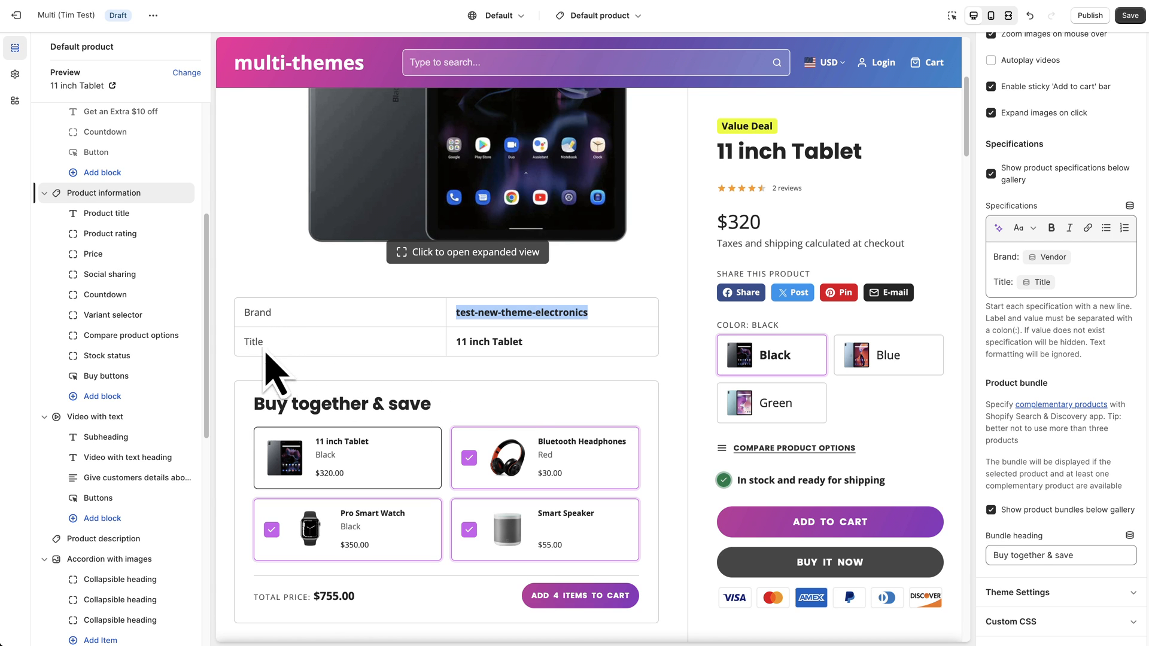
pyautogui.moveTo(852, 366)
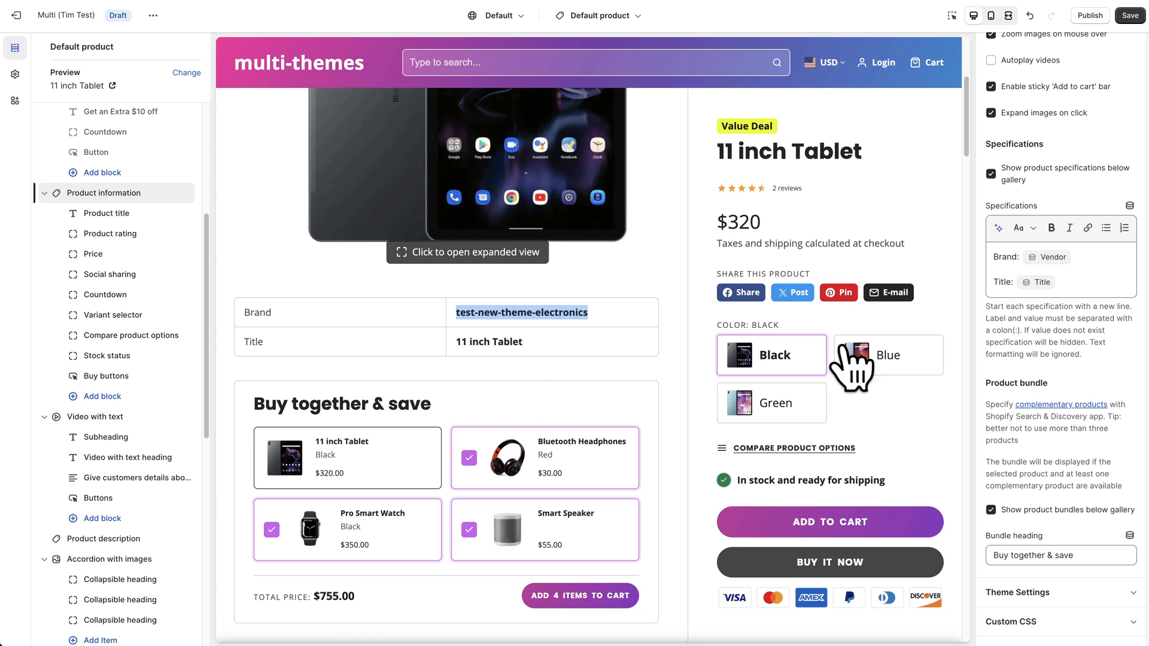
pyautogui.moveTo(842, 373)
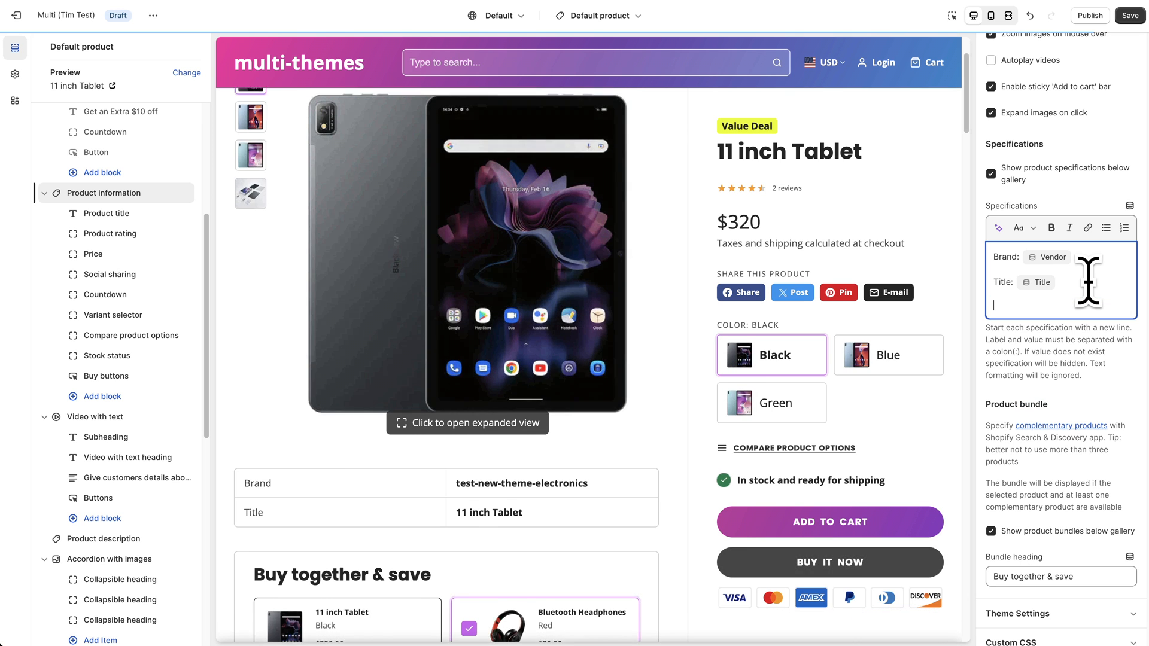
# Add a 'Screen Resolution: 1920×1080' line to the specifications after Brand and Title.
pyautogui.write('Sc')
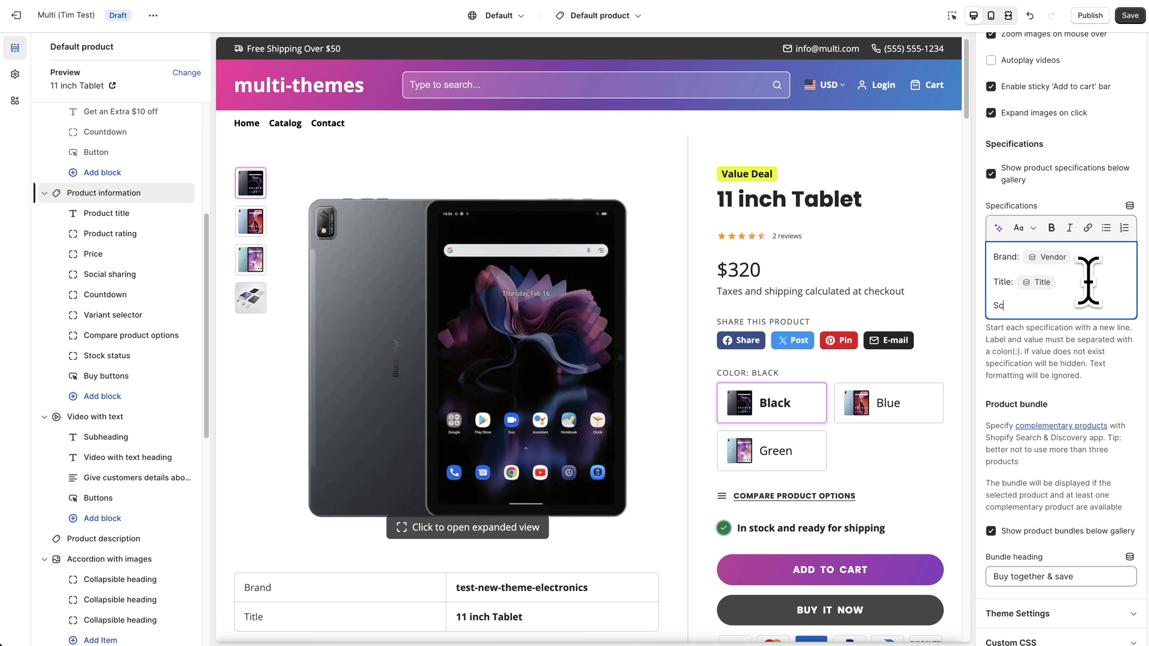
pyautogui.write('Screen Resolution:')
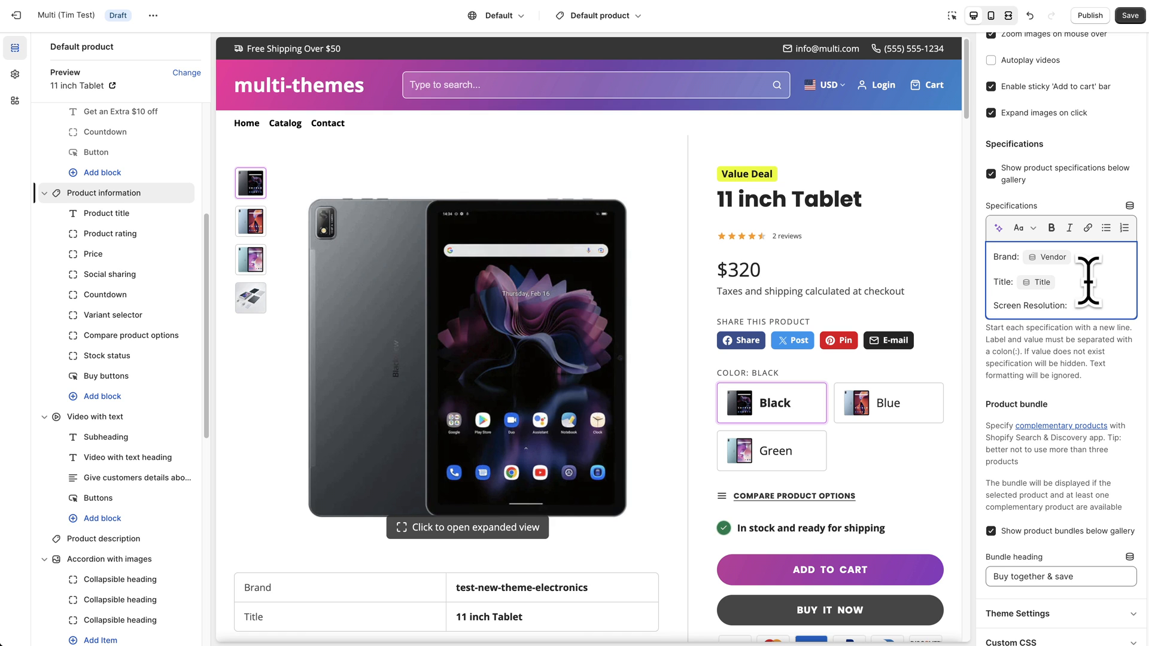
pyautogui.write('1')
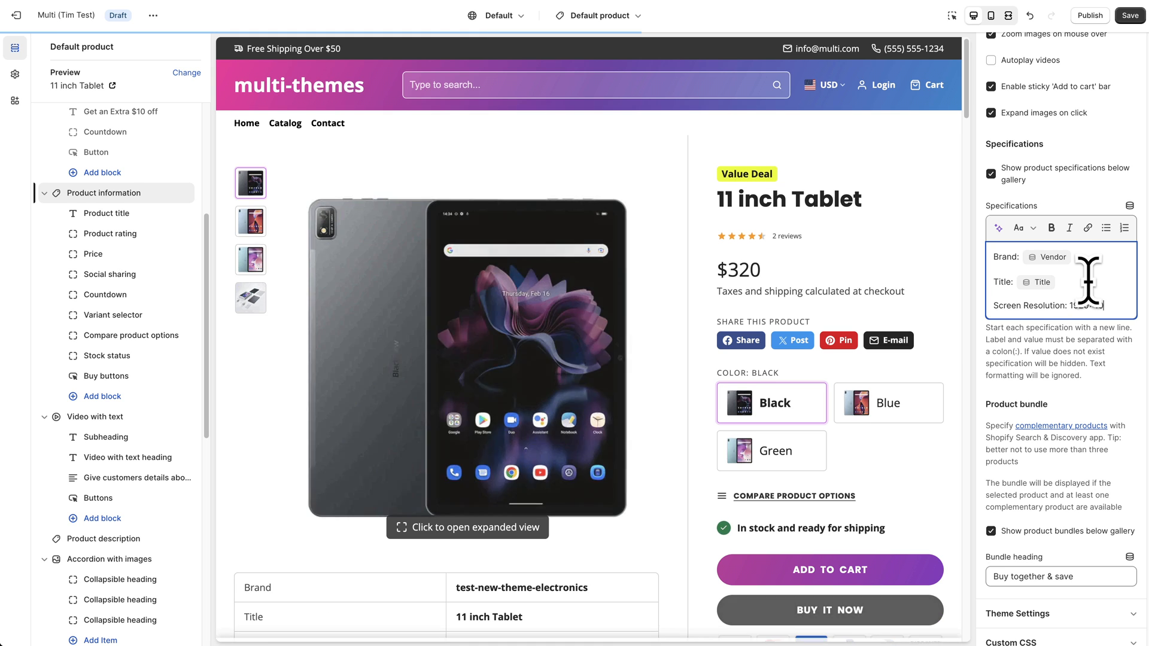
pyautogui.write('1920×1080')
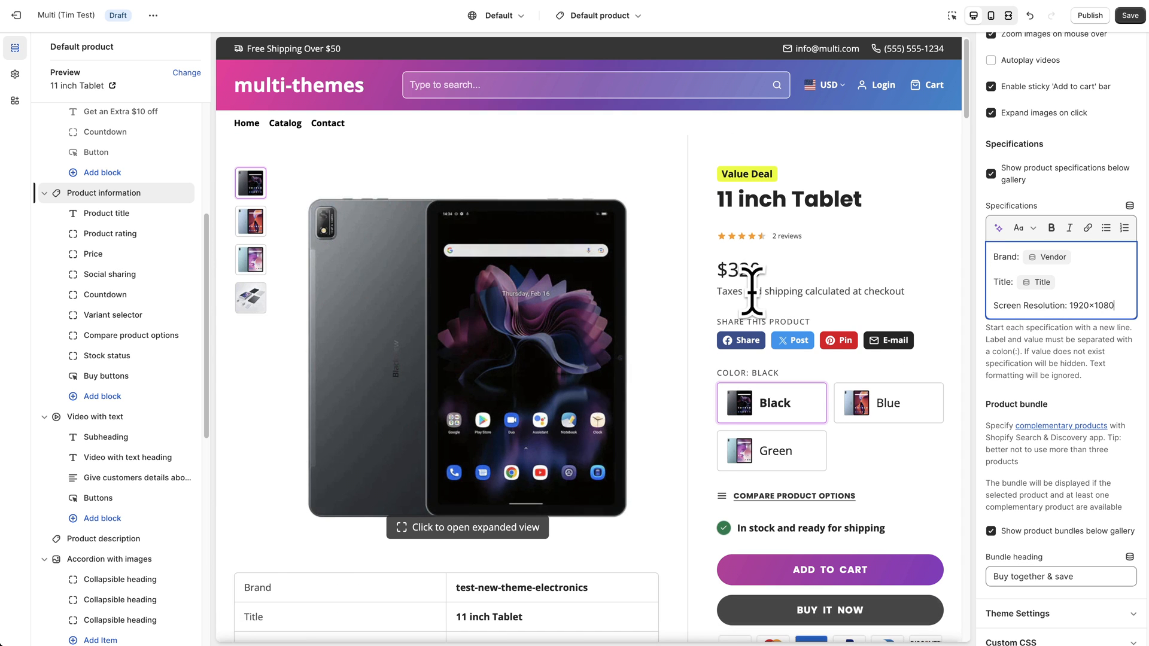
pyautogui.scroll(-3)
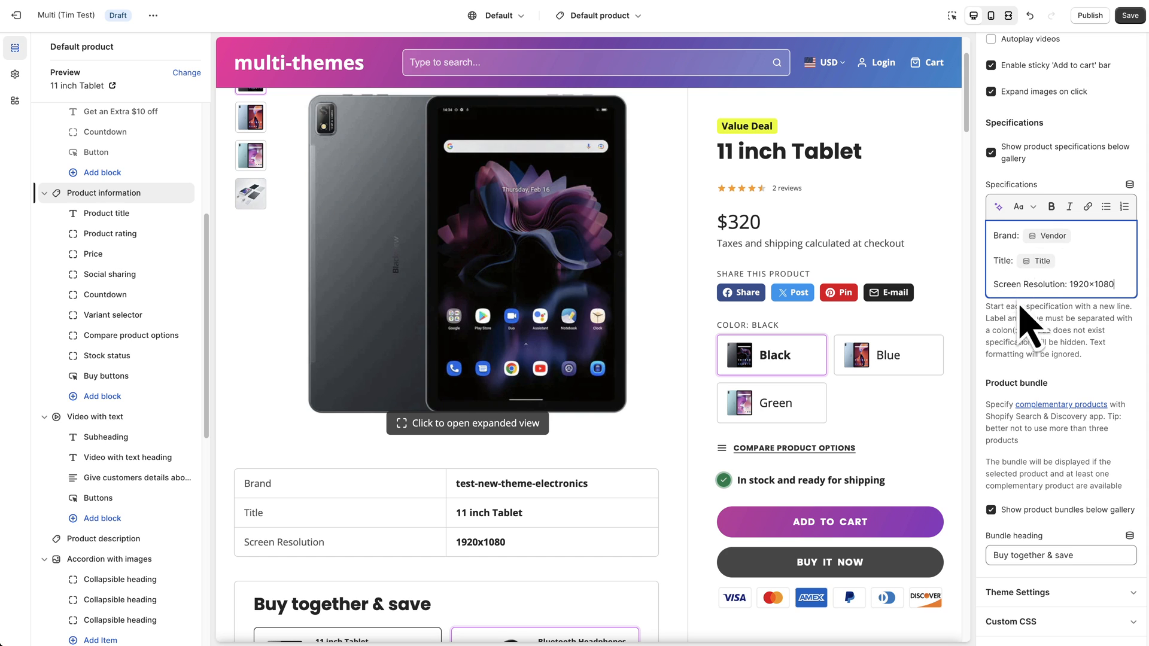
pyautogui.moveTo(458, 583)
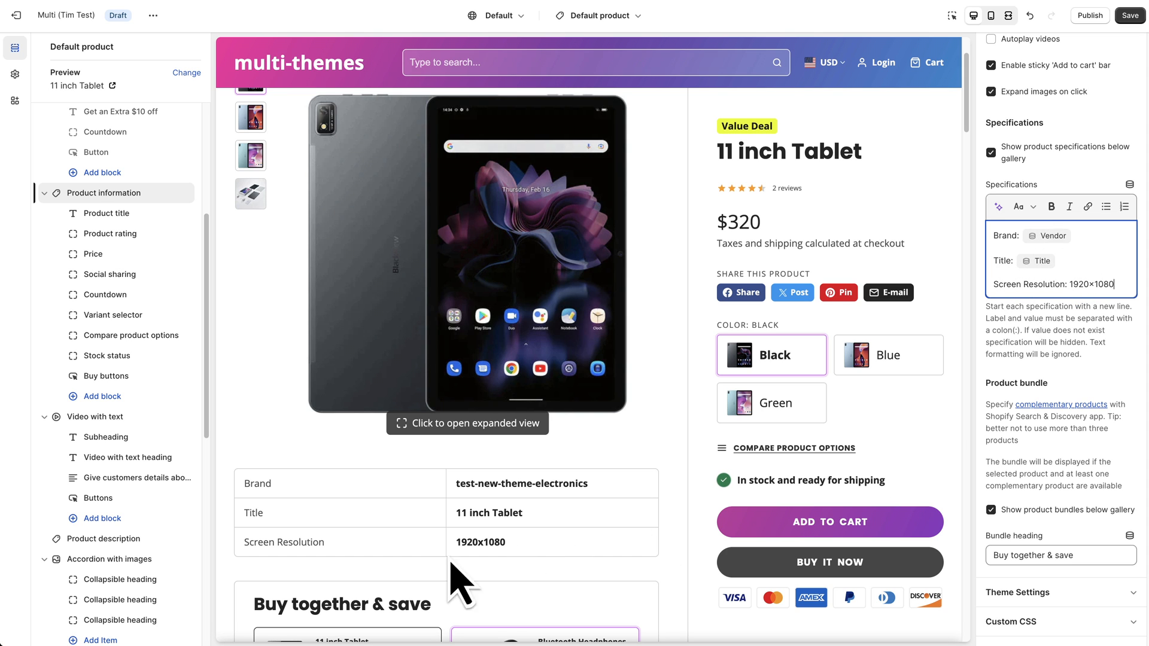
pyautogui.moveTo(446, 576)
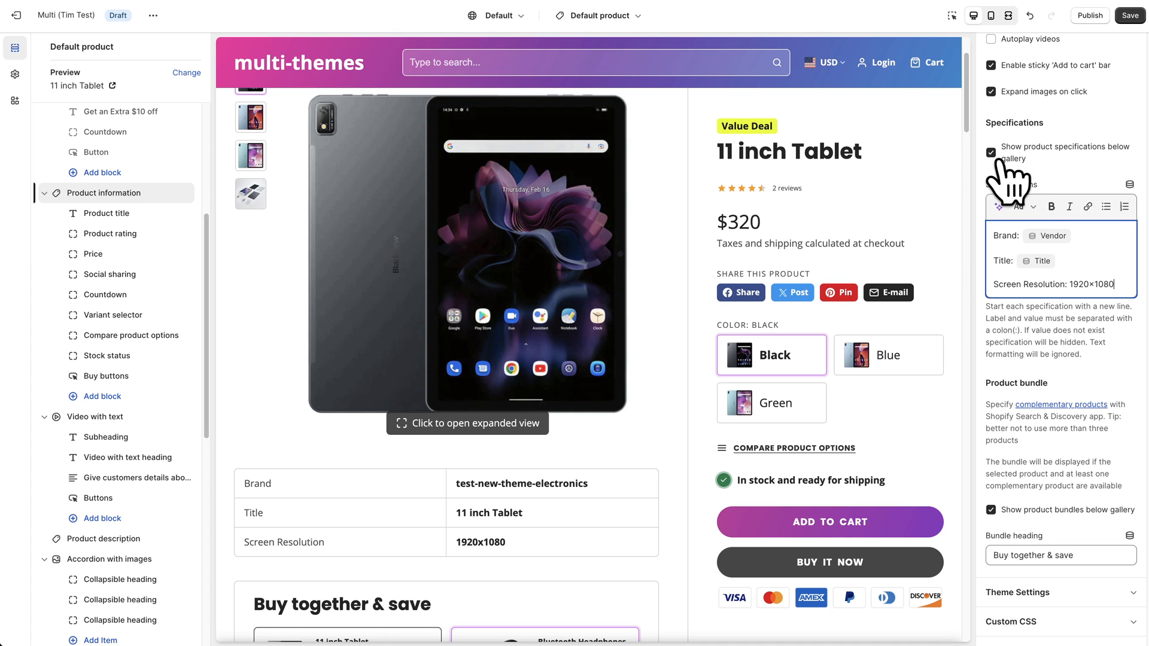
pyautogui.moveTo(1007, 260)
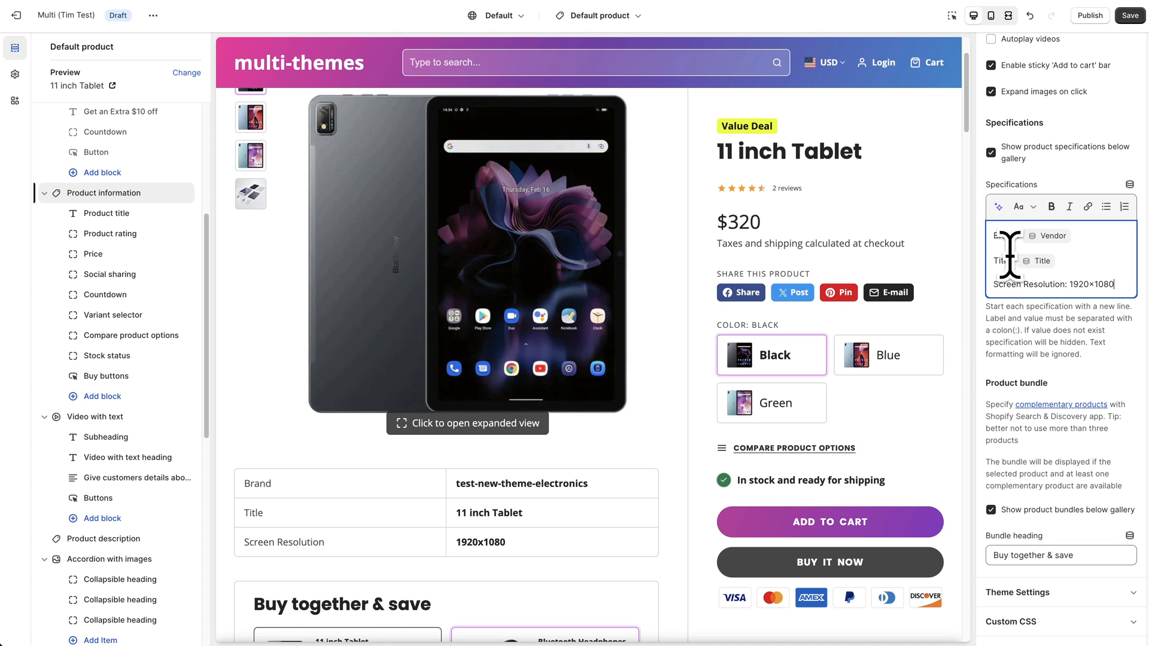
pyautogui.moveTo(1034, 258)
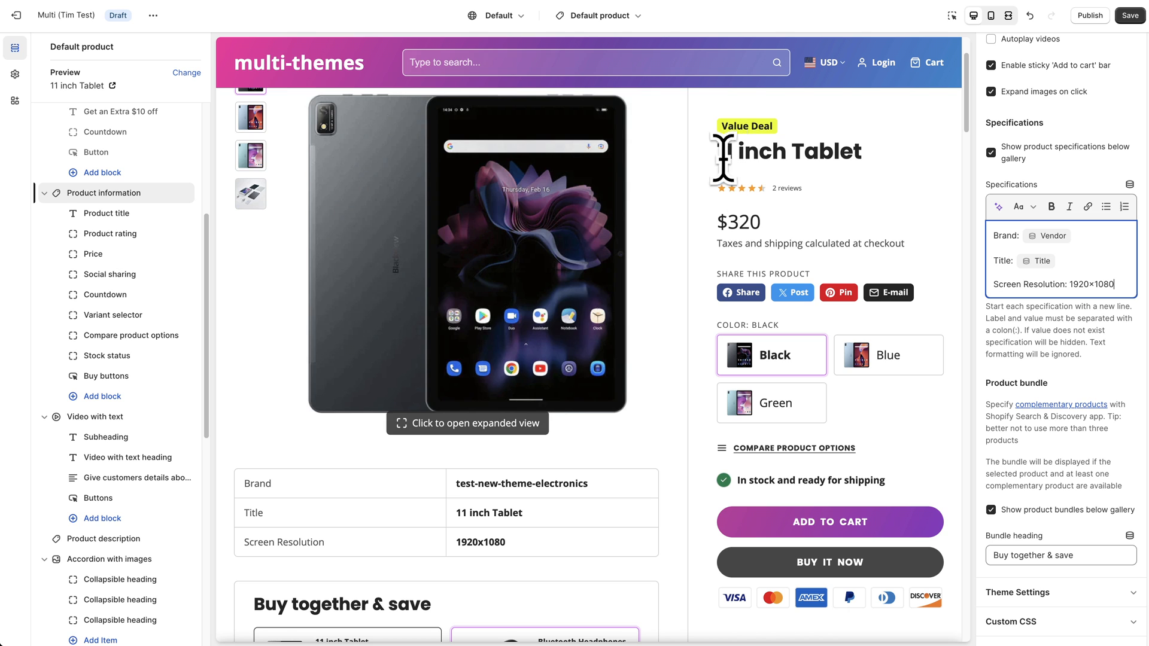
pyautogui.moveTo(77, 85)
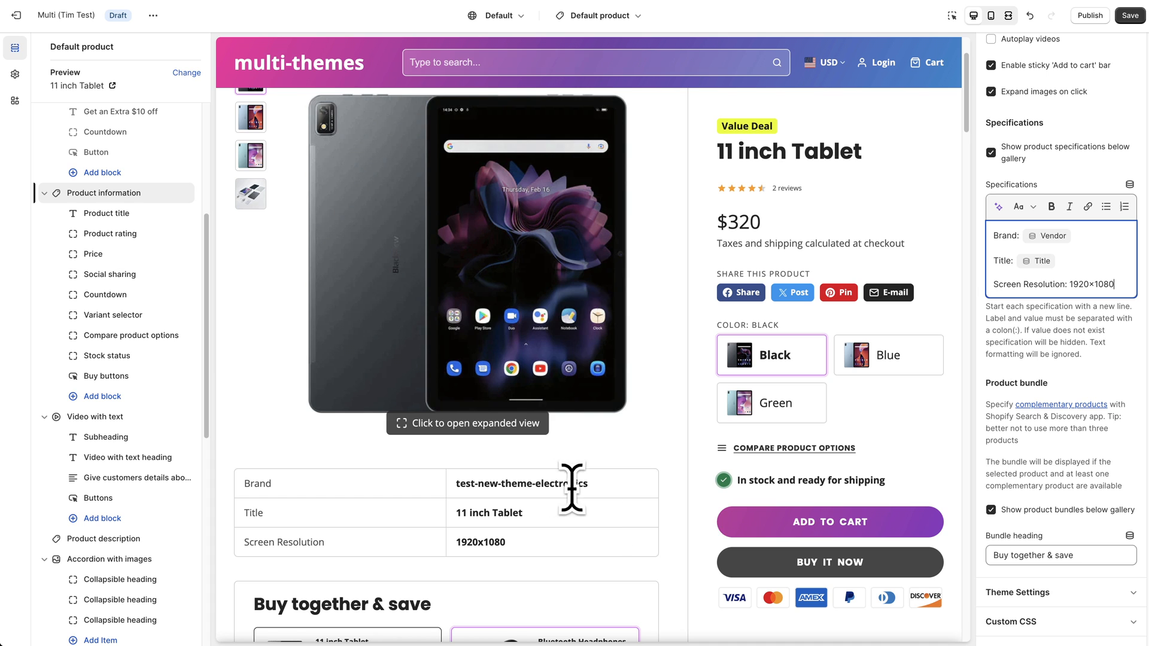
pyautogui.moveTo(1040, 293)
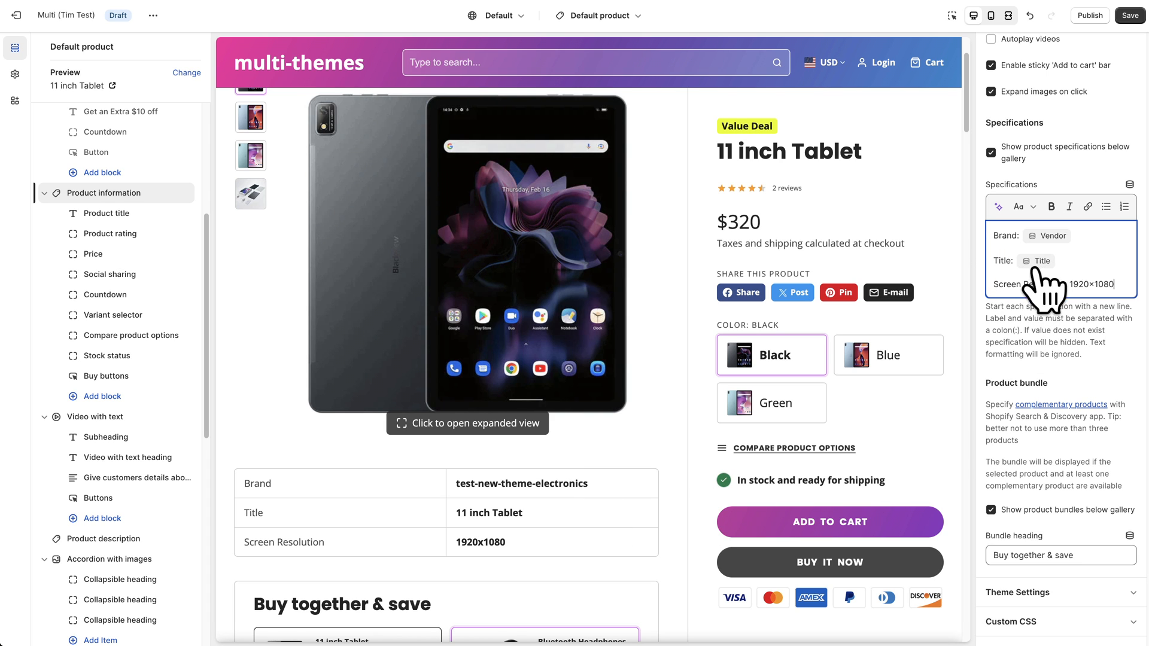
pyautogui.moveTo(1106, 286)
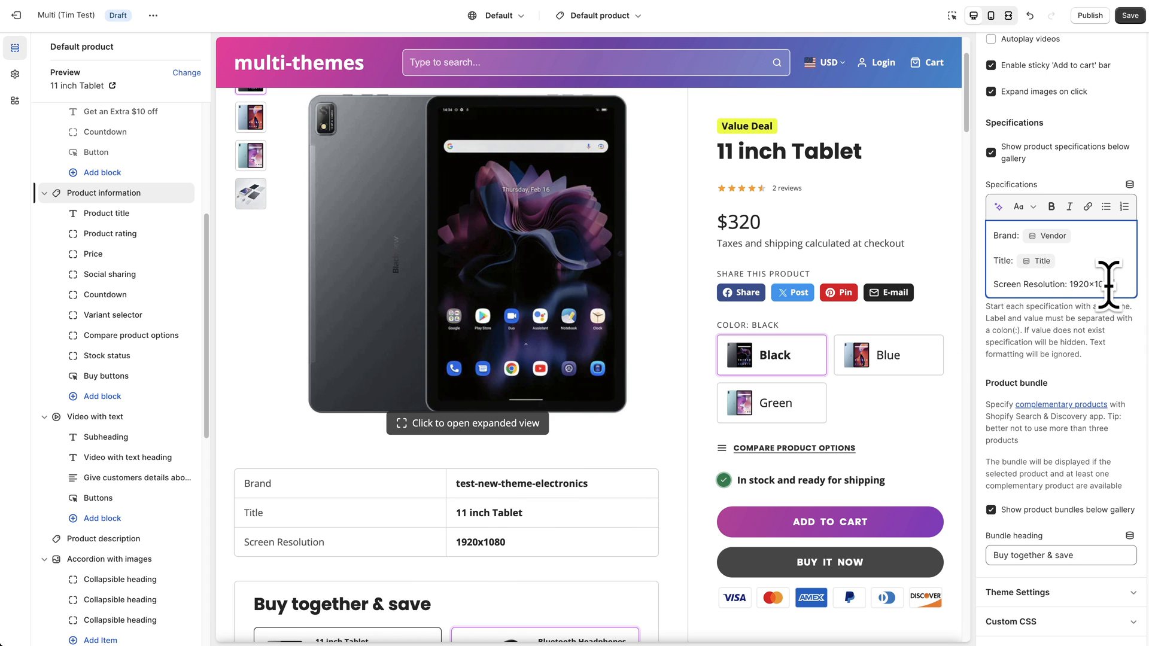
pyautogui.doubleClick(1089, 285)
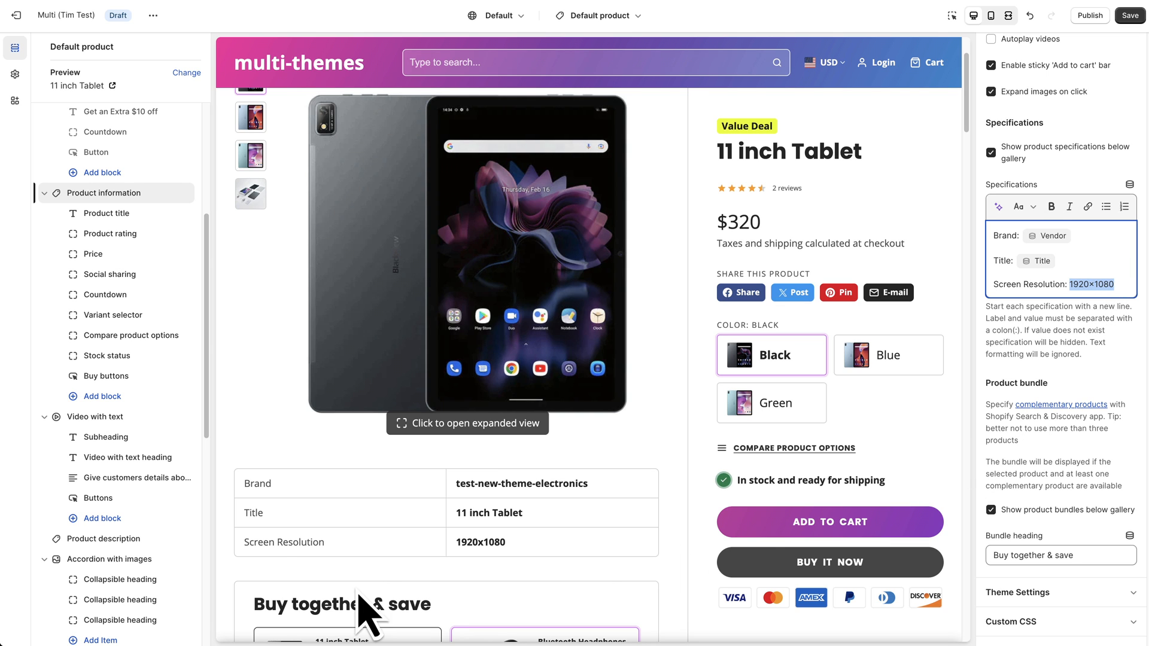
pyautogui.moveTo(387, 572)
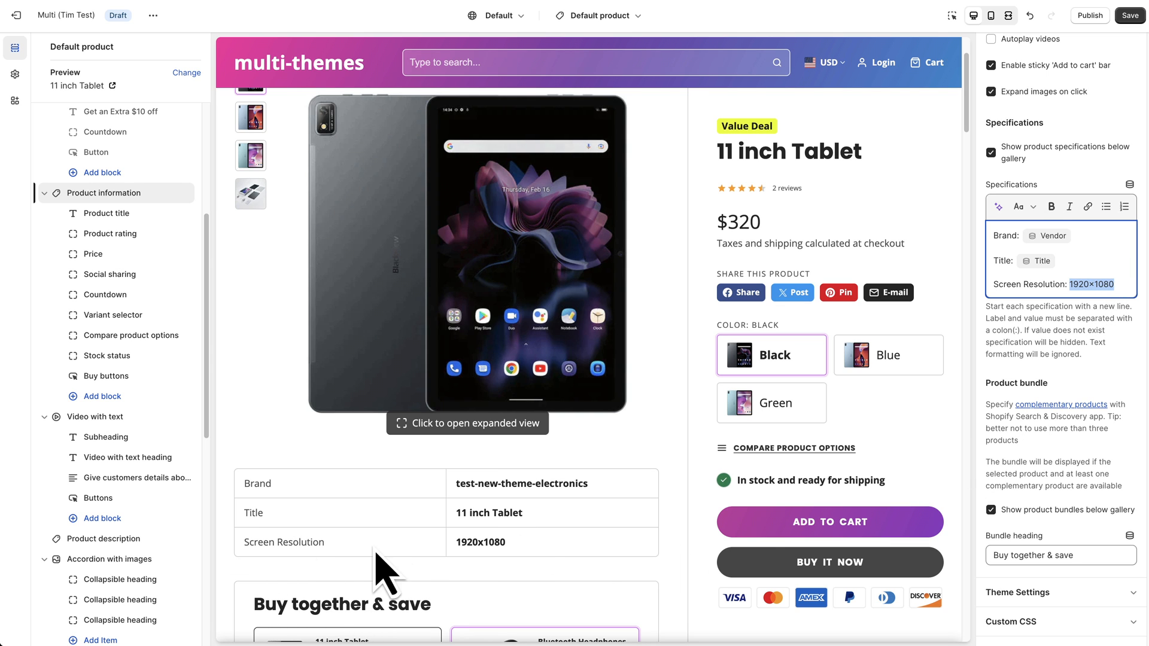
pyautogui.moveTo(549, 564)
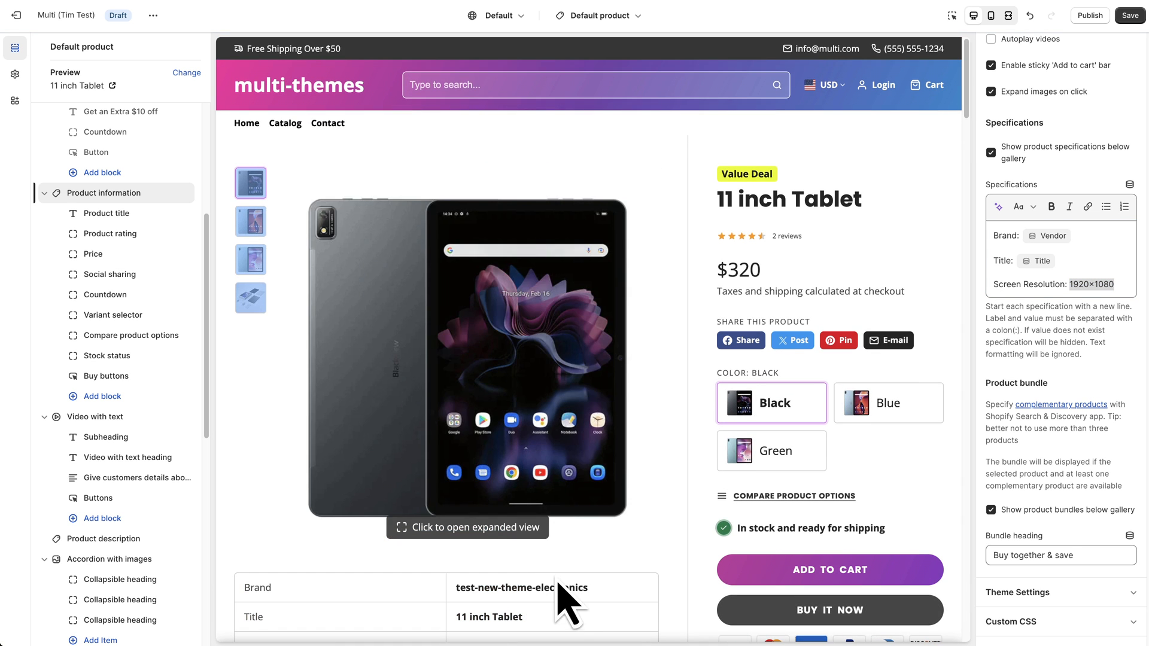
pyautogui.scroll(-3)
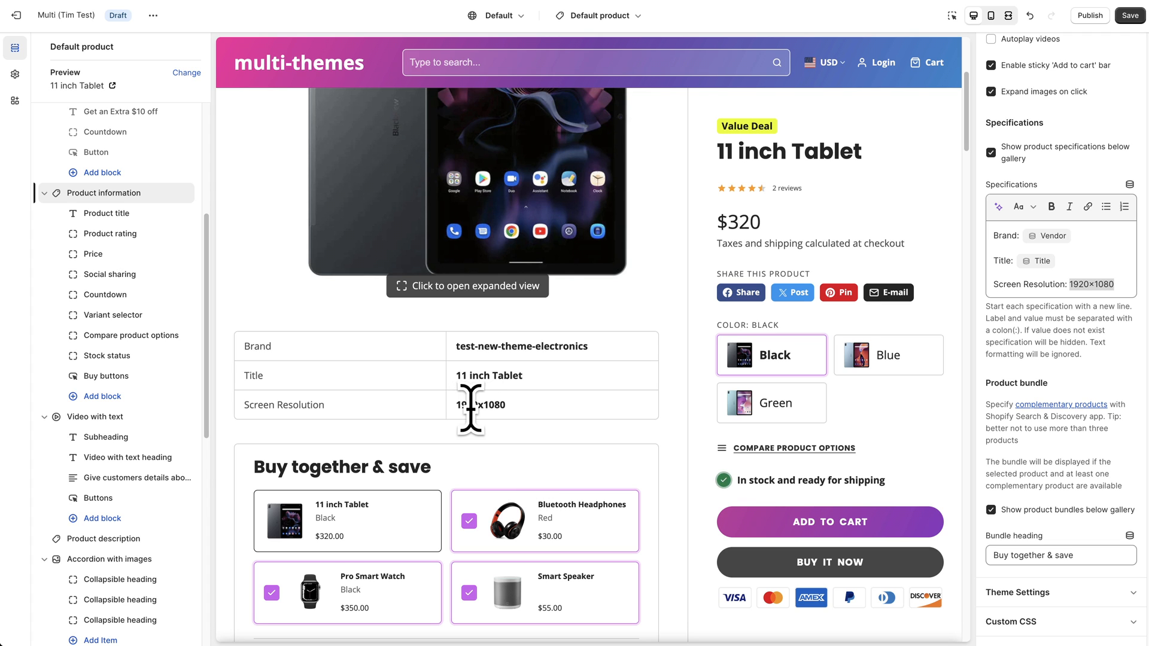
pyautogui.moveTo(1121, 355)
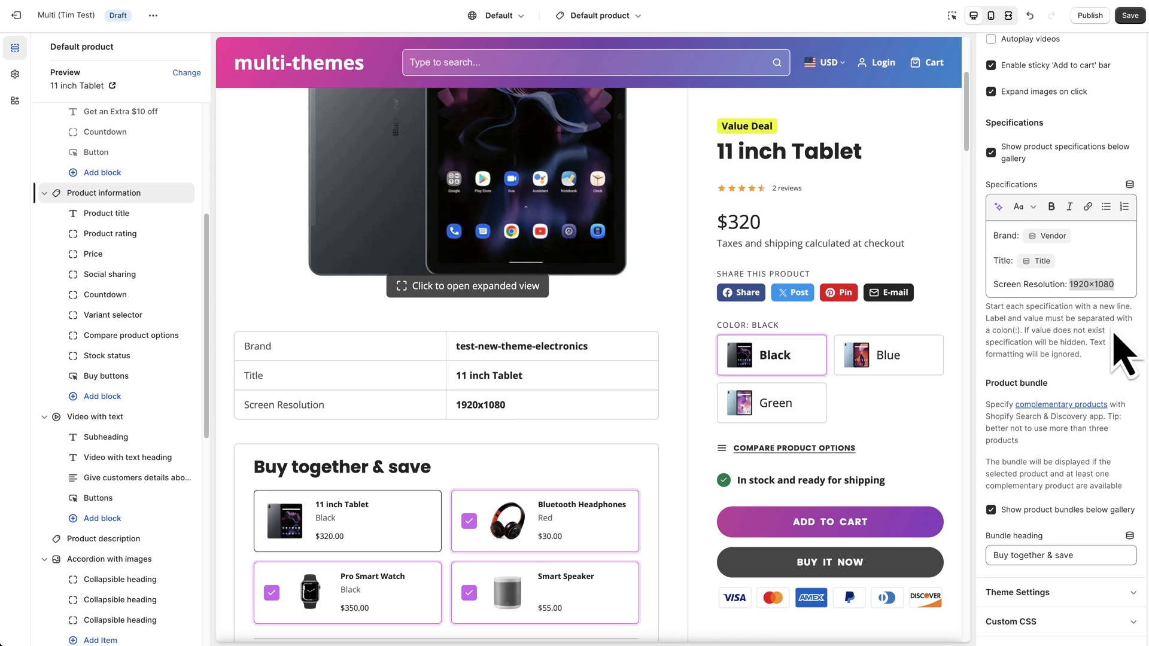
# Replace 1920×1080 with the Product > Screen resolution dynamic source, then return to the admin.
pyautogui.doubleClick(1091, 285)
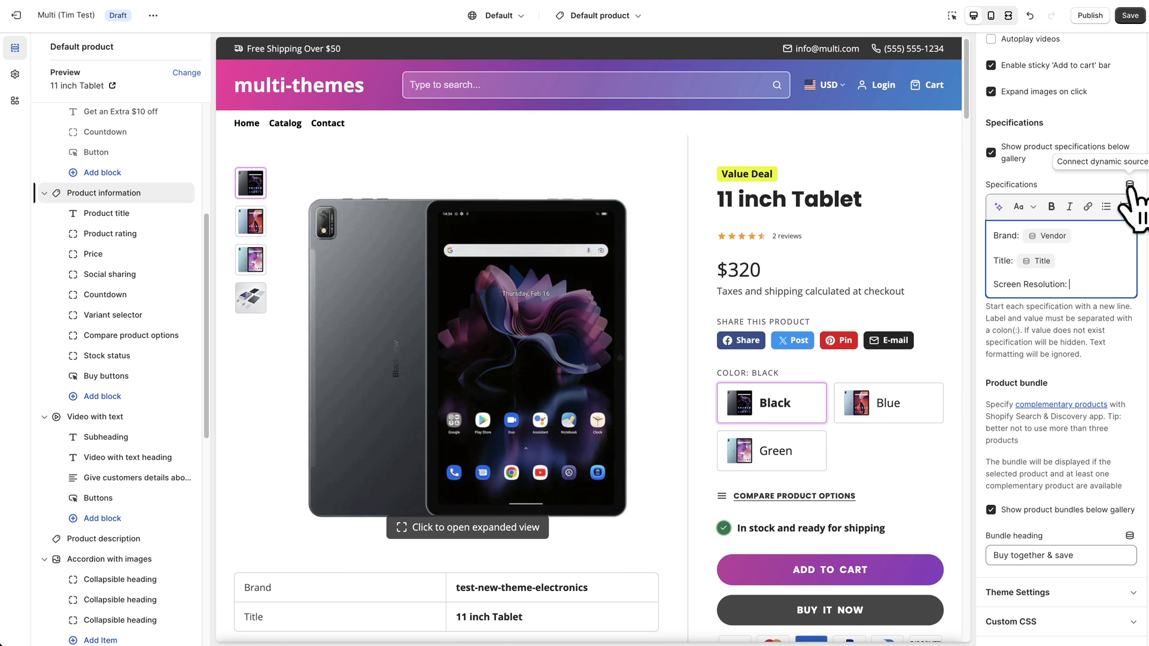
pyautogui.click(1130, 185)
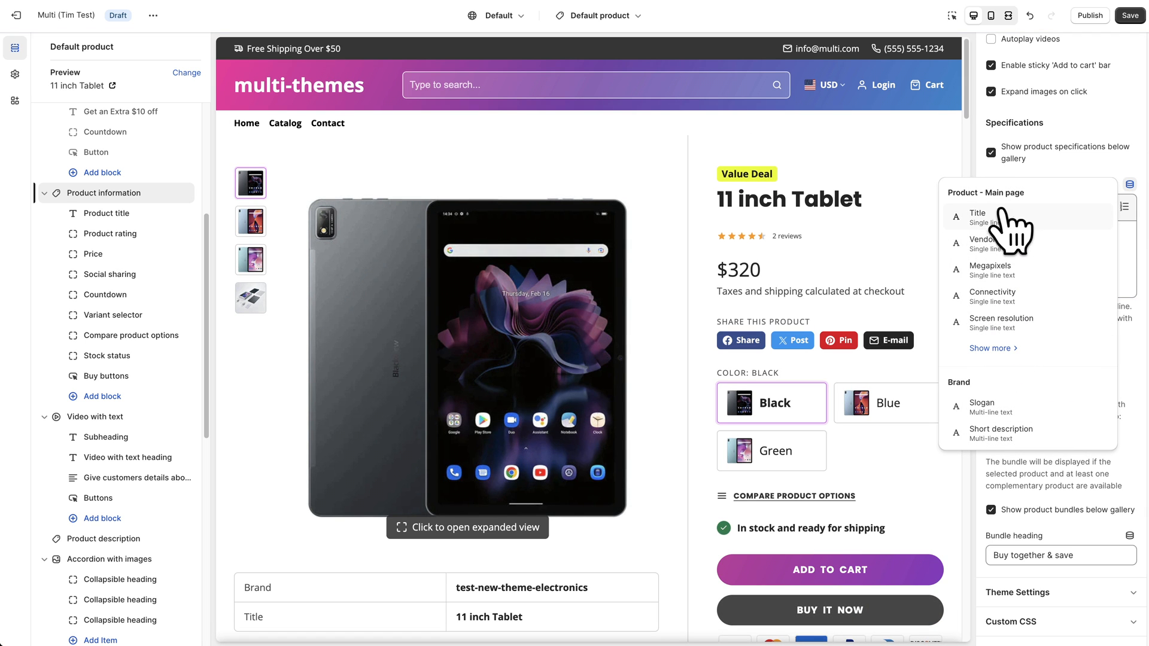
pyautogui.moveTo(1007, 234)
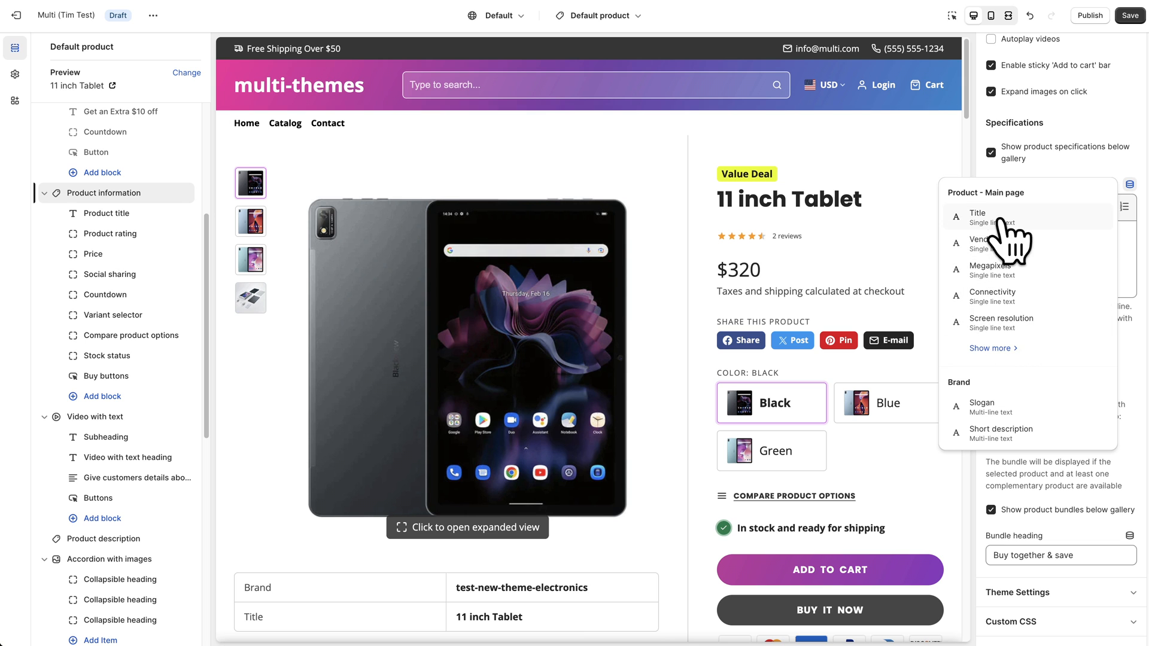
pyautogui.moveTo(1007, 348)
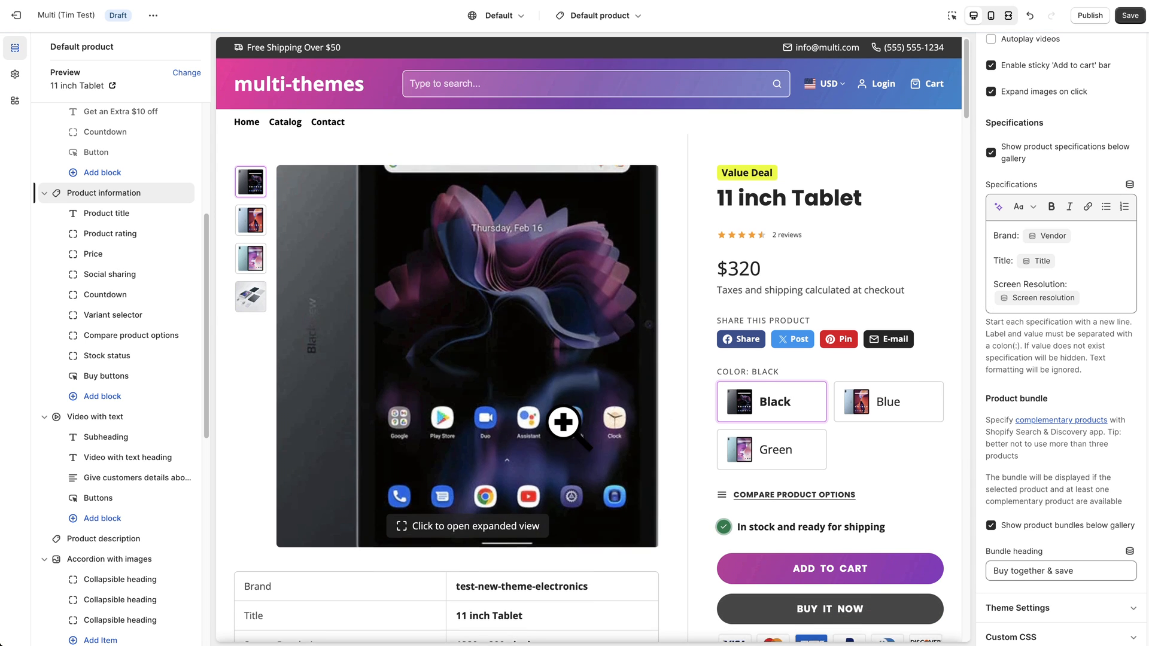
pyautogui.scroll(-3)
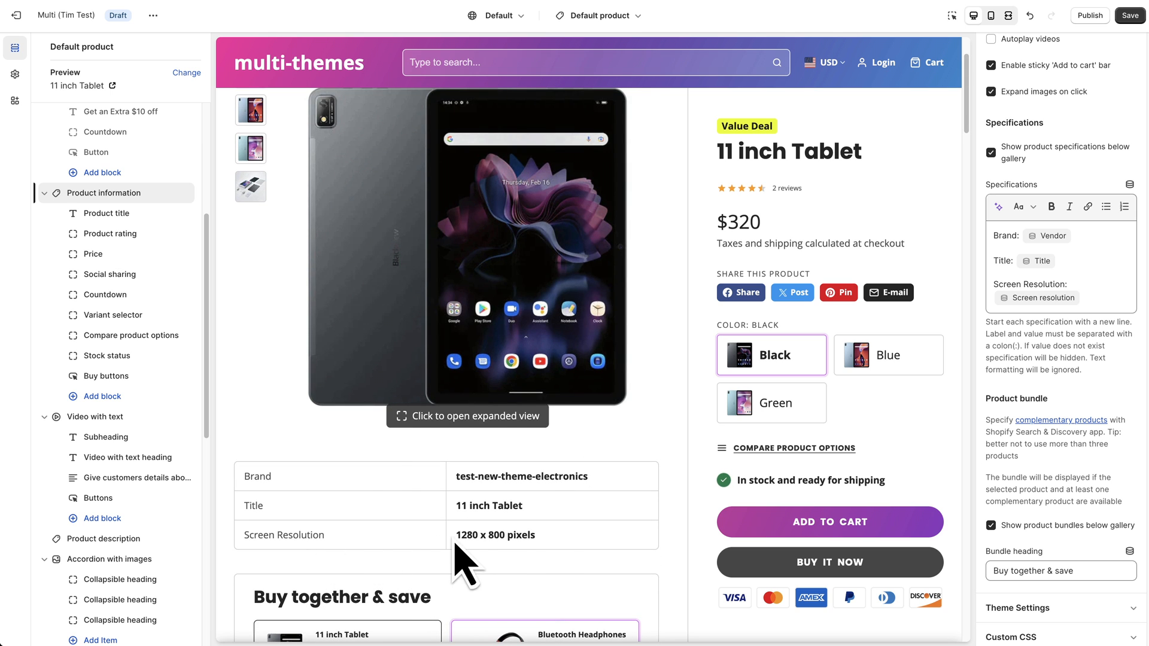
pyautogui.moveTo(548, 567)
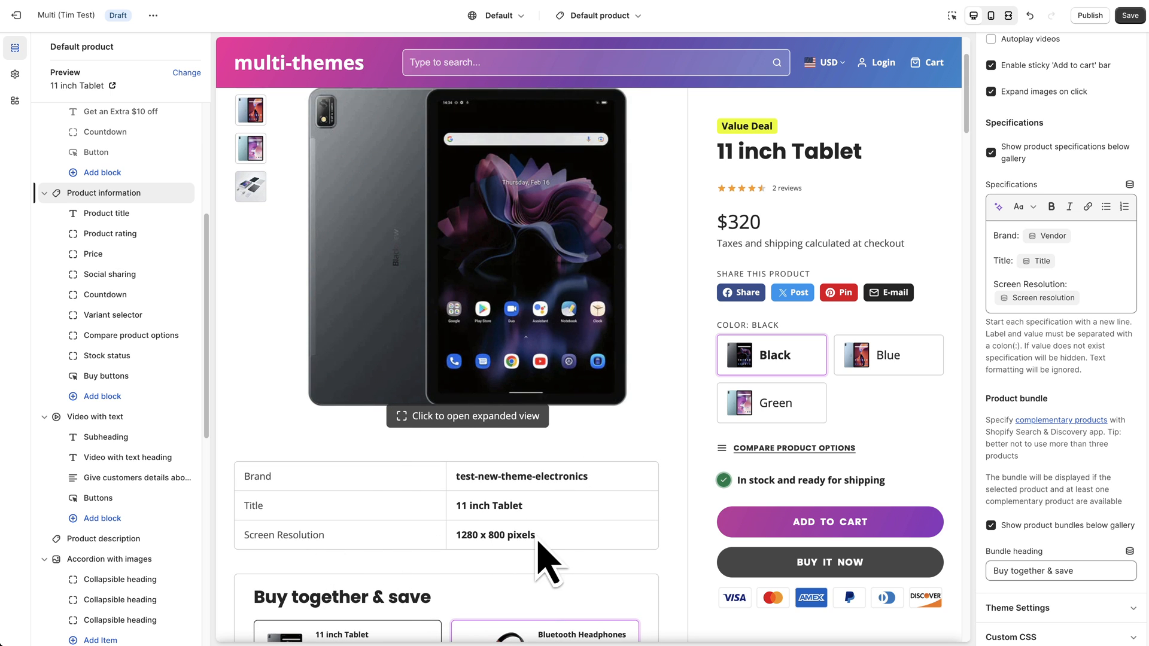
pyautogui.moveTo(1062, 322)
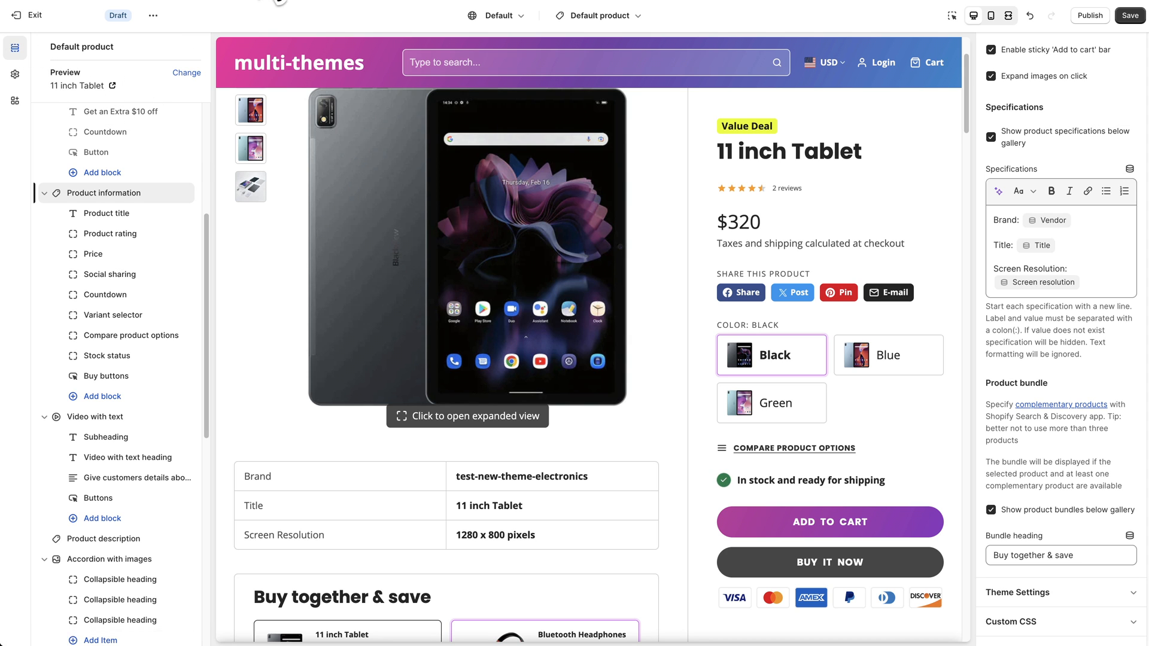
pyautogui.click(27, 14)
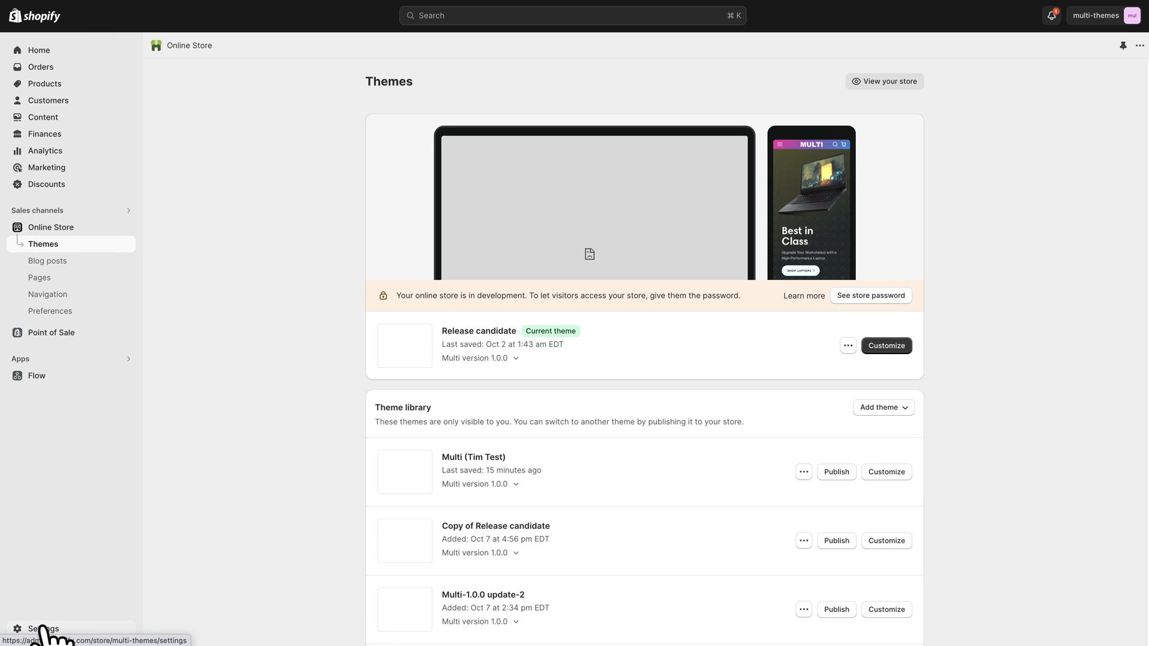
# Go to Settings > Custom data > Products to view the product metafield definitions list.
pyautogui.click(43, 628)
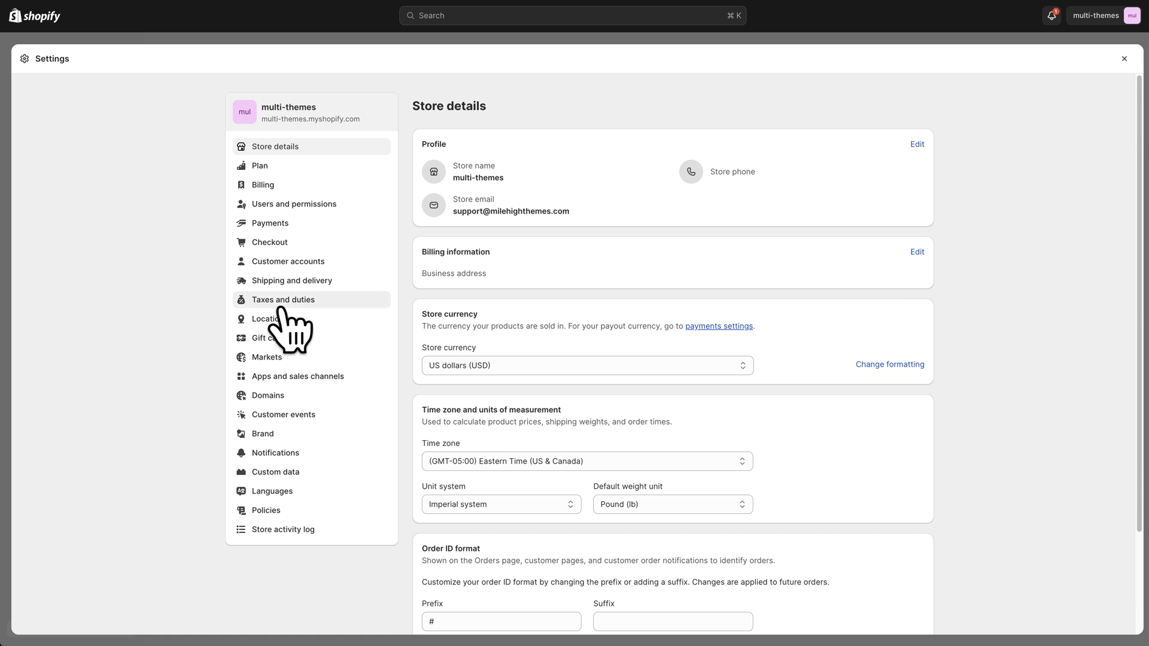
pyautogui.click(276, 471)
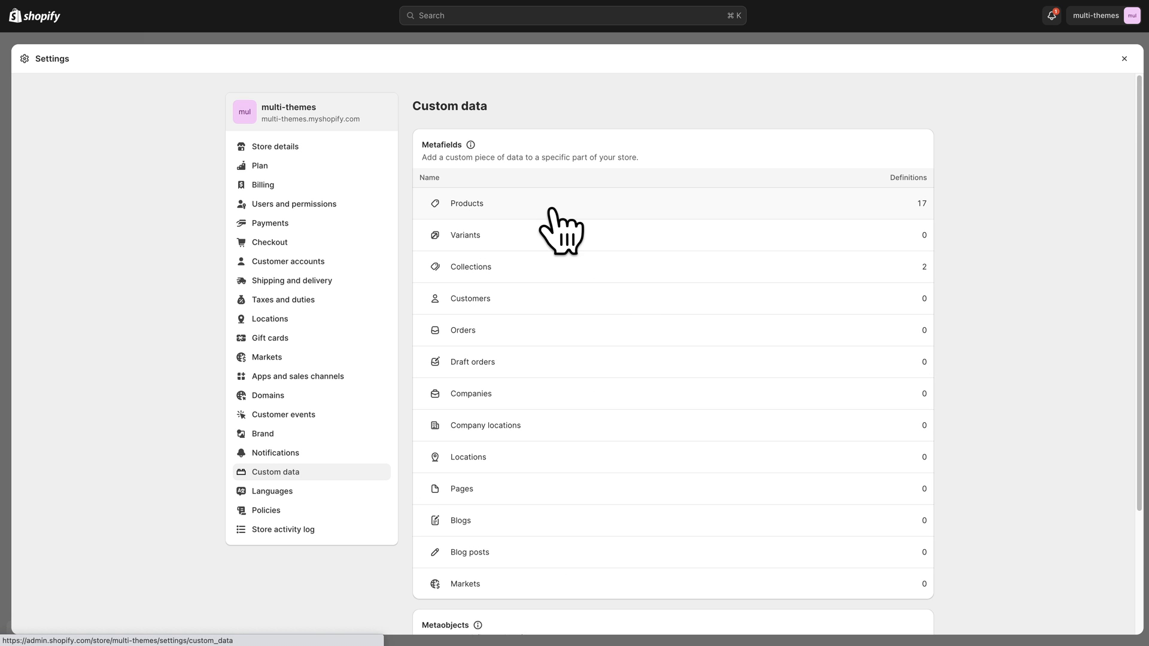
pyautogui.click(466, 204)
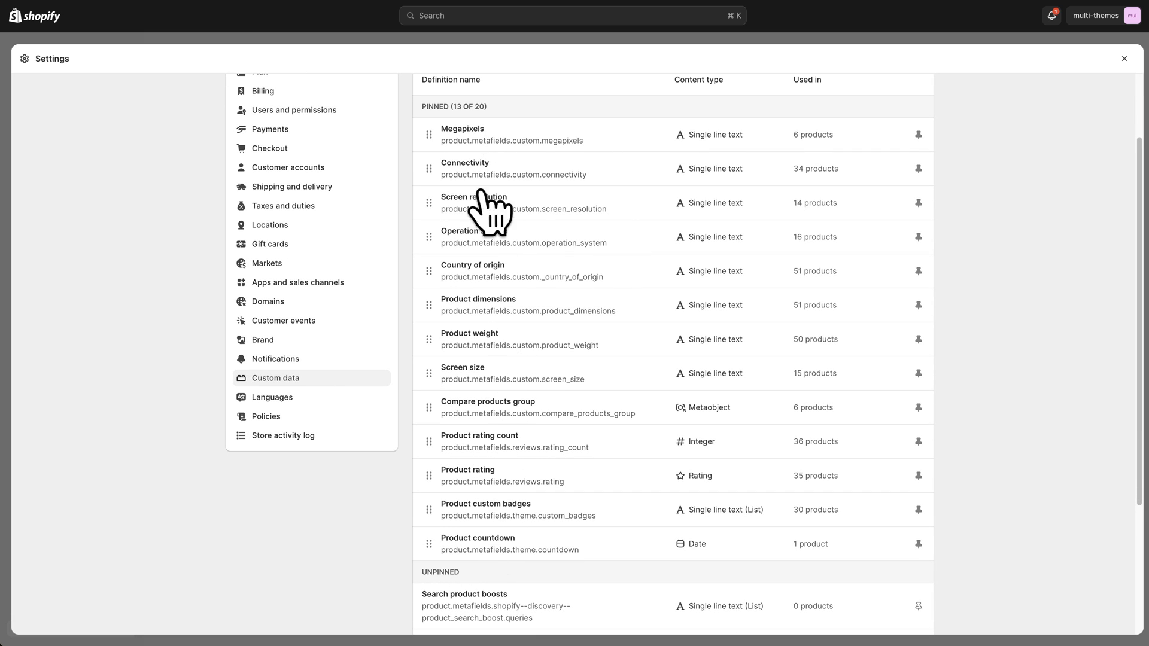
pyautogui.moveTo(494, 480)
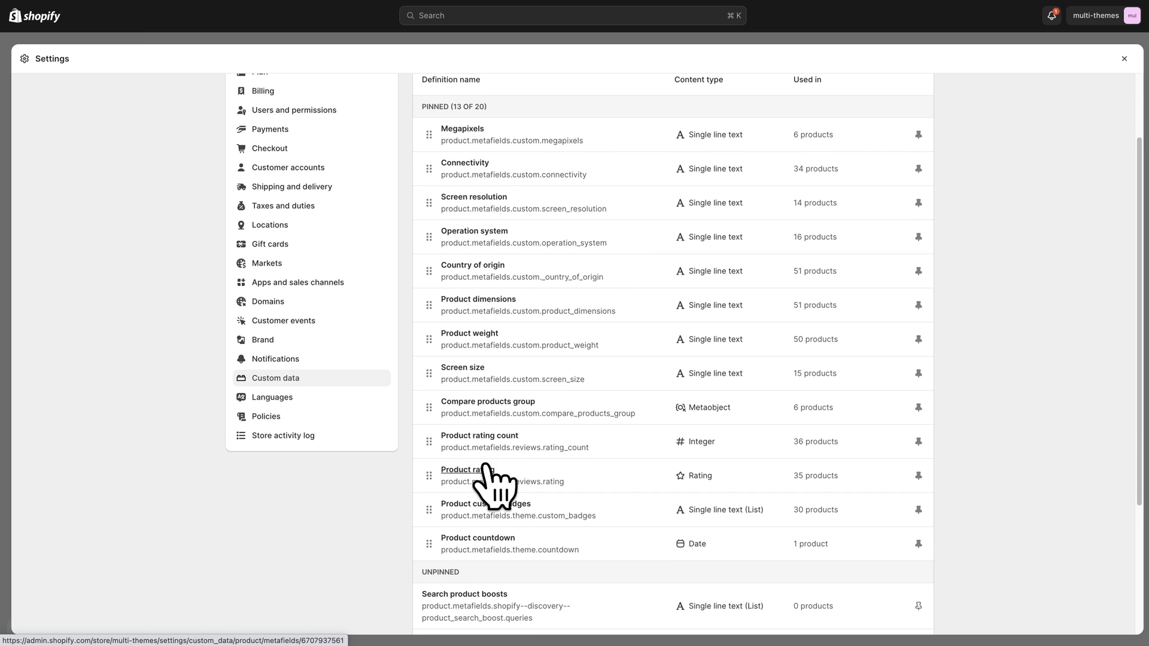
pyautogui.moveTo(475, 234)
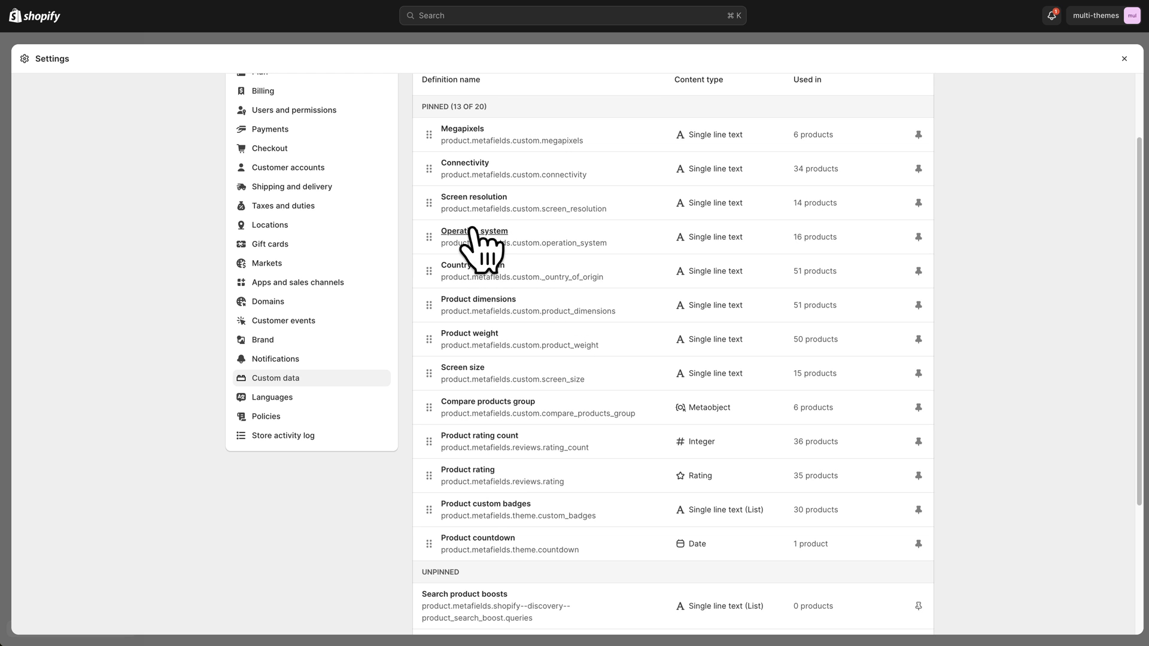
pyautogui.scroll(-3)
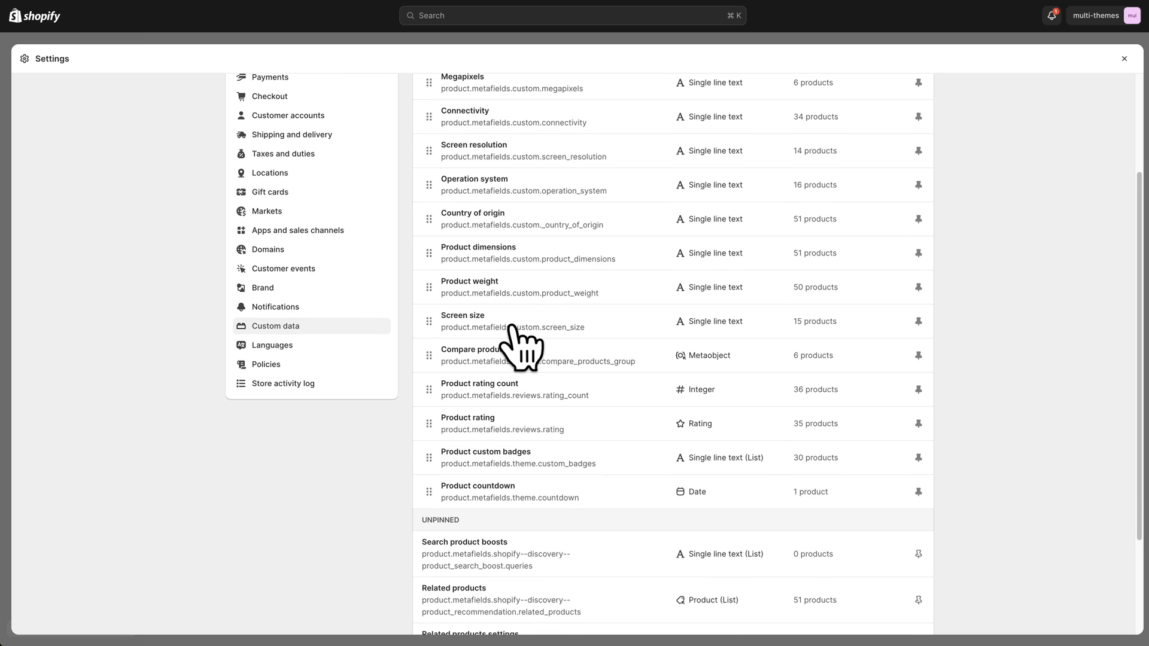
pyautogui.scroll(-3)
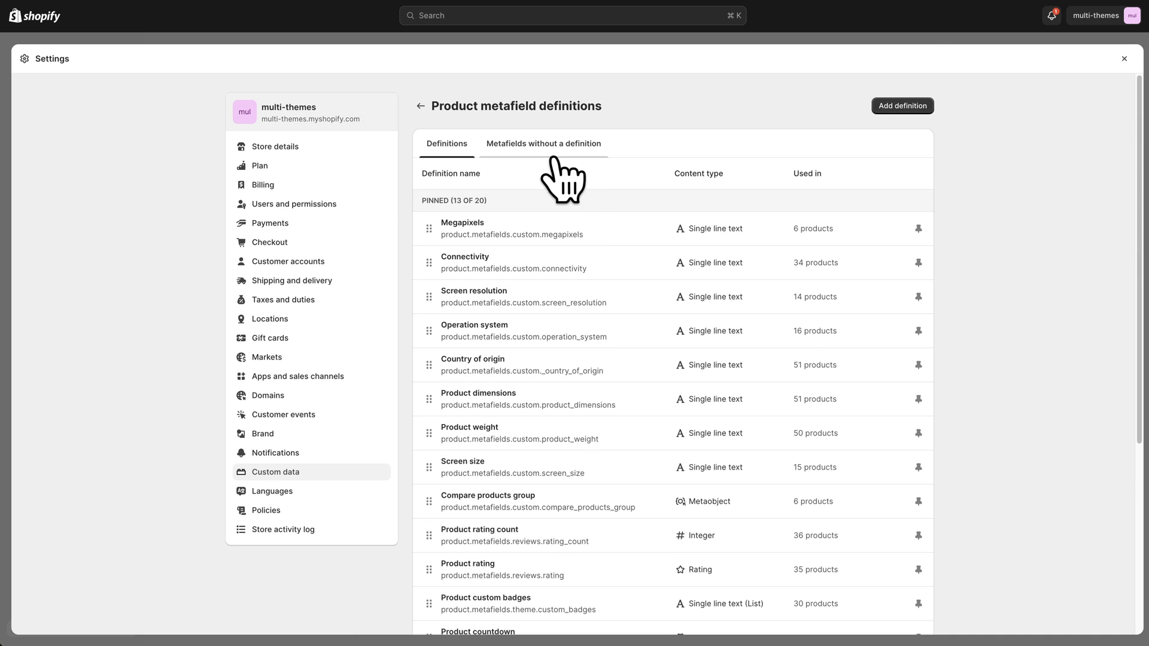
pyautogui.moveTo(902, 106)
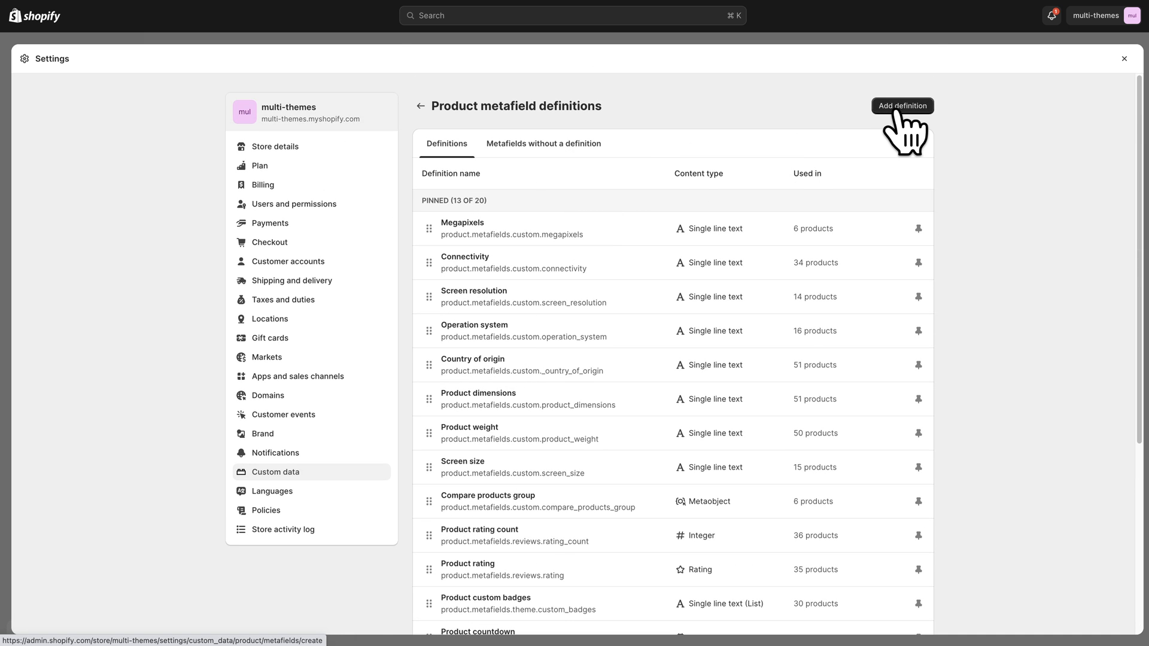
# Start a new product metafield definition named 'Screen resolution text'.
pyautogui.click(902, 105)
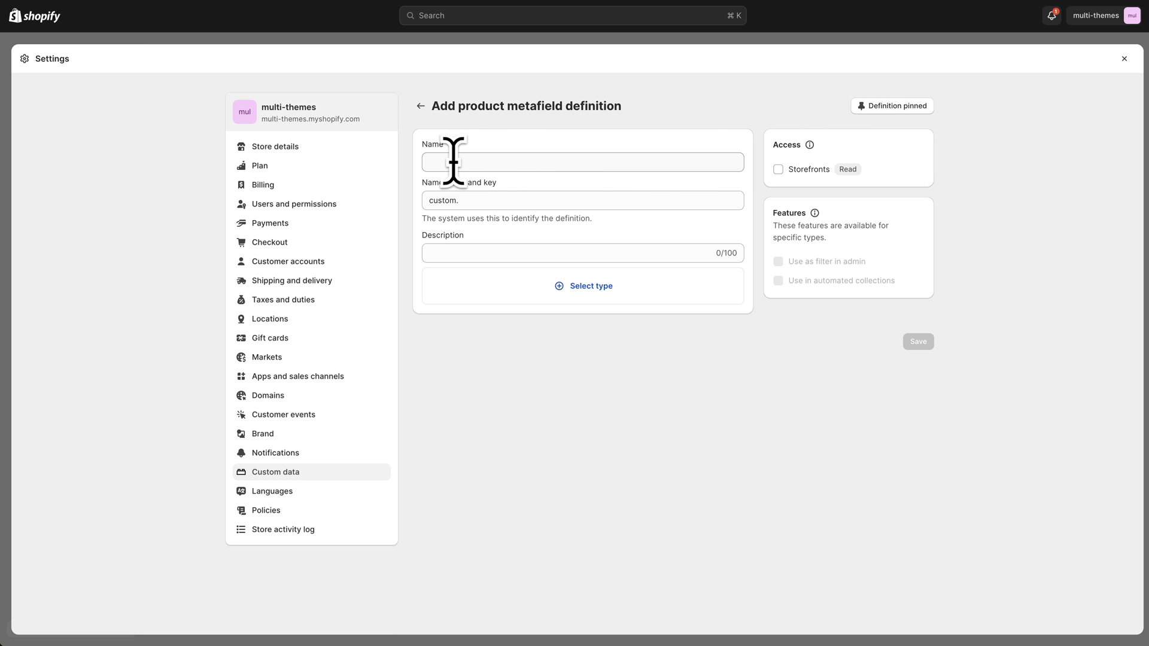
pyautogui.click(581, 161)
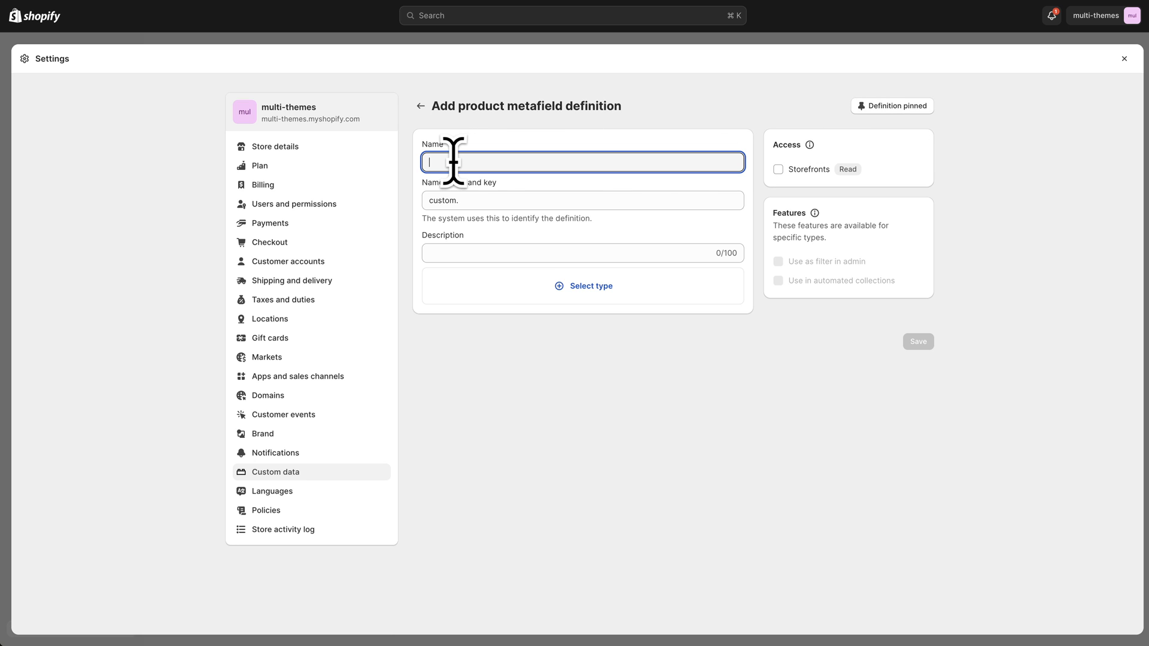
pyautogui.write('Screen')
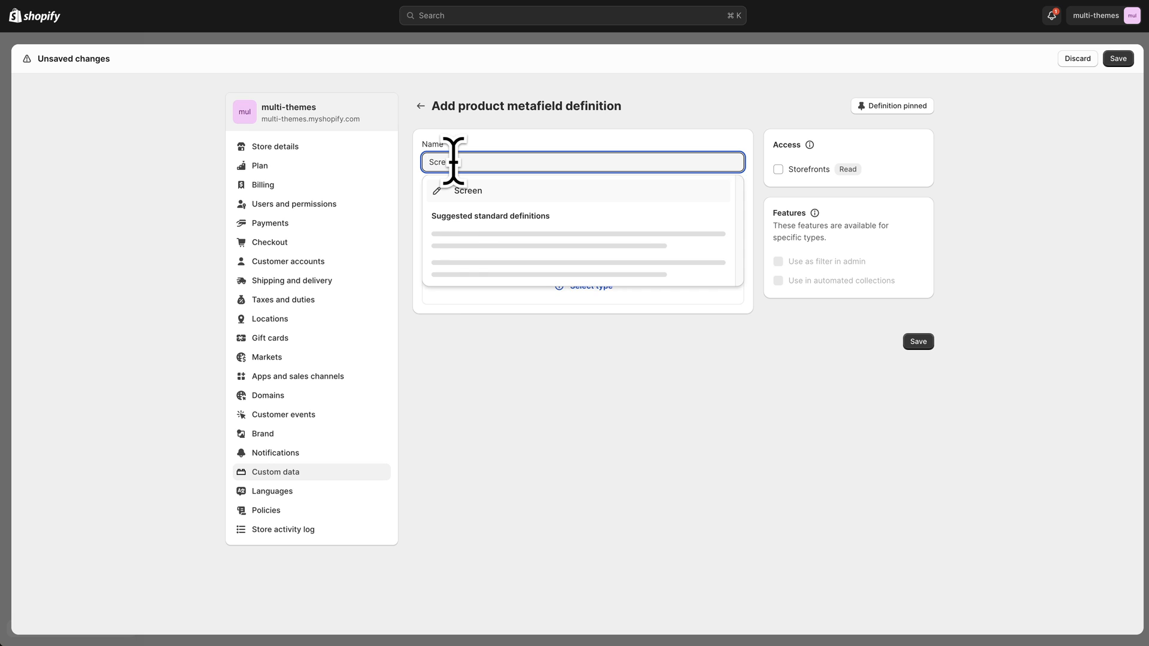
pyautogui.write('resolution te')
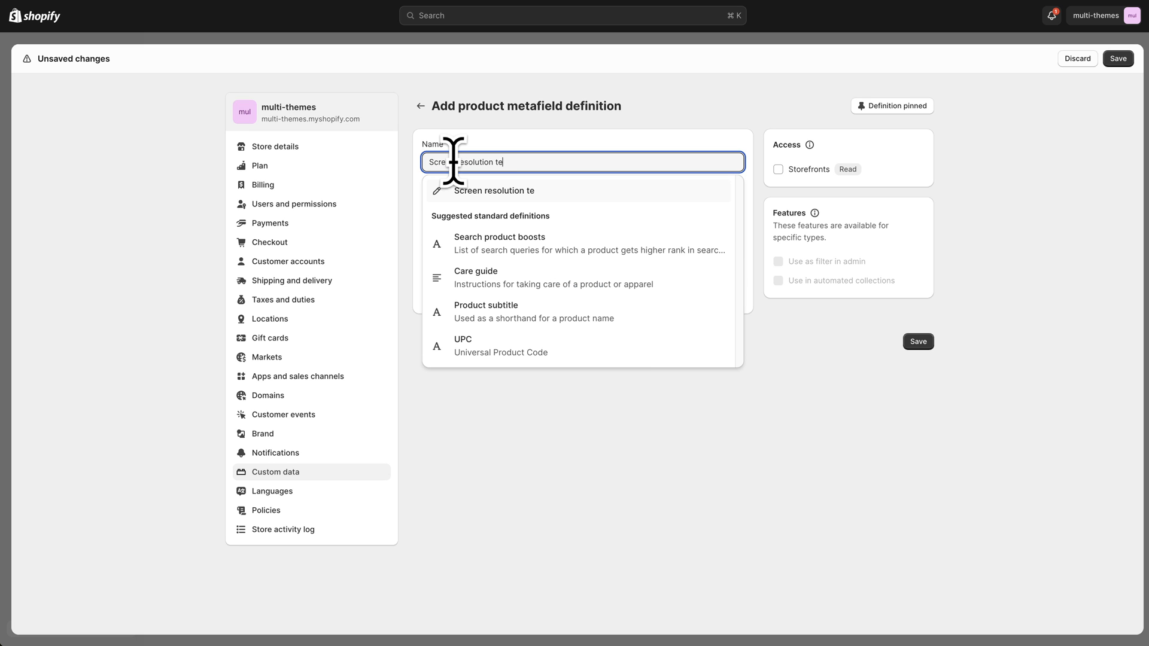
pyautogui.write('xt')
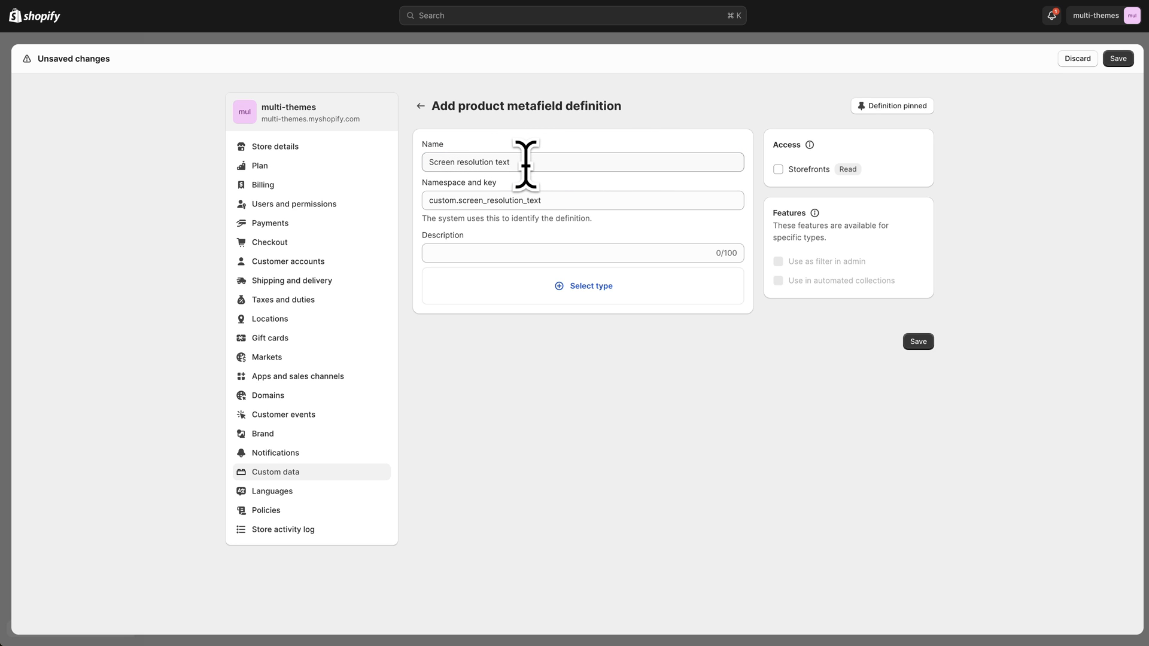
pyautogui.moveTo(482, 227)
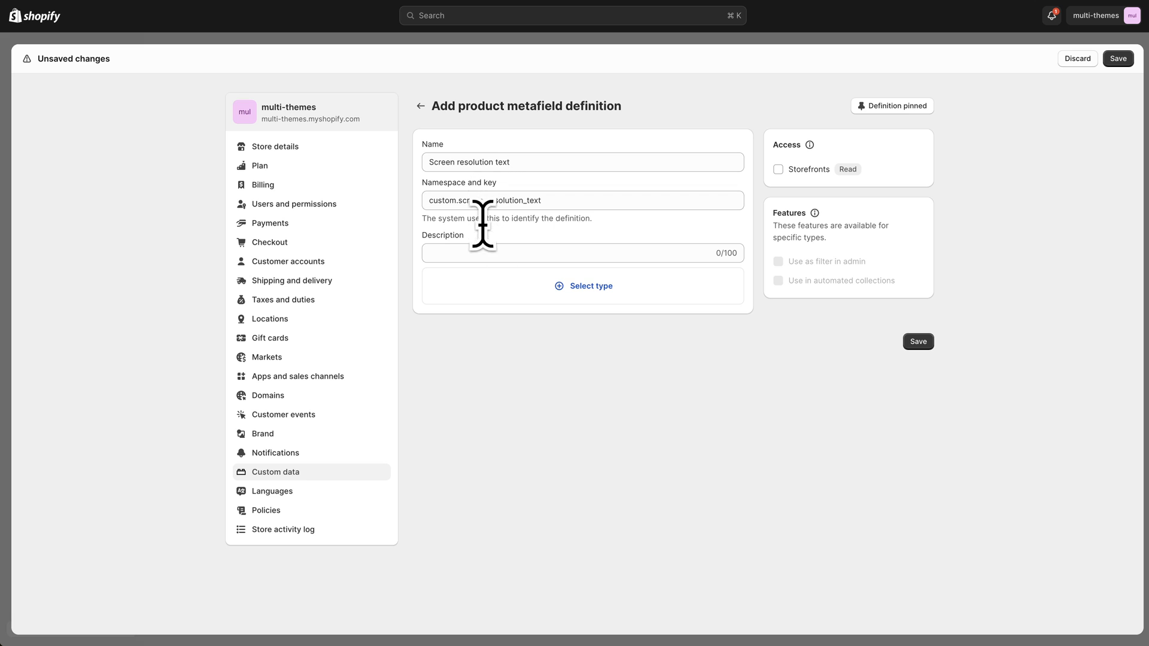
pyautogui.moveTo(556, 304)
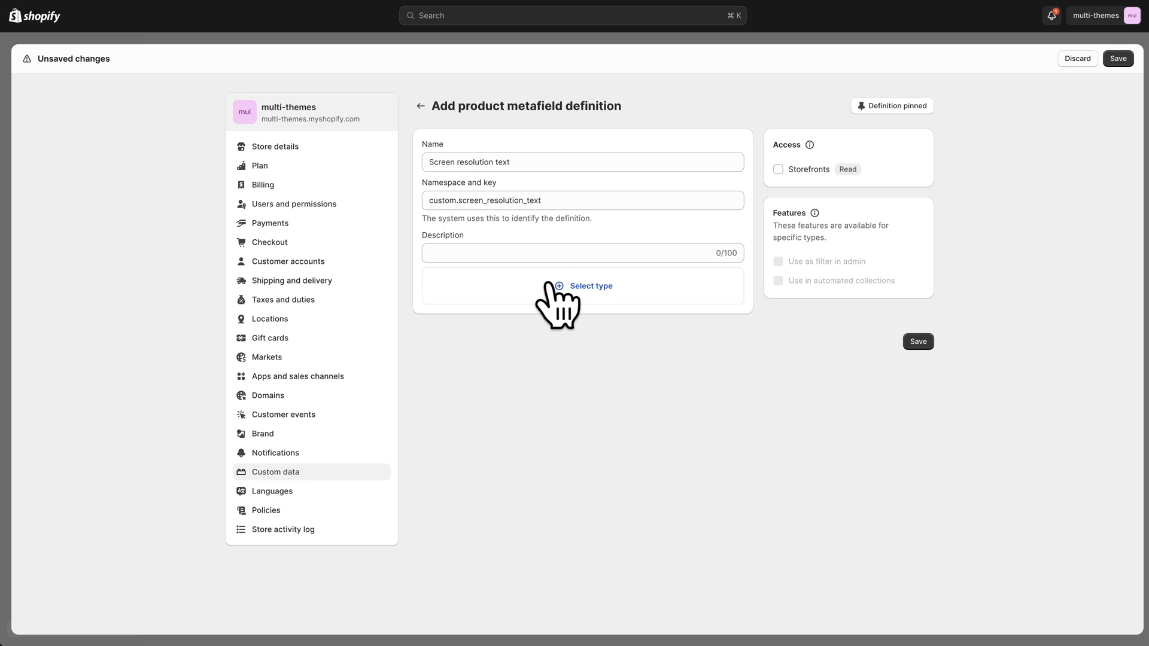
pyautogui.moveTo(476, 253)
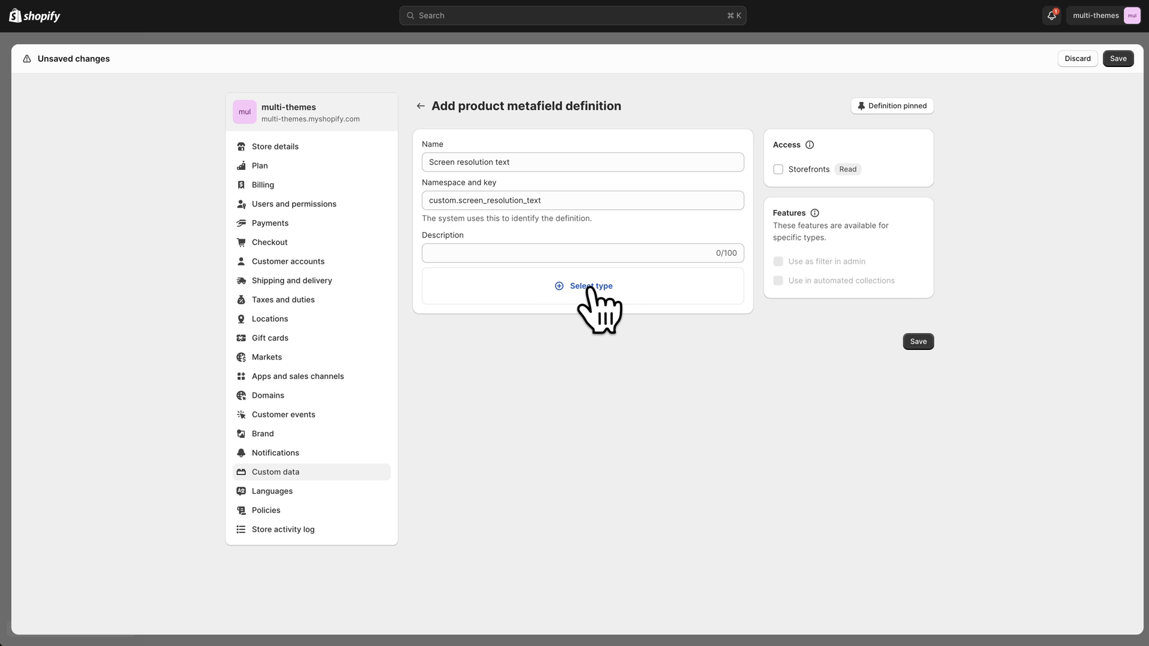
# Set the definition's content type to Single line text and save it.
pyautogui.click(590, 285)
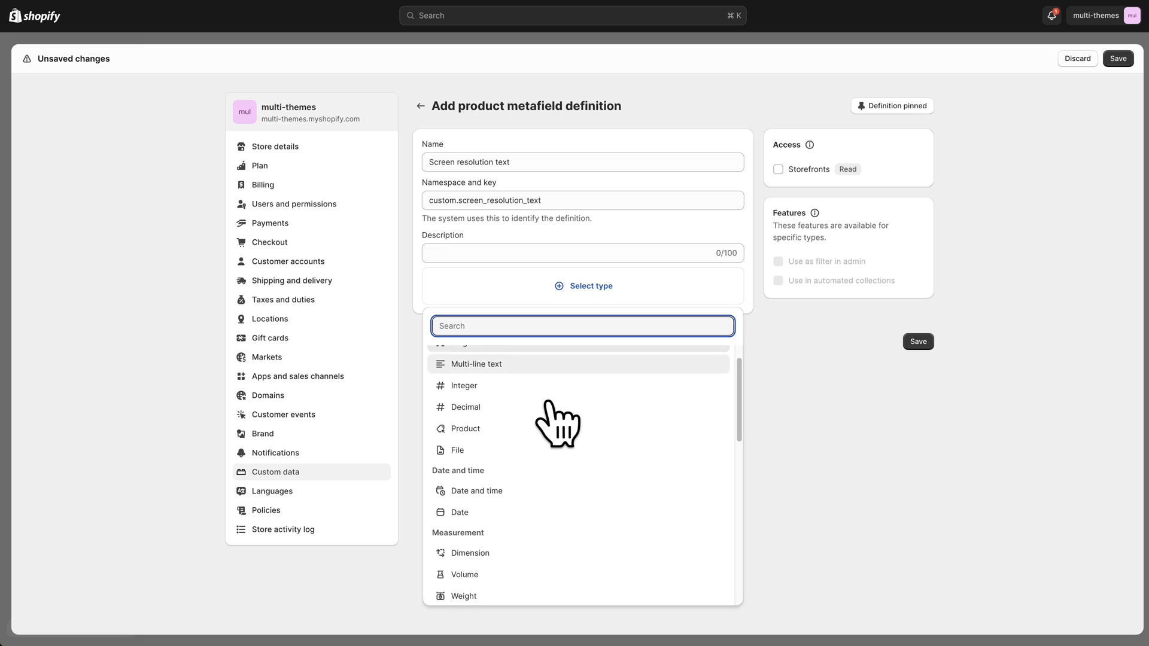
pyautogui.scroll(3)
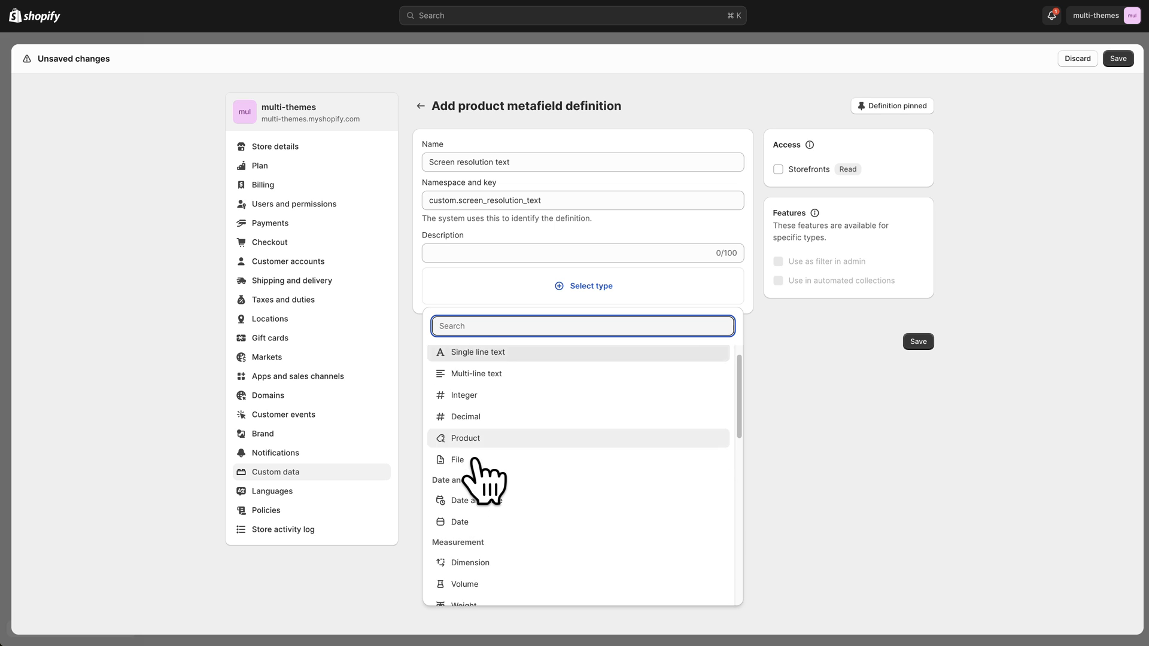
pyautogui.scroll(-3)
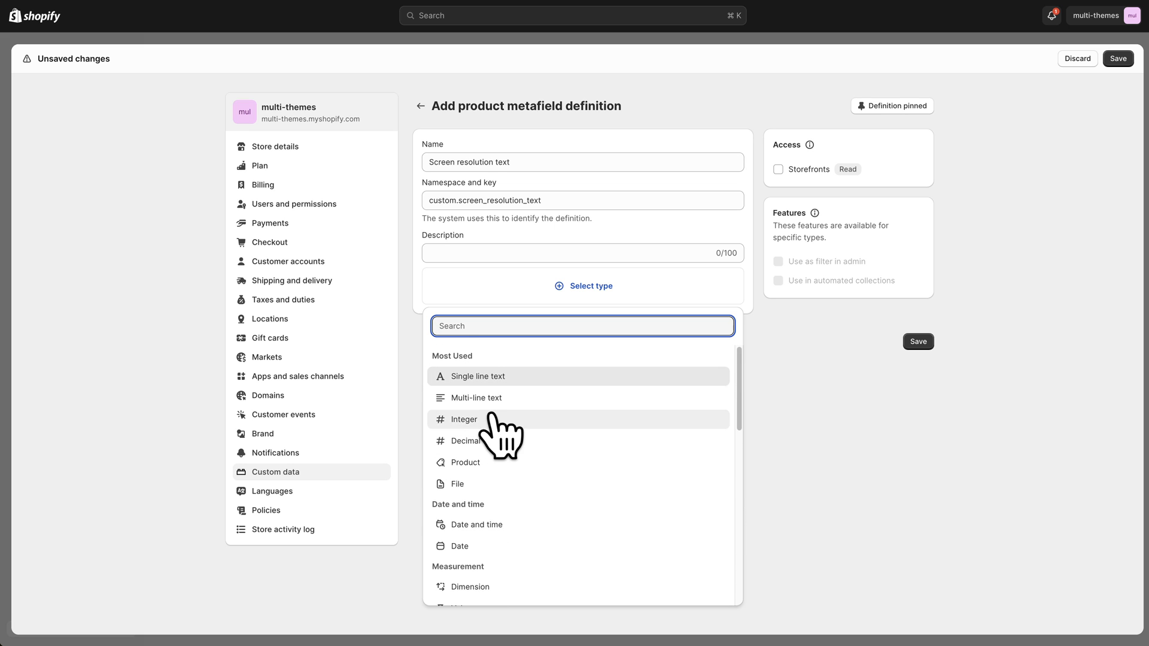
pyautogui.click(476, 376)
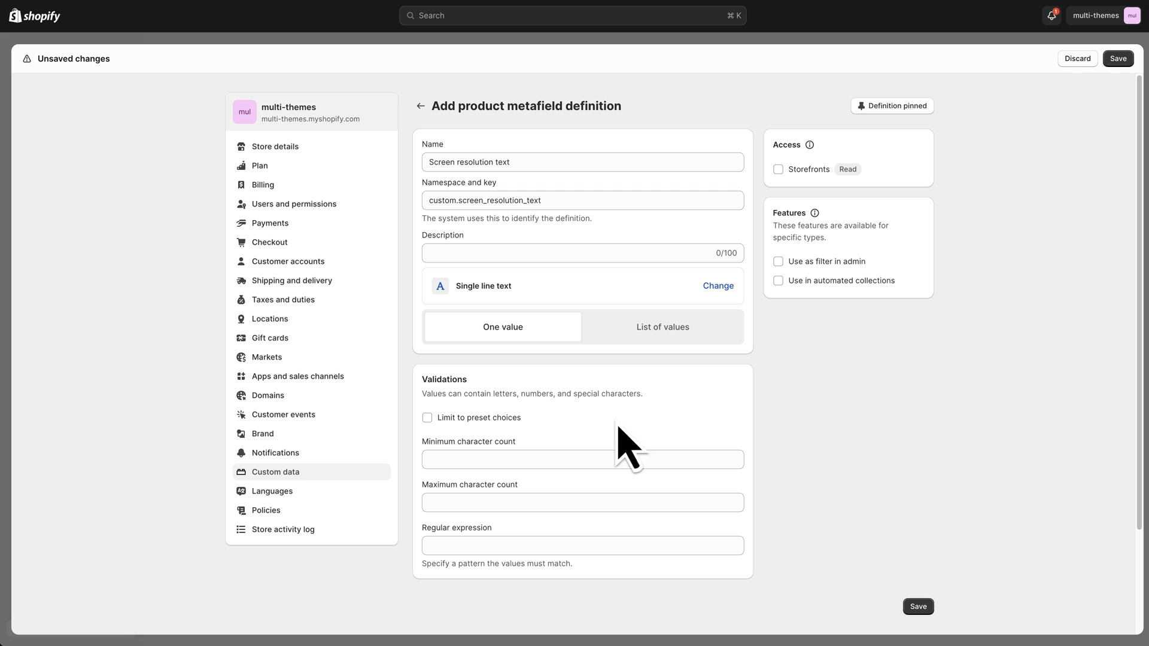
pyautogui.moveTo(843, 432)
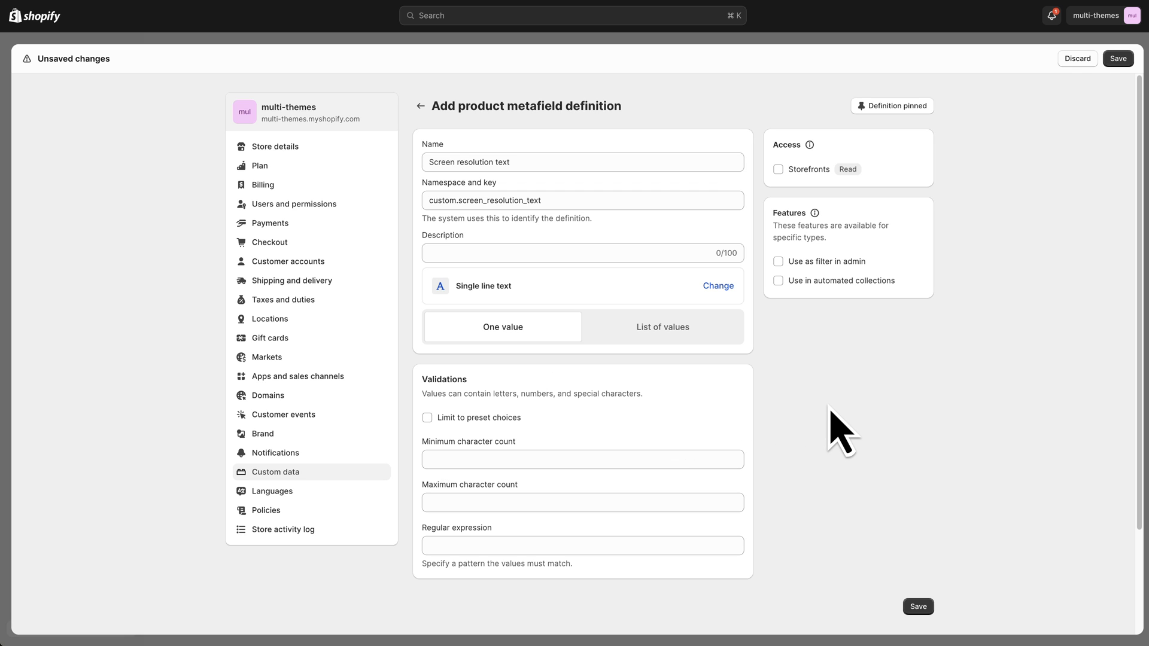
pyautogui.moveTo(718, 432)
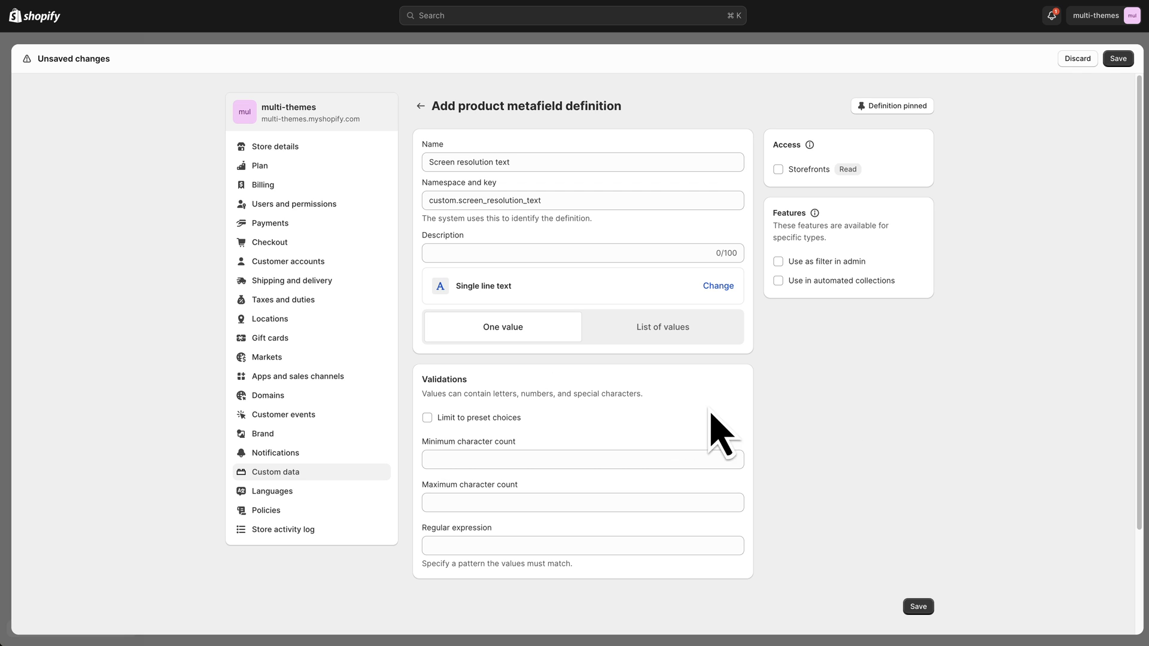
pyautogui.moveTo(582, 545)
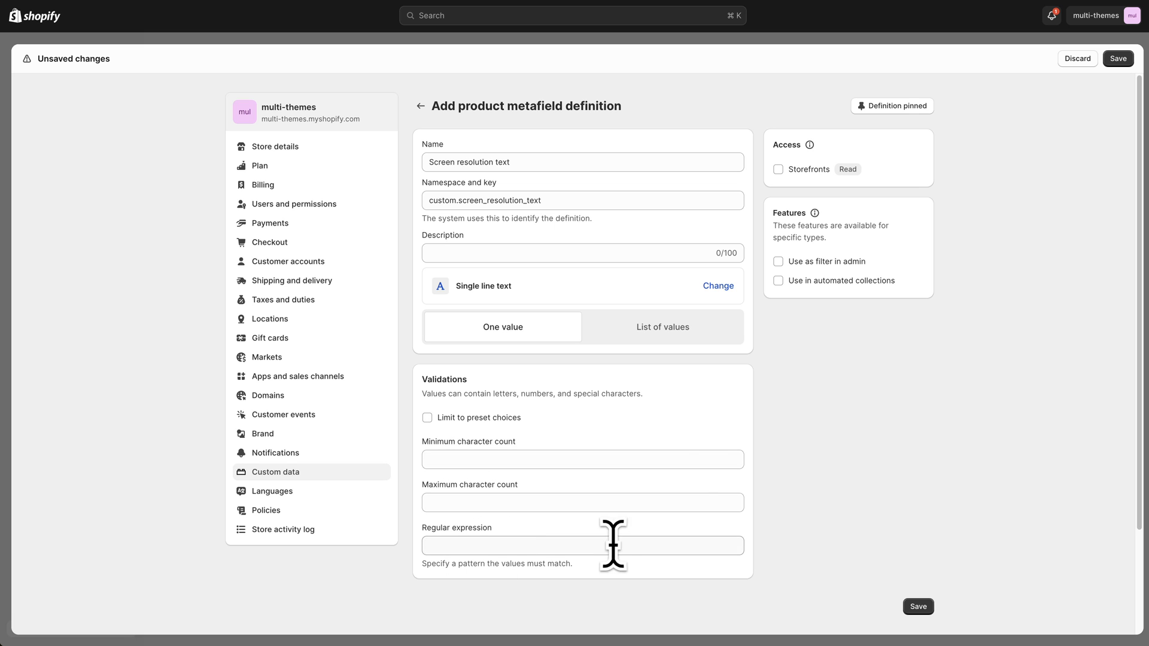
pyautogui.moveTo(841, 414)
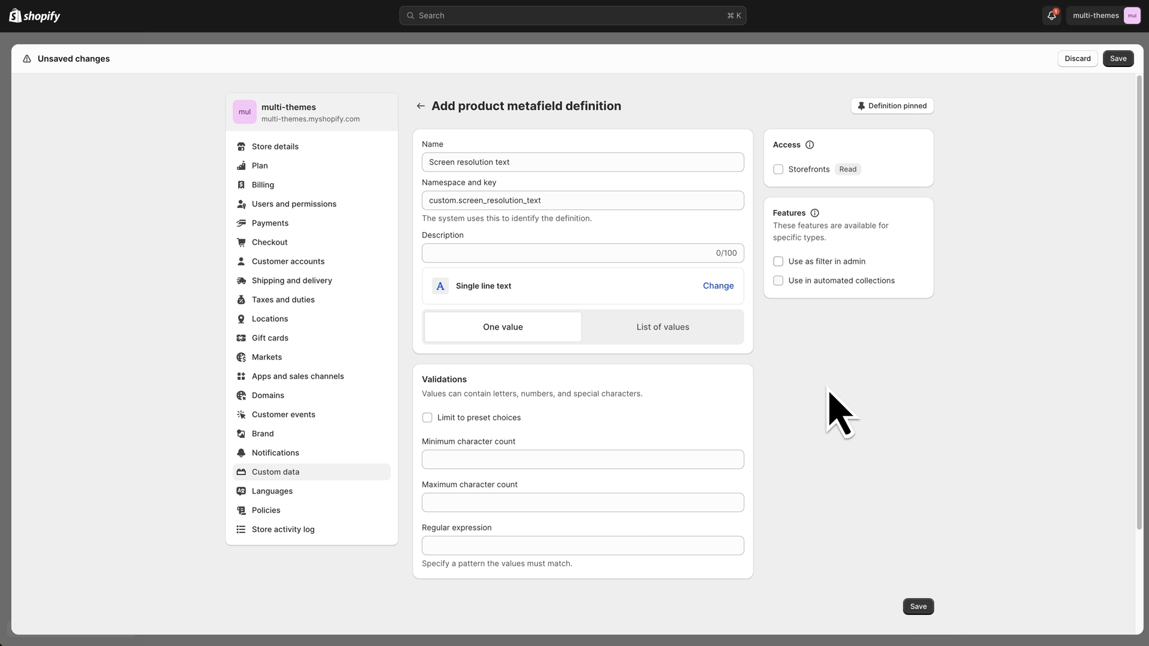
pyautogui.click(917, 606)
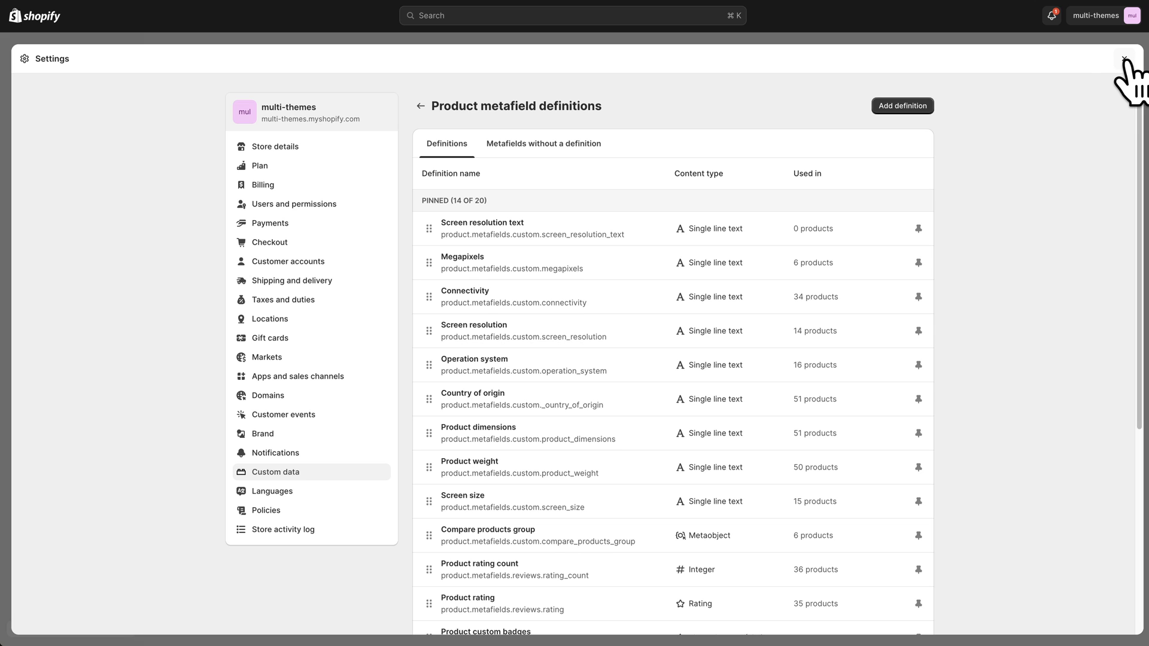
pyautogui.moveTo(635, 224)
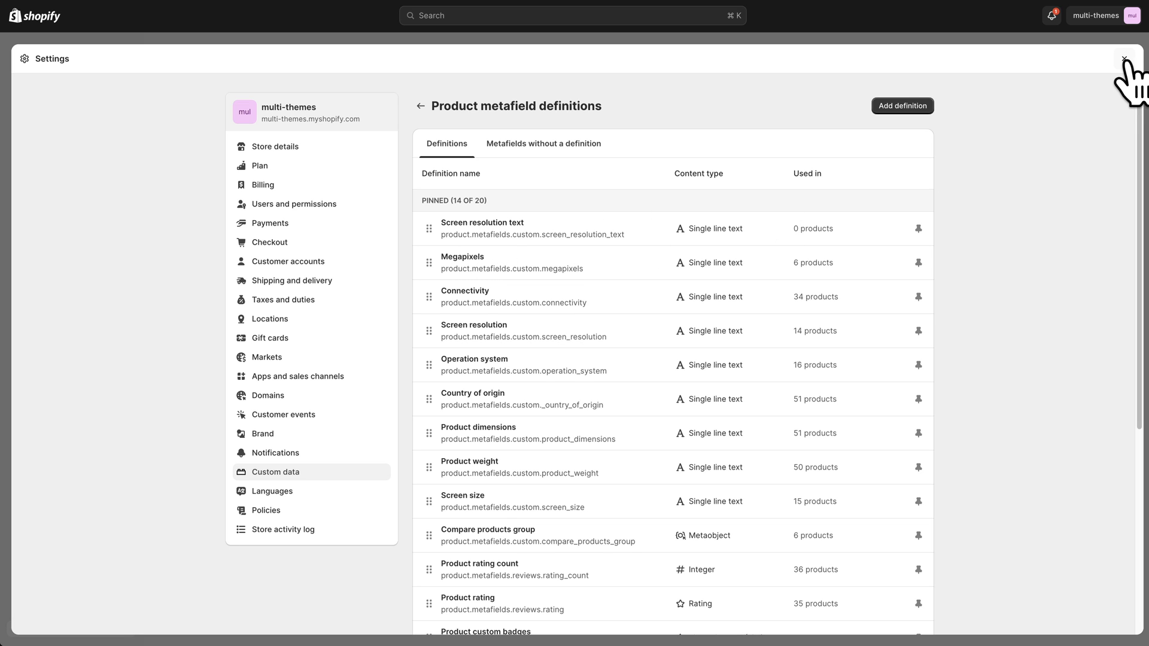
# Close Settings and go to the Products list.
pyautogui.click(1127, 59)
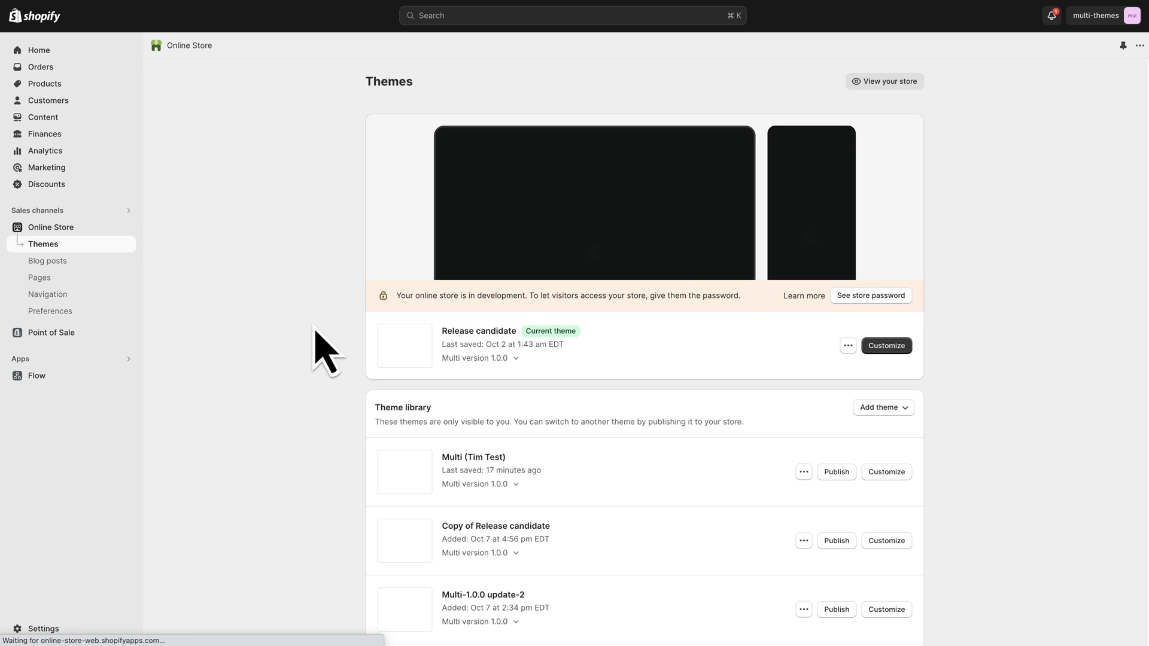
pyautogui.click(45, 84)
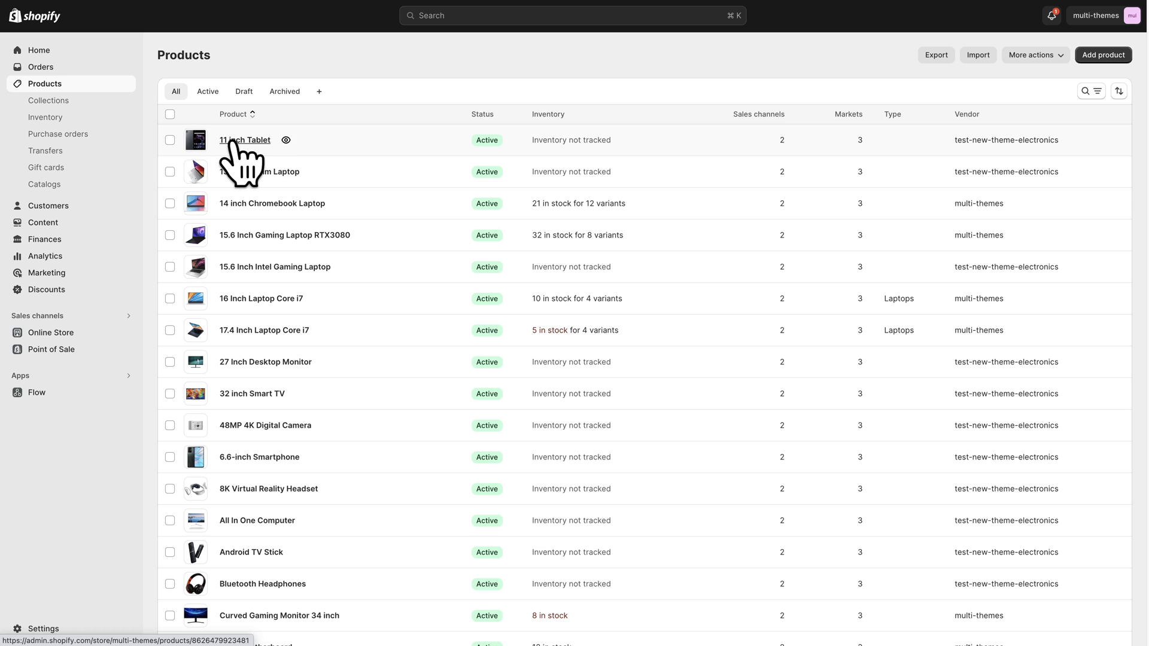
# On the 11 inch Tablet product, enter 1920x1080px in the Screen resolution text metafield.
pyautogui.click(244, 140)
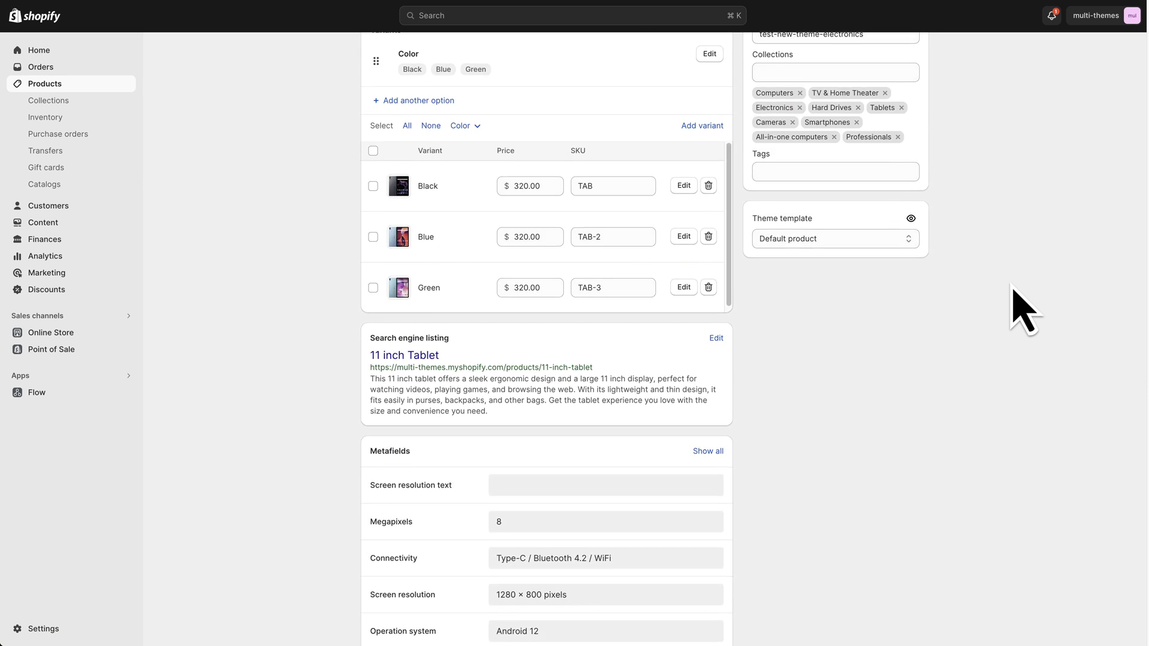
pyautogui.scroll(-3)
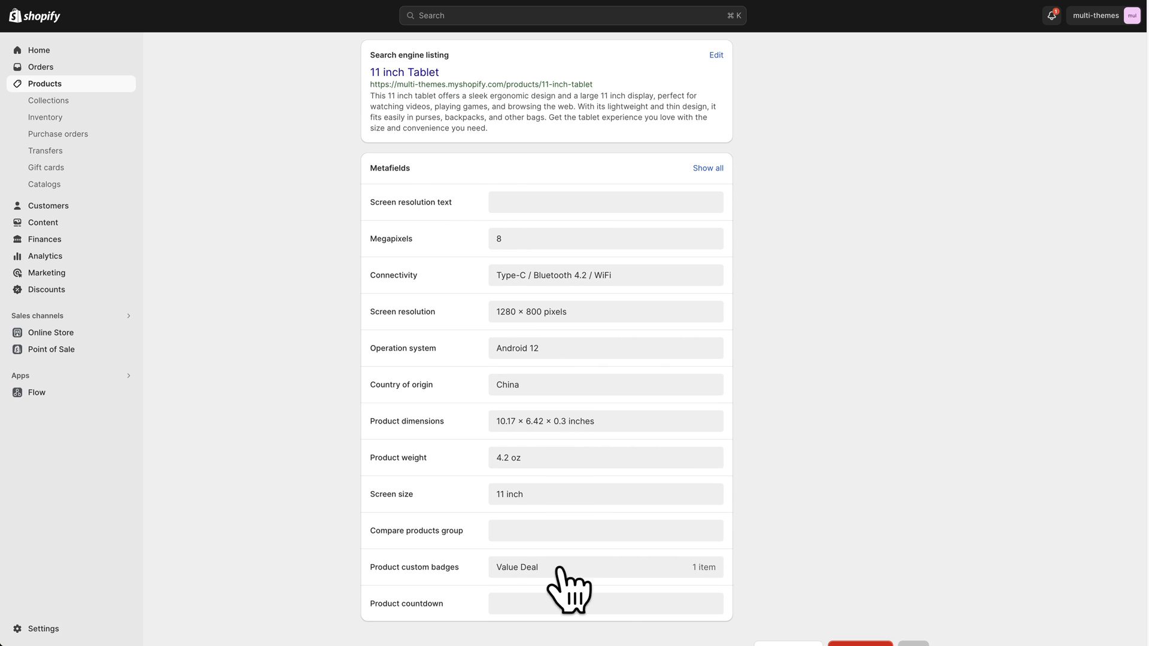
pyautogui.scroll(-3)
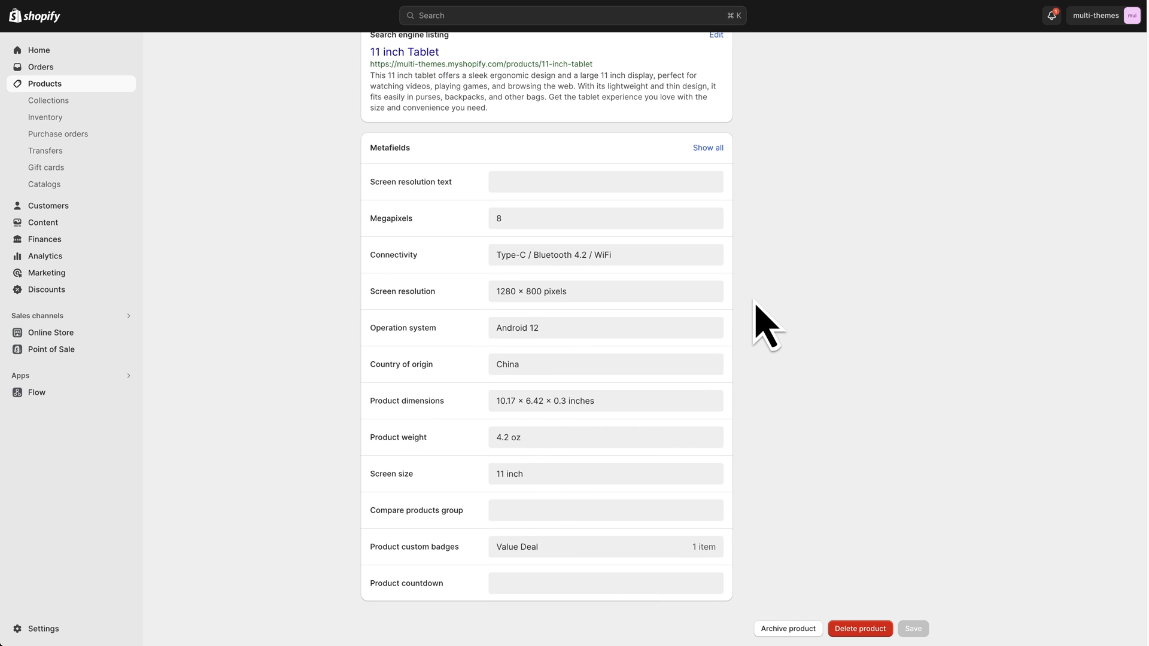
pyautogui.moveTo(531, 555)
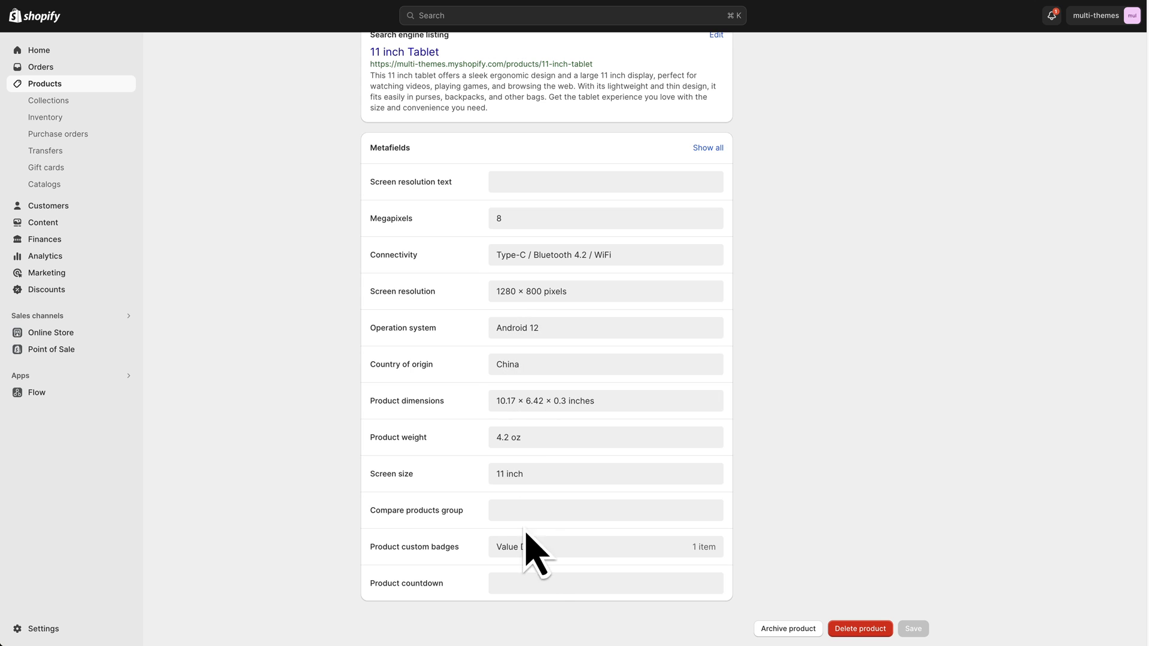
pyautogui.moveTo(445, 213)
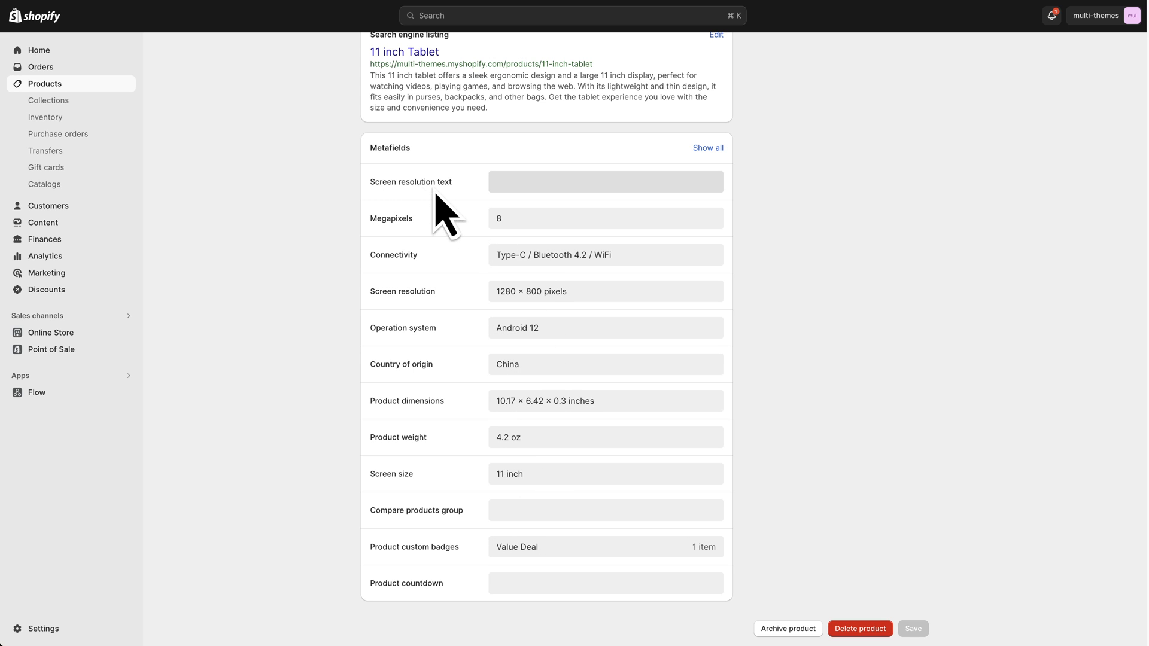
pyautogui.moveTo(524, 213)
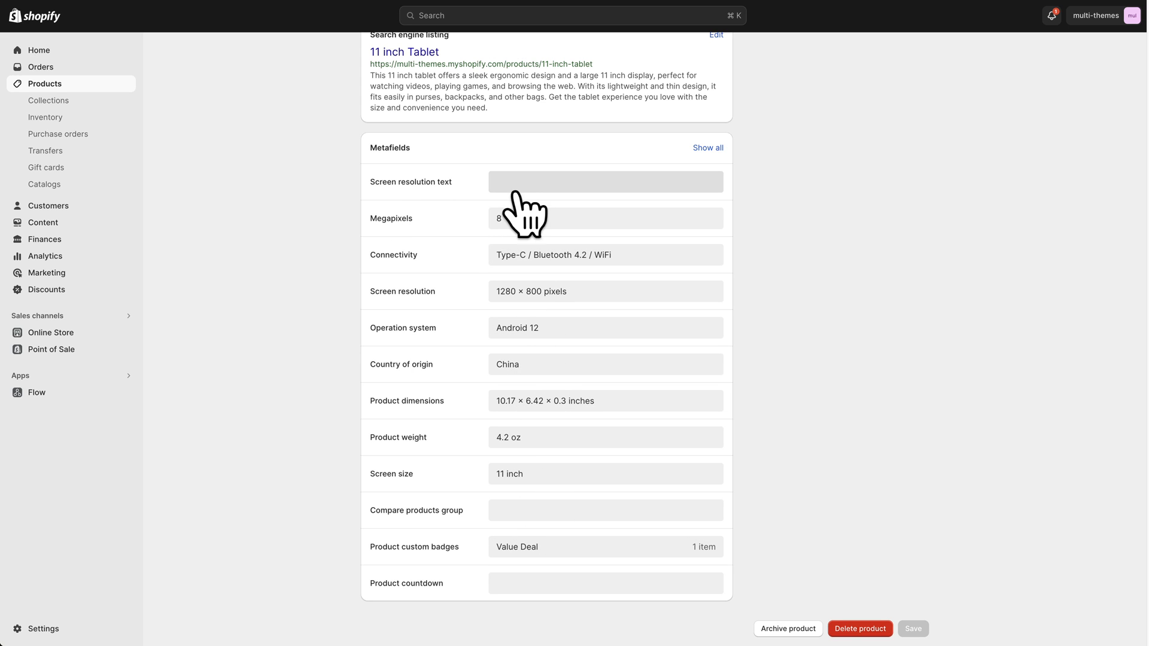
pyautogui.moveTo(545, 205)
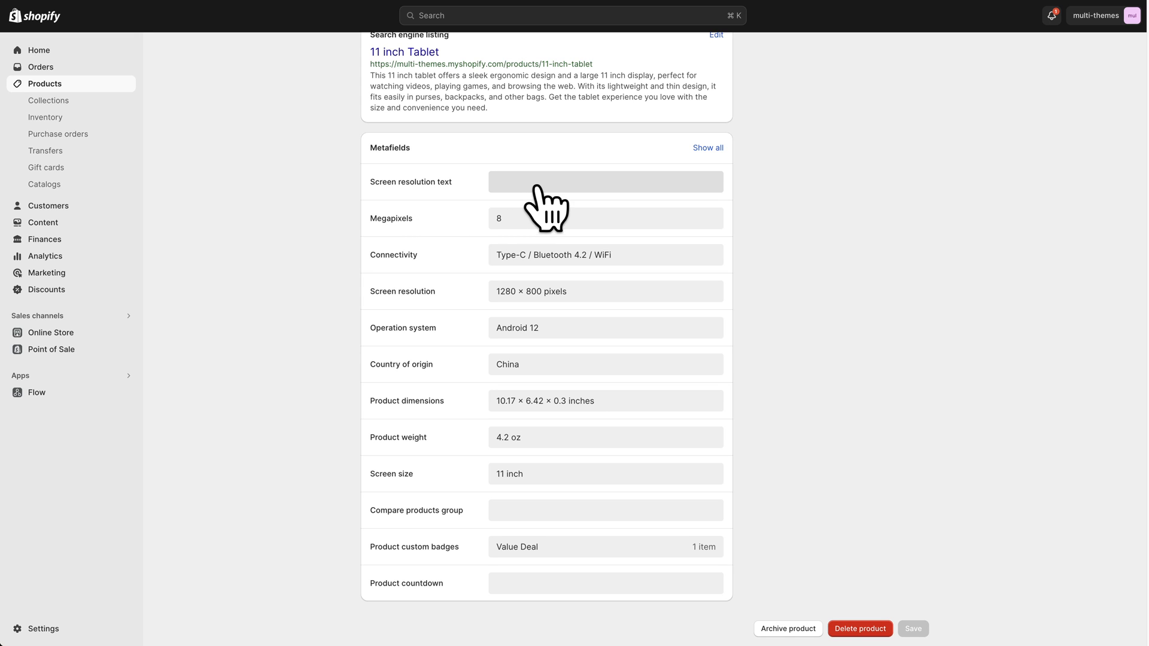
pyautogui.click(595, 181)
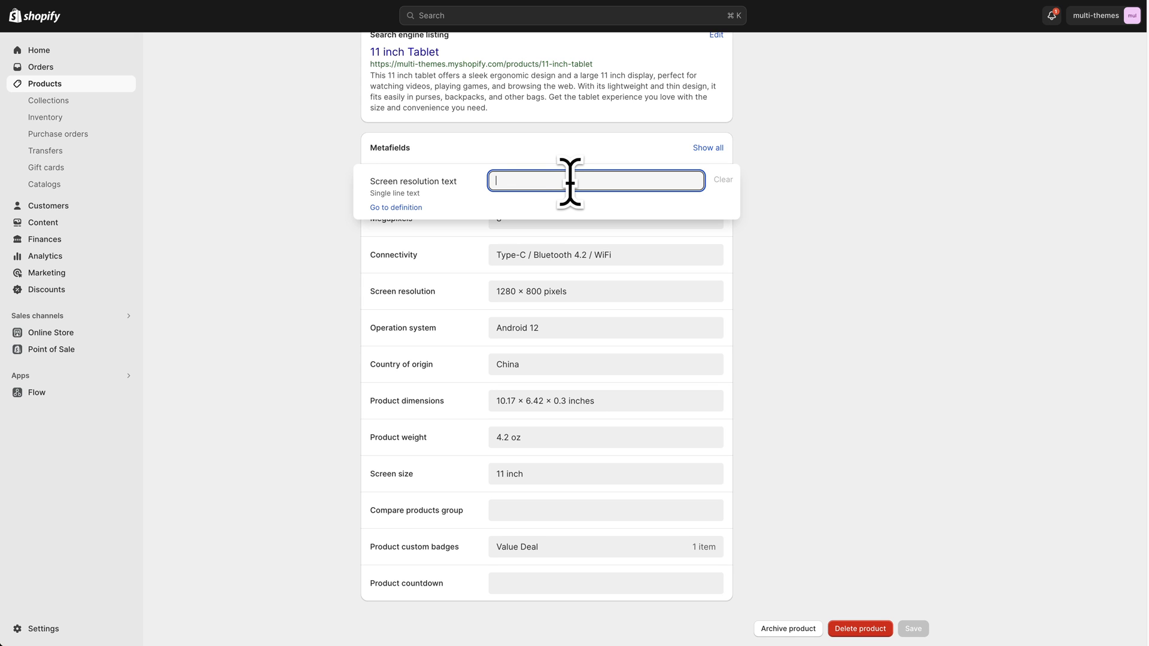
pyautogui.write('1920x')
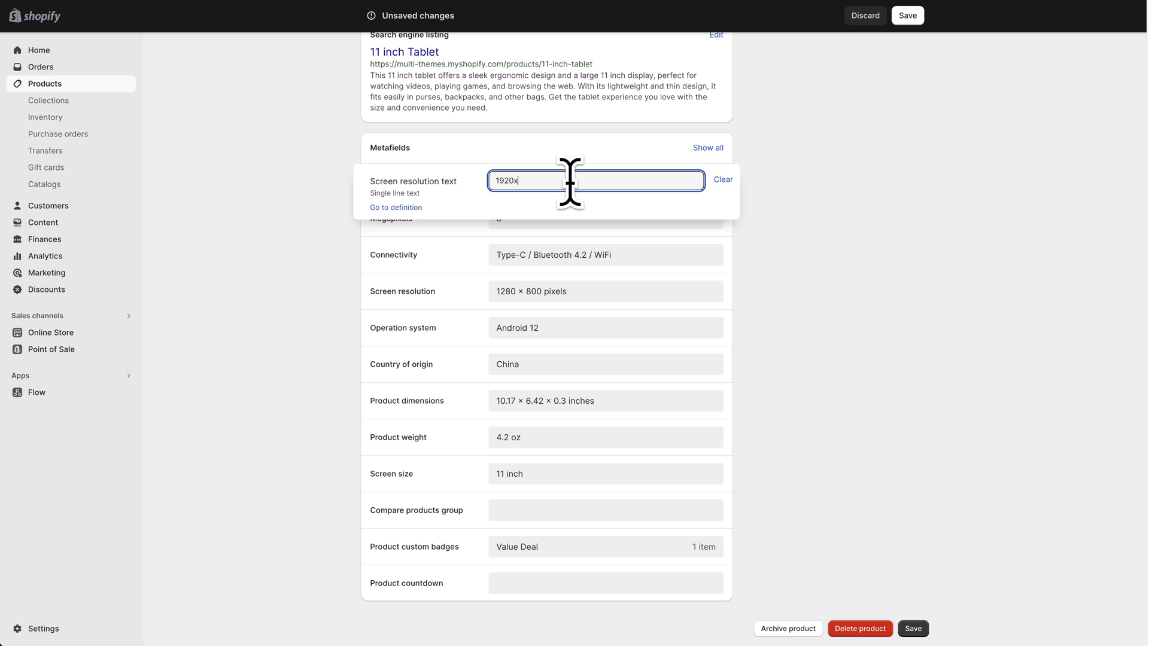
pyautogui.write('1080px')
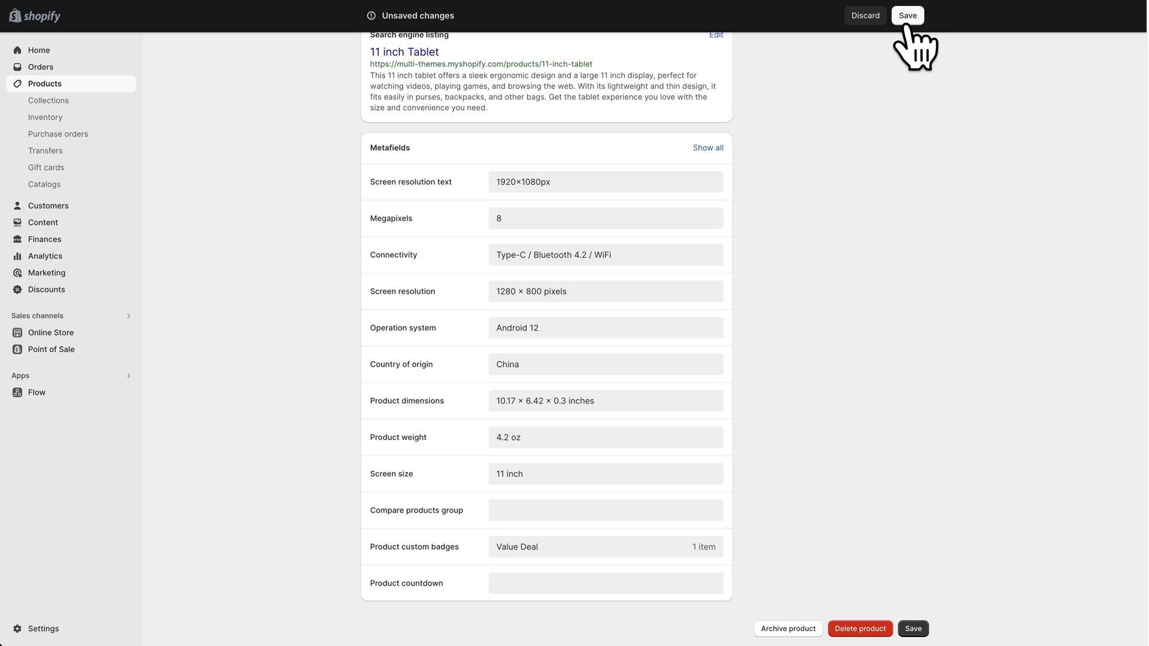
# Save the 11 inch Tablet product and return to the theme editor.
pyautogui.click(907, 15)
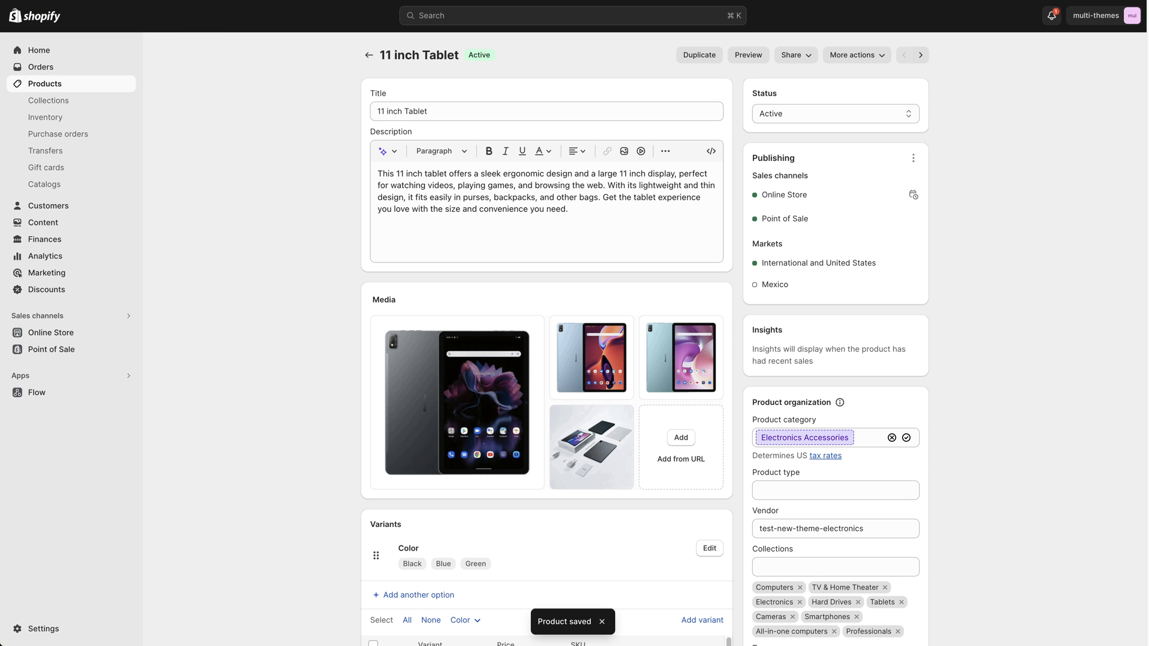
pyautogui.click(746, 55)
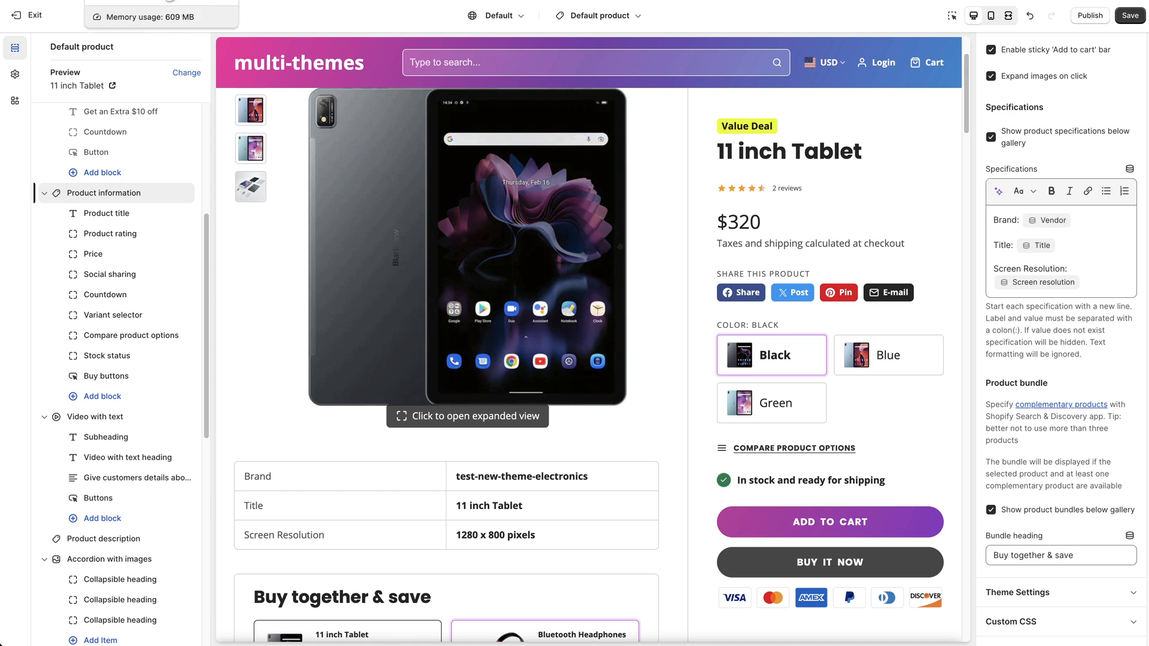
# Save the theme, then connect Screen Resolution to the product's Screen resolution dynamic source.
pyautogui.scroll(-3)
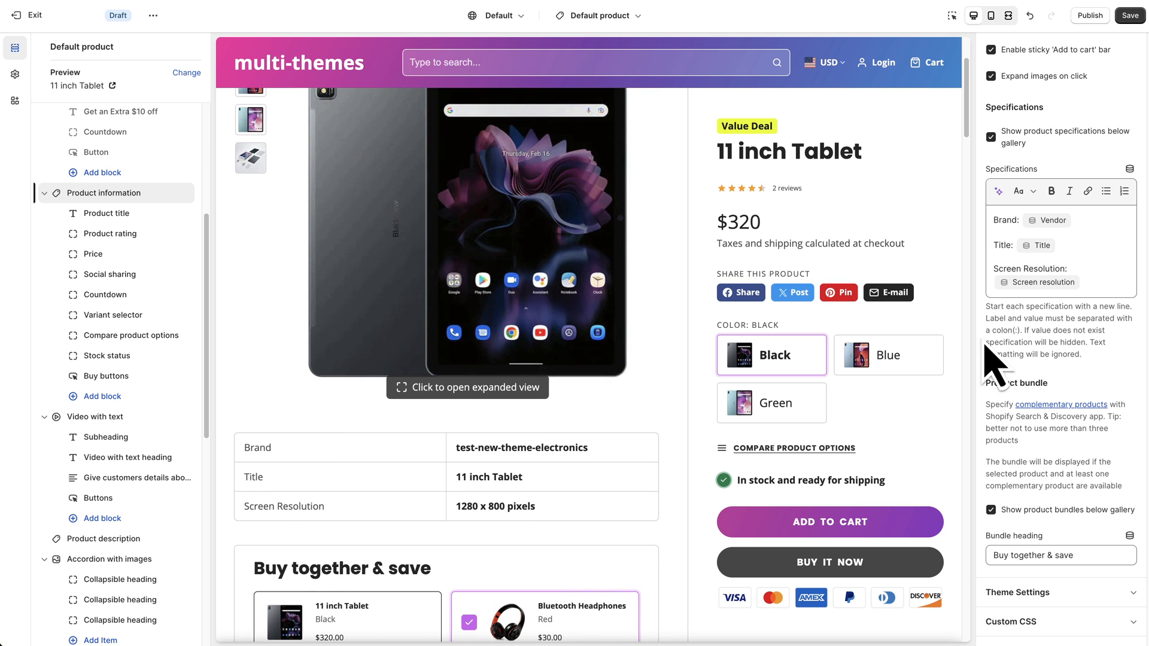
pyautogui.moveTo(1026, 299)
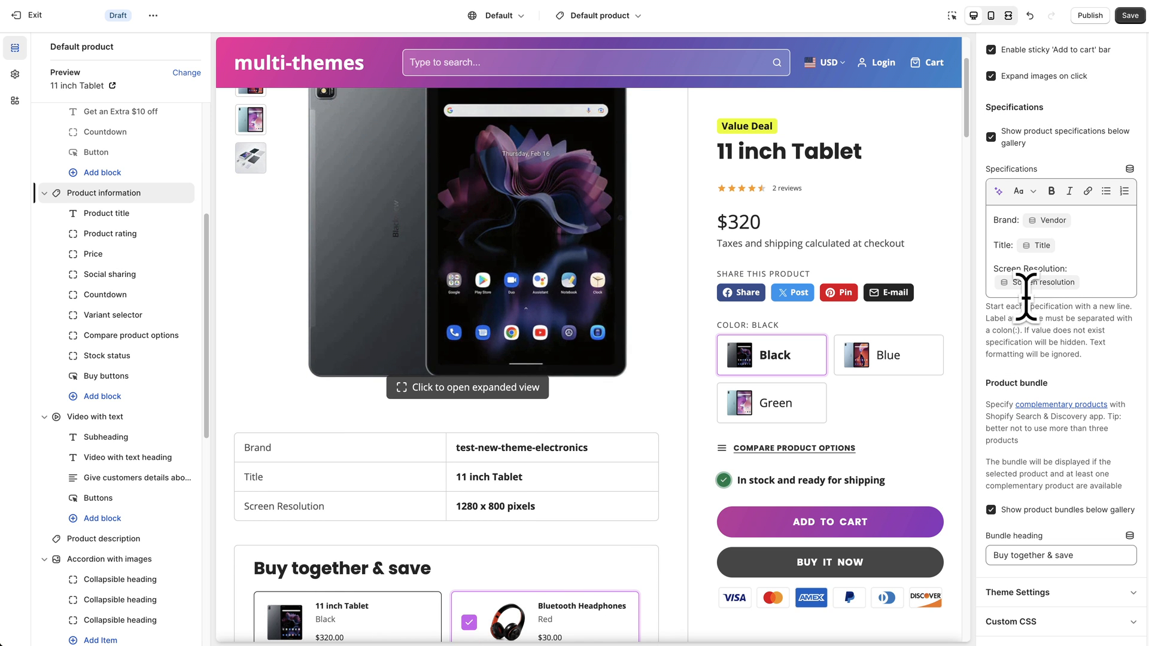
pyautogui.scroll(3)
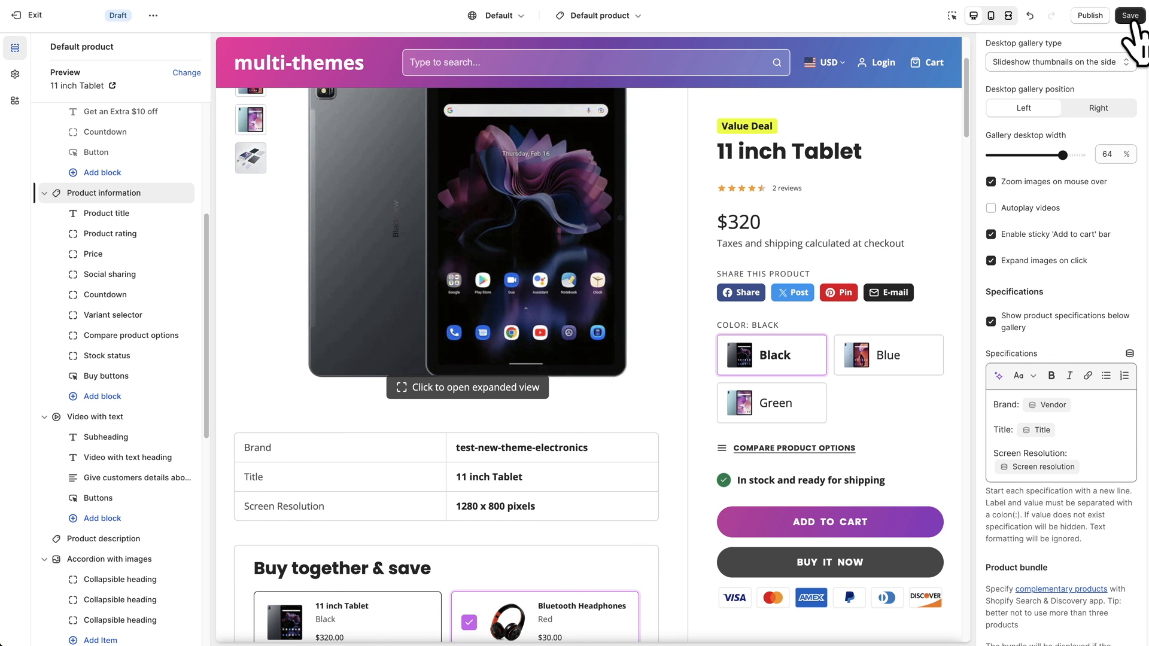
pyautogui.click(1128, 15)
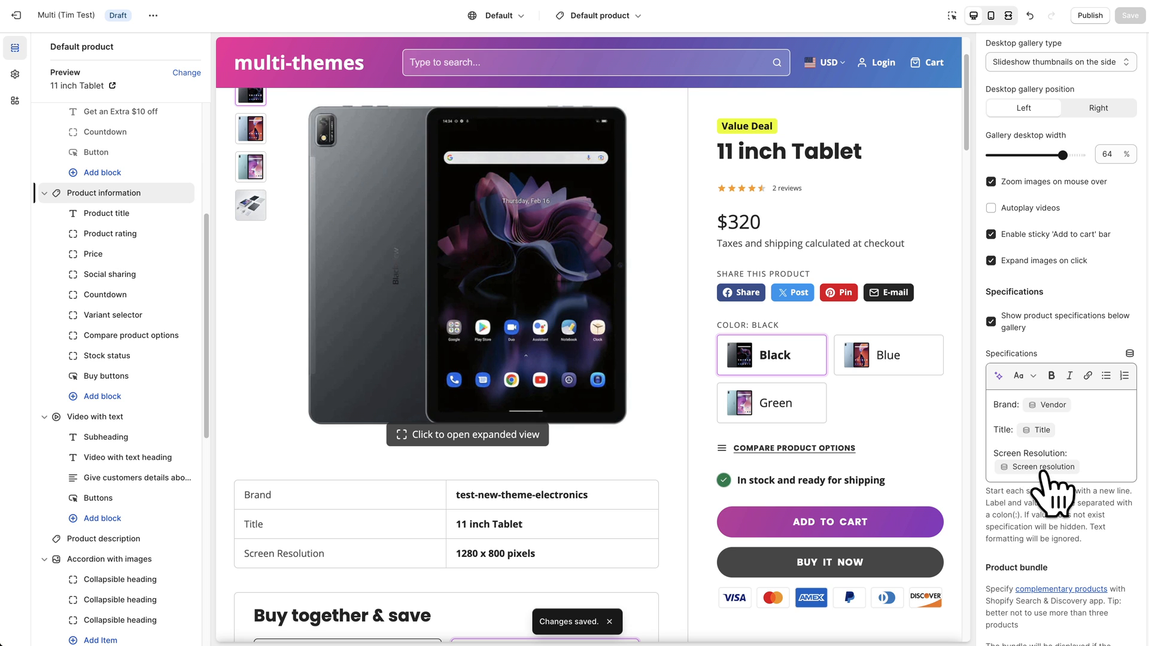
pyautogui.moveTo(1097, 462)
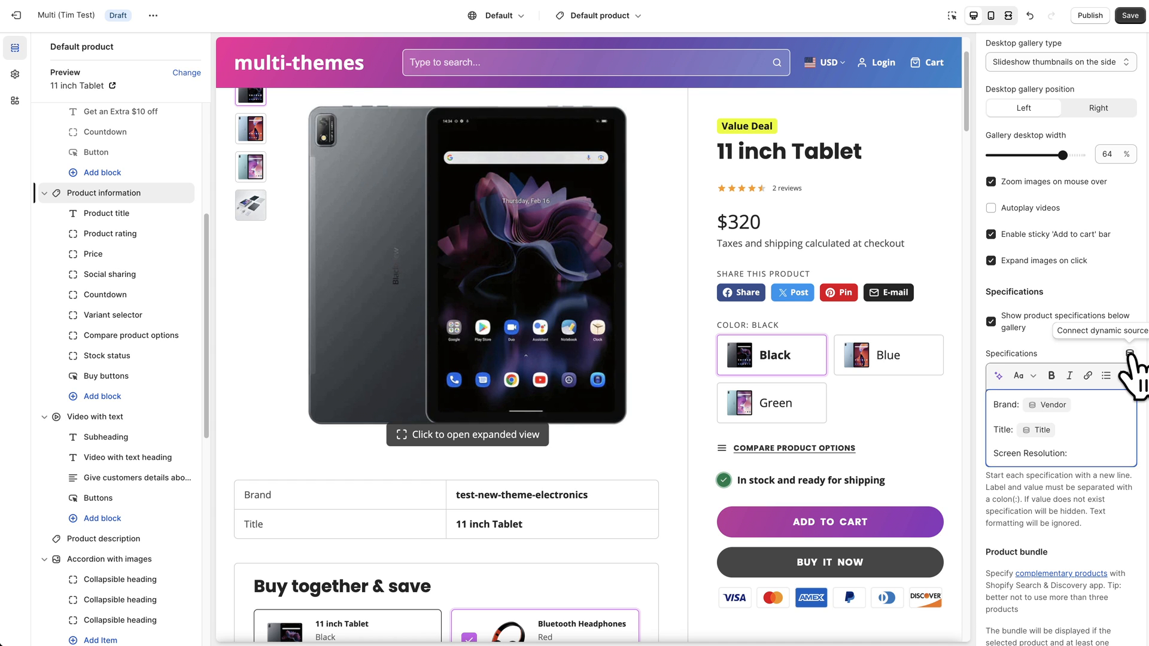
pyautogui.click(1128, 353)
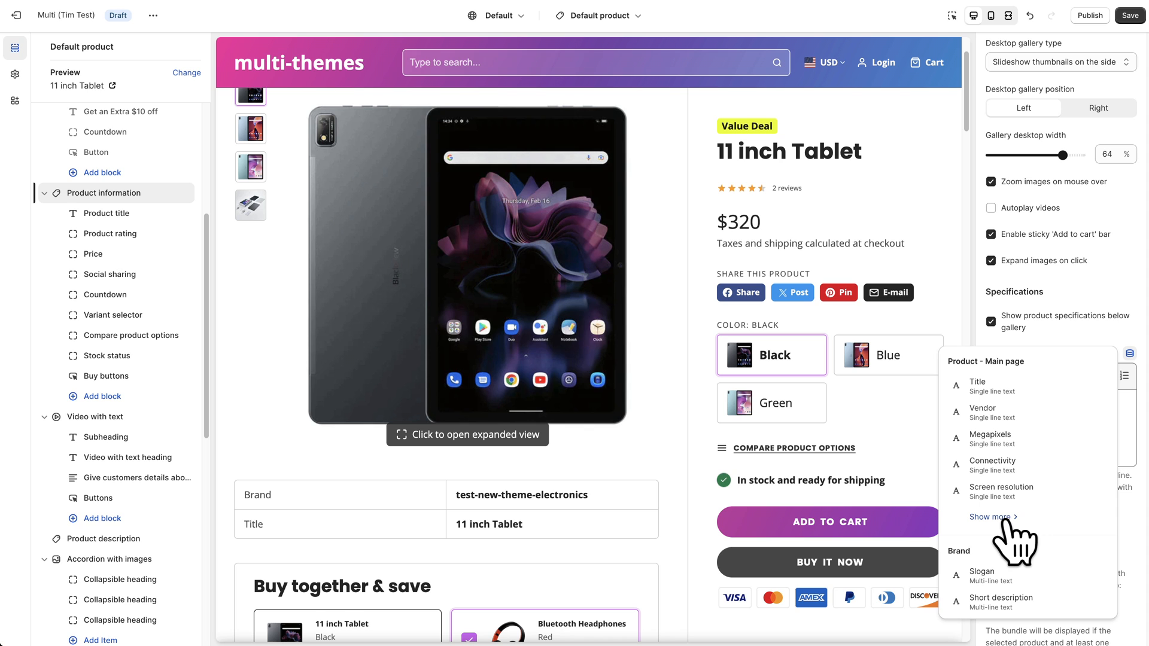
pyautogui.click(989, 517)
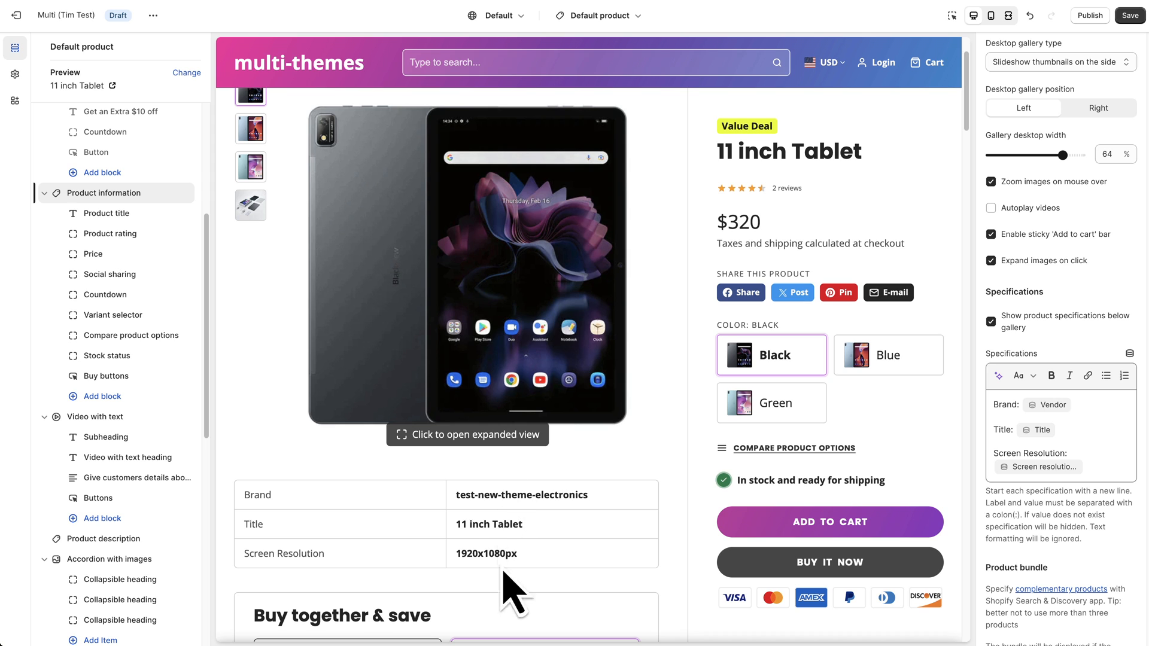
pyautogui.moveTo(546, 567)
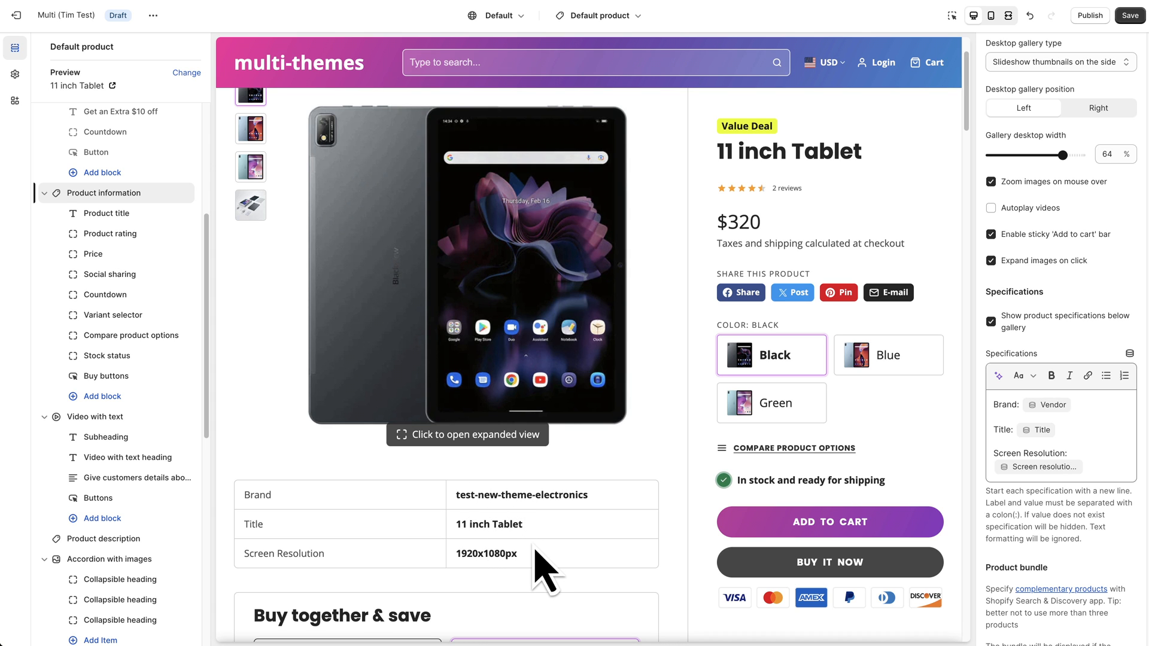
pyautogui.moveTo(694, 446)
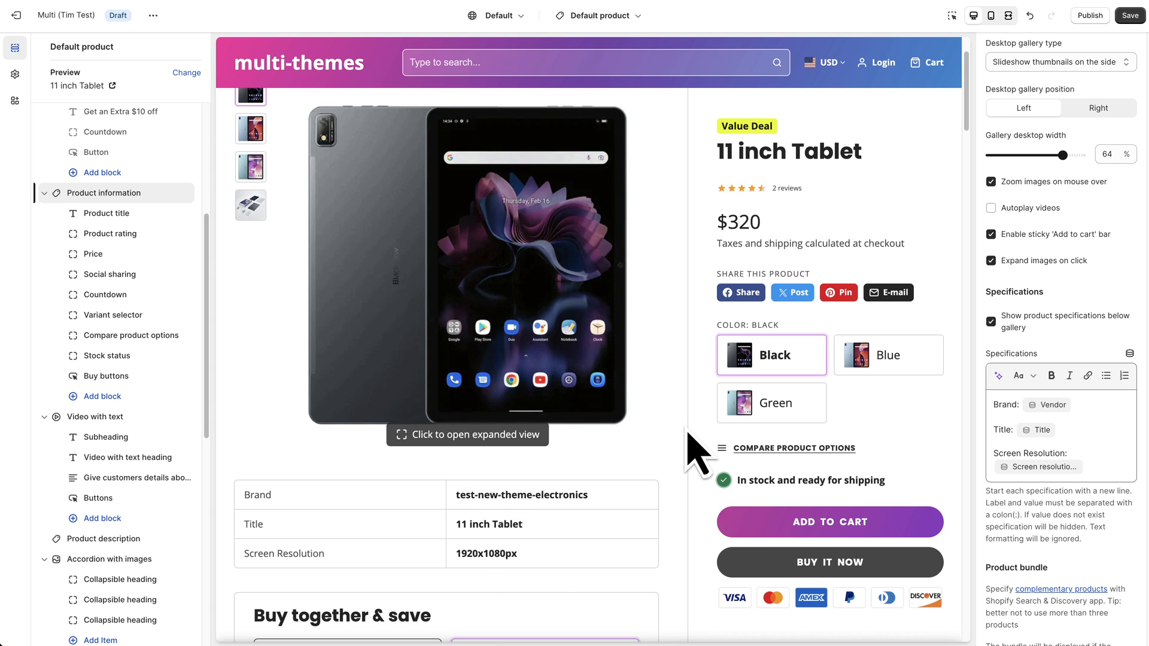
pyautogui.scroll(-3)
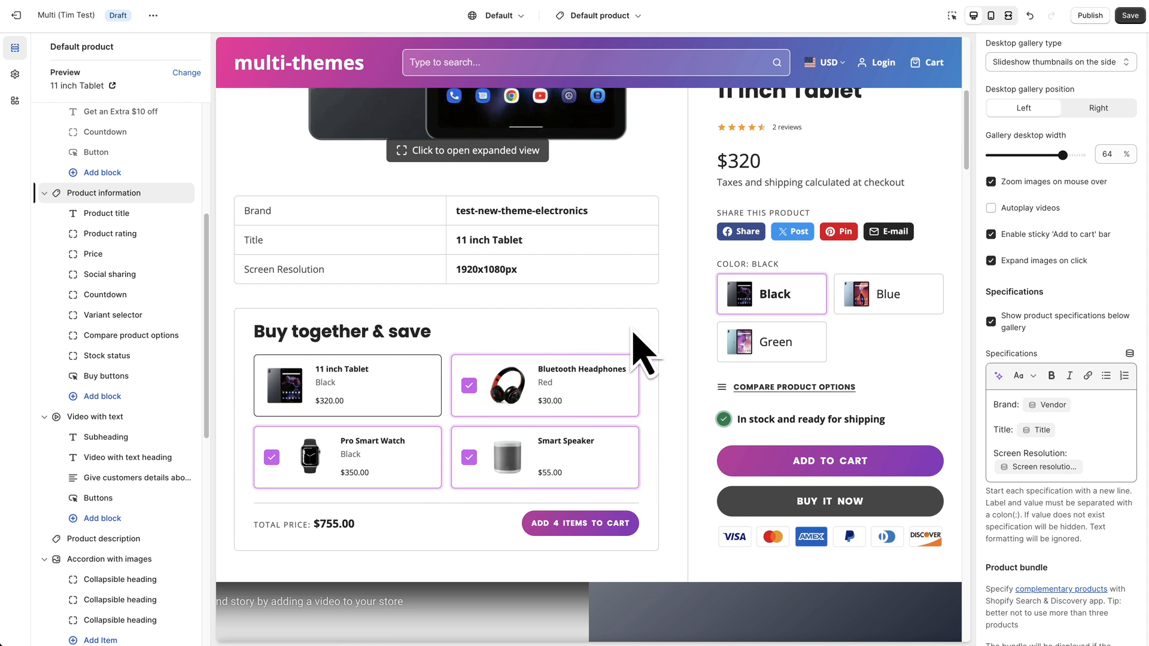
pyautogui.moveTo(693, 359)
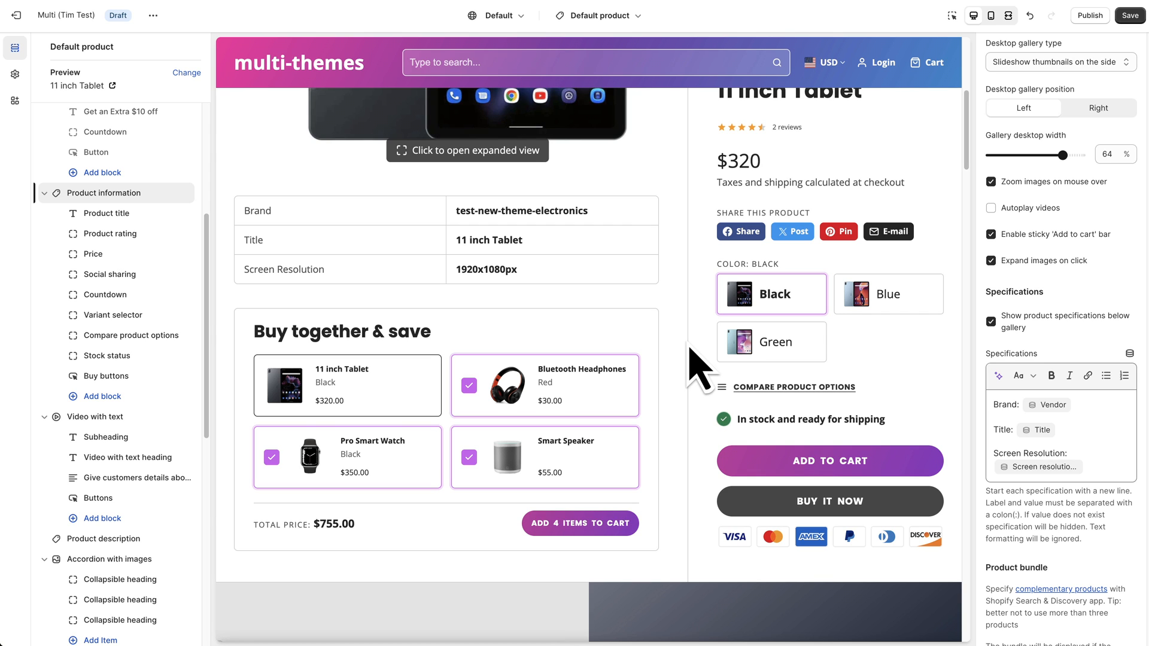
pyautogui.moveTo(1059, 355)
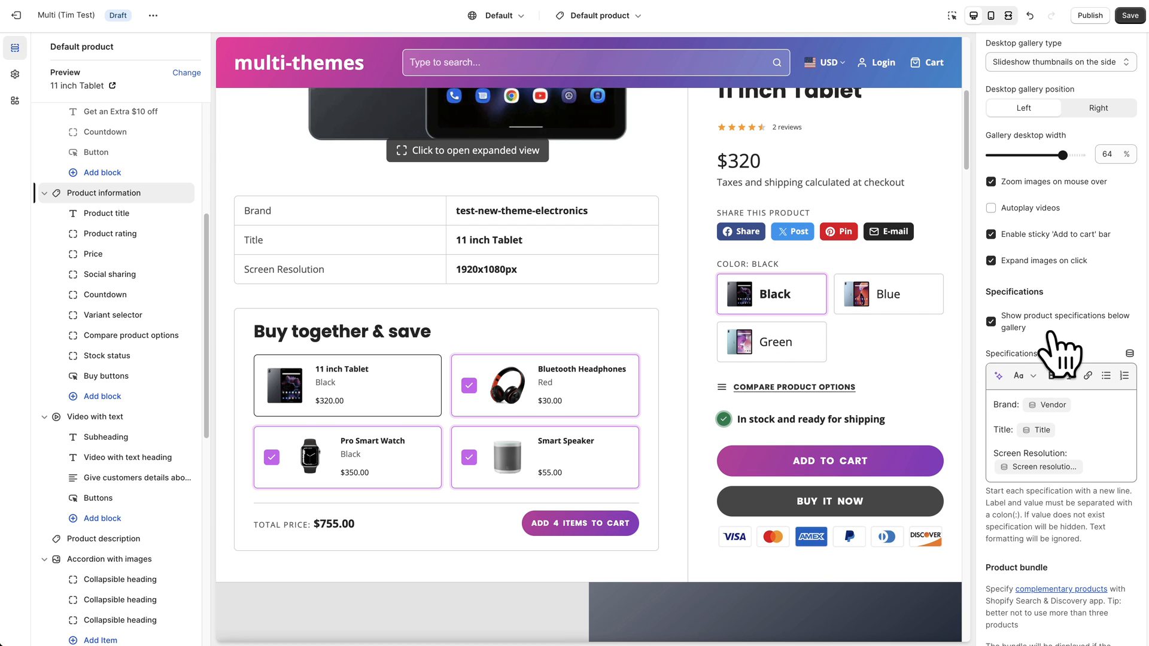
pyautogui.scroll(-3)
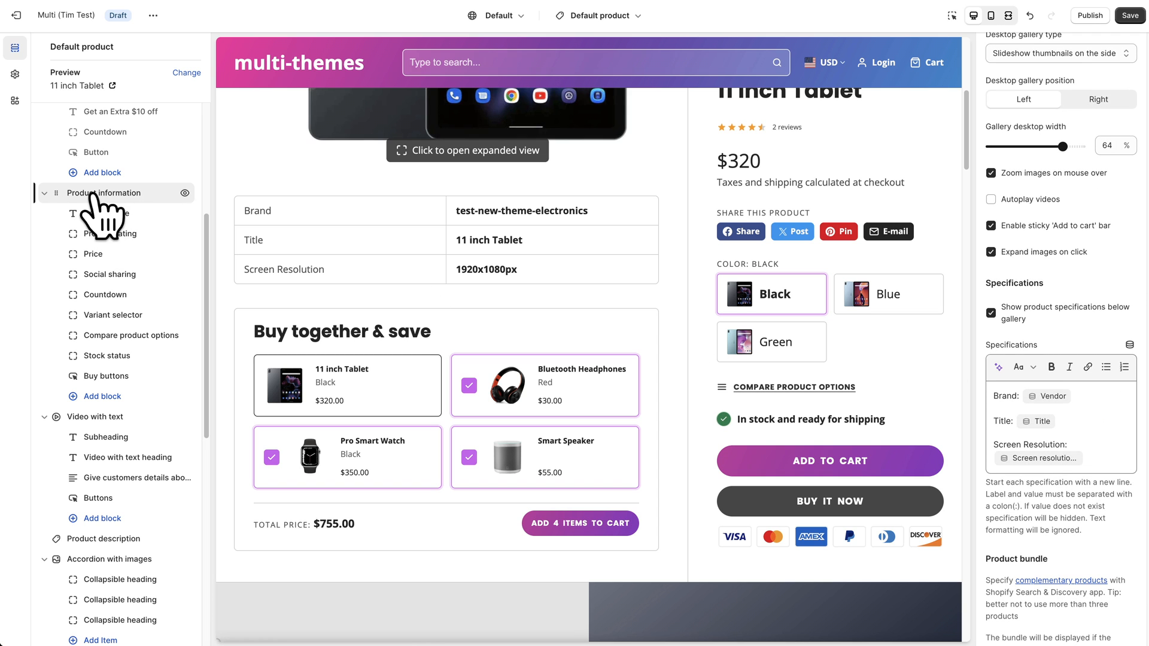
pyautogui.moveTo(430, 235)
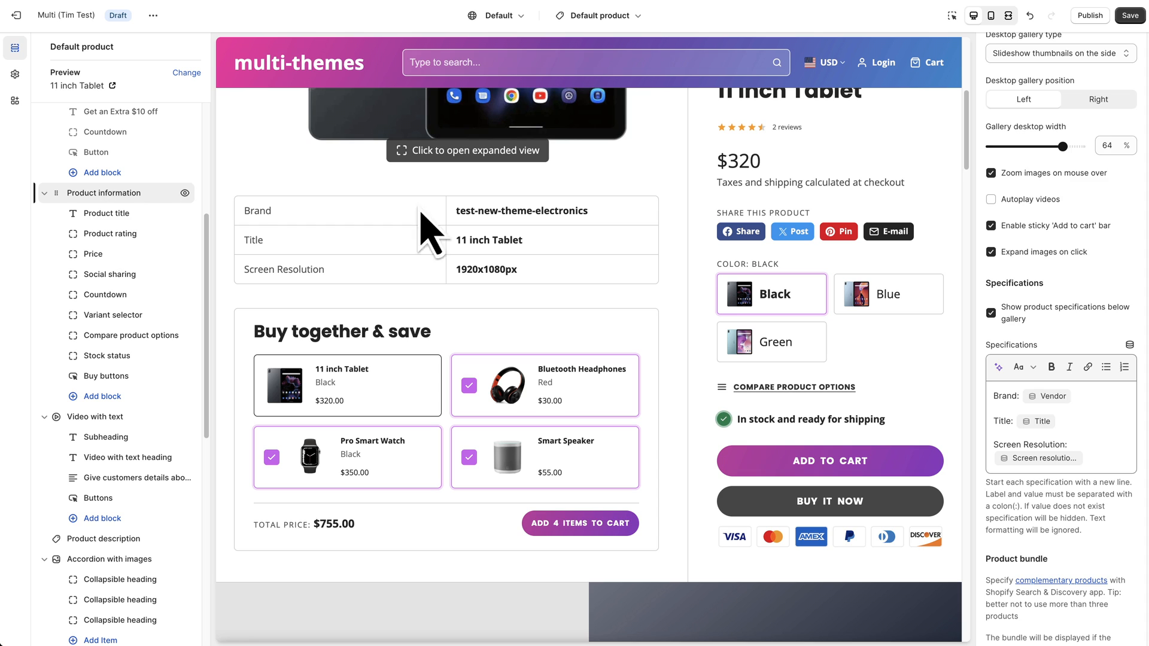
pyautogui.scroll(-3)
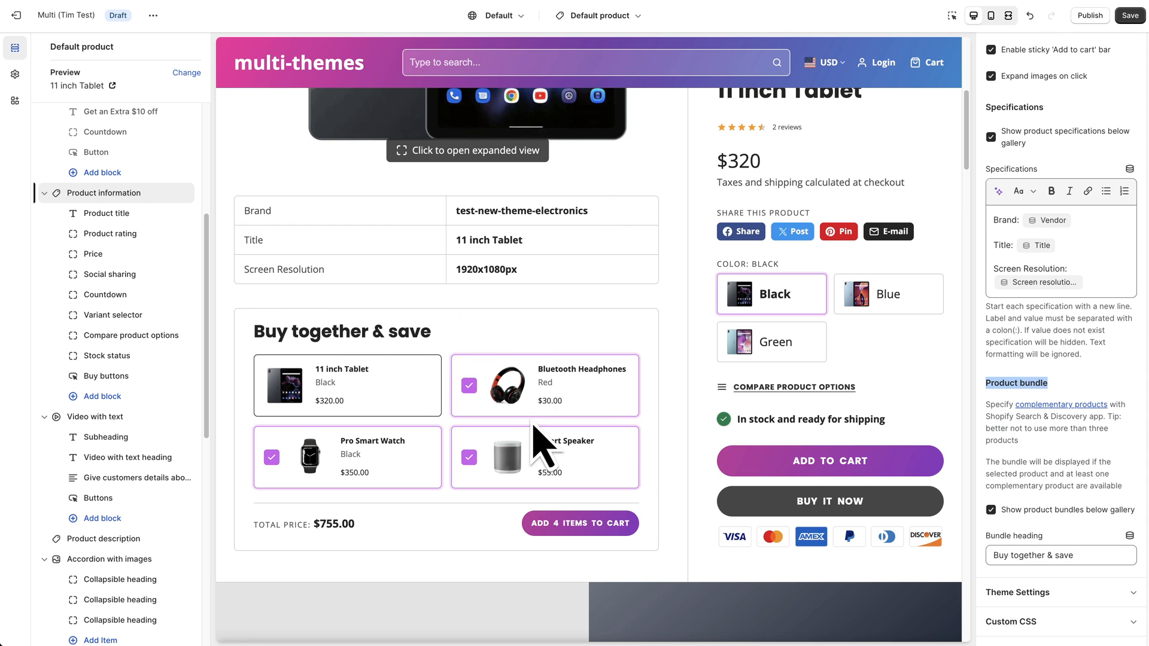
pyautogui.moveTo(1032, 439)
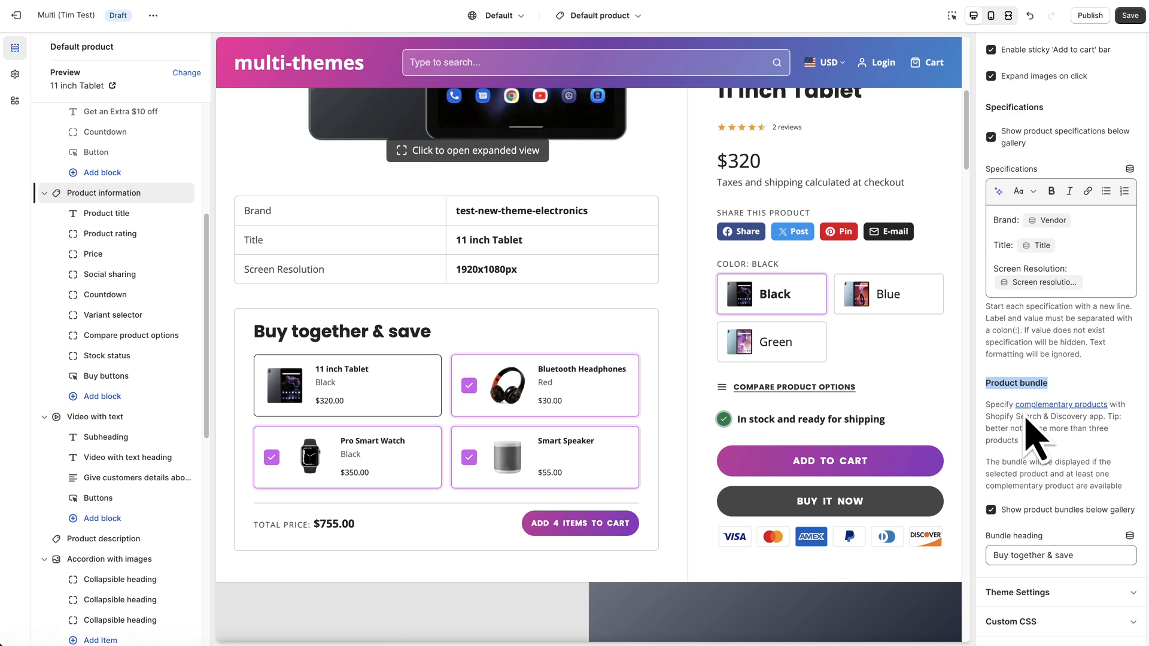
pyautogui.moveTo(1052, 445)
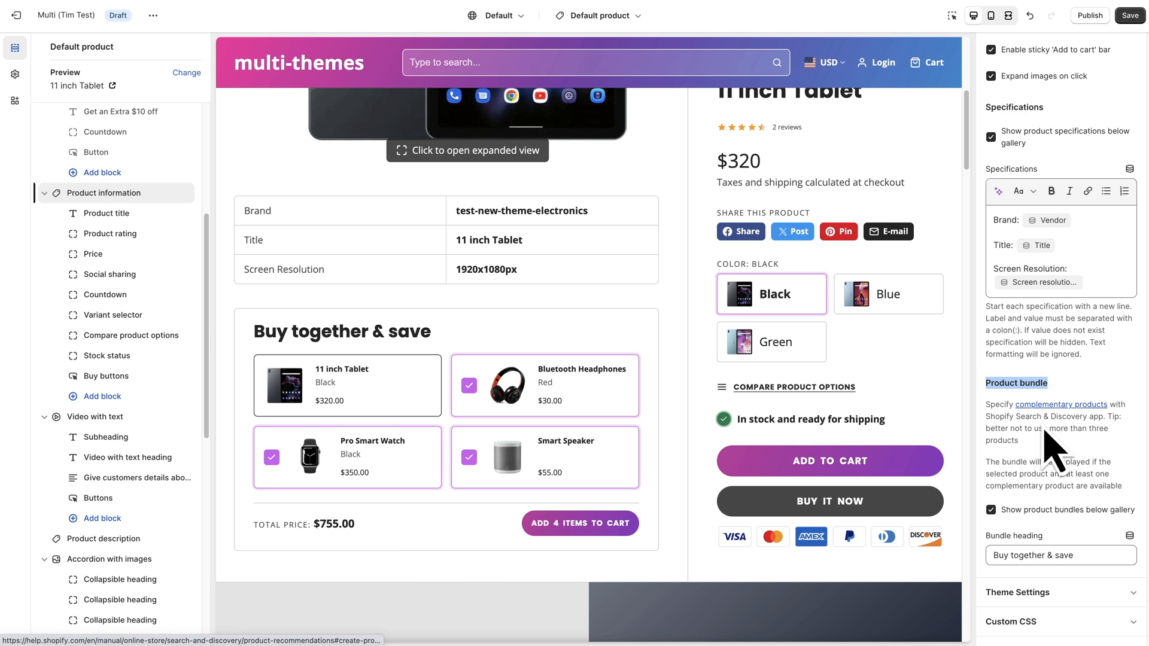
pyautogui.moveTo(1117, 463)
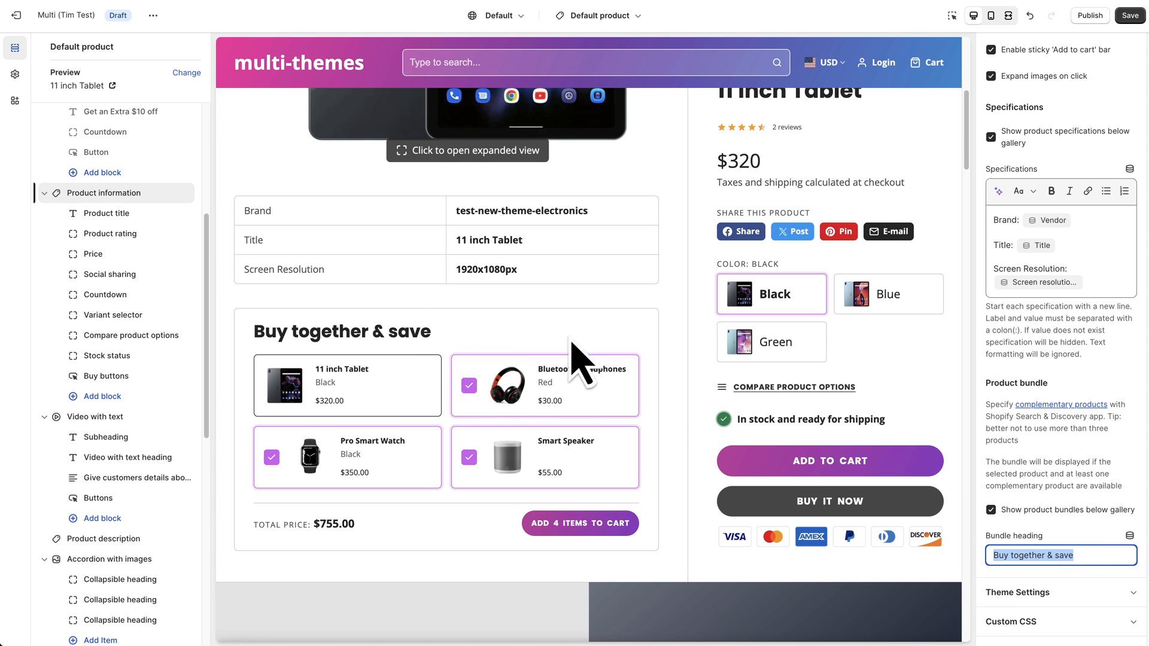
pyautogui.scroll(3)
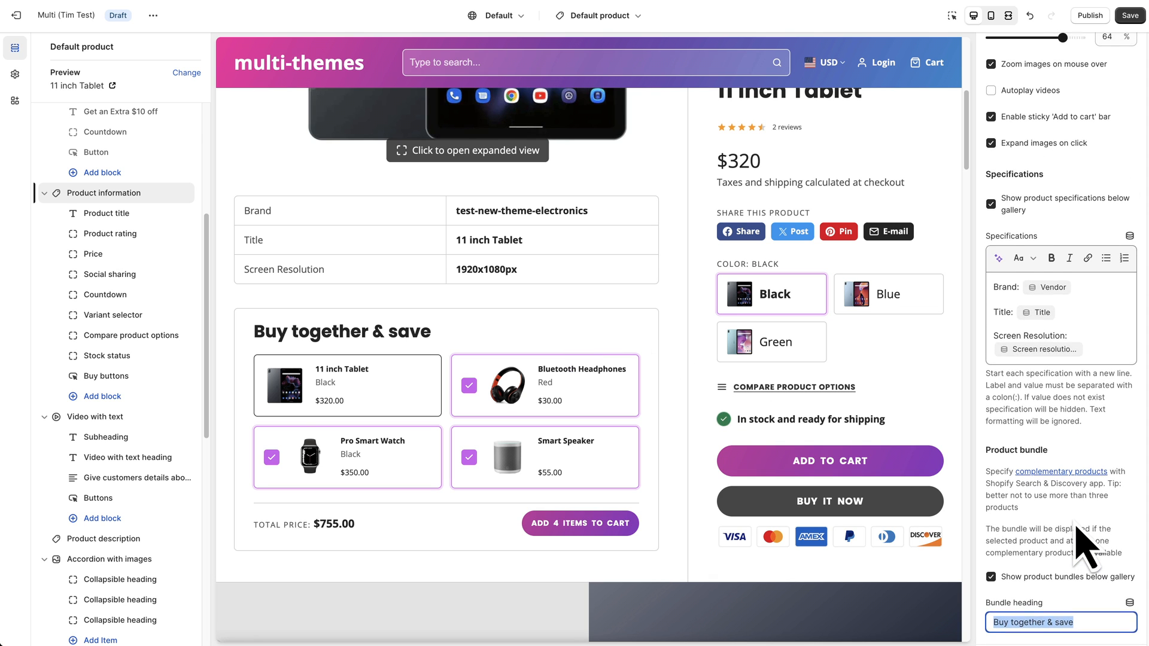
pyautogui.scroll(-3)
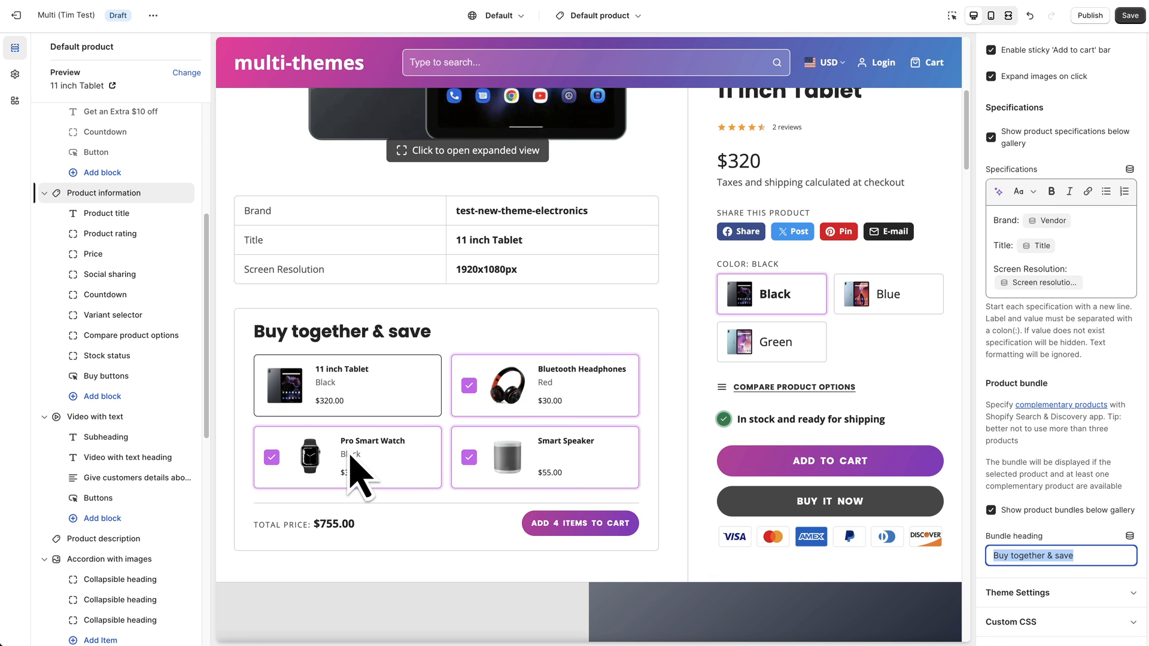
pyautogui.moveTo(681, 414)
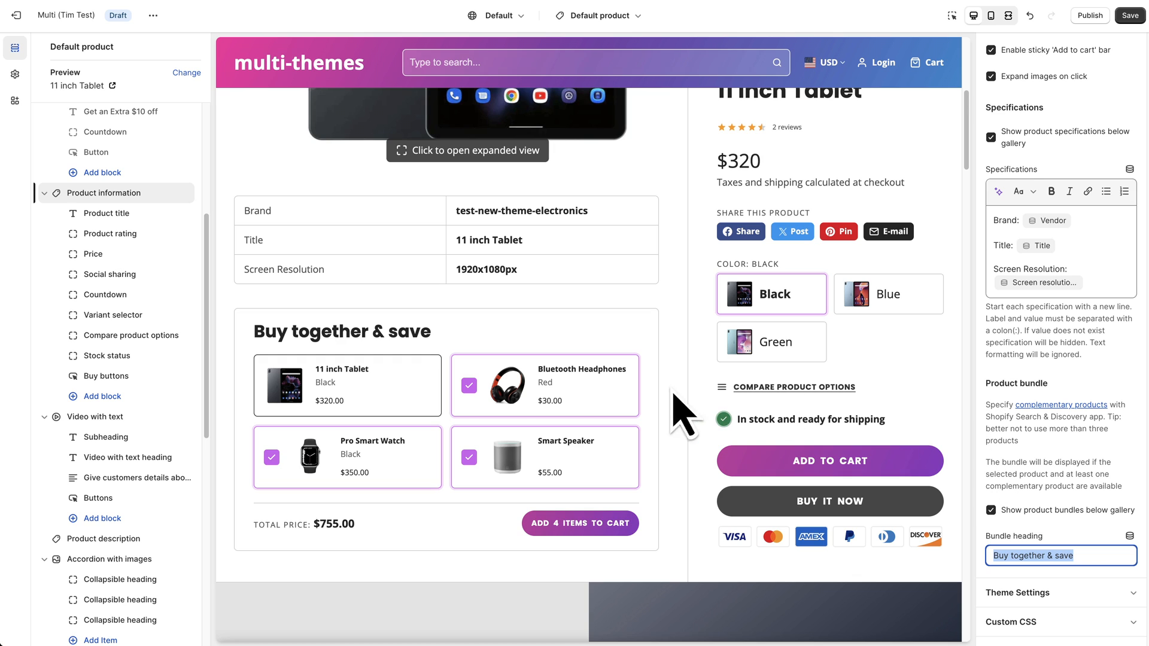
pyautogui.moveTo(292, 322)
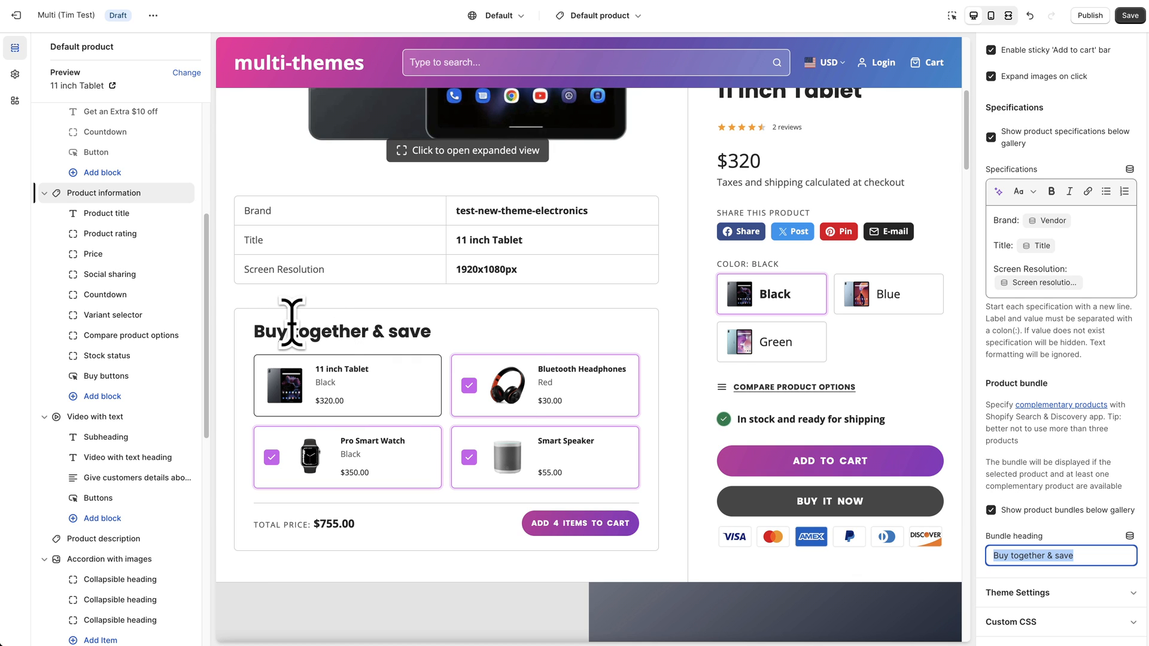
pyautogui.moveTo(373, 410)
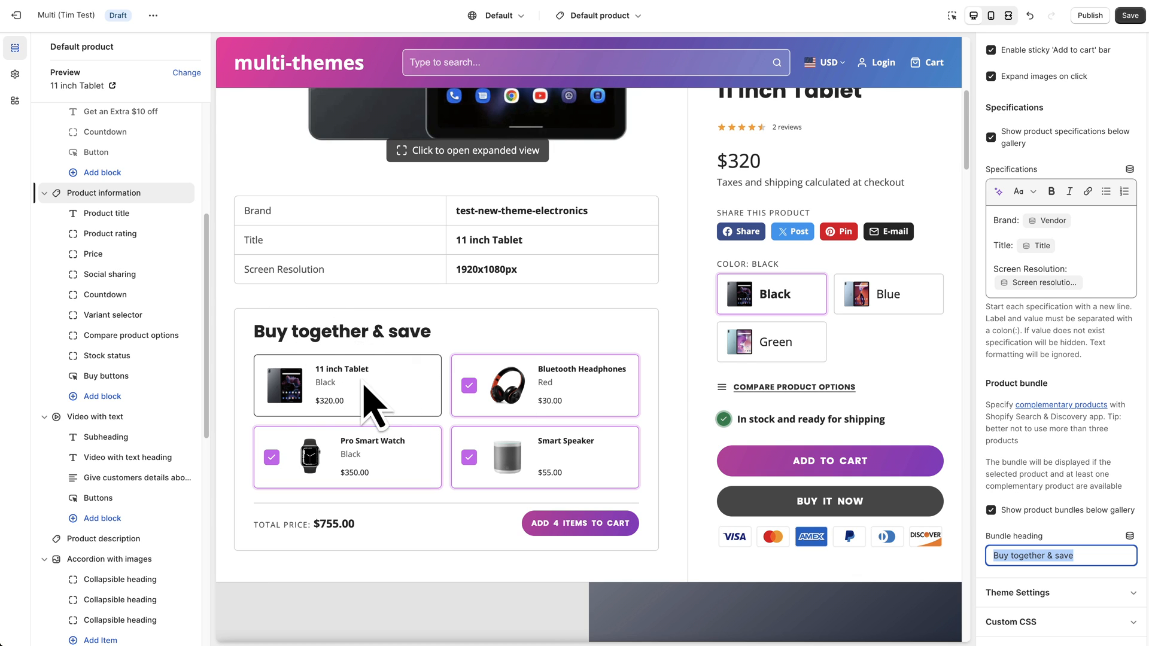
pyautogui.moveTo(529, 463)
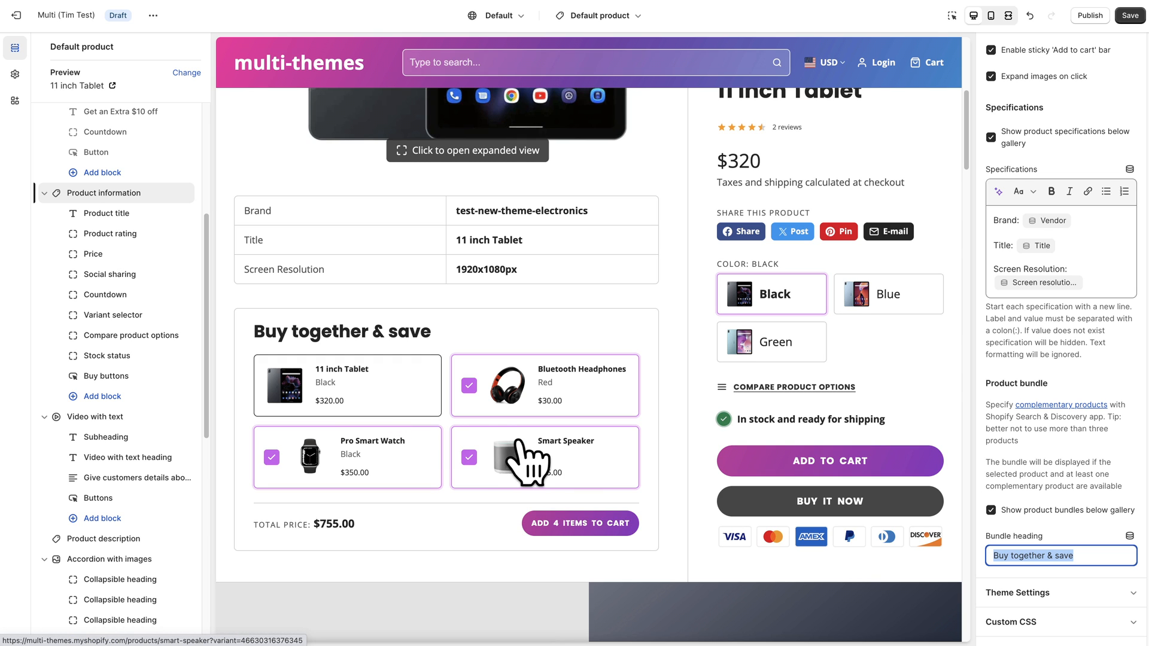
pyautogui.moveTo(252, 366)
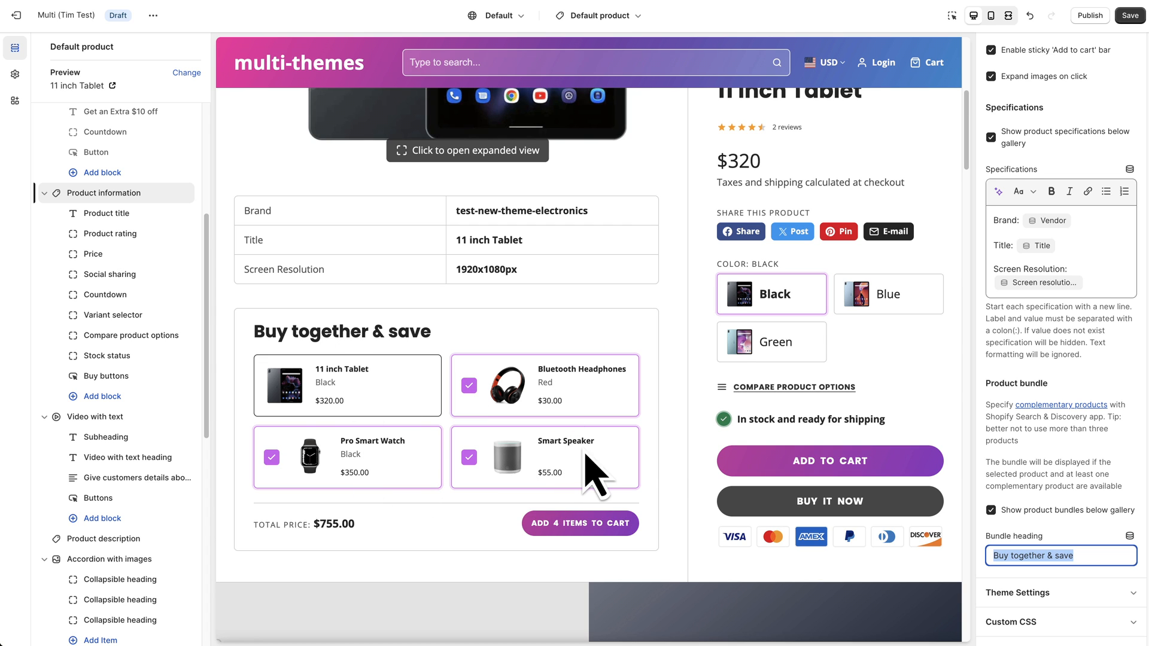
pyautogui.moveTo(1089, 387)
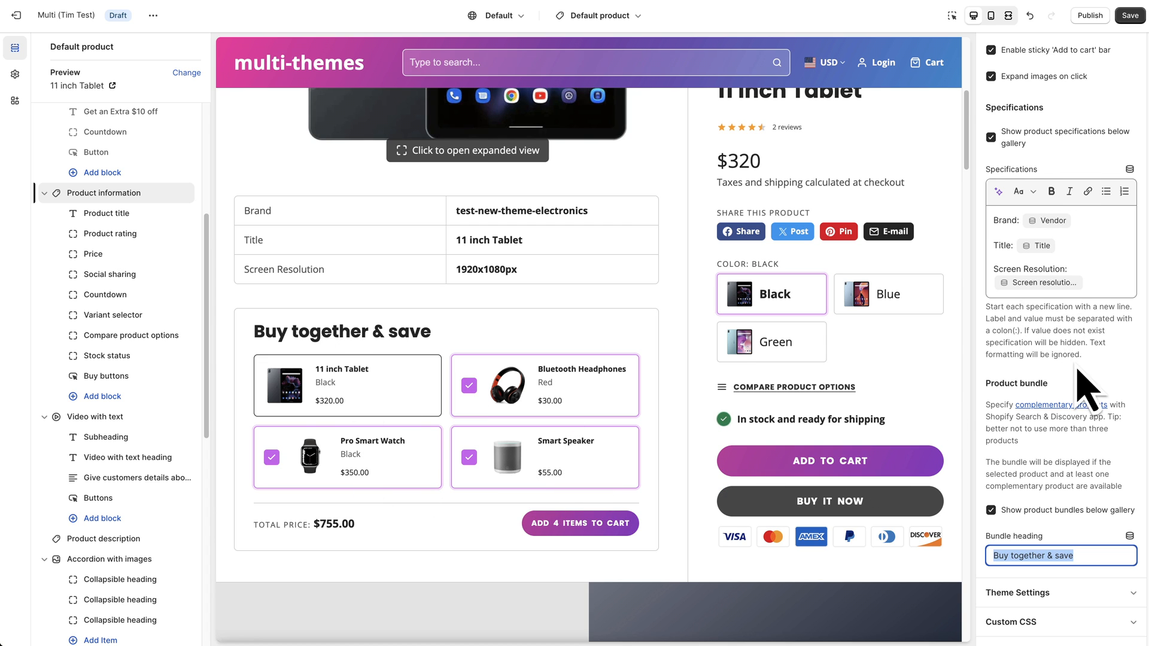
pyautogui.scroll(3)
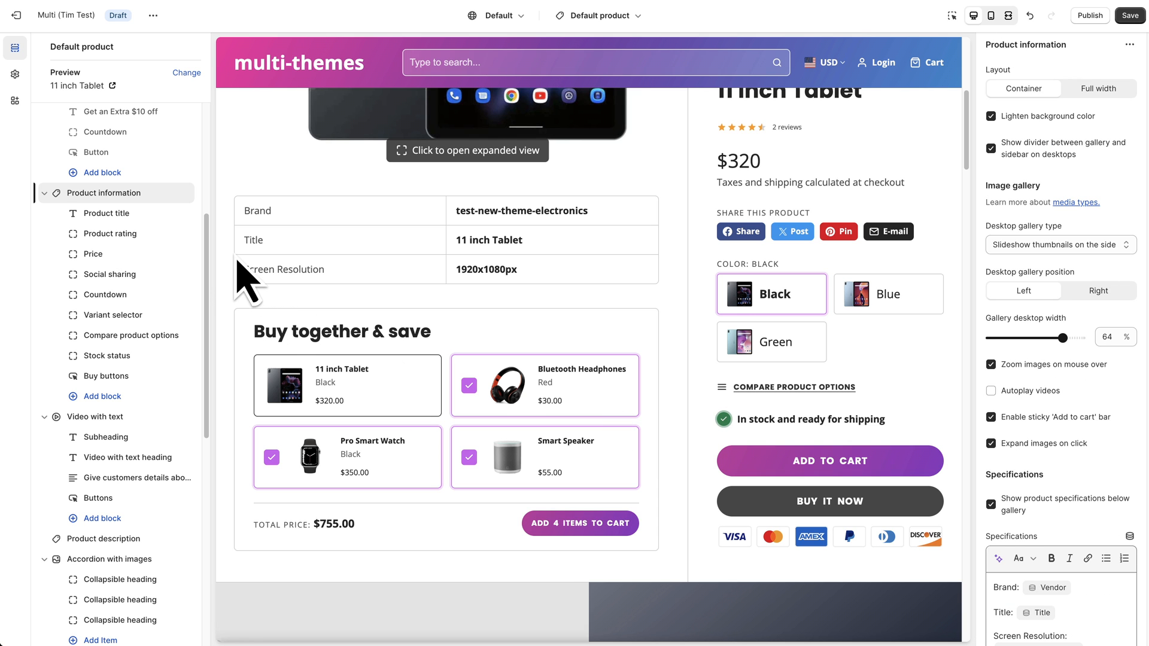
pyautogui.scroll(-3)
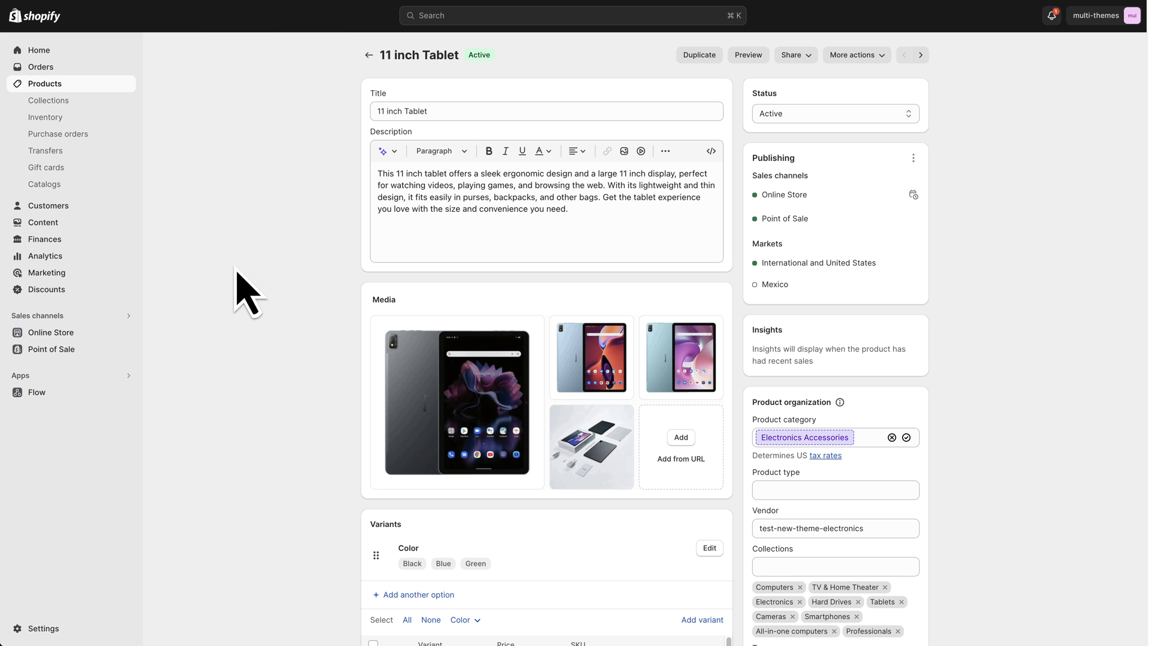
pyautogui.moveTo(62, 628)
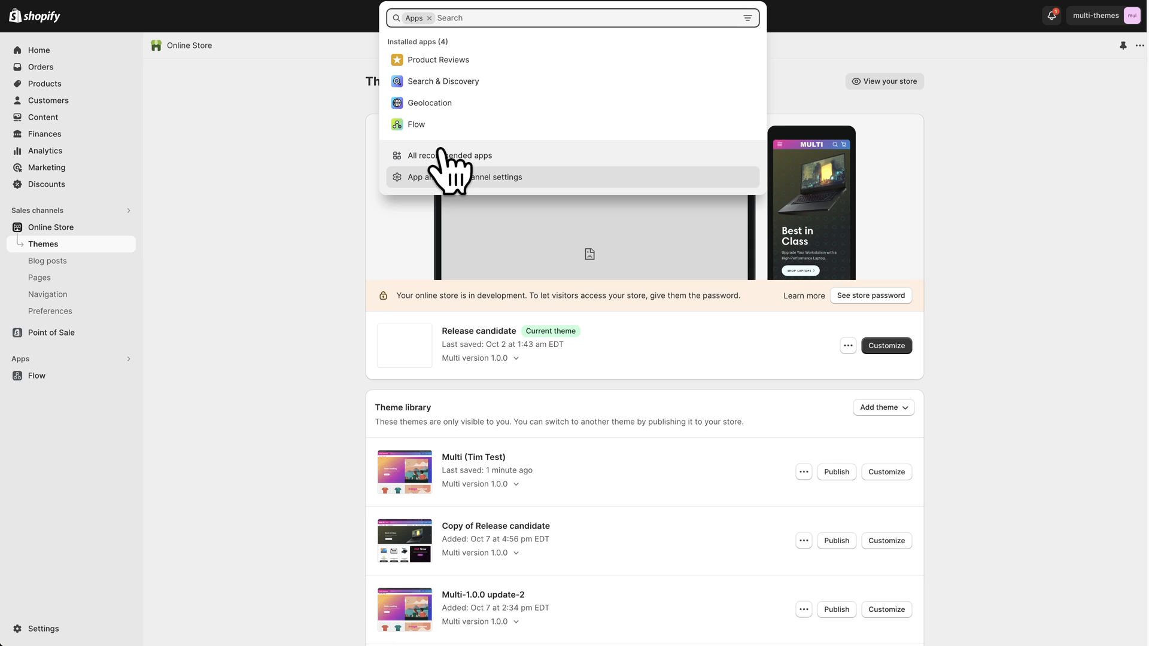
# In the Search & Discovery app, go to the Product recommendations list.
pyautogui.click(442, 81)
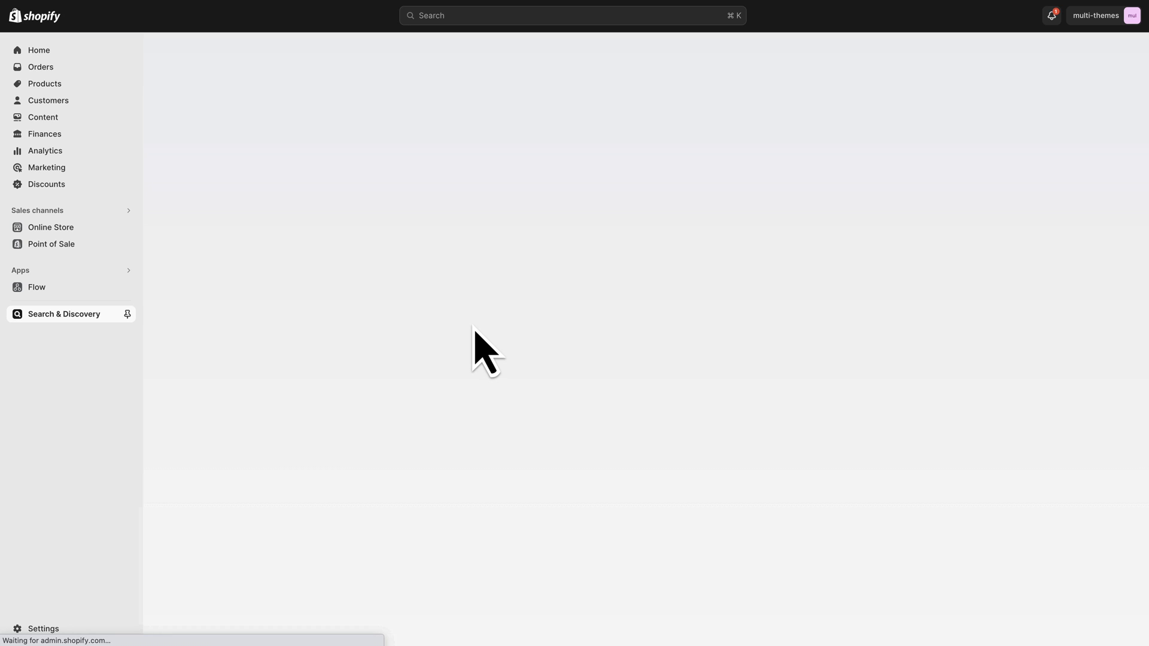
pyautogui.click(63, 313)
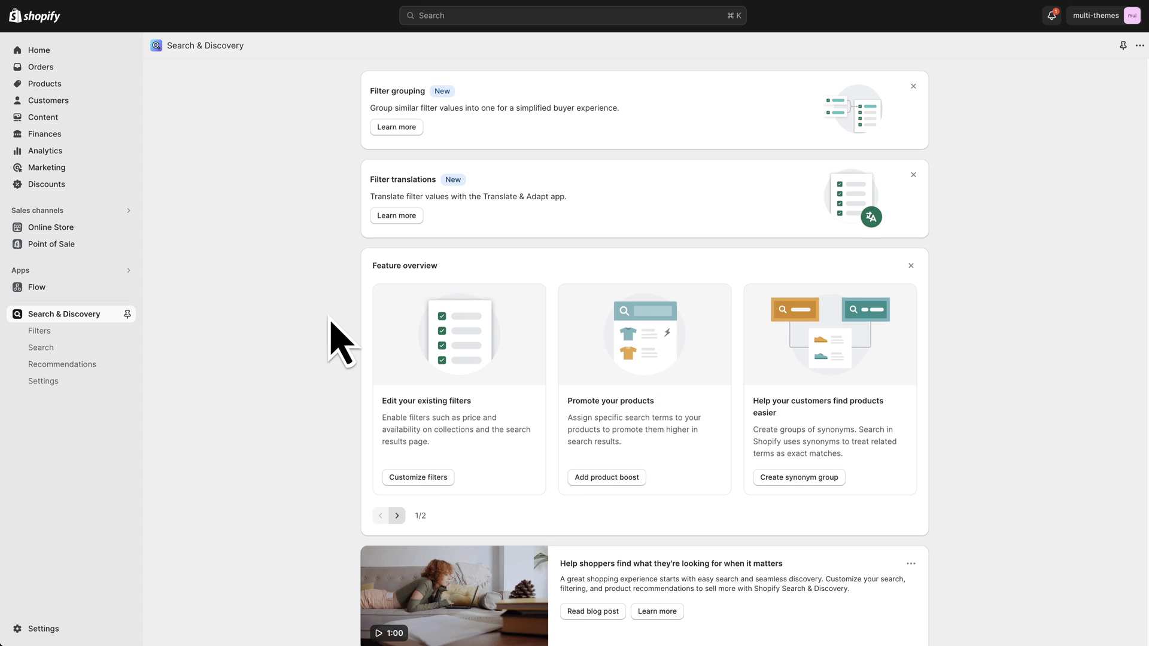
pyautogui.moveTo(918, 390)
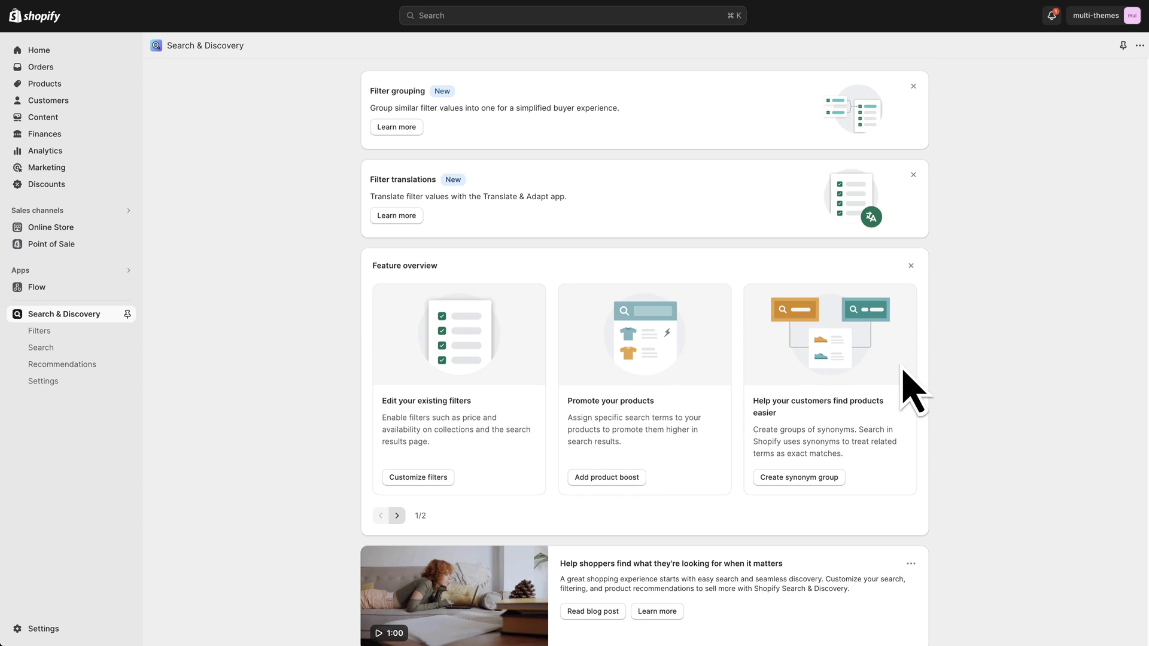
pyautogui.moveTo(1040, 373)
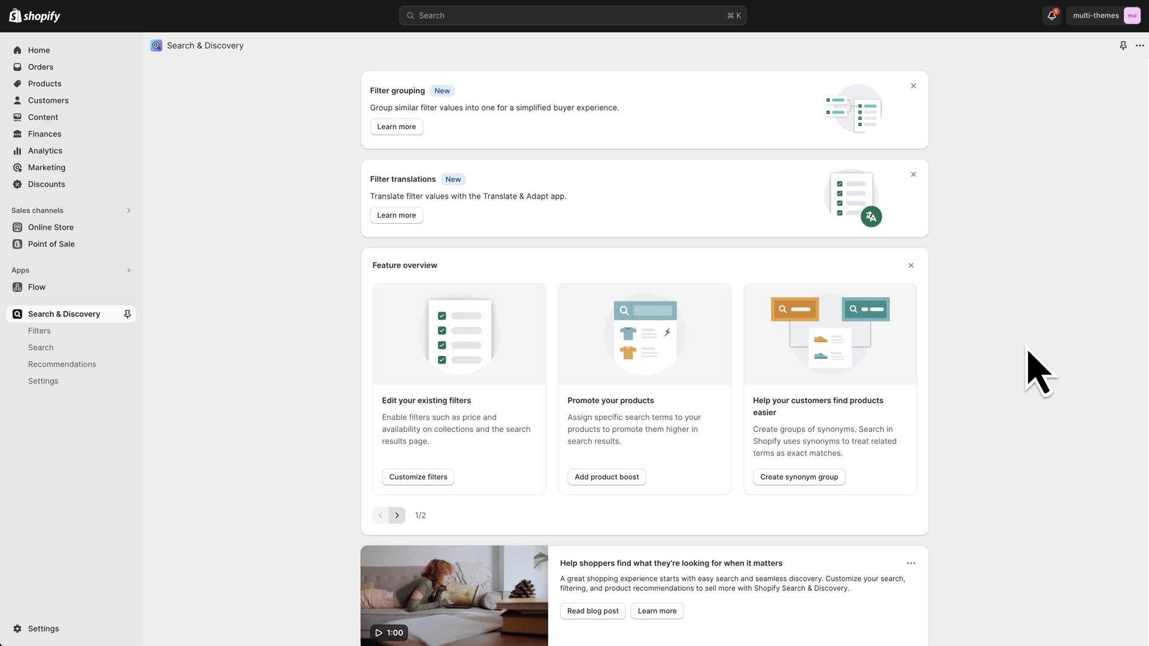
pyautogui.scroll(3)
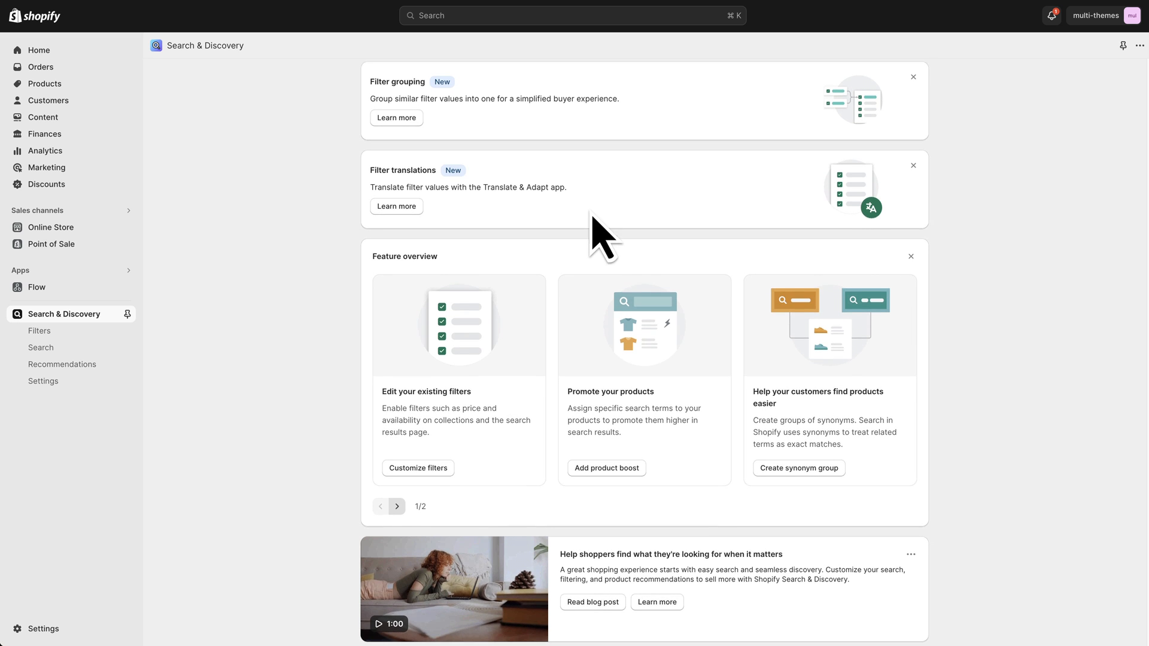
pyautogui.scroll(-3)
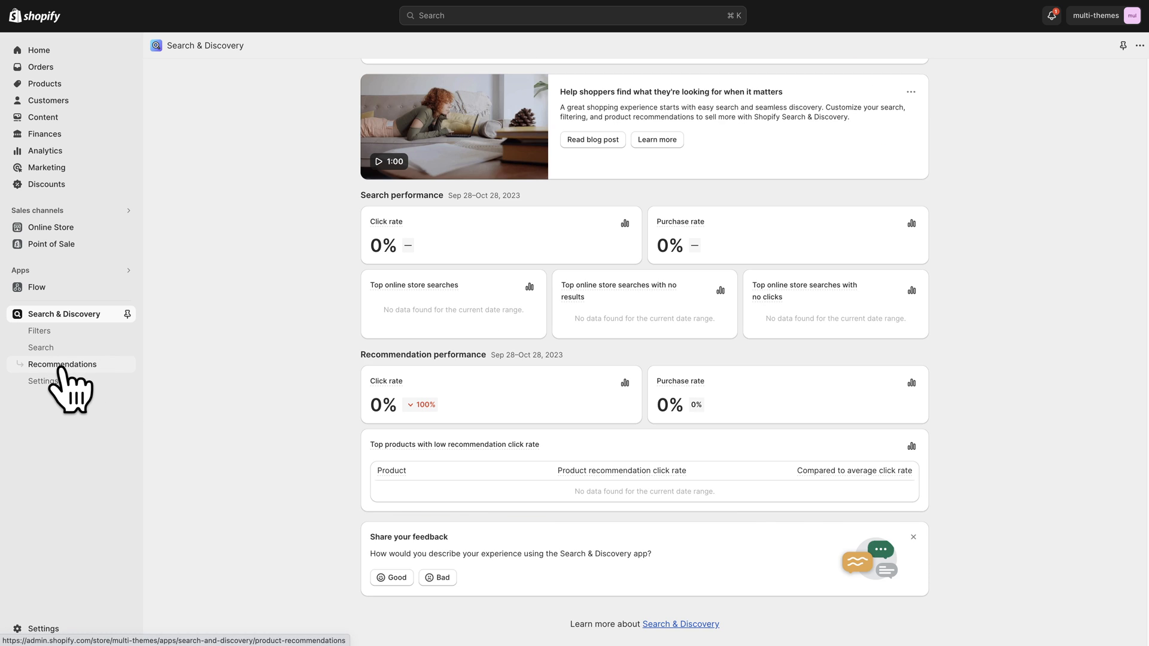
pyautogui.click(62, 364)
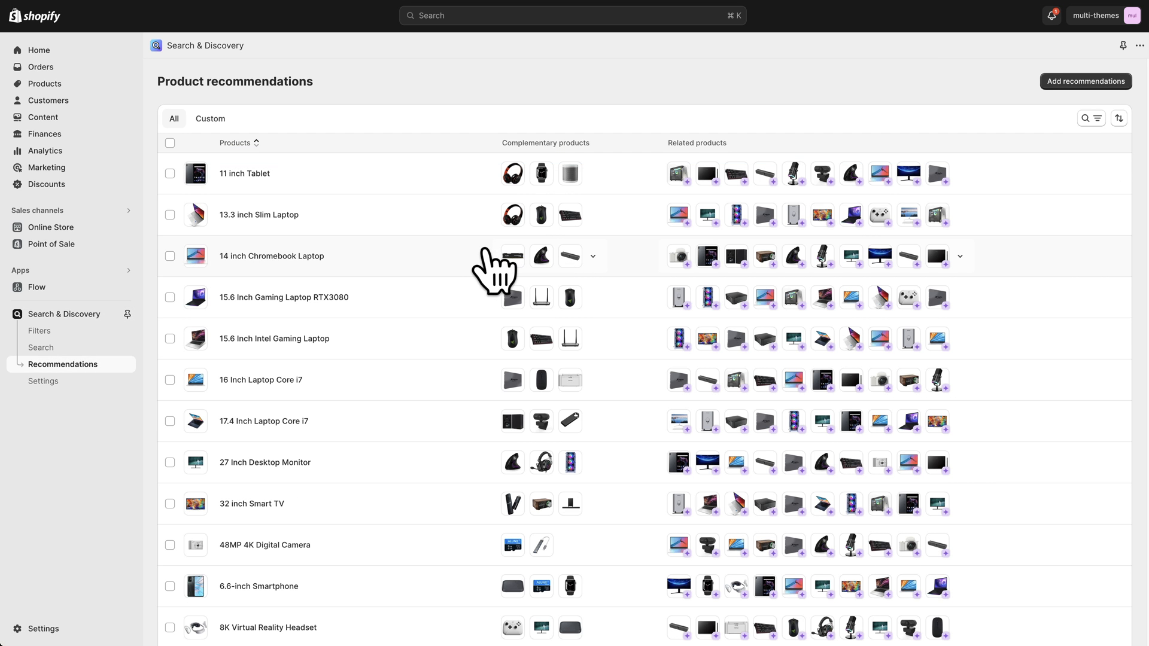
pyautogui.moveTo(576, 186)
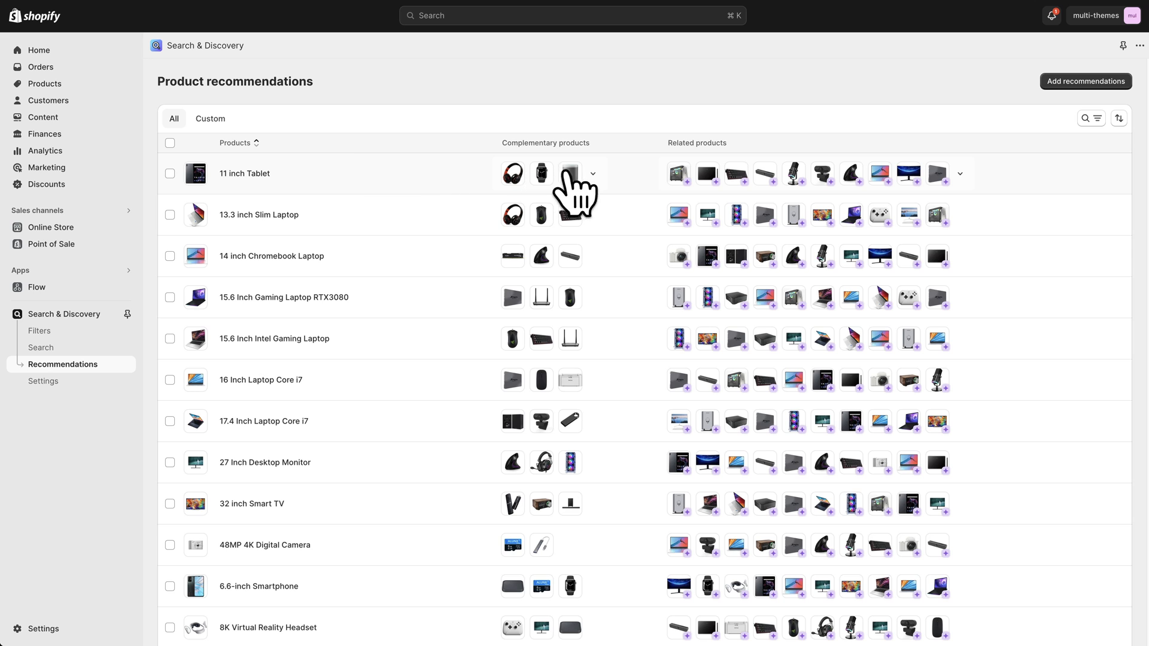
pyautogui.moveTo(714, 142)
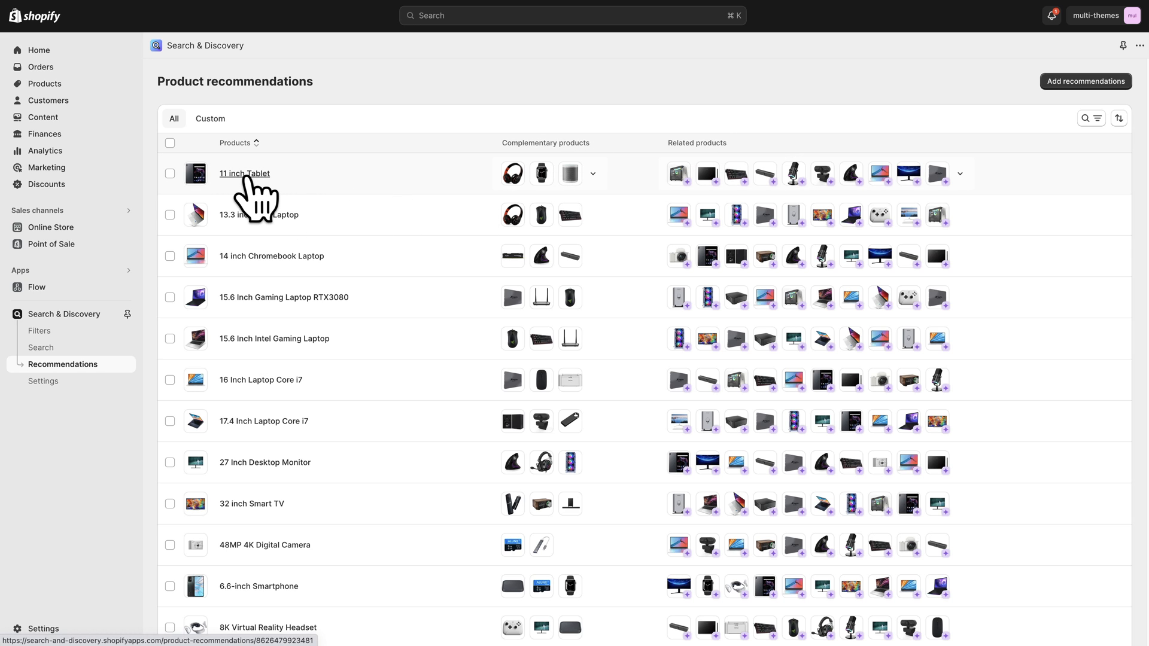
# Open the 11 inch Tablet's recommendation edit page from the list.
pyautogui.click(244, 173)
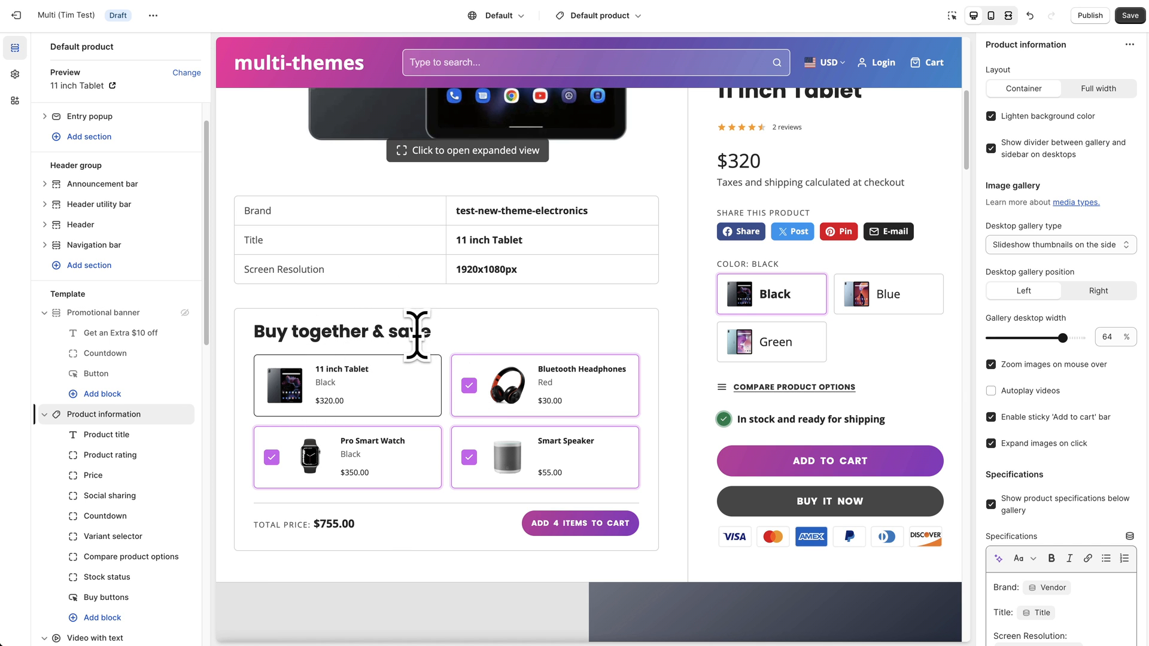
pyautogui.moveTo(447, 438)
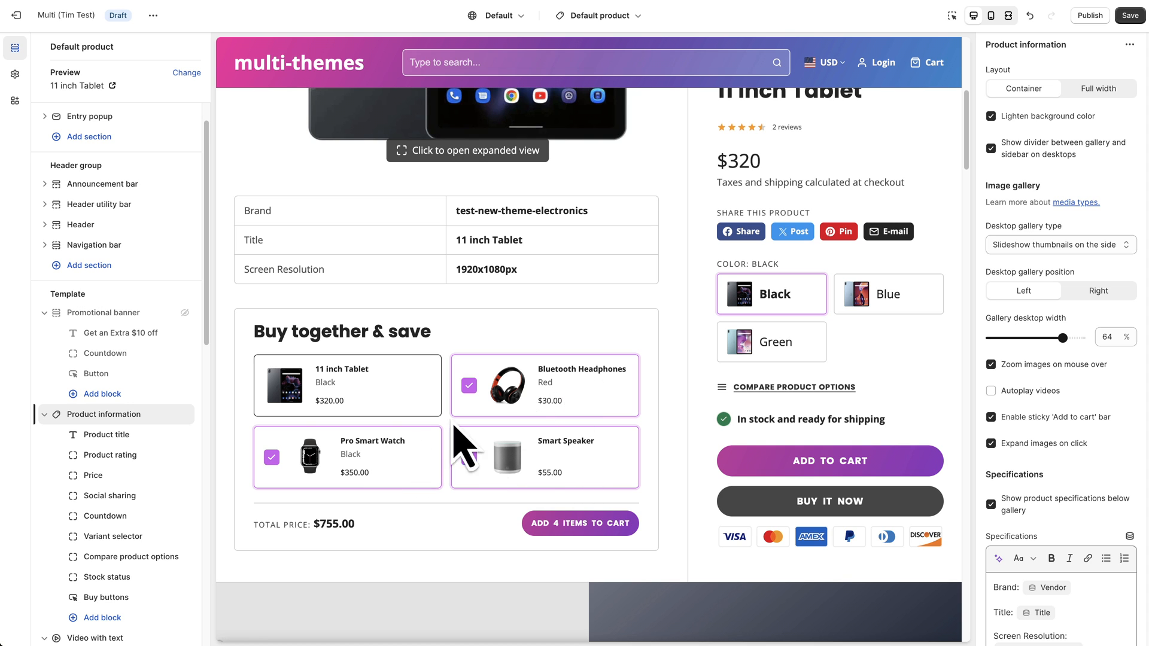
pyautogui.click(469, 456)
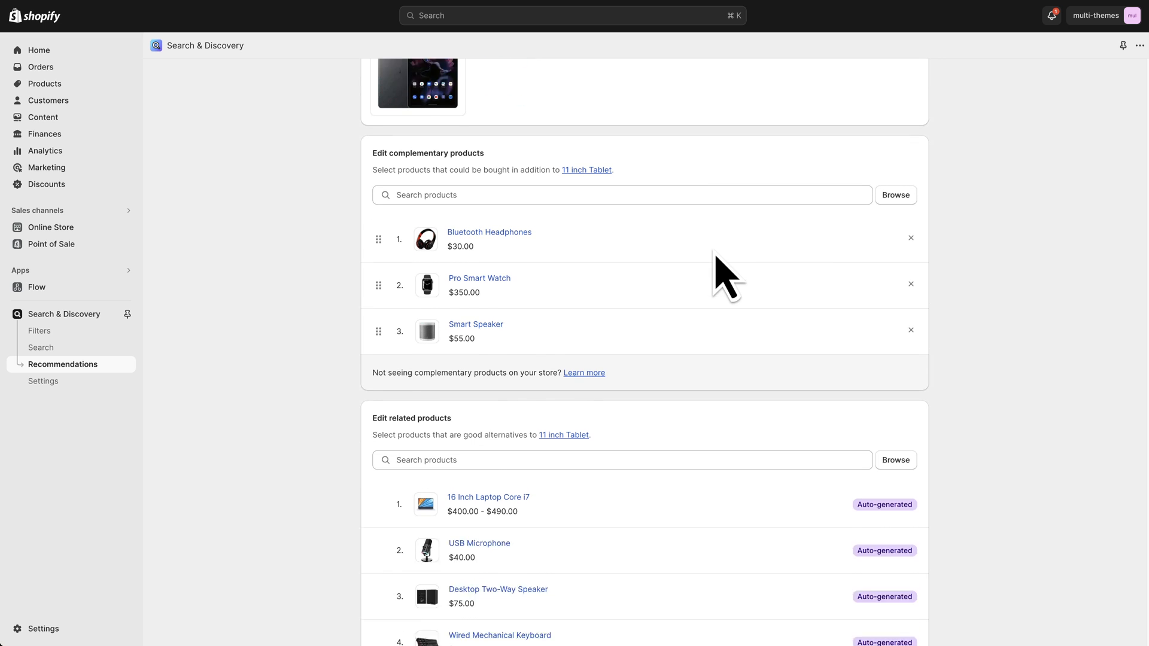
# Browse and add the Smart TV, 4K Digital Camera and 6.6-inch Smartphone as complementary products.
pyautogui.scroll(3)
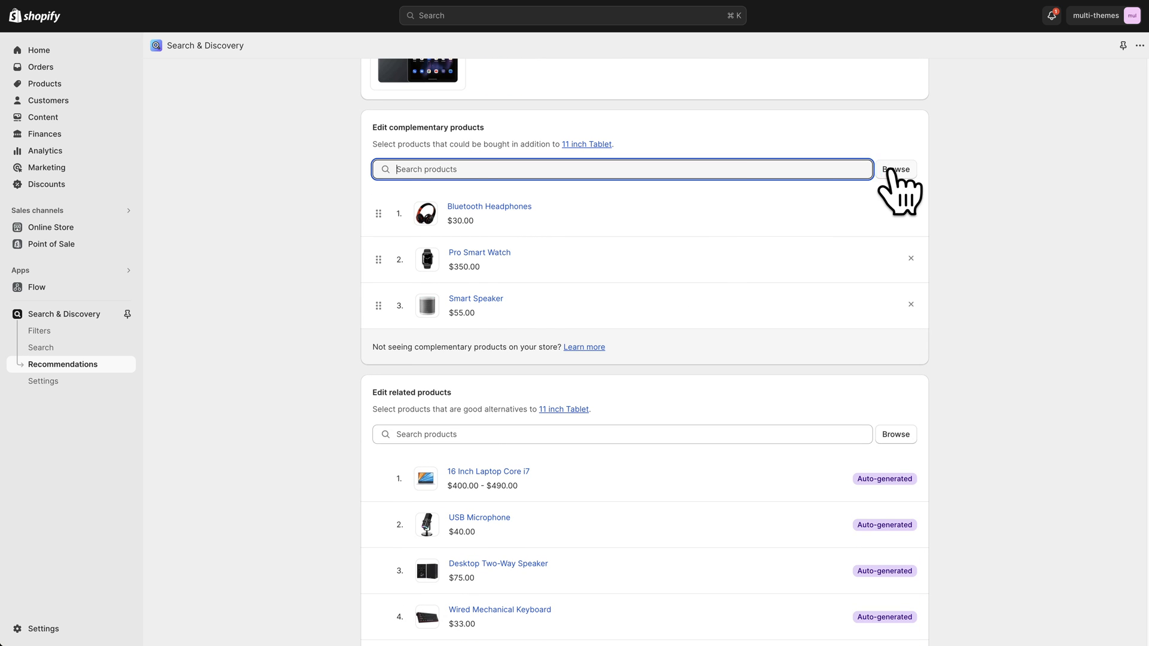
pyautogui.click(895, 169)
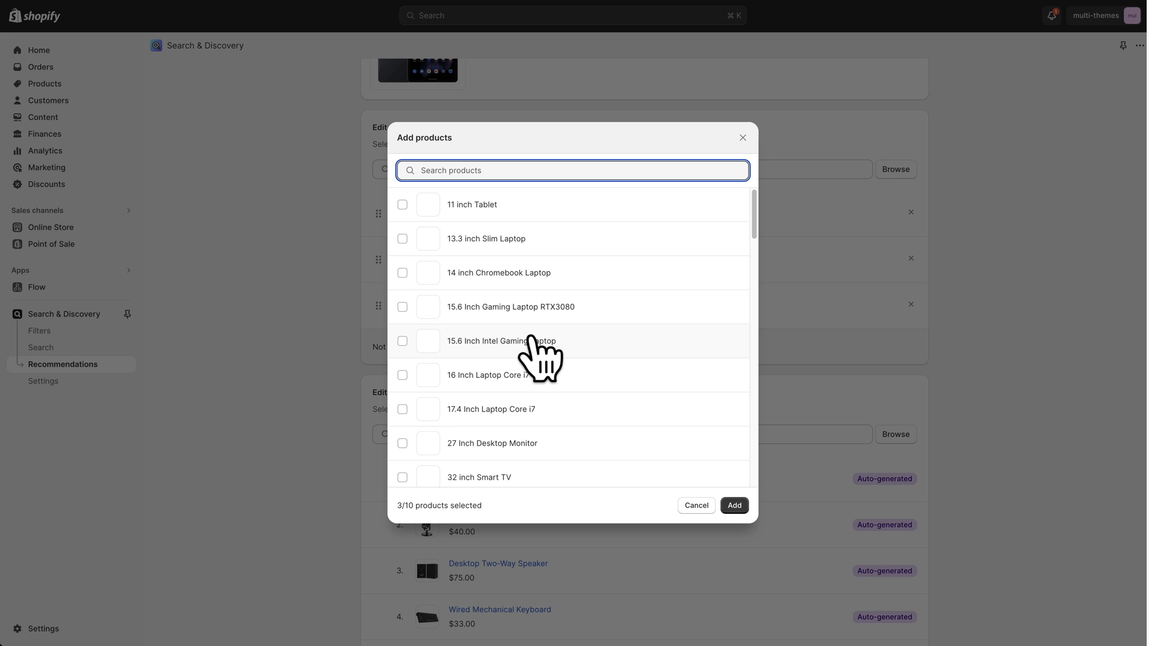
pyautogui.scroll(-3)
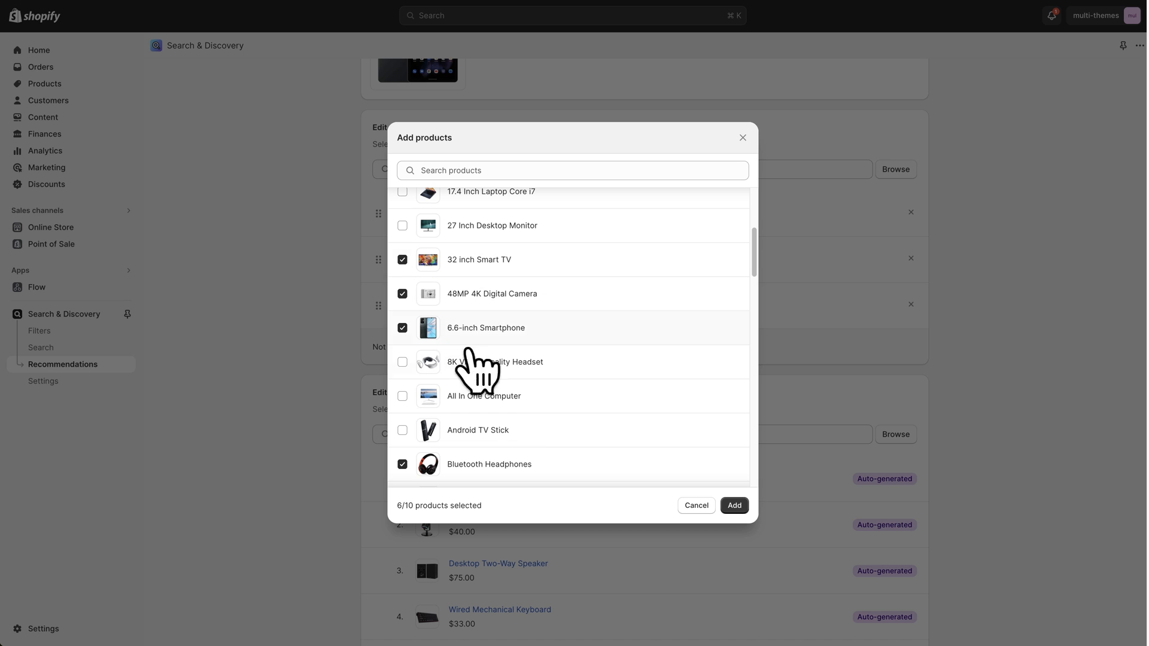
pyautogui.scroll(-3)
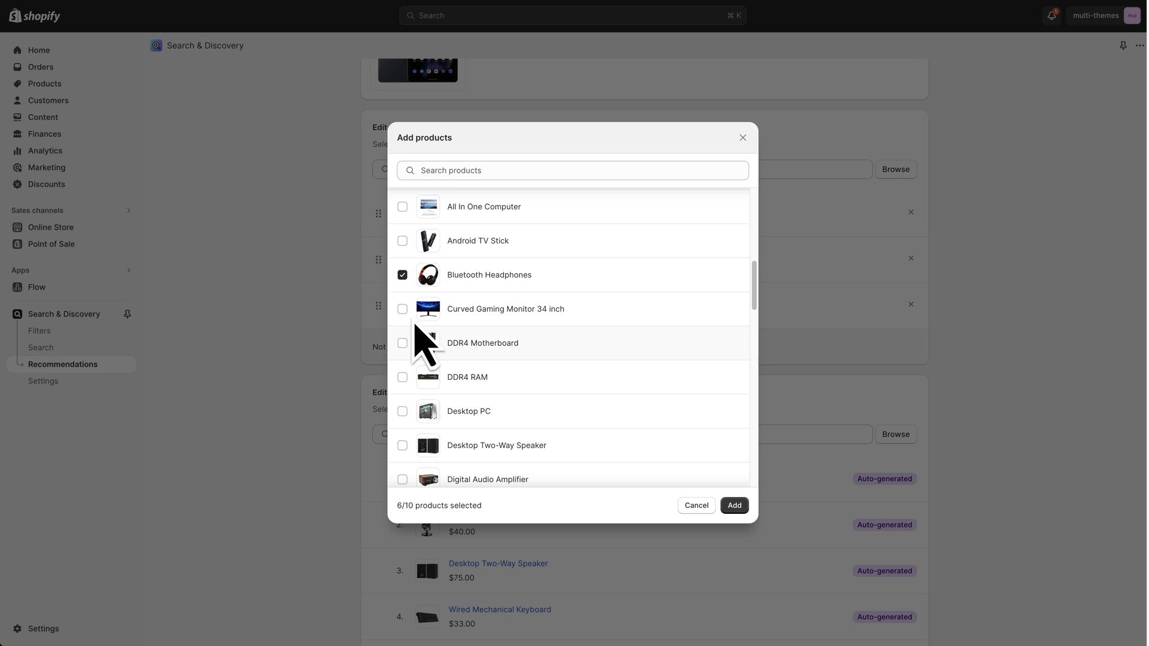
pyautogui.scroll(-3)
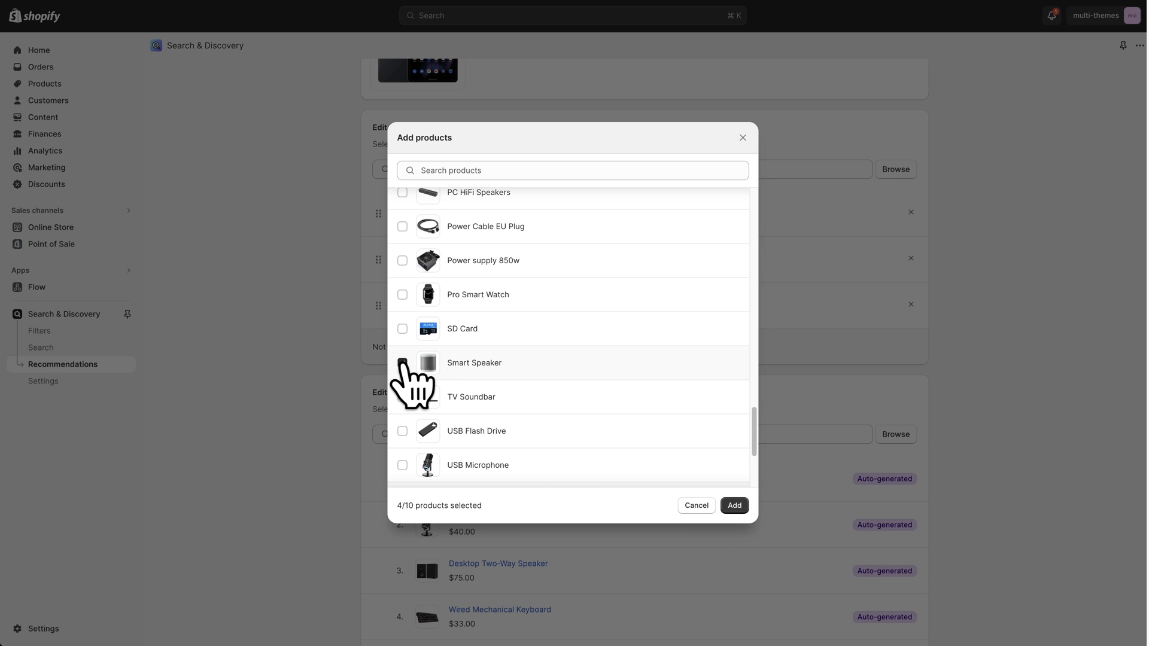
pyautogui.click(732, 505)
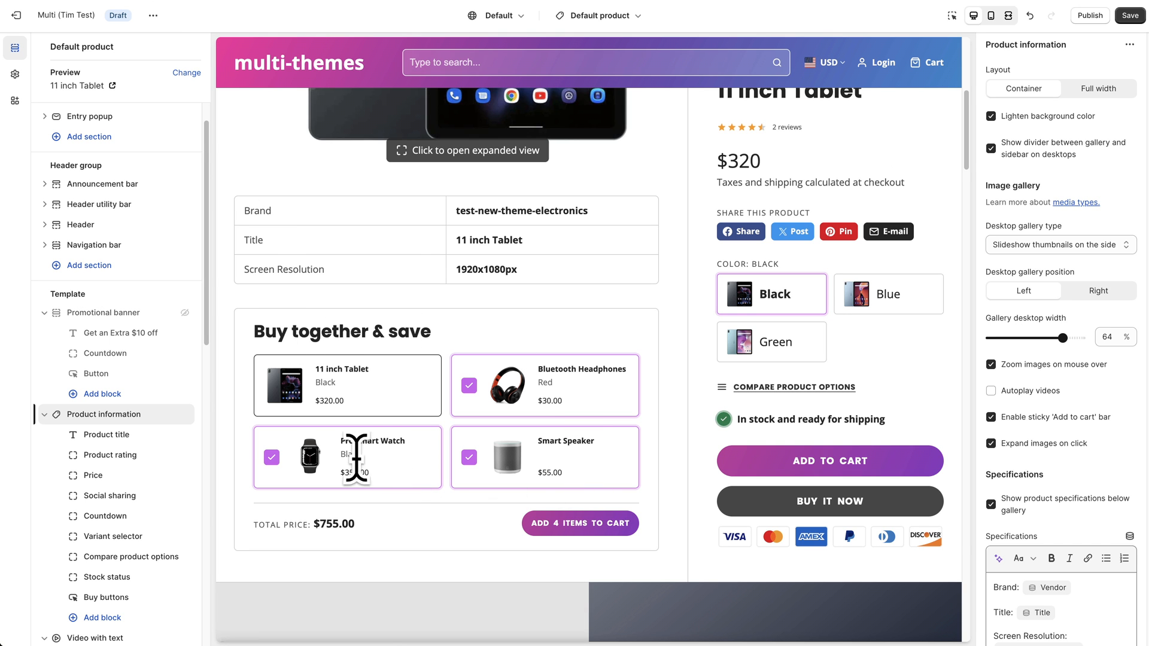
pyautogui.moveTo(632, 380)
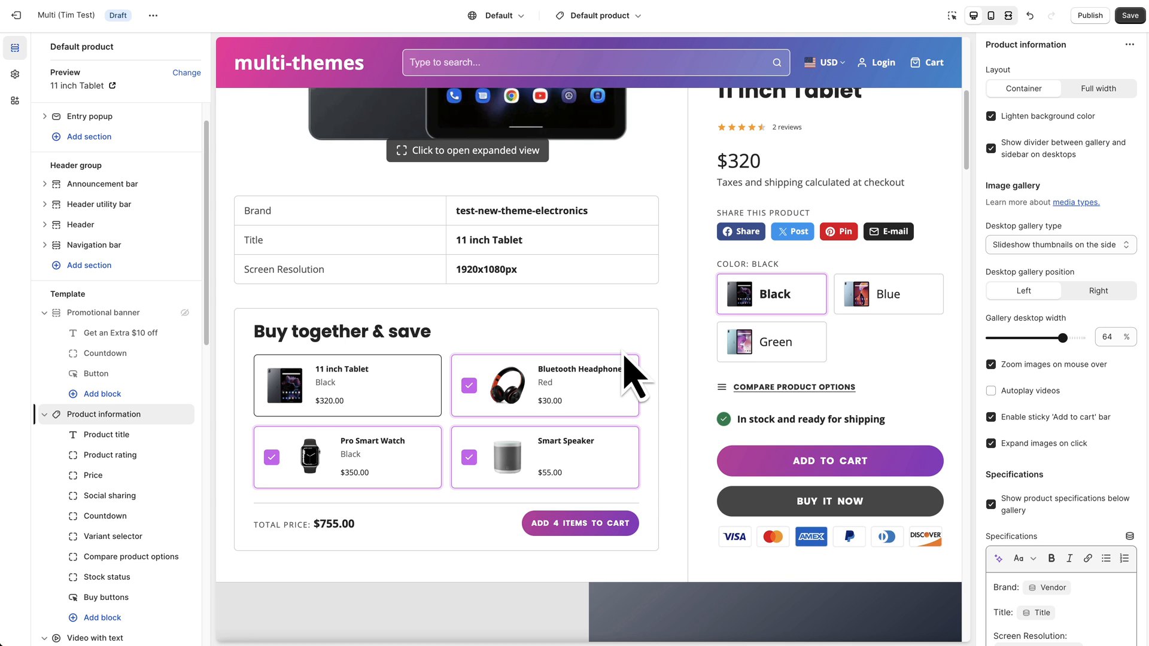
pyautogui.moveTo(517, 469)
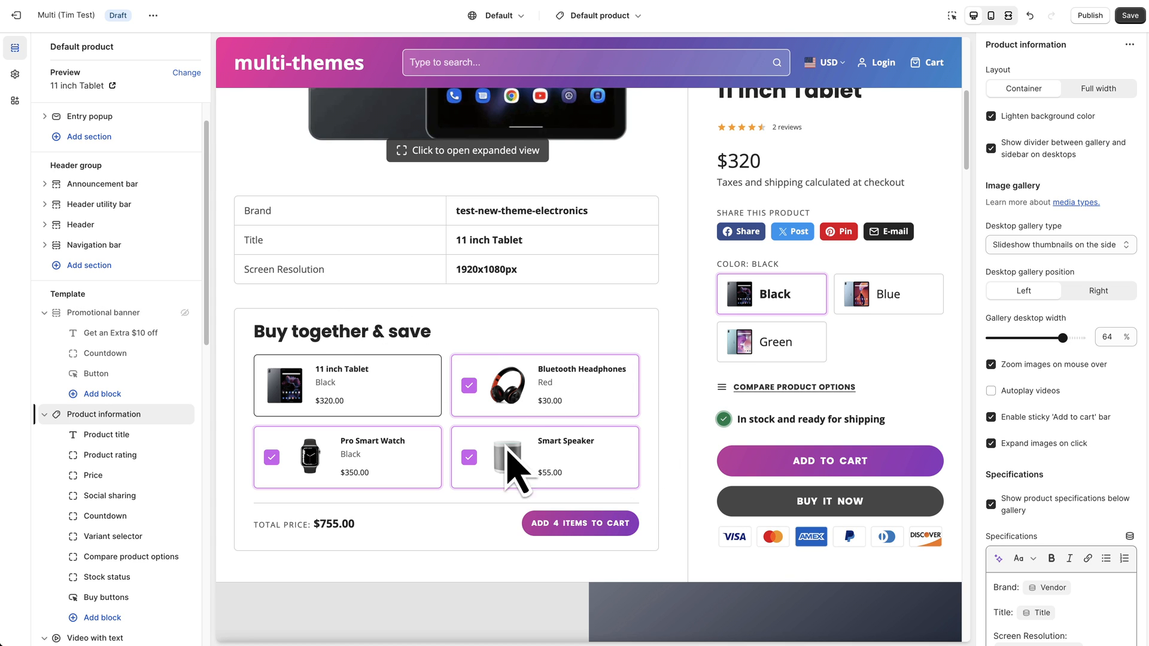
pyautogui.moveTo(643, 539)
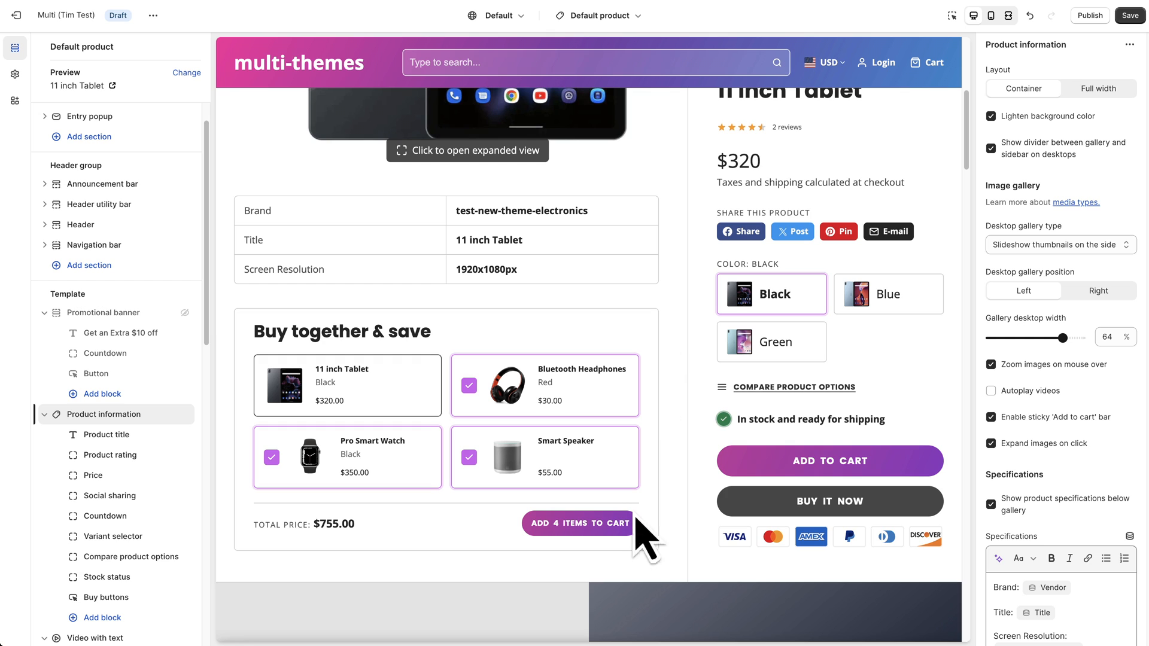
pyautogui.moveTo(659, 447)
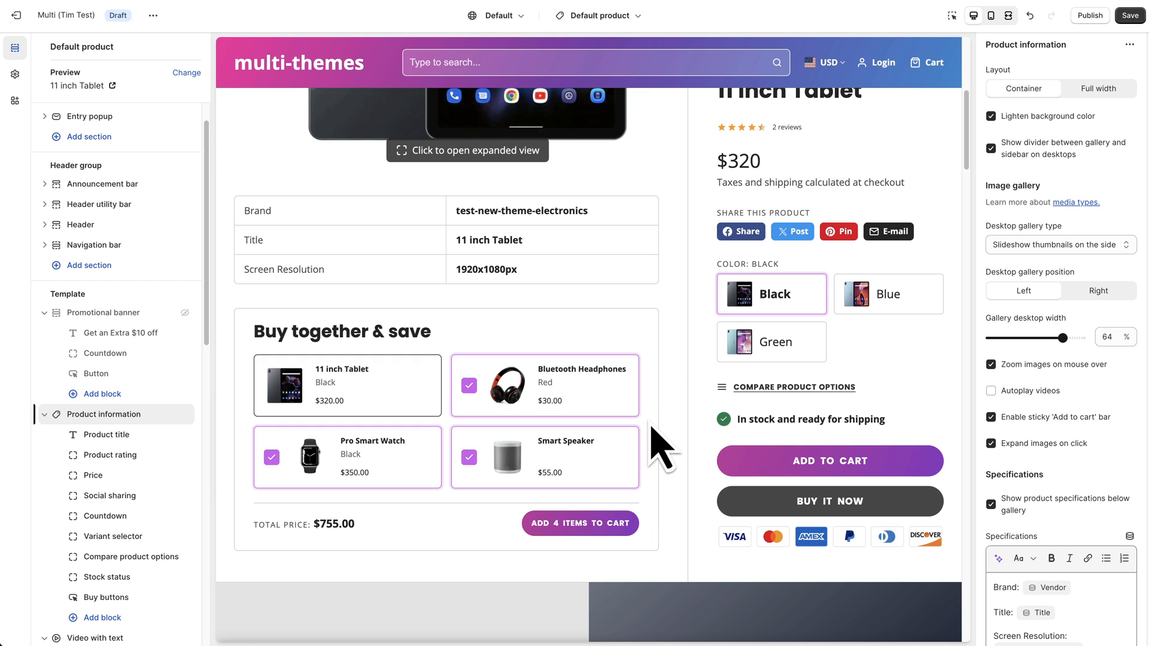
pyautogui.moveTo(670, 542)
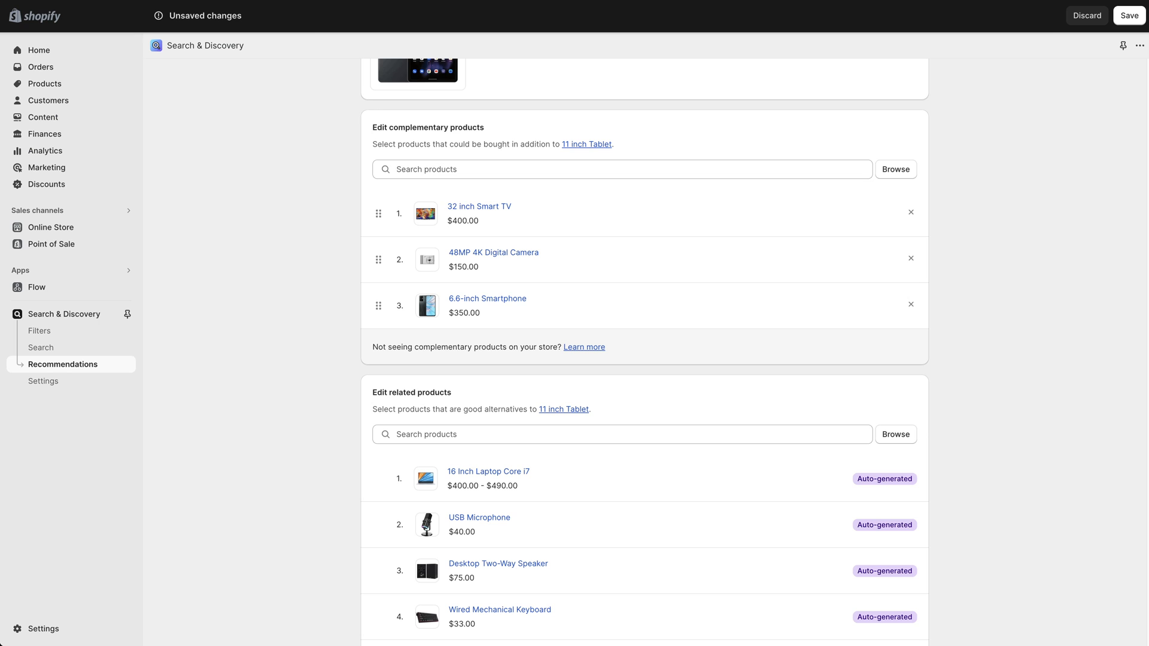
pyautogui.scroll(-3)
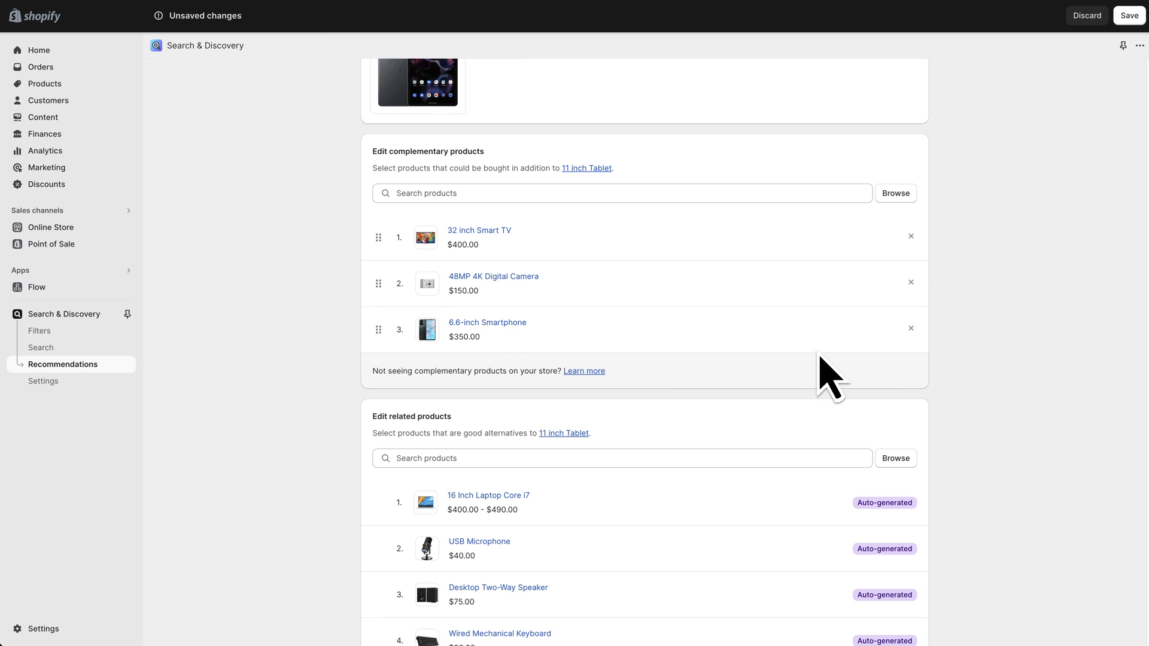
pyautogui.scroll(3)
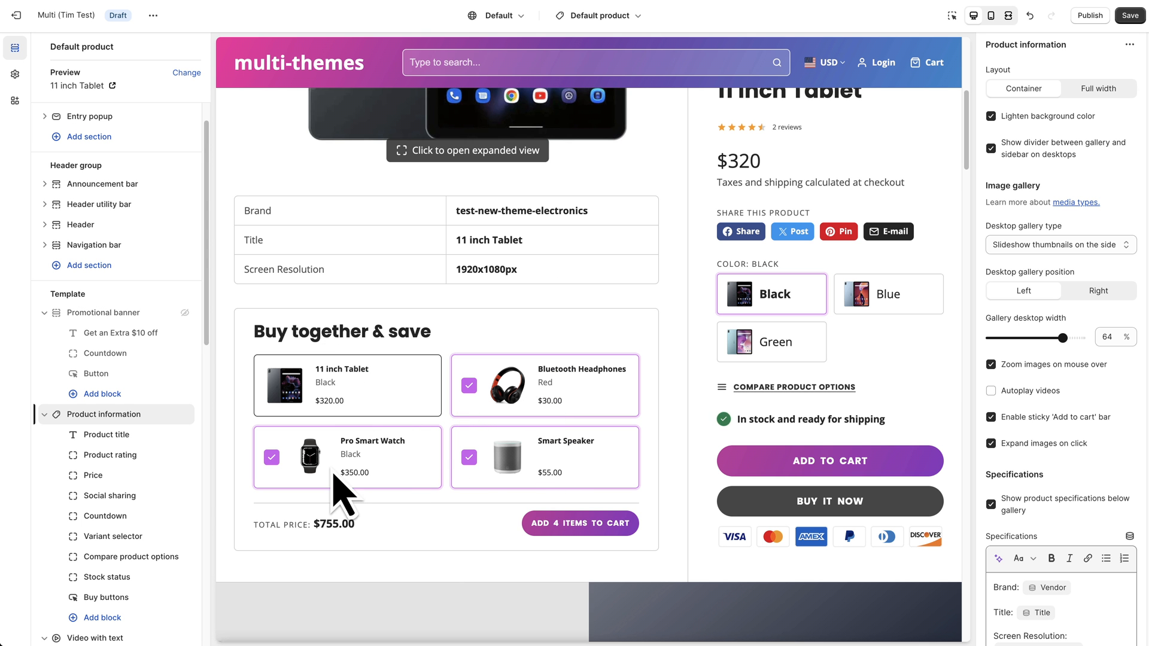
pyautogui.moveTo(583, 421)
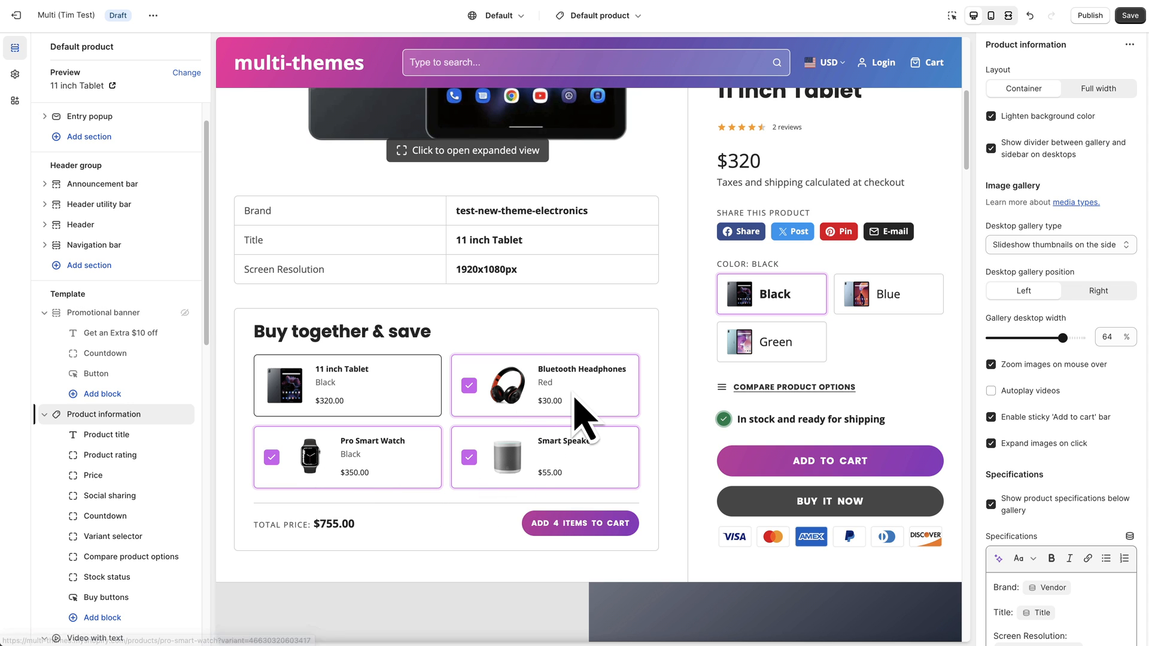
pyautogui.moveTo(615, 341)
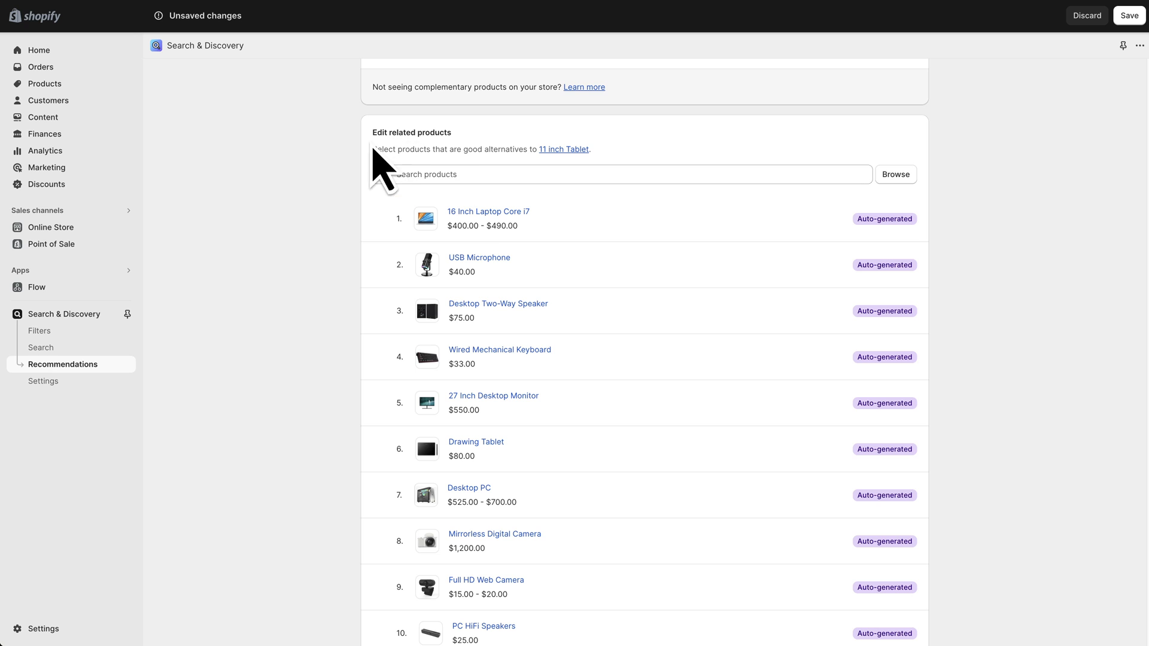
pyautogui.scroll(-3)
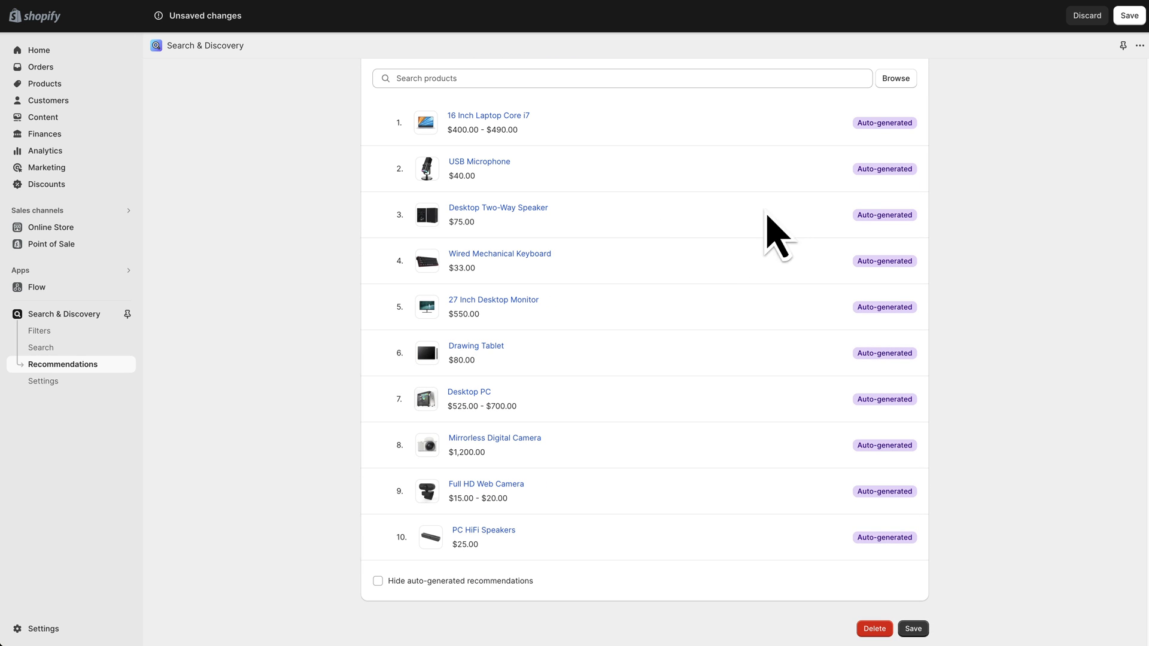
pyautogui.moveTo(915, 293)
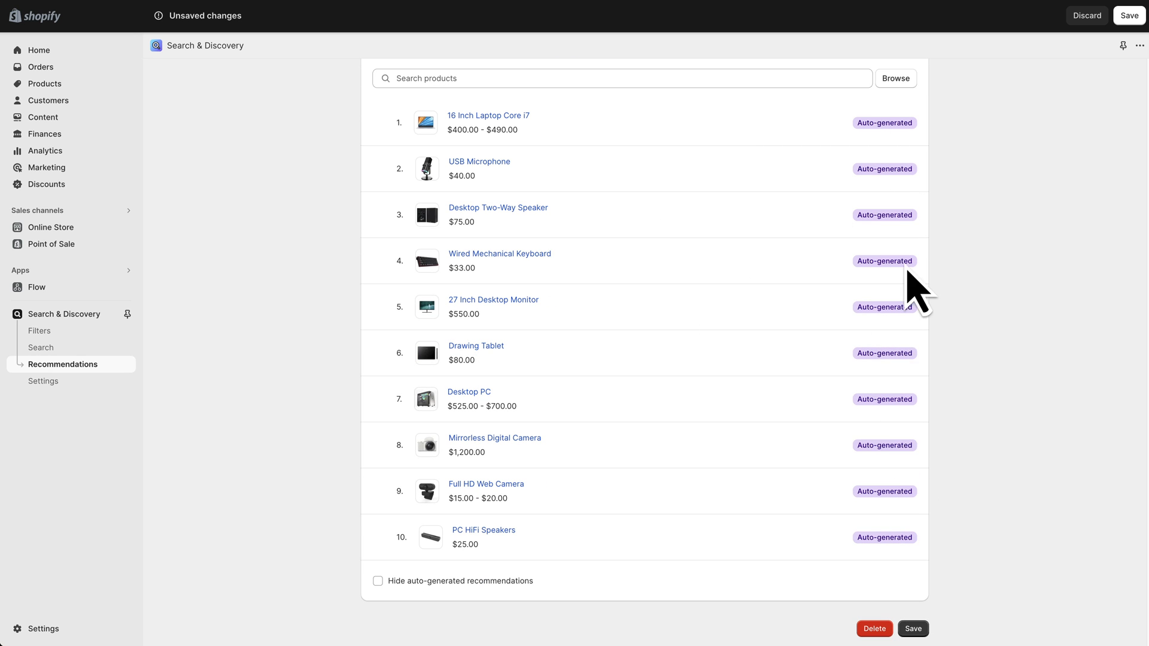
pyautogui.moveTo(626, 165)
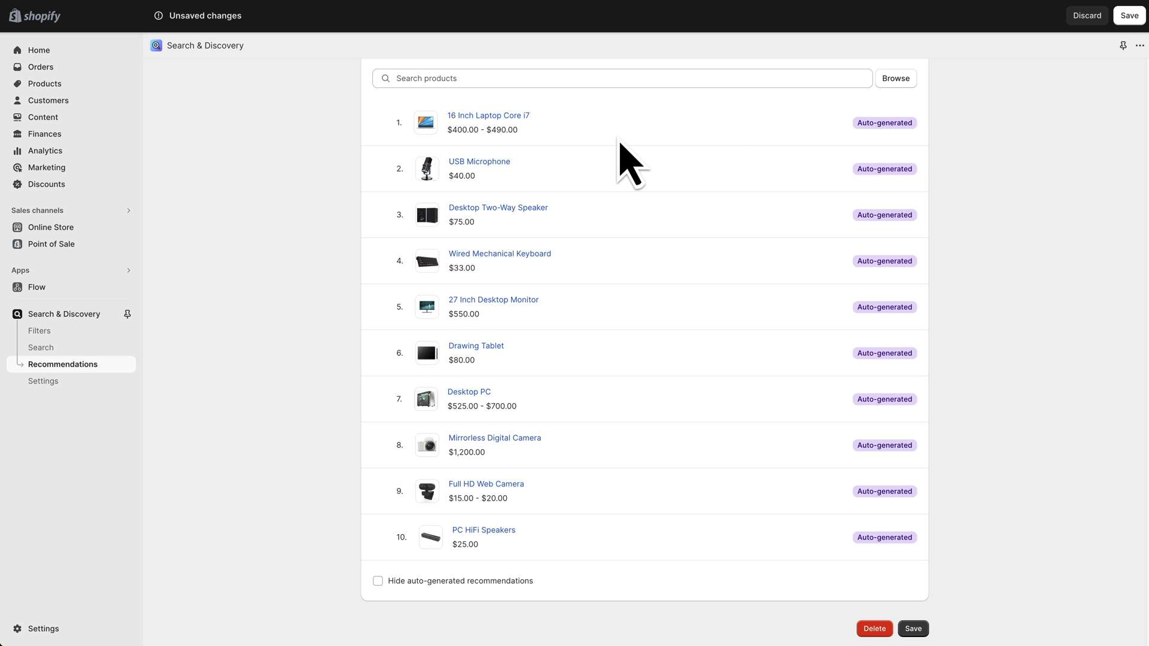
pyautogui.moveTo(634, 173)
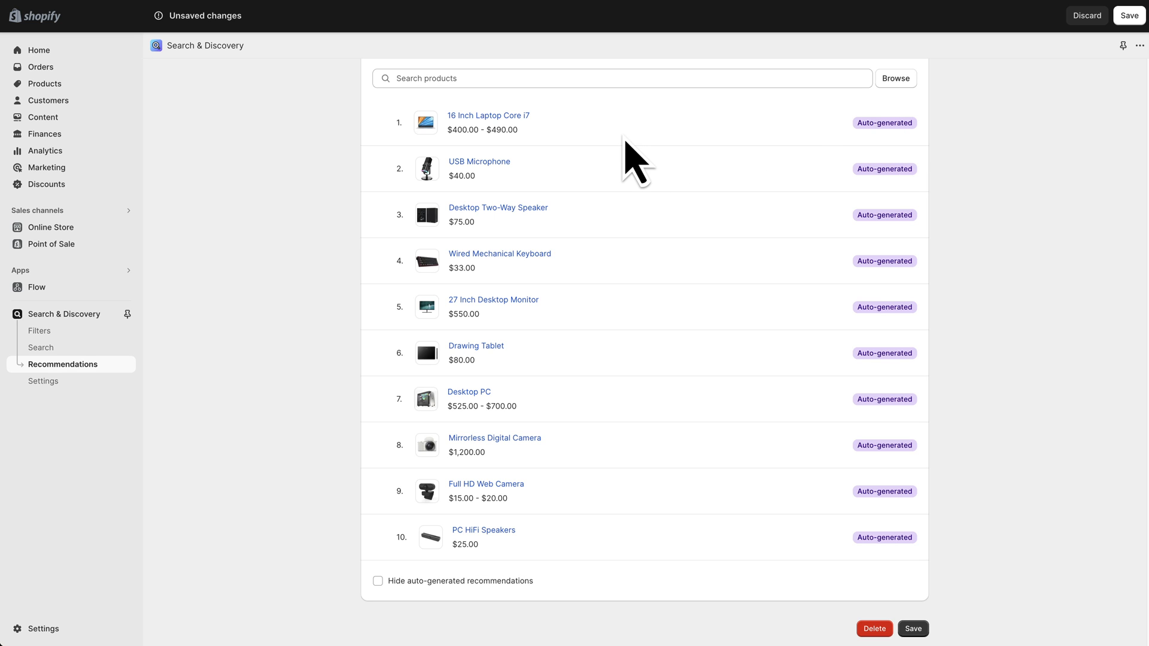
pyautogui.moveTo(609, 216)
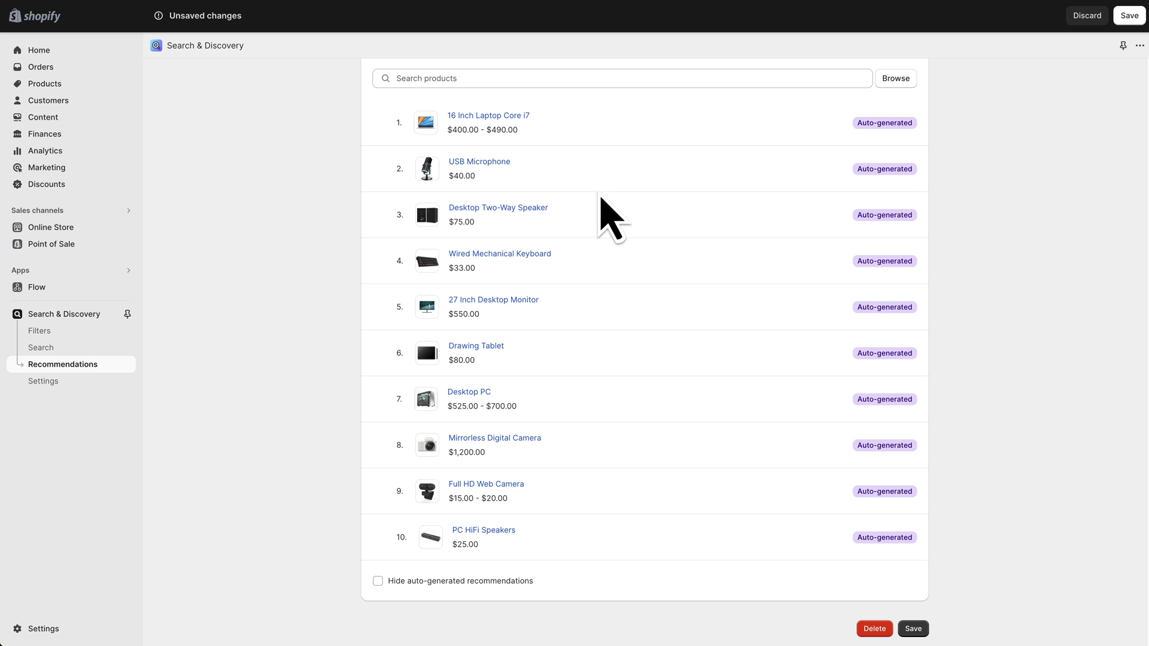
pyautogui.moveTo(611, 337)
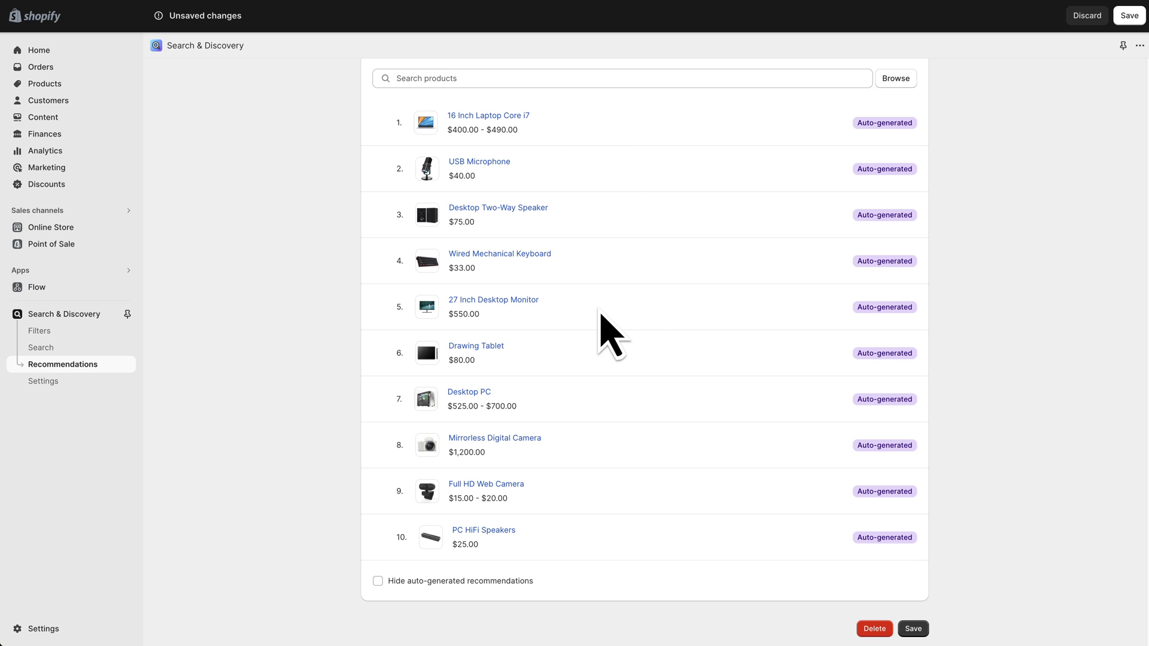
pyautogui.moveTo(663, 330)
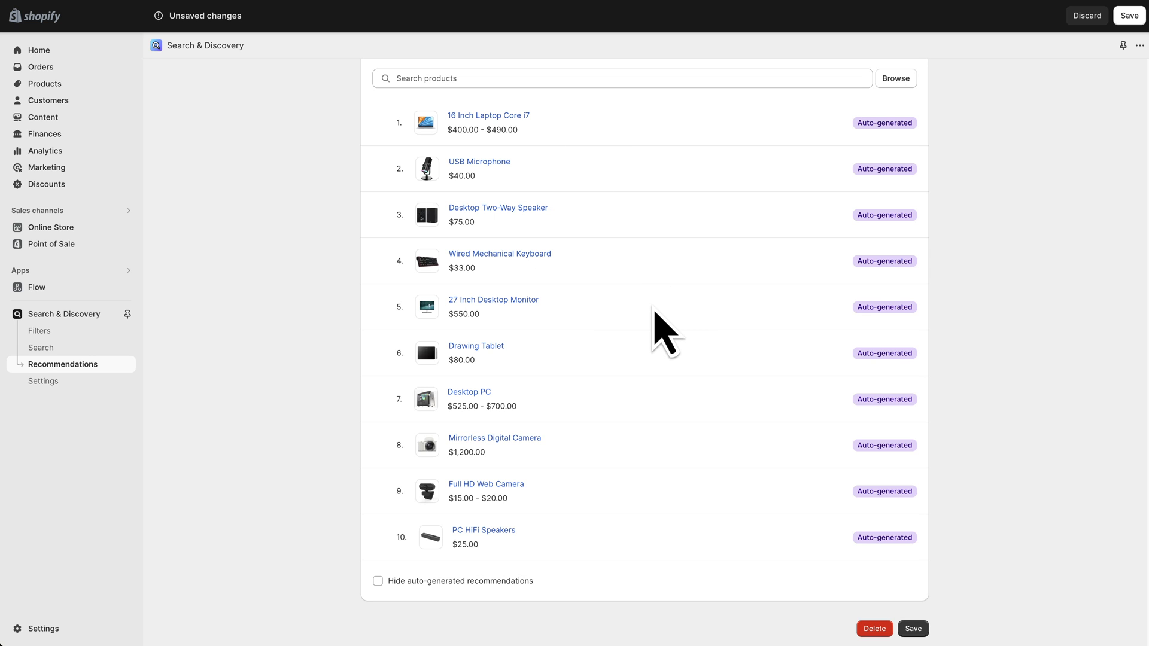
pyautogui.moveTo(680, 318)
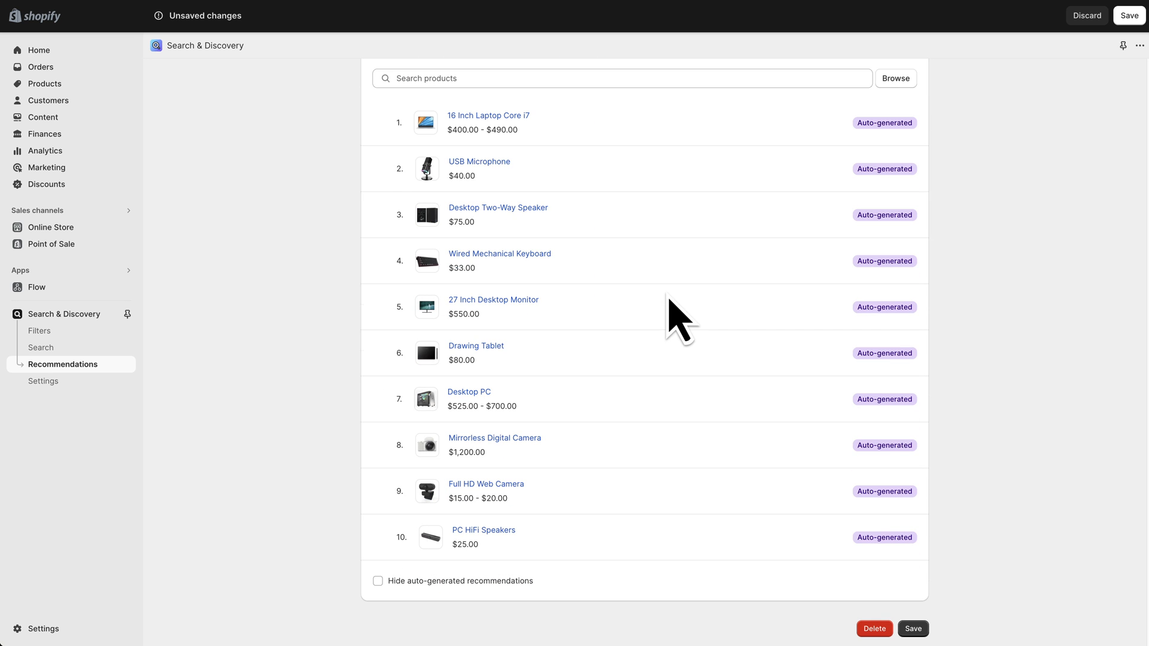
pyautogui.moveTo(551, 170)
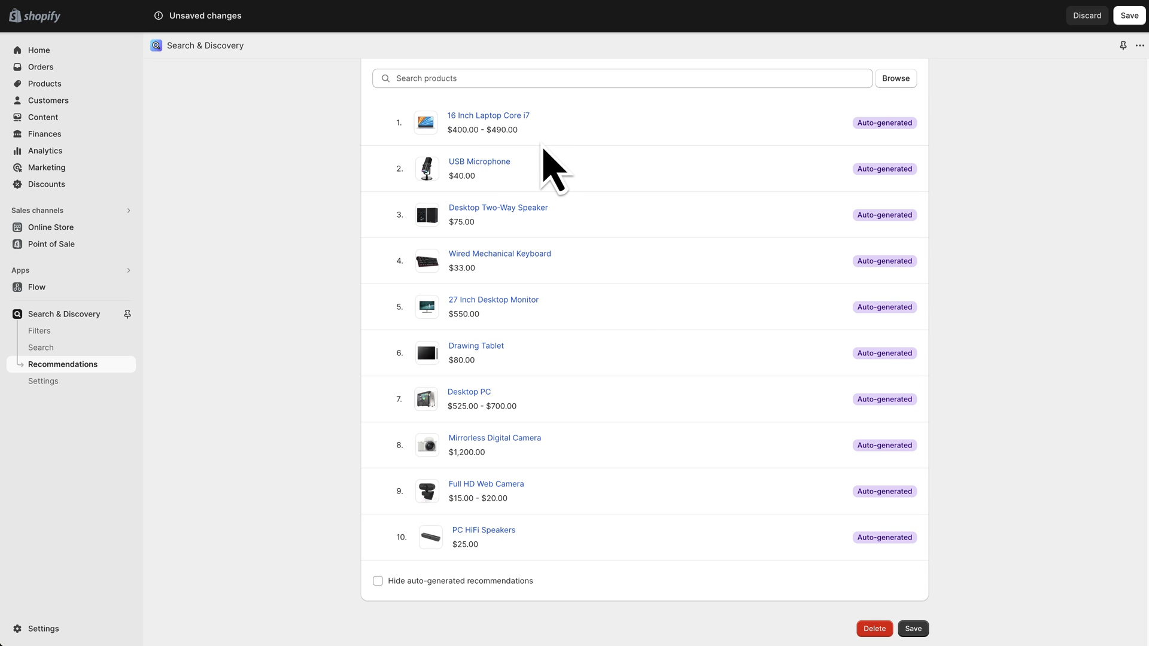
pyautogui.moveTo(487, 231)
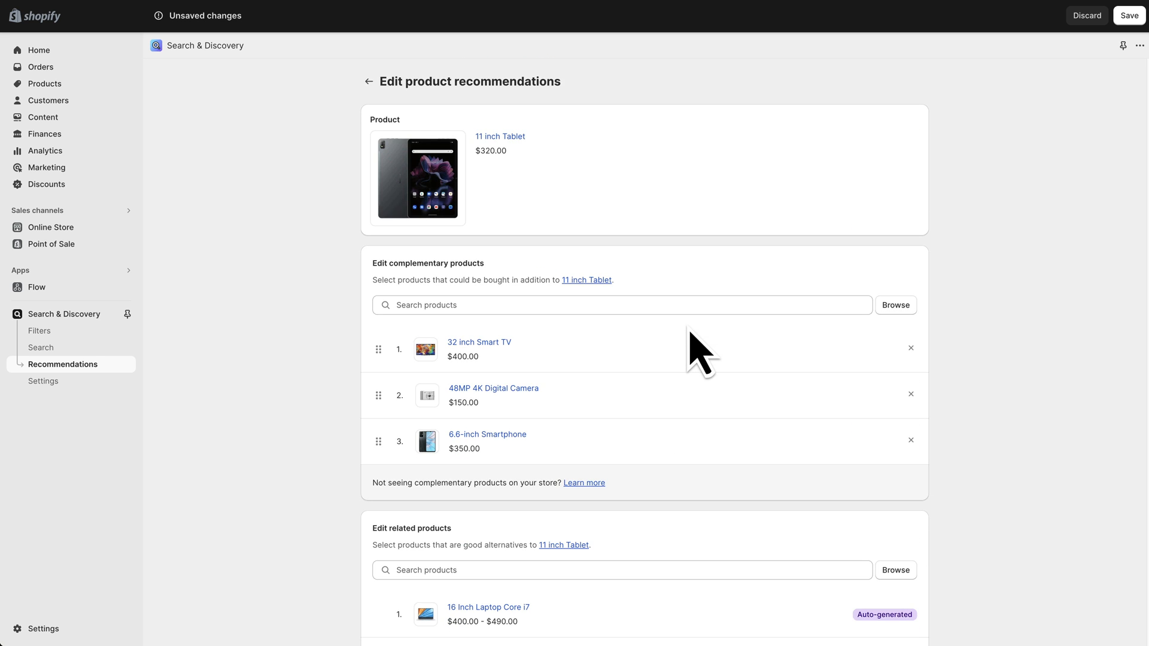
pyautogui.scroll(-3)
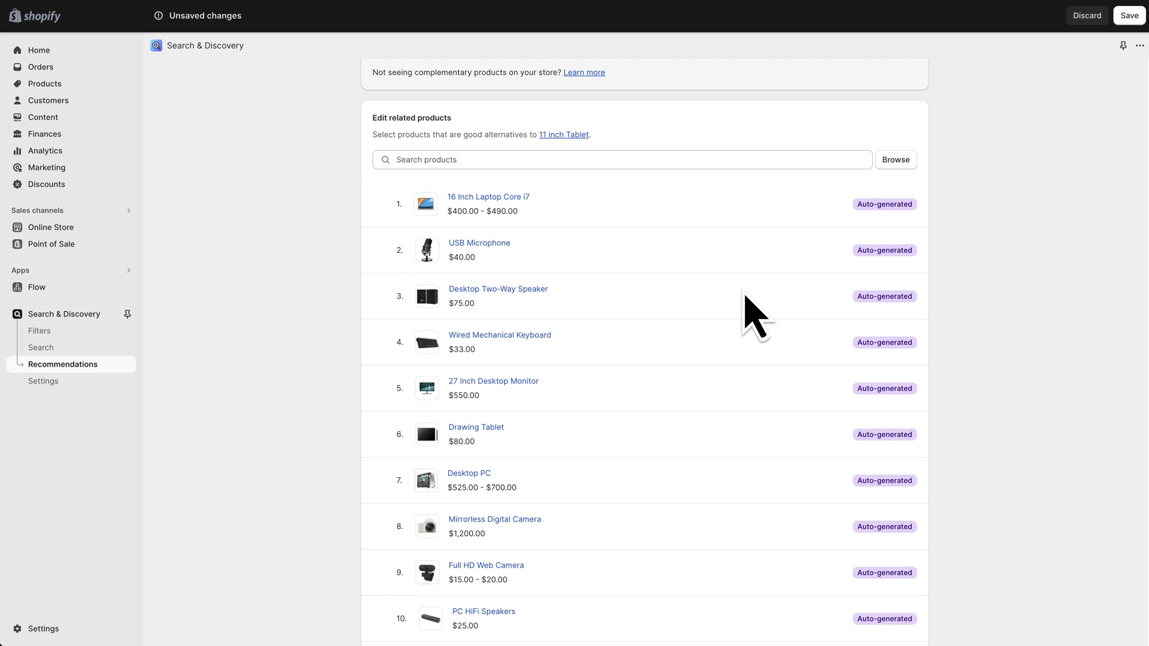
pyautogui.moveTo(749, 263)
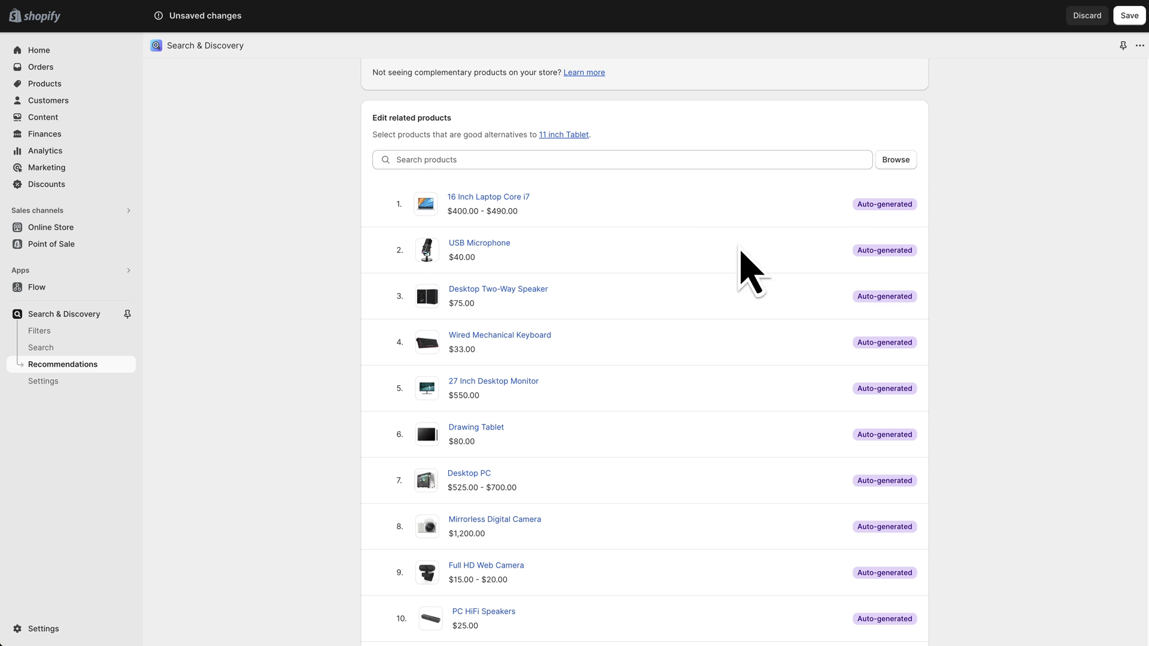
pyautogui.scroll(-3)
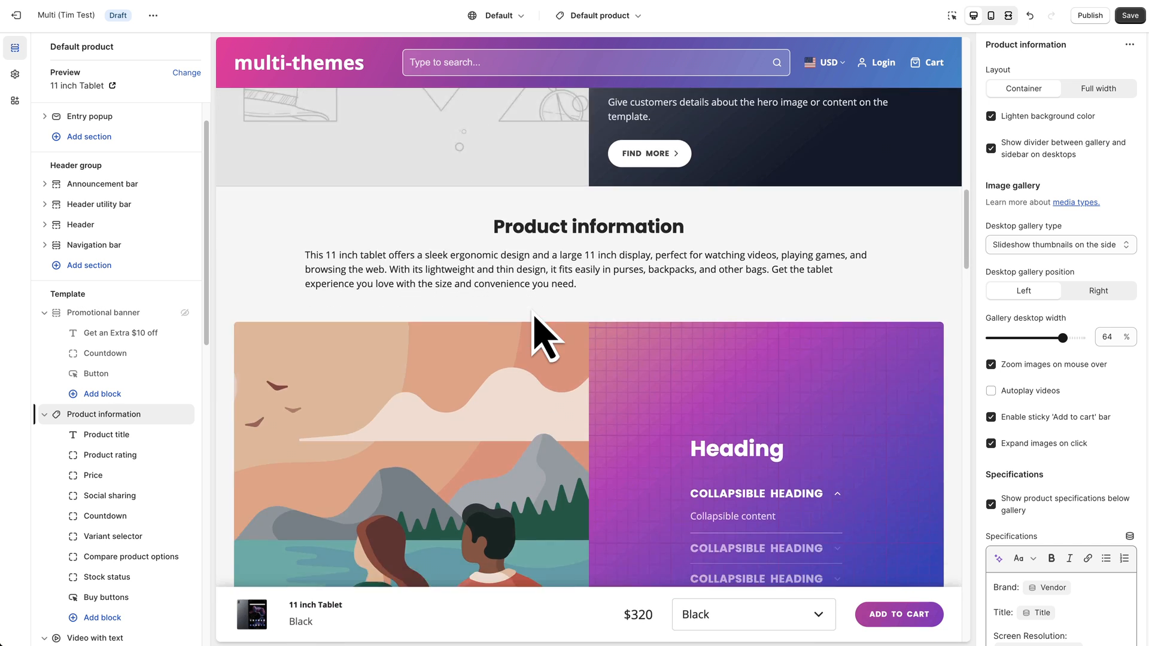
pyautogui.scroll(-3)
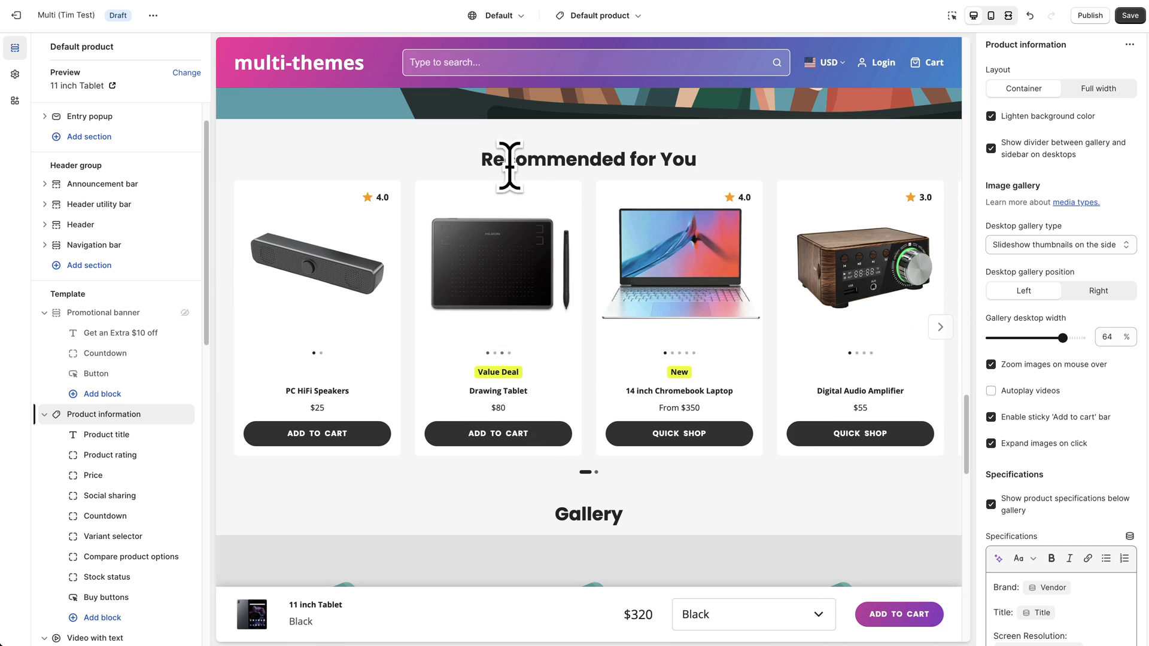
pyautogui.scroll(-3)
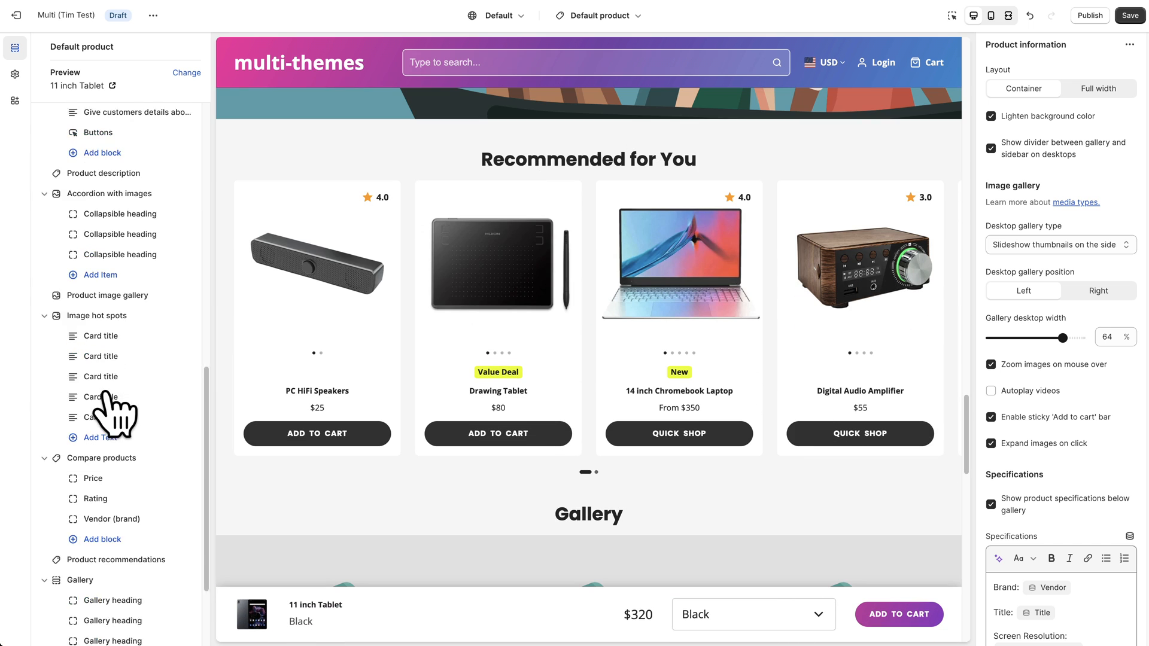
pyautogui.scroll(-3)
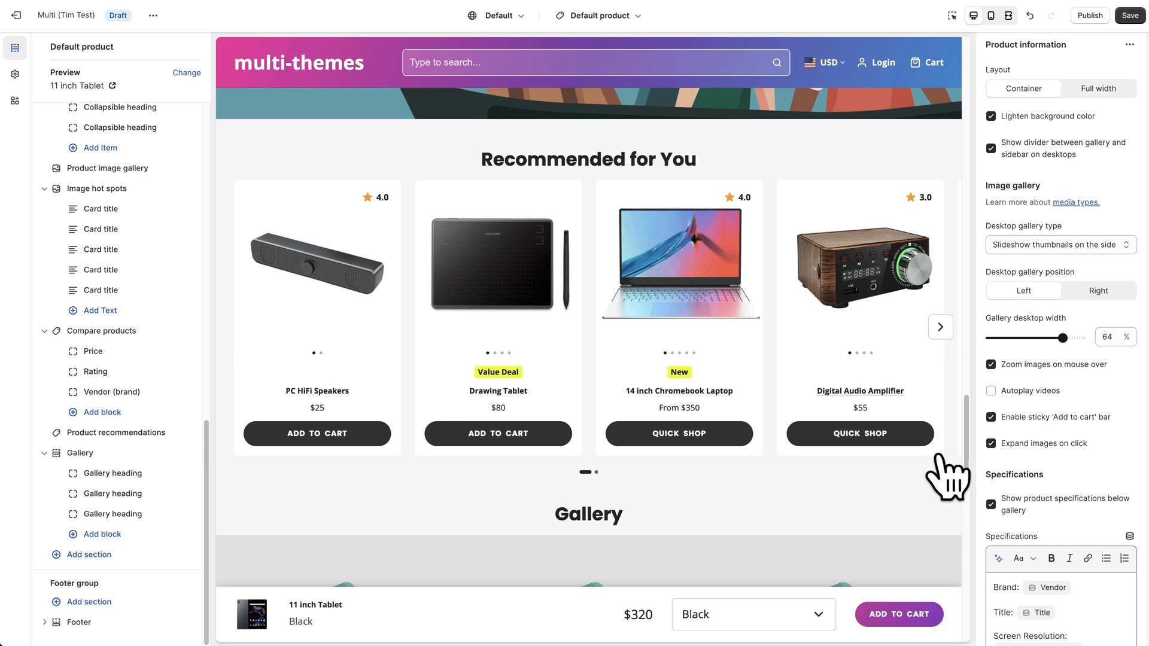
pyautogui.moveTo(989, 307)
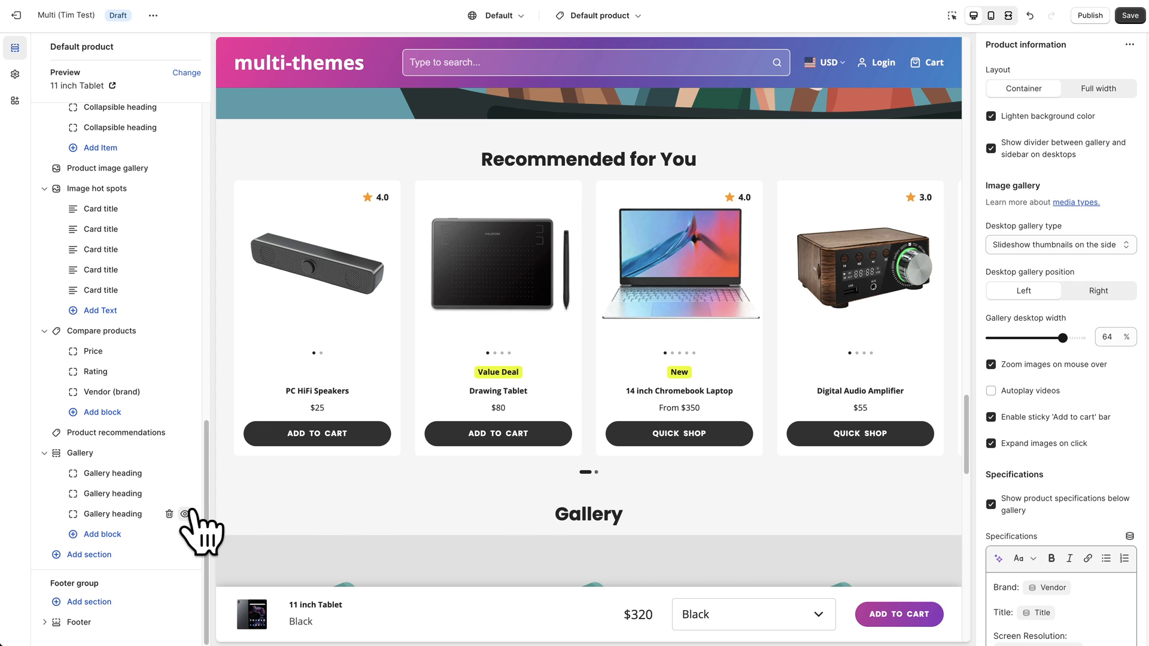
pyautogui.scroll(-3)
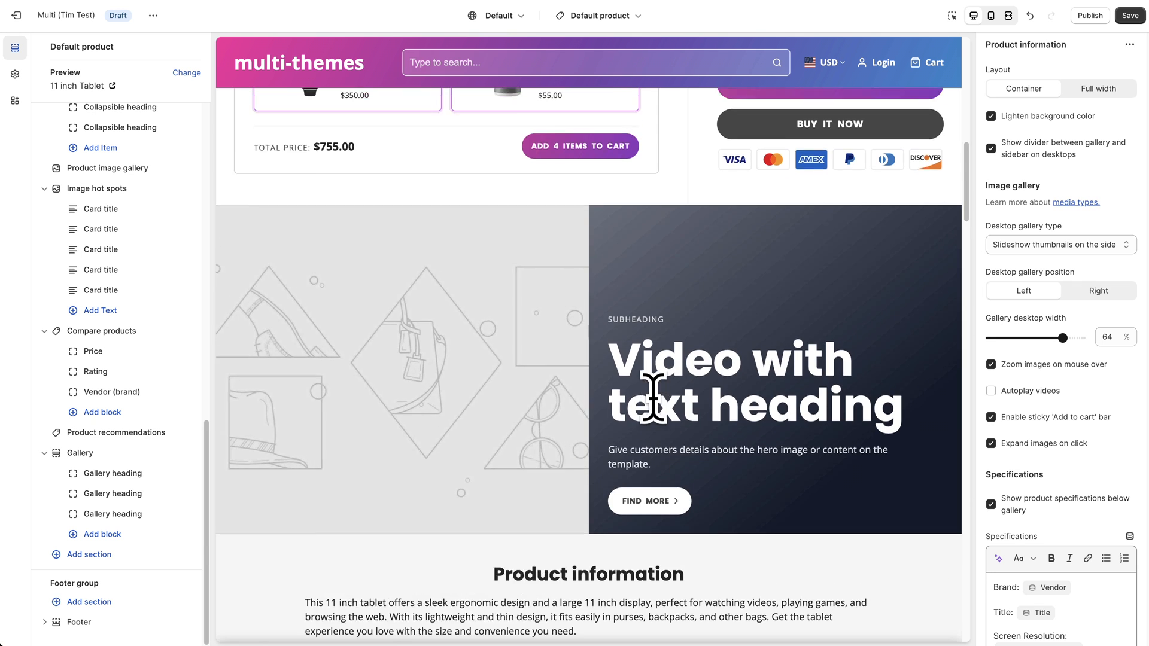
pyautogui.scroll(3)
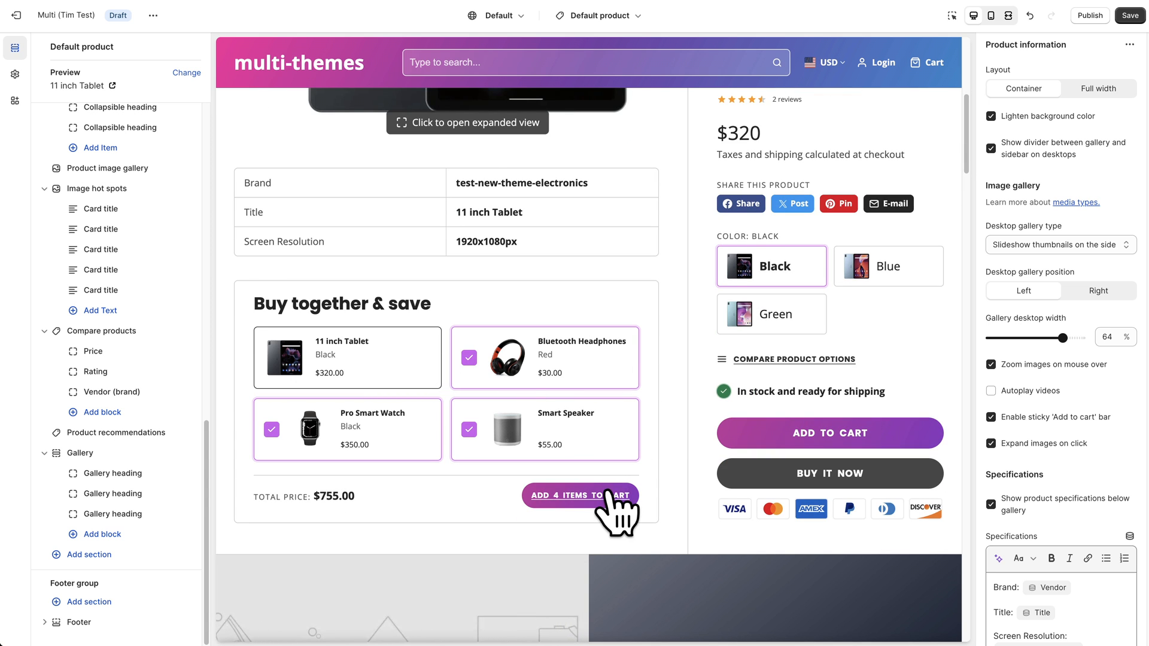
pyautogui.moveTo(700, 531)
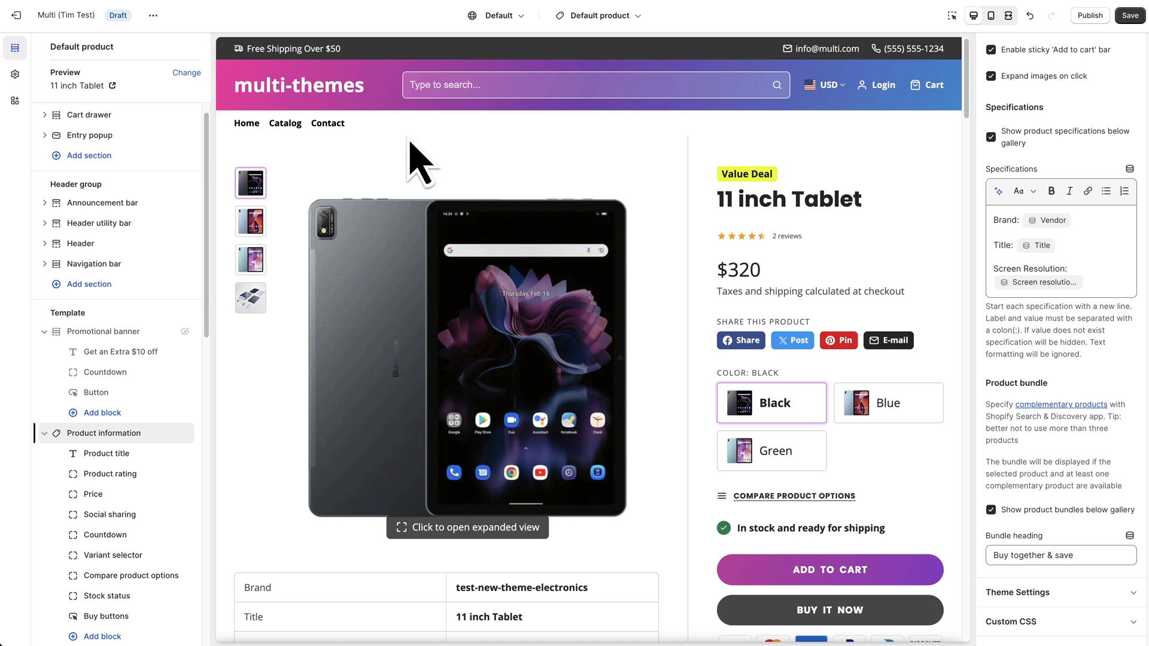
pyautogui.moveTo(213, 183)
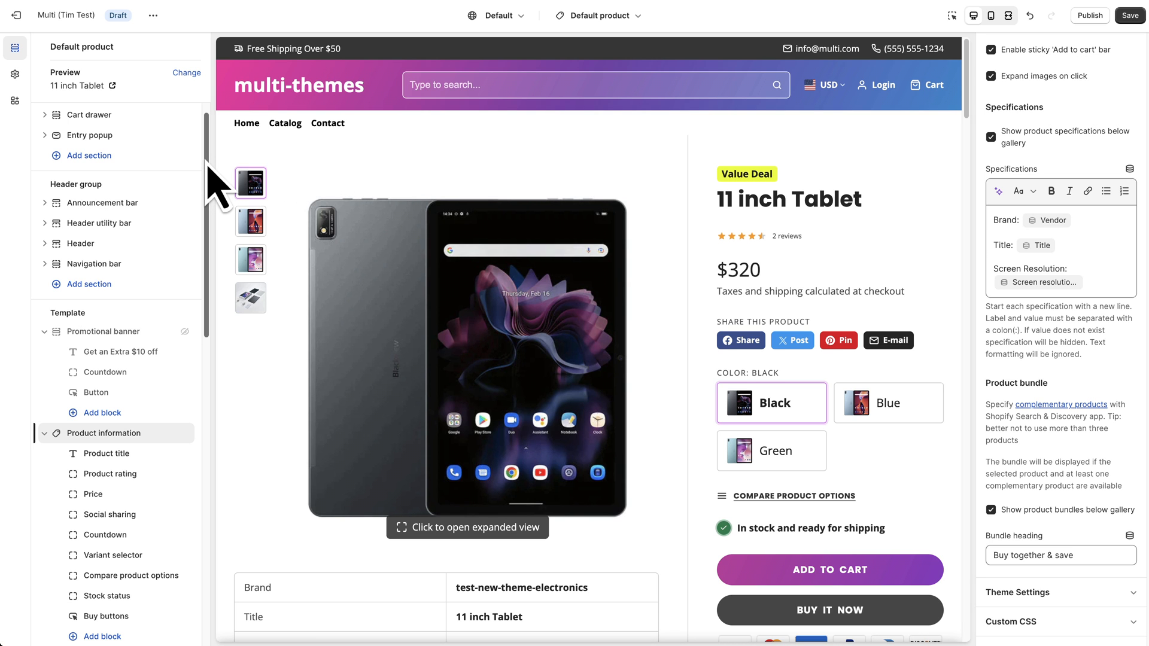
pyautogui.scroll(-3)
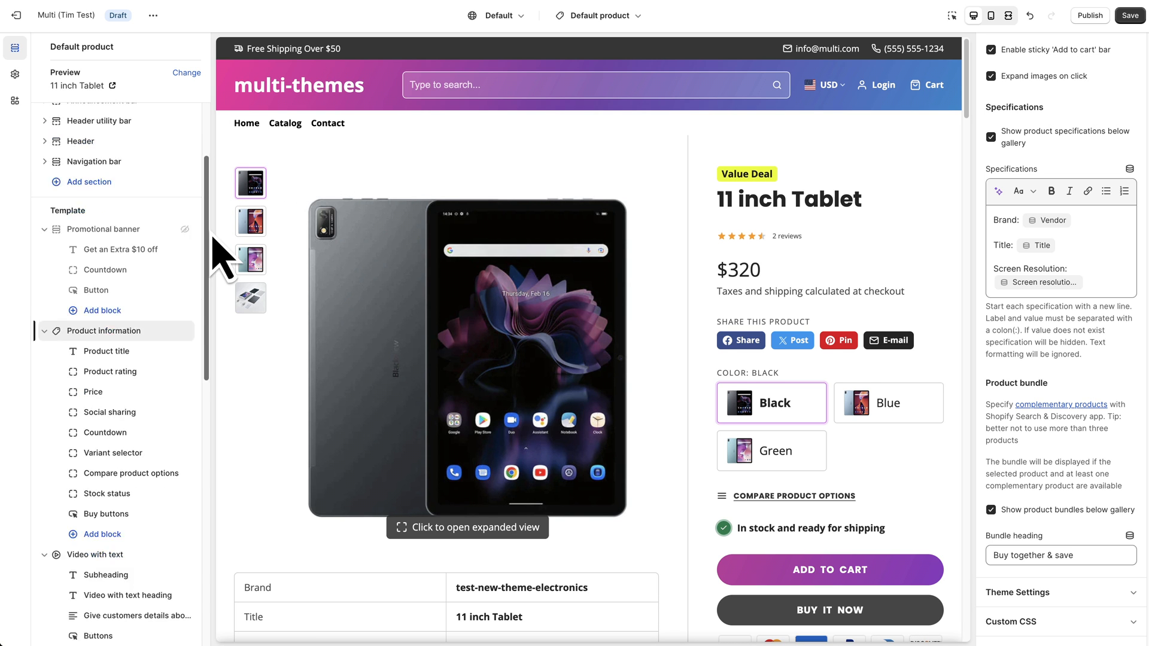
pyautogui.scroll(-3)
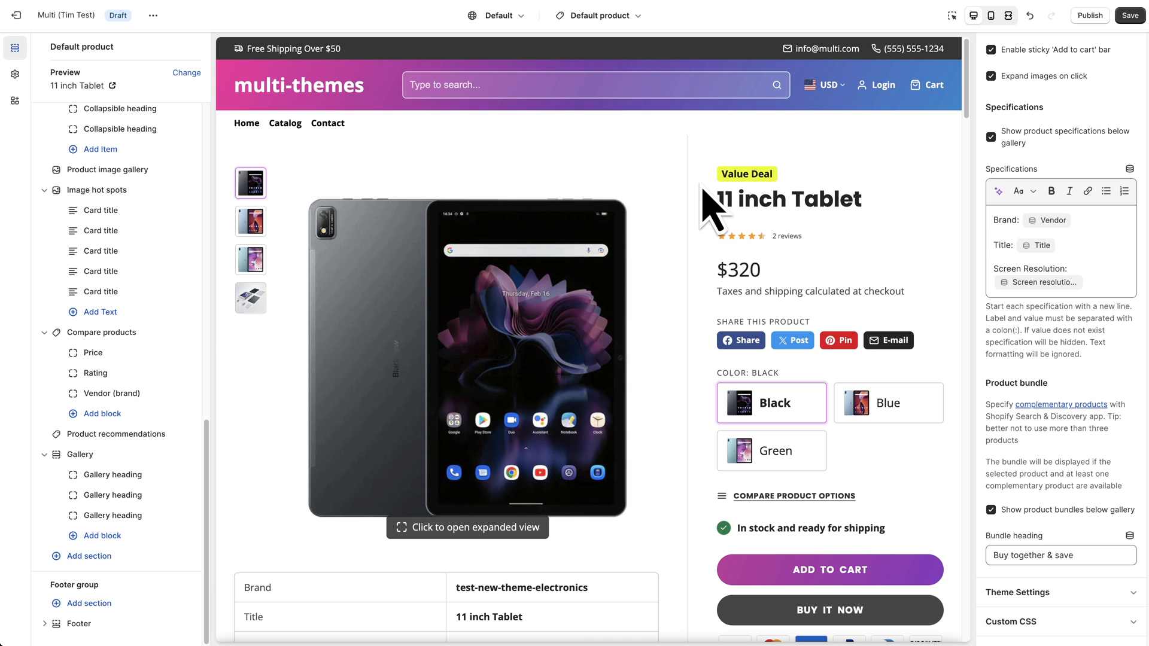
pyautogui.scroll(-3)
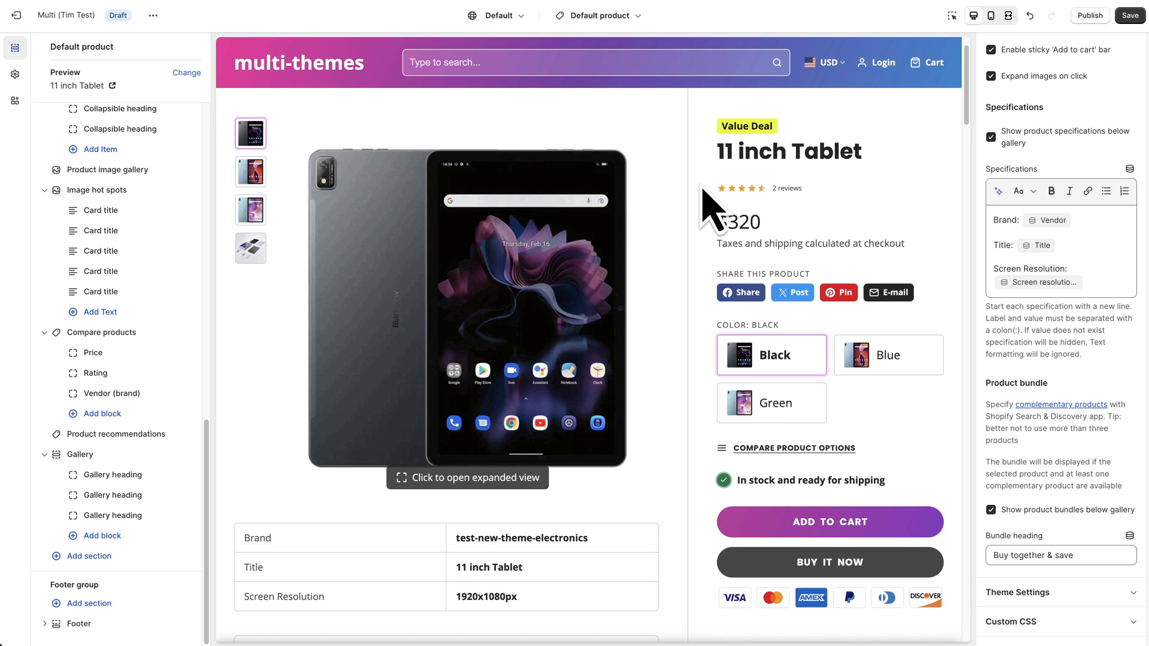
pyautogui.scroll(-3)
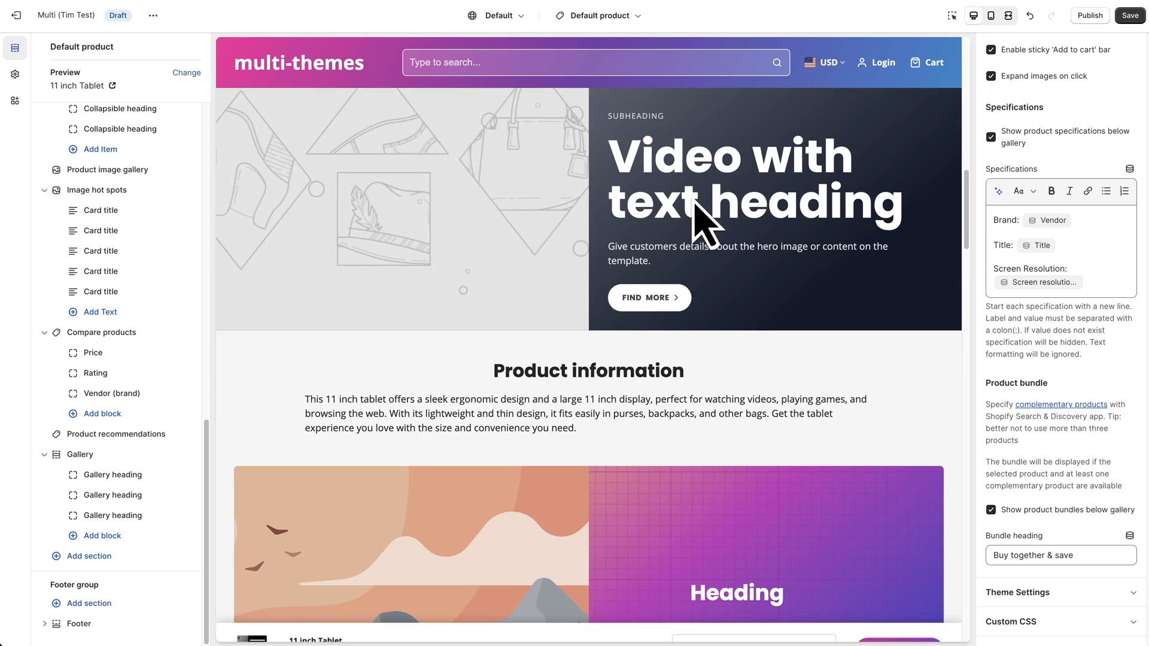
pyautogui.scroll(-3)
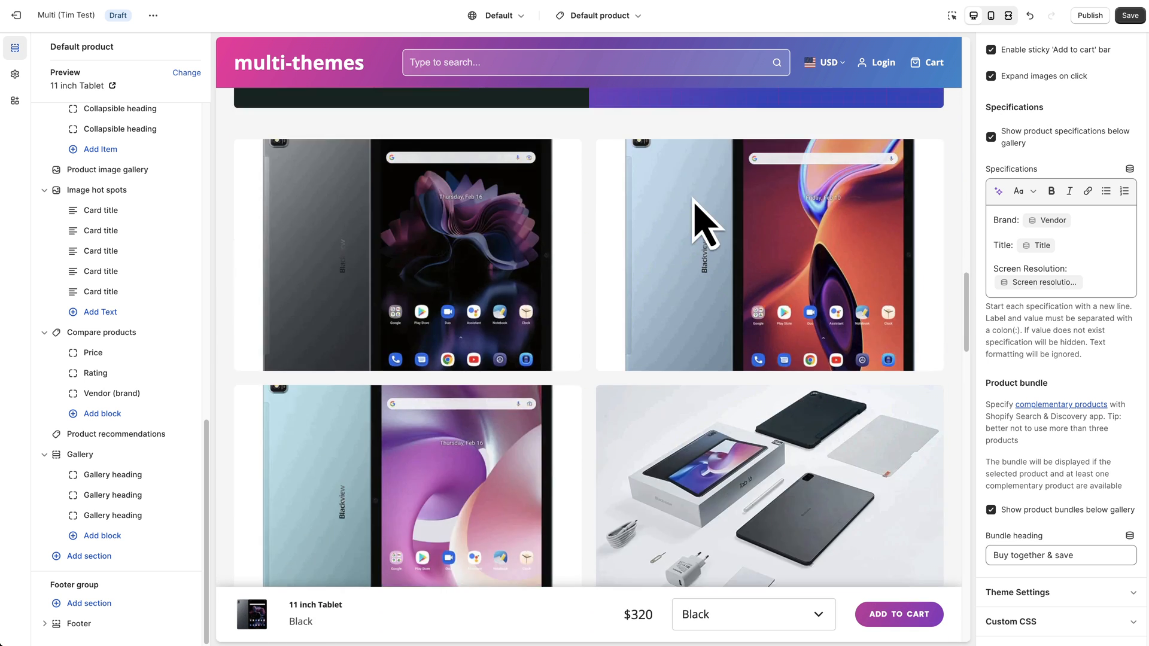
pyautogui.scroll(-3)
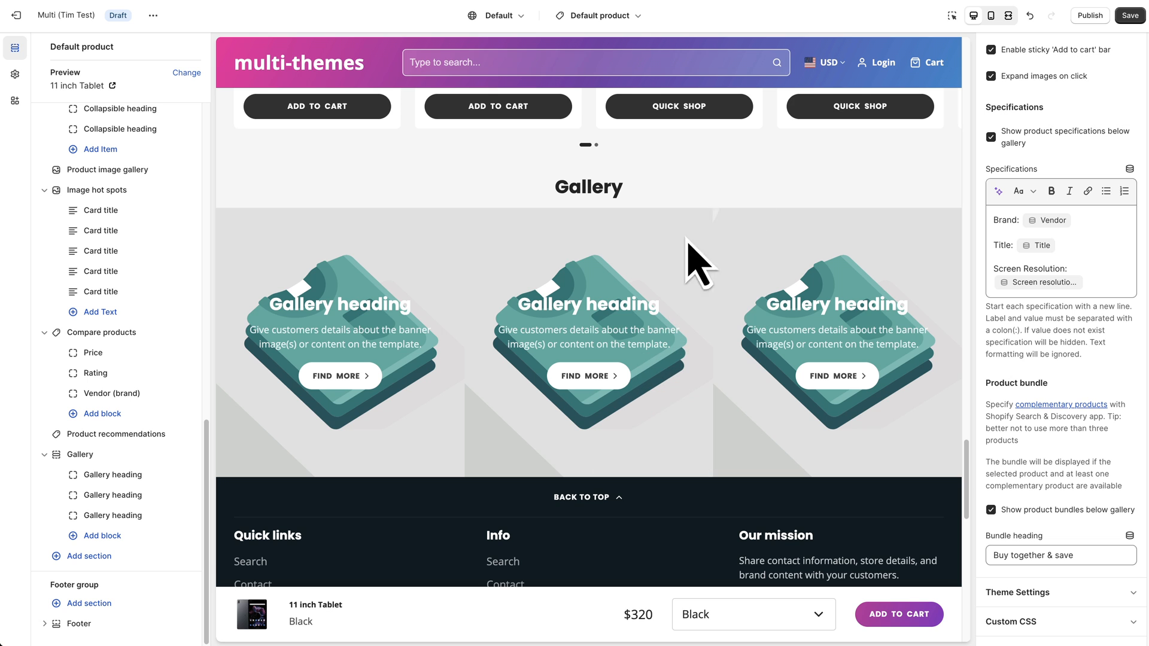
pyautogui.moveTo(103, 331)
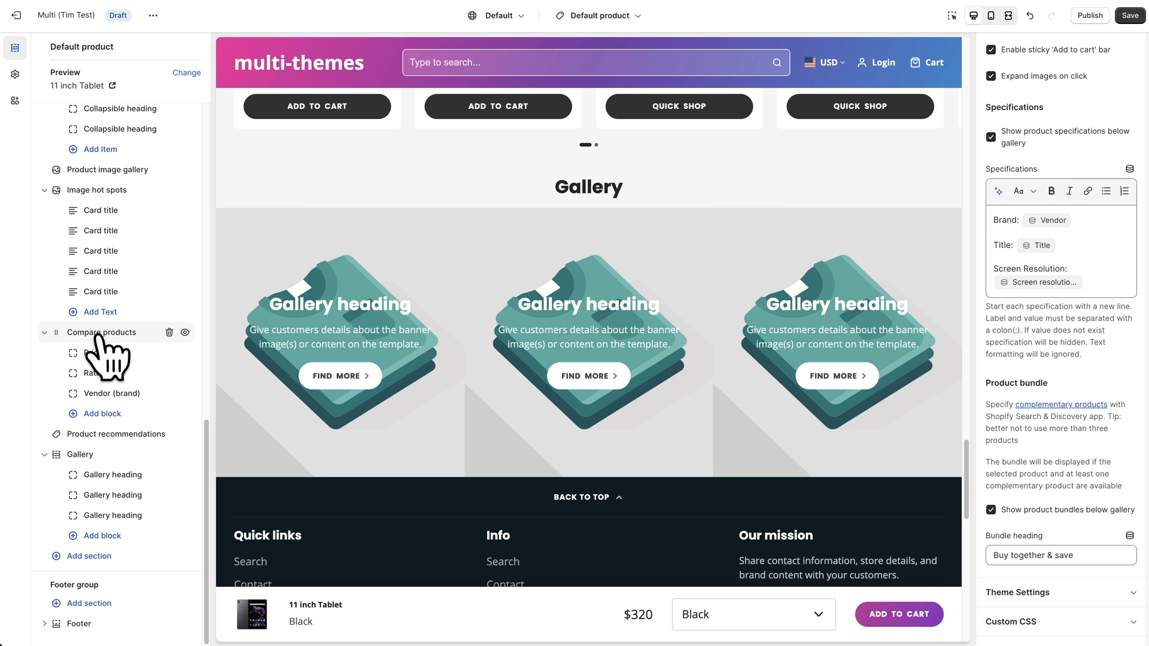
# Select the Compare products section and review its 'Compare with similar items' heading and three products.
pyautogui.click(100, 331)
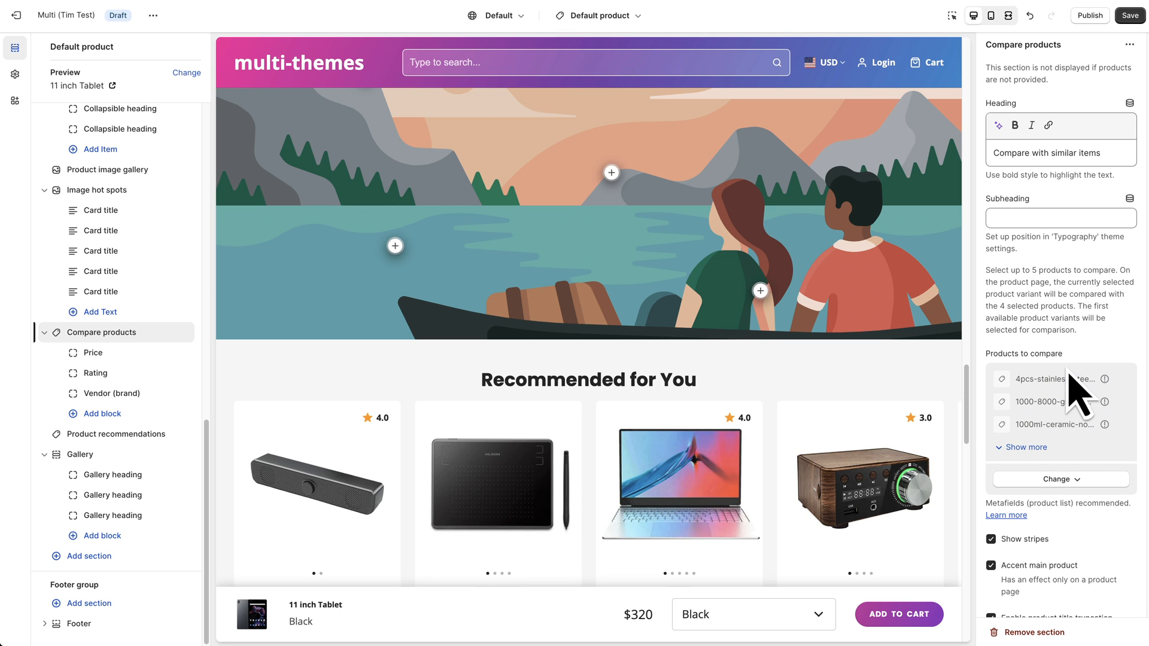
pyautogui.scroll(-3)
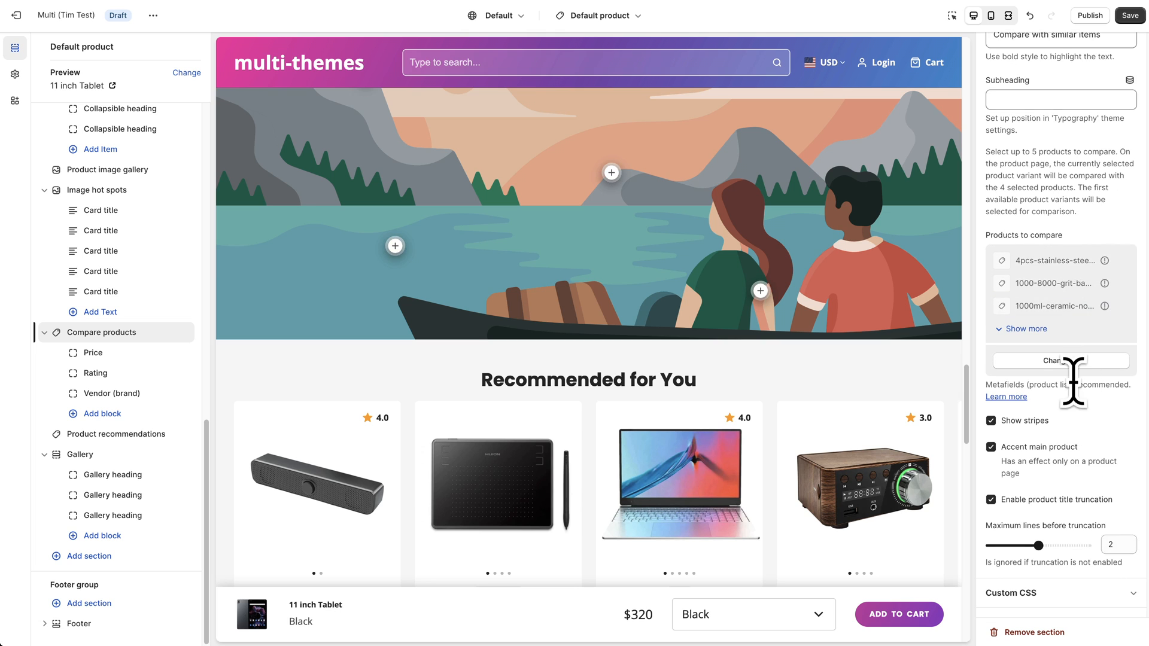
pyautogui.scroll(3)
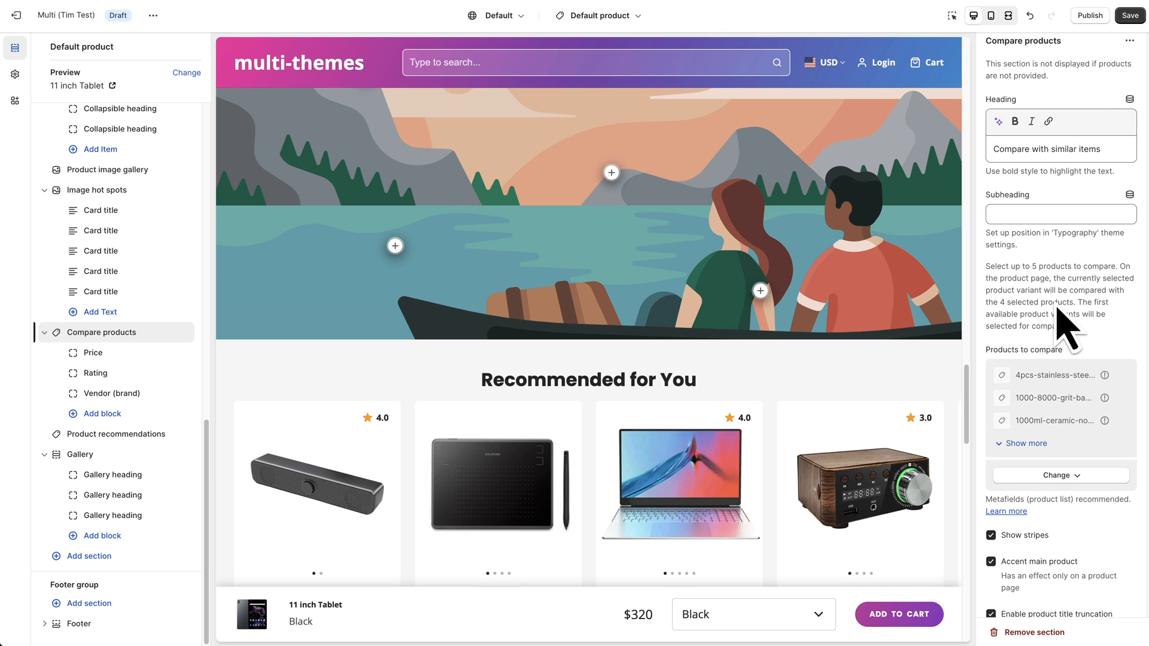
pyautogui.scroll(-3)
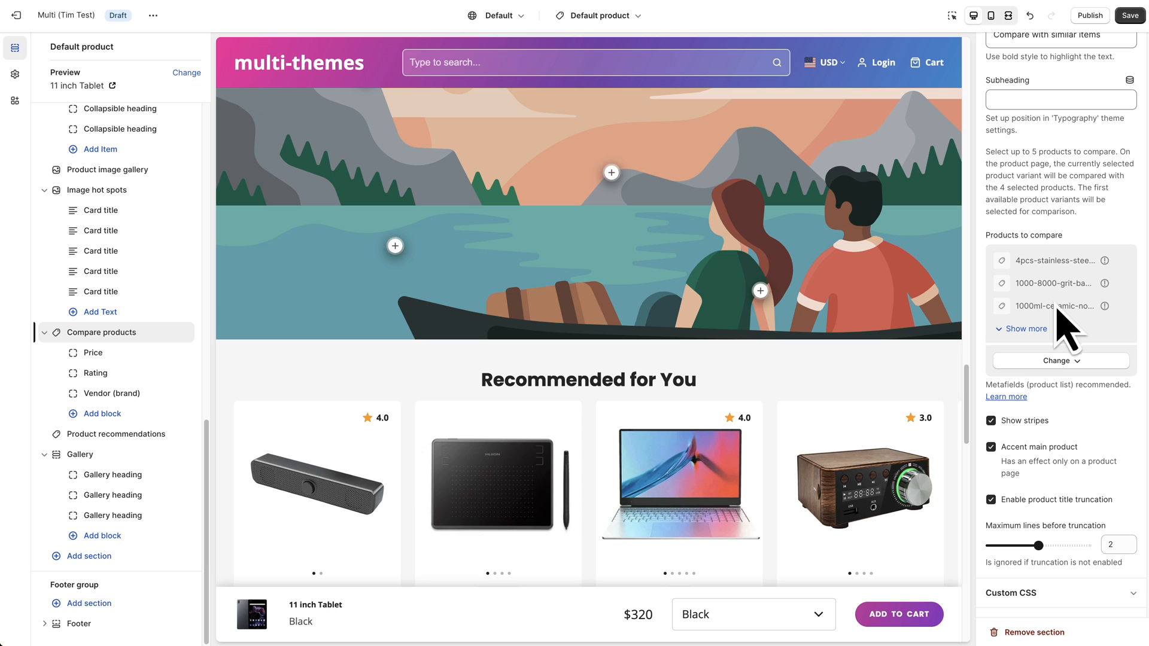
pyautogui.scroll(3)
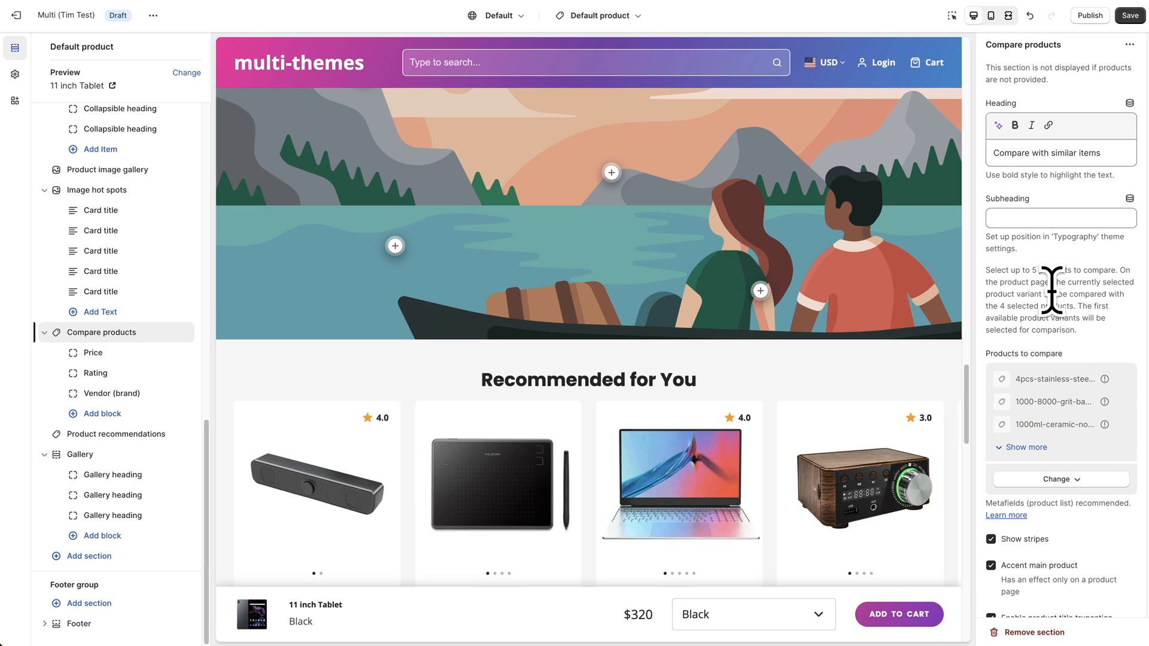